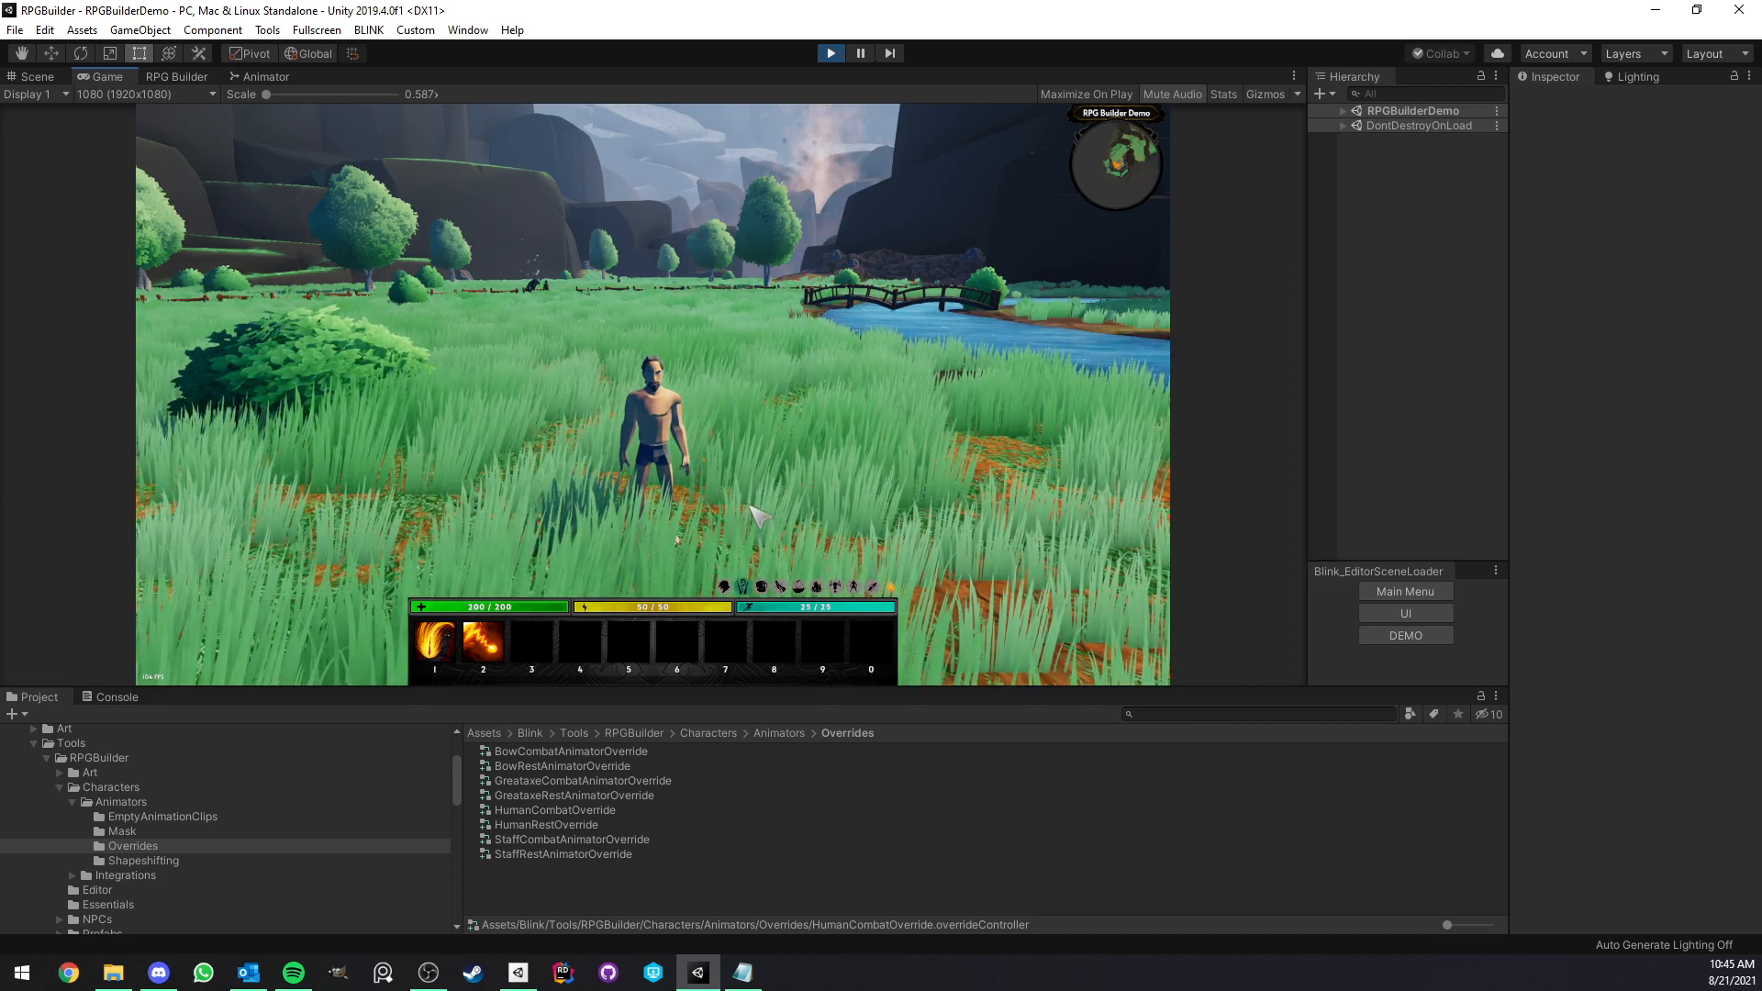
- Select the RPGBThirdPersonAnimatorHuman controller in the Animators folder to inspect it
{"action": "left_click", "coordinate": [163, 816]}
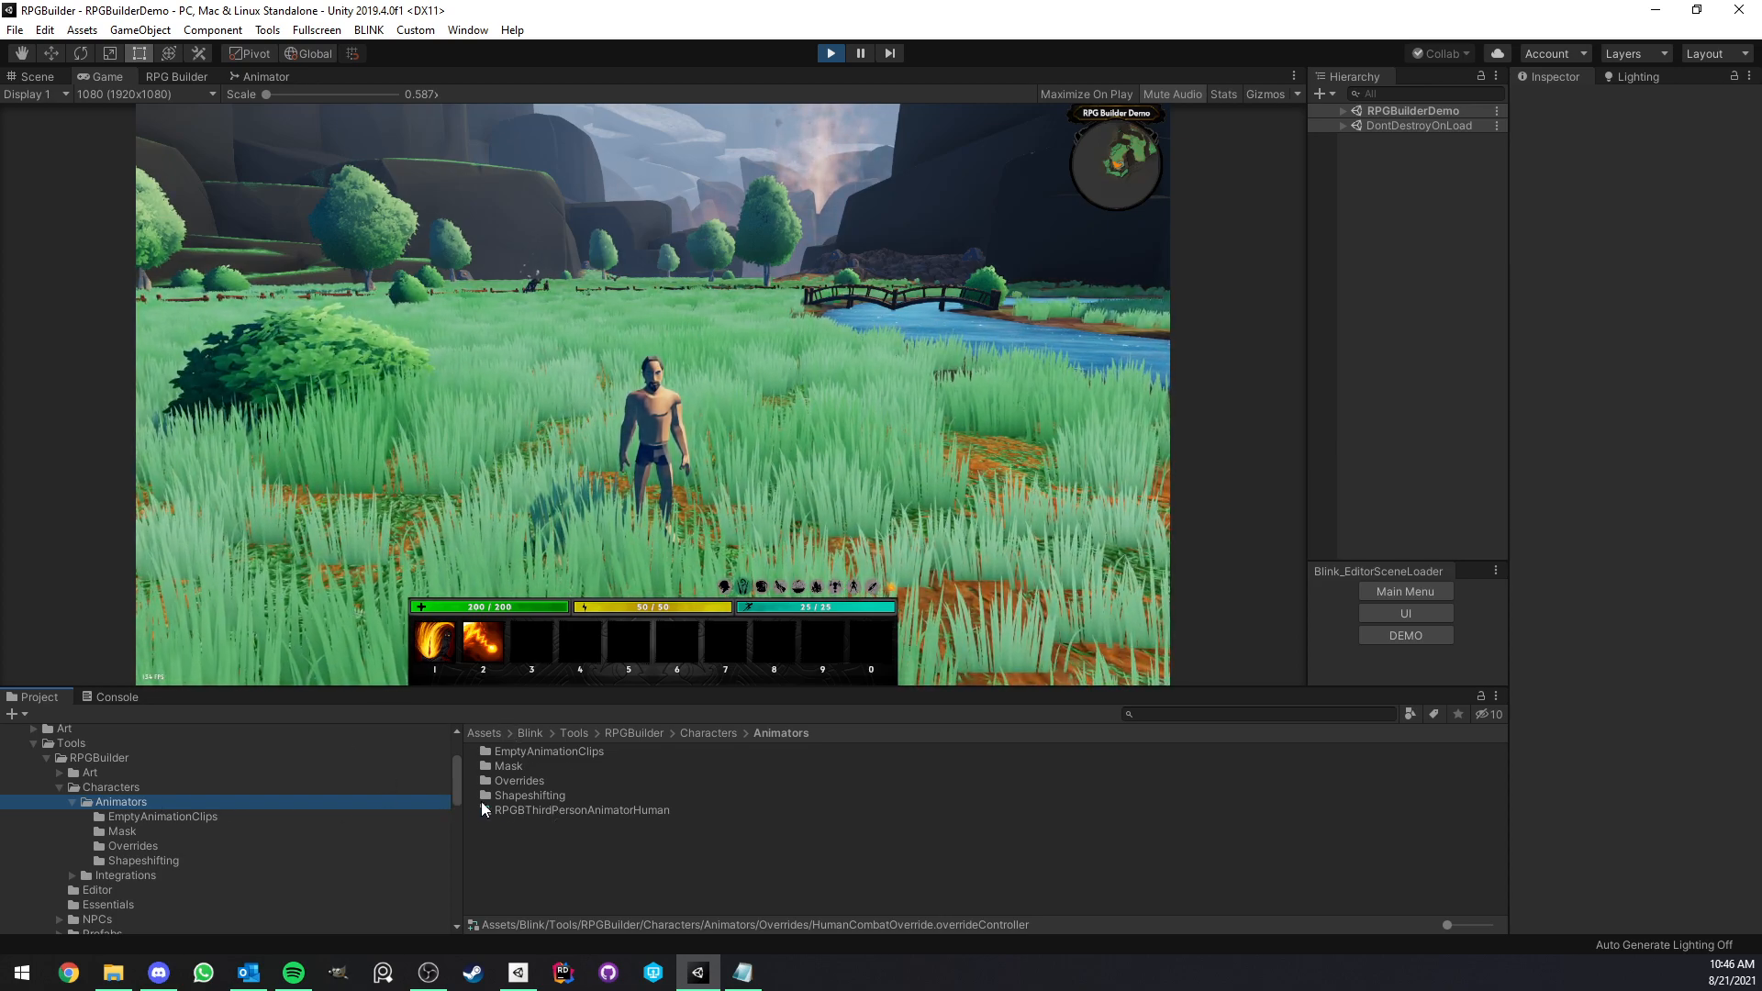
{"action": "left_click", "coordinate": [581, 809]}
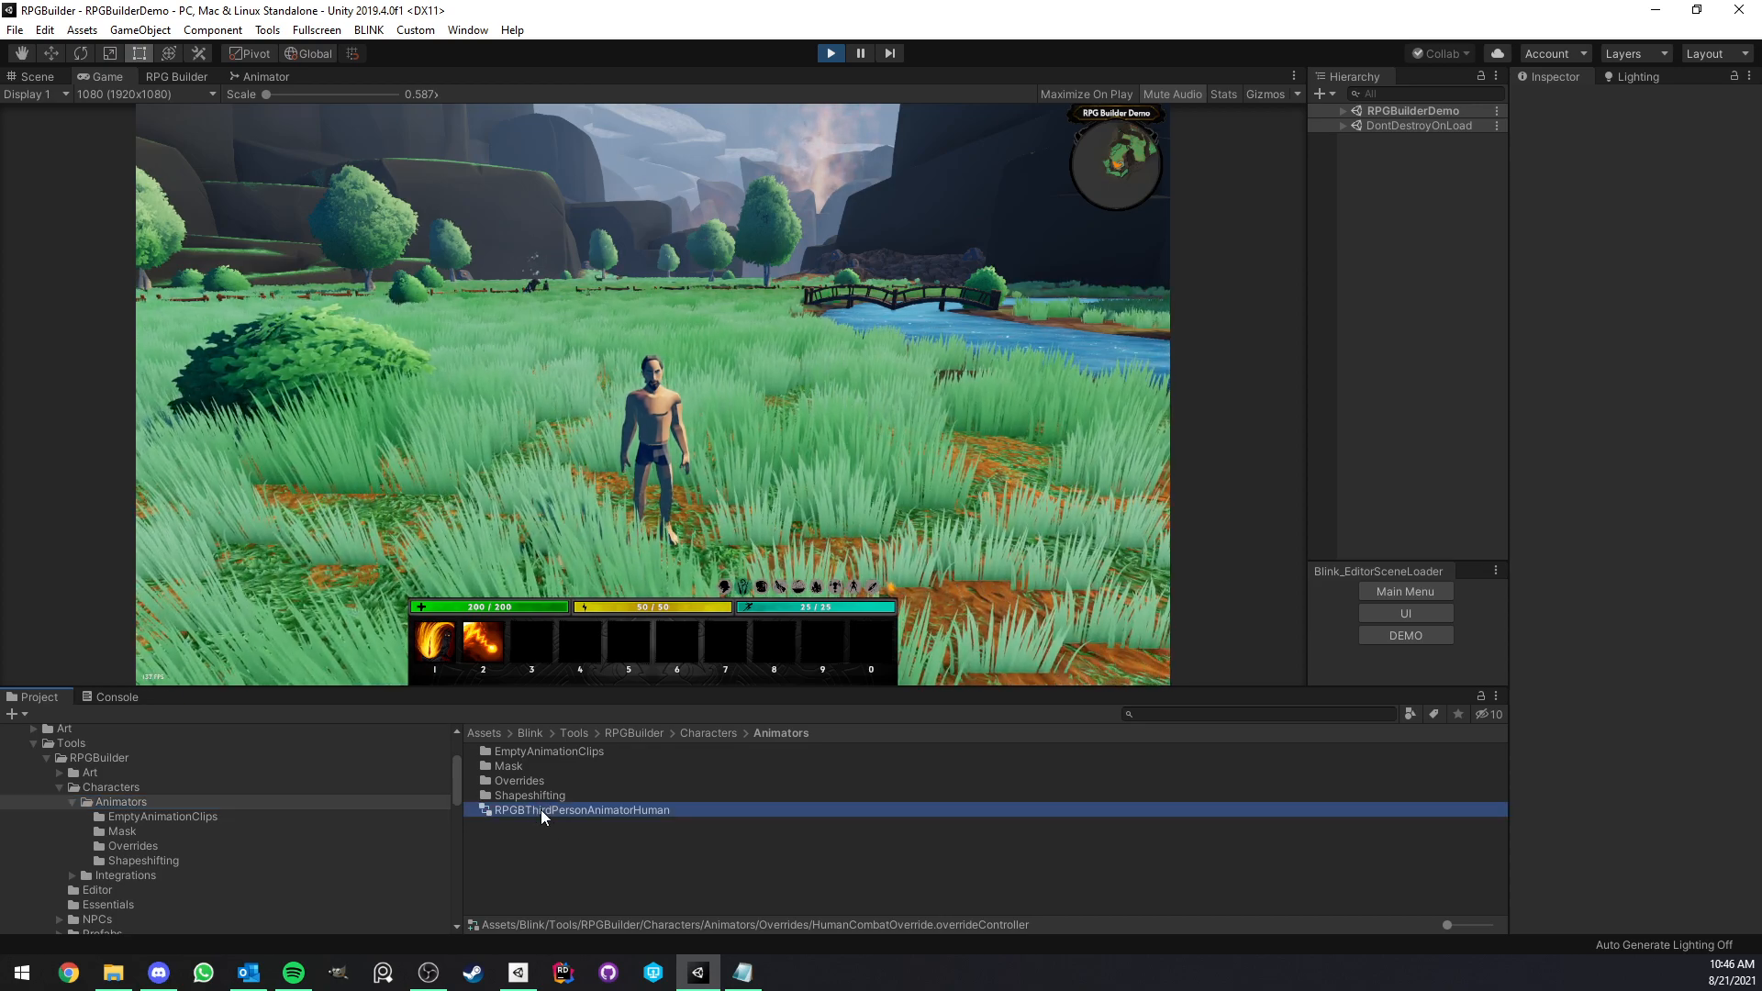
{"action": "left_click", "coordinate": [581, 809]}
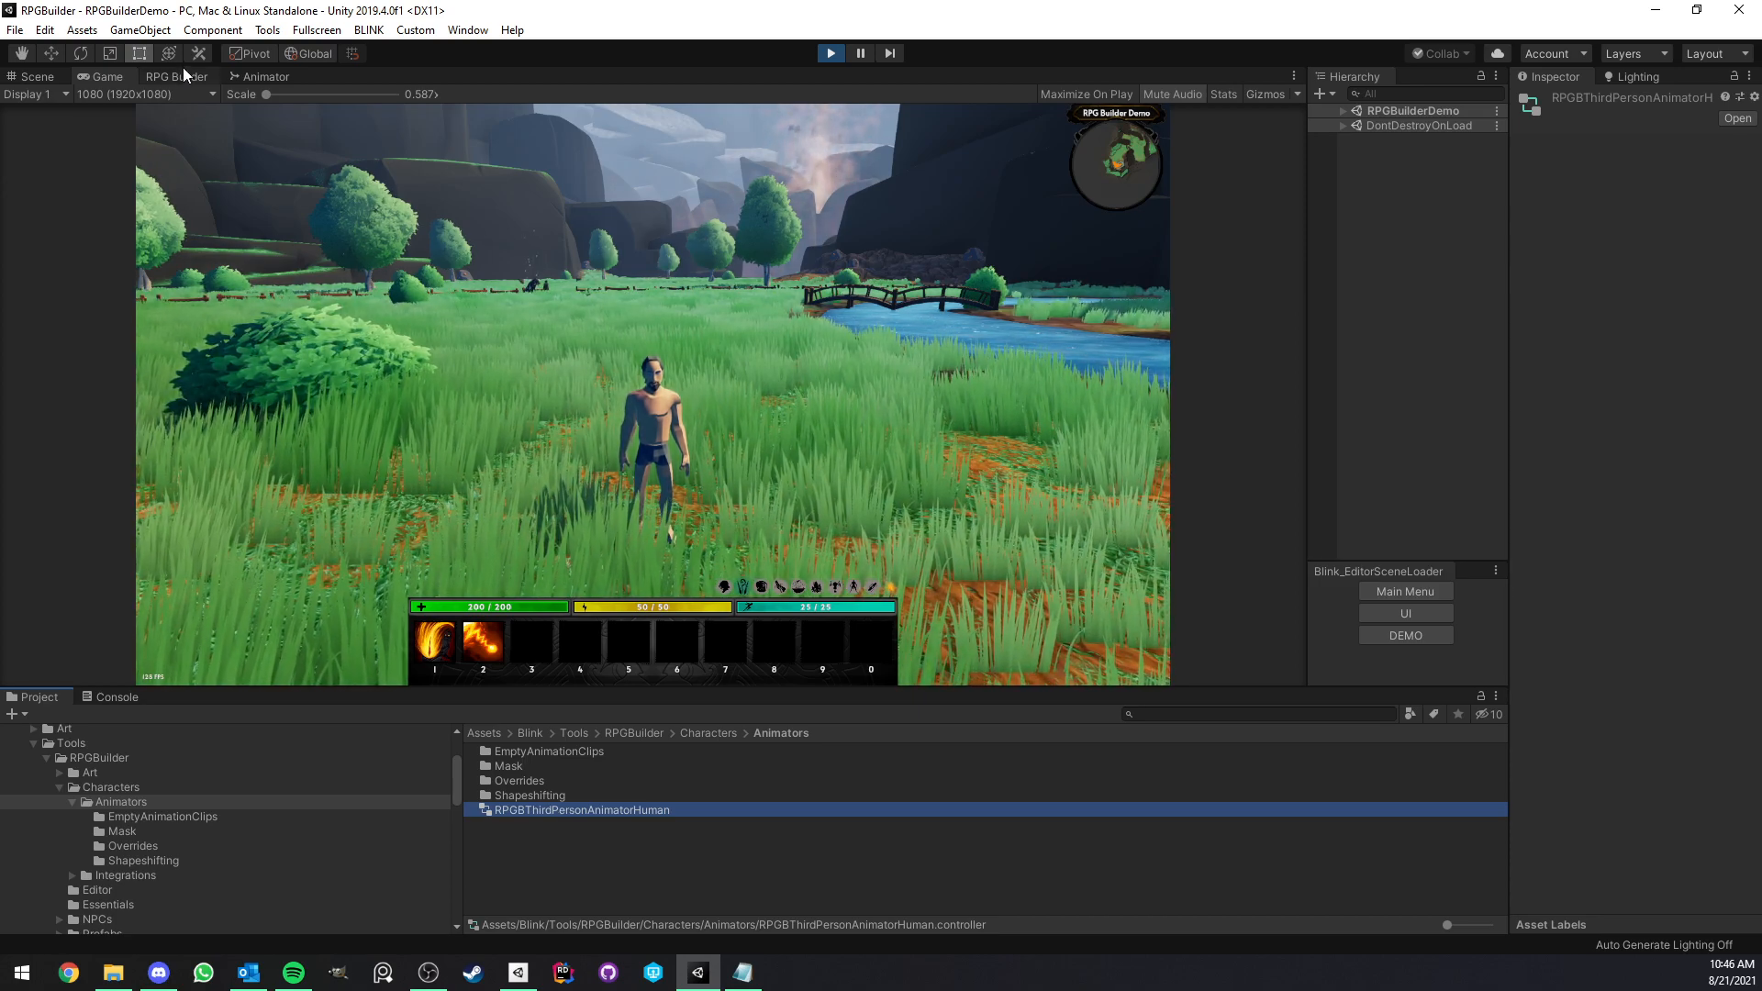
- View the AllBody layer's attack and casting states and inspect Ranged Attack 1
{"action": "left_click", "coordinate": [266, 76]}
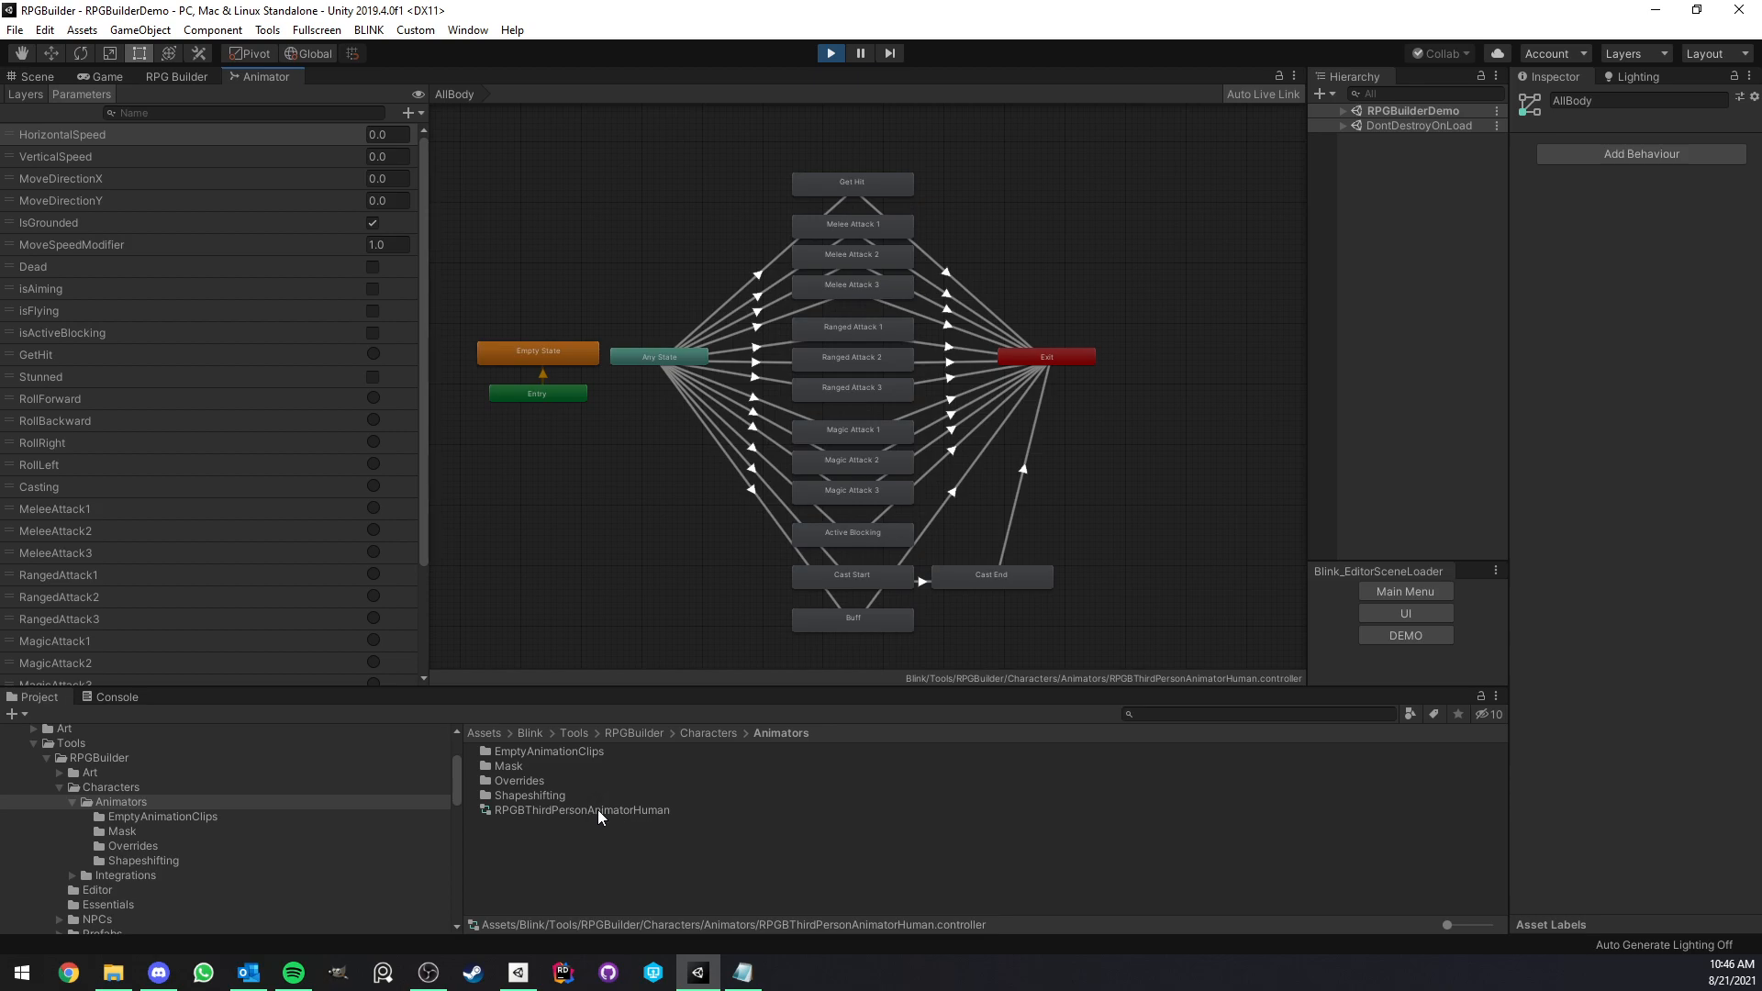
{"action": "left_click", "coordinate": [581, 809]}
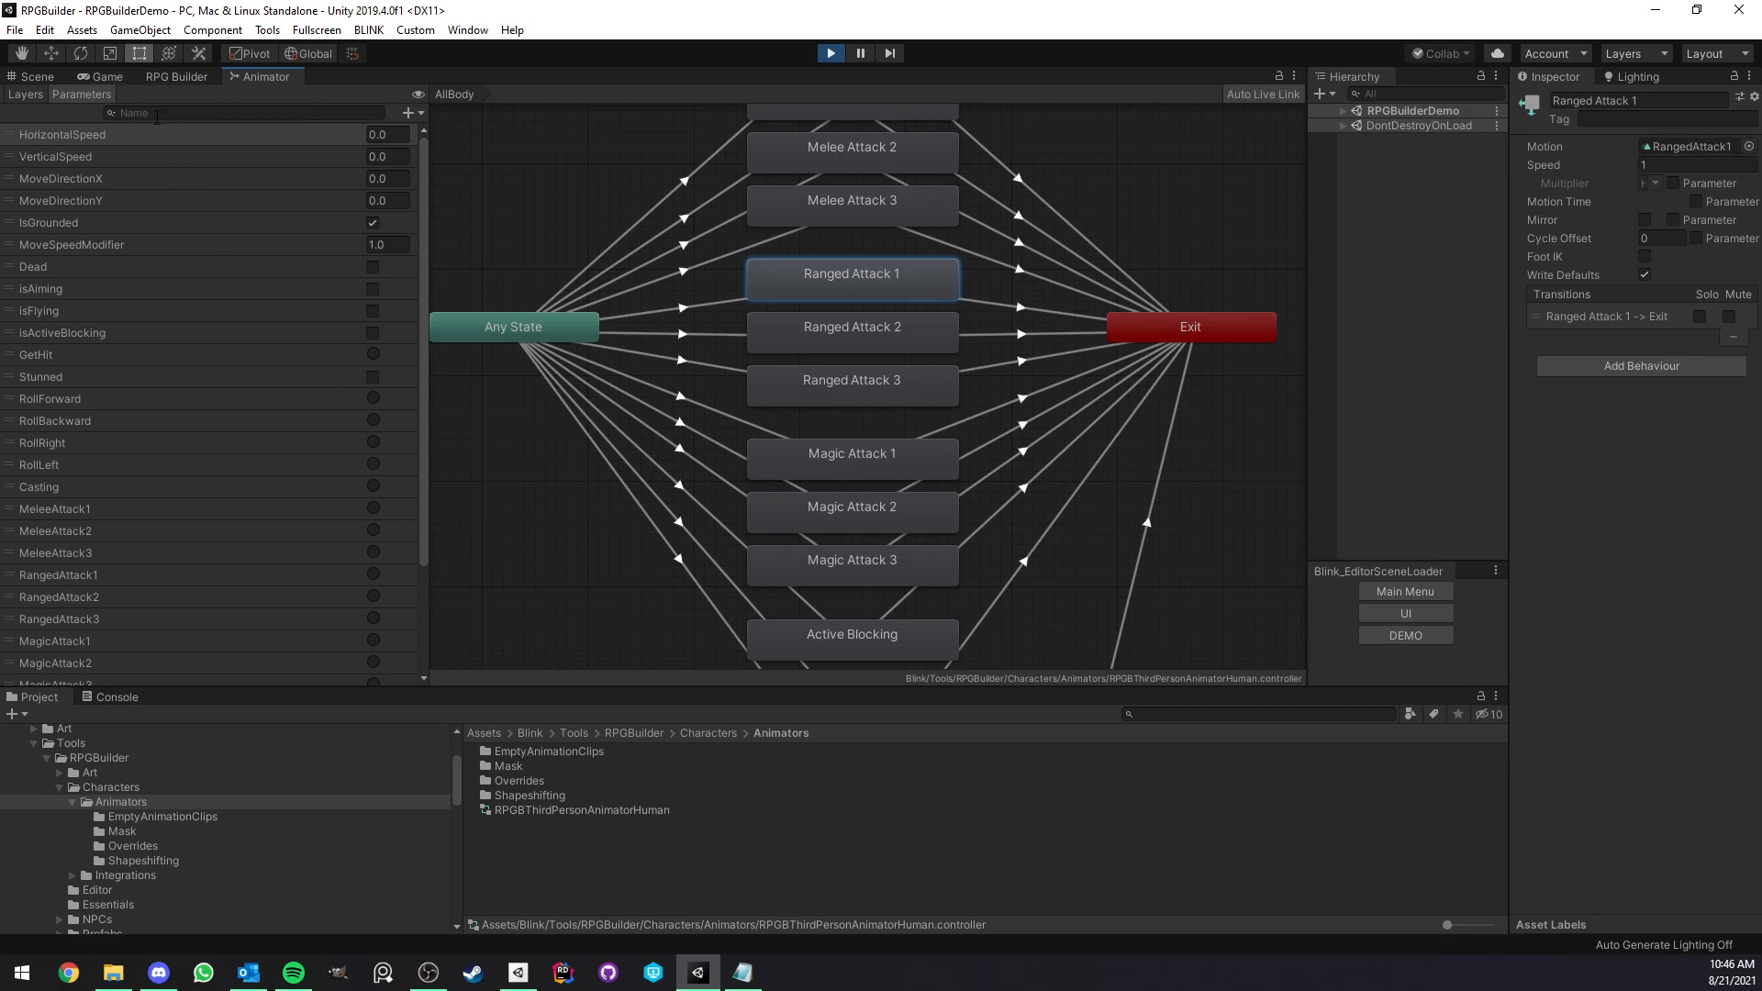
{"action": "left_click", "coordinate": [106, 76]}
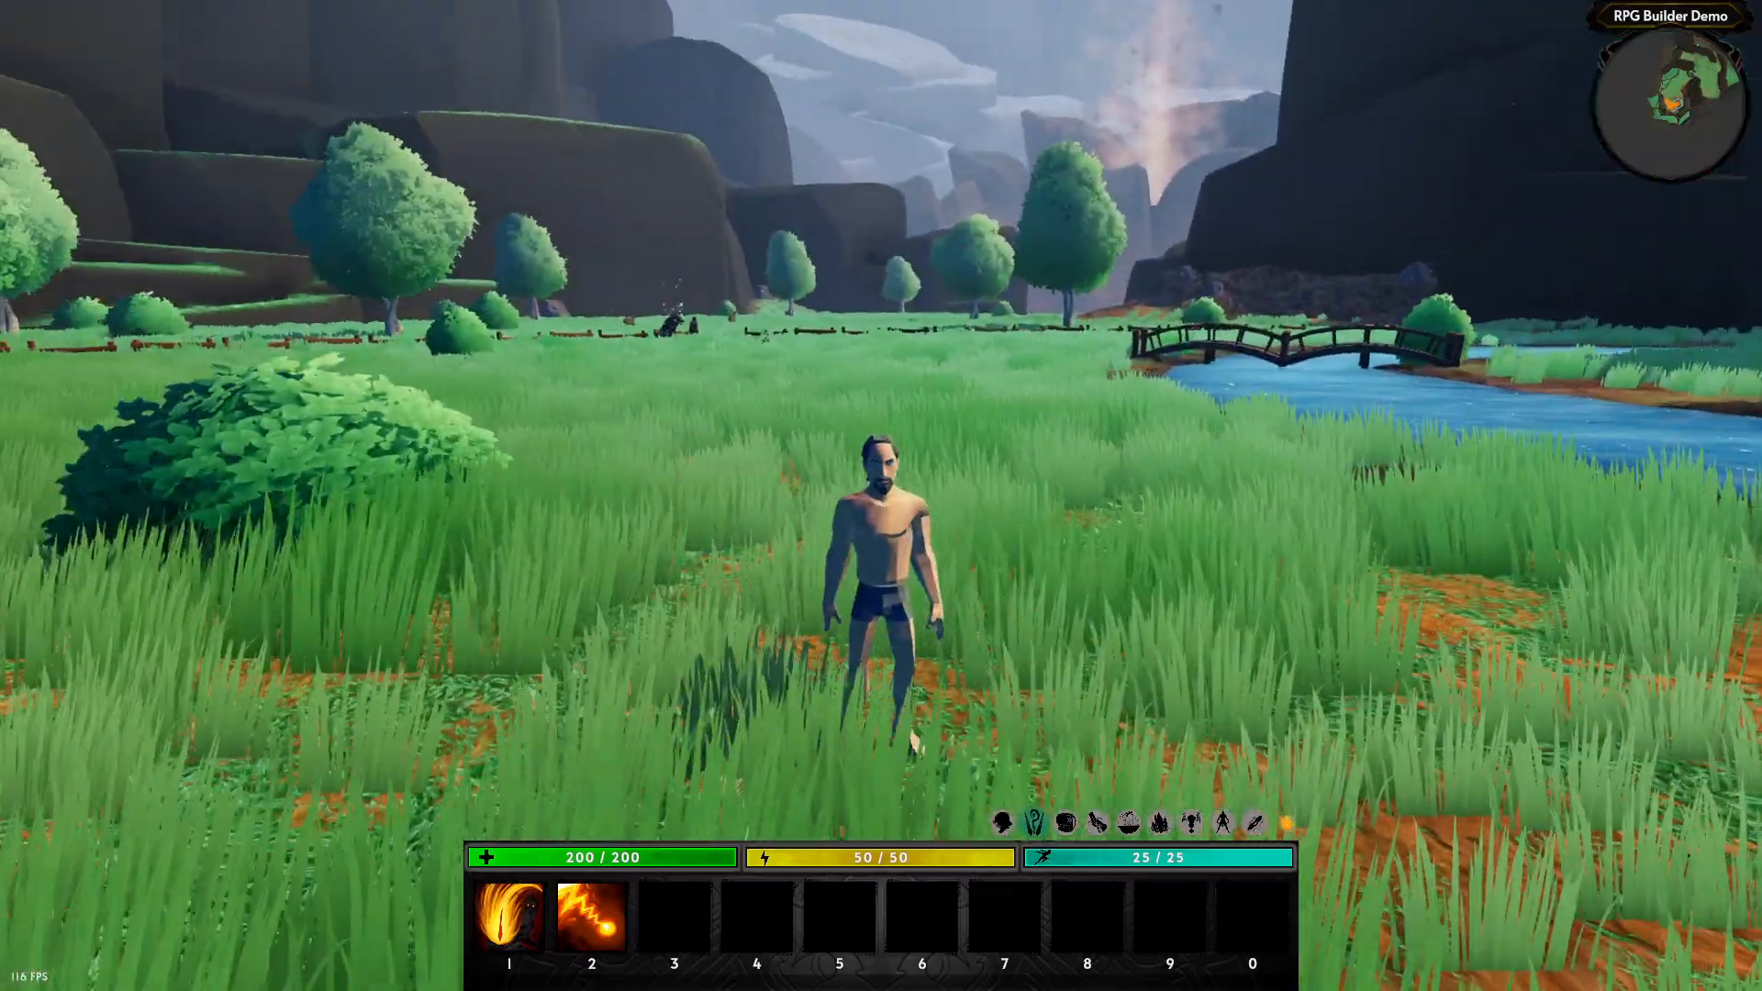
{"action": "key", "text": "w"}
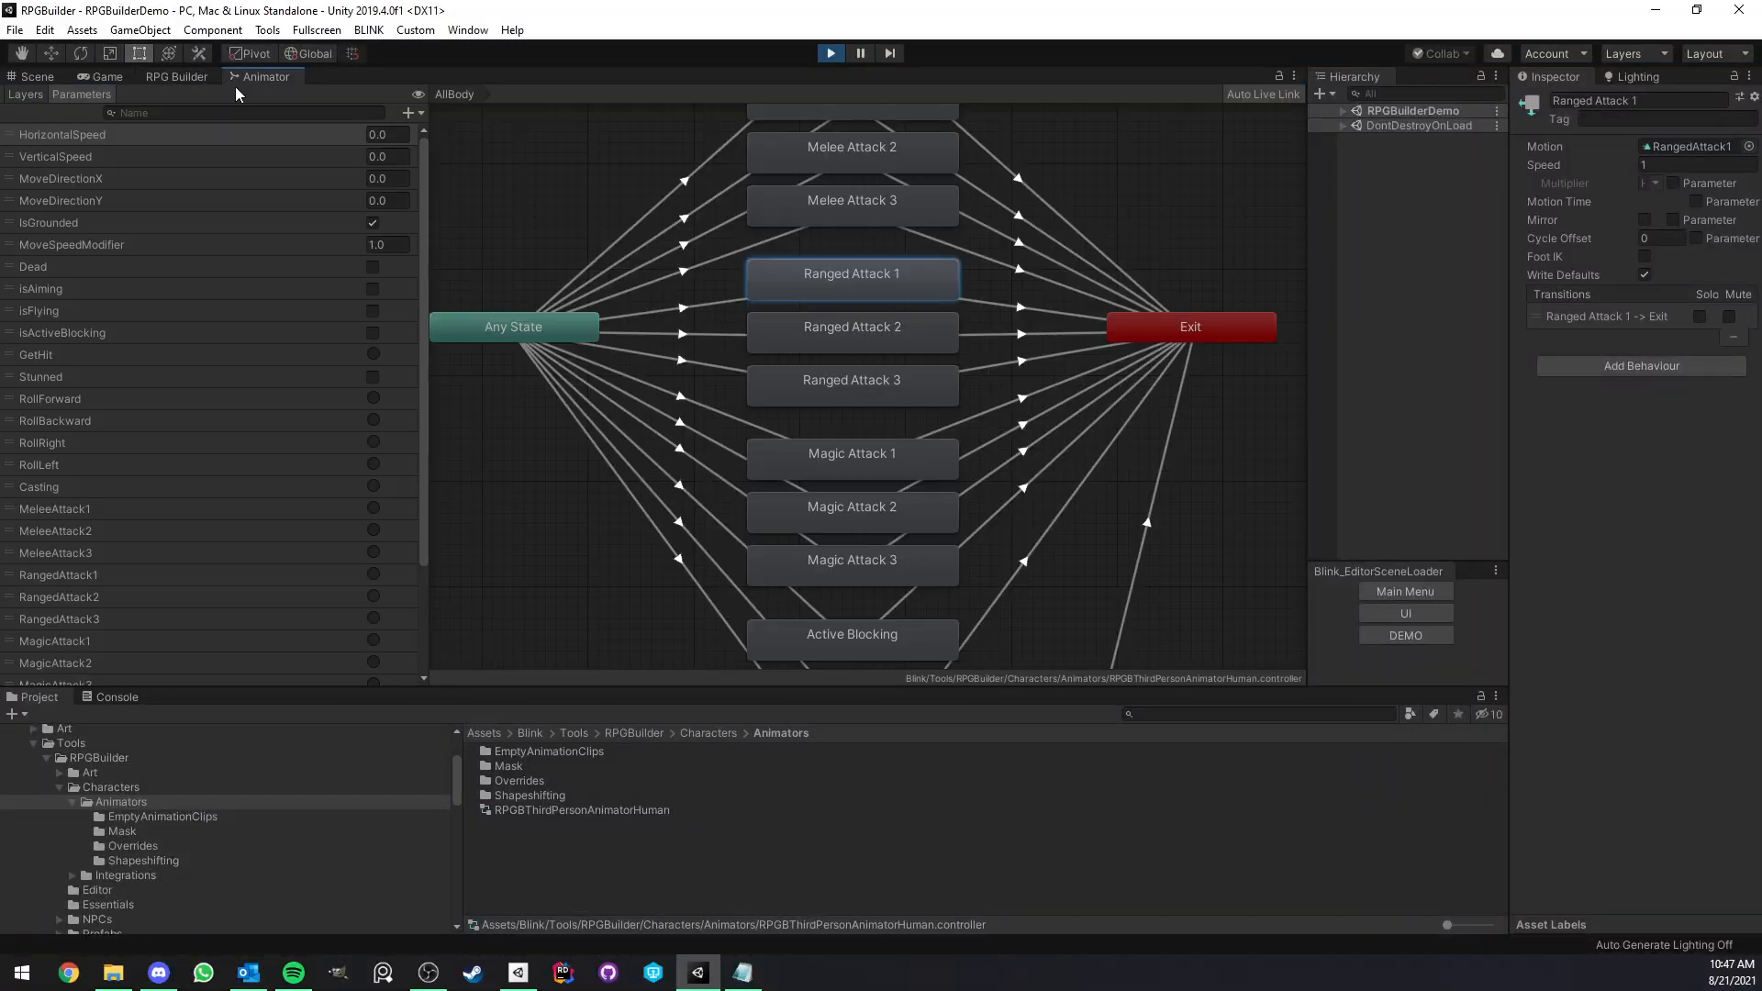
- Zoom out and show the Layers list to view the Base Layer's movement states
{"action": "scroll", "scroll_direction": "down", "scroll_amount": 3}
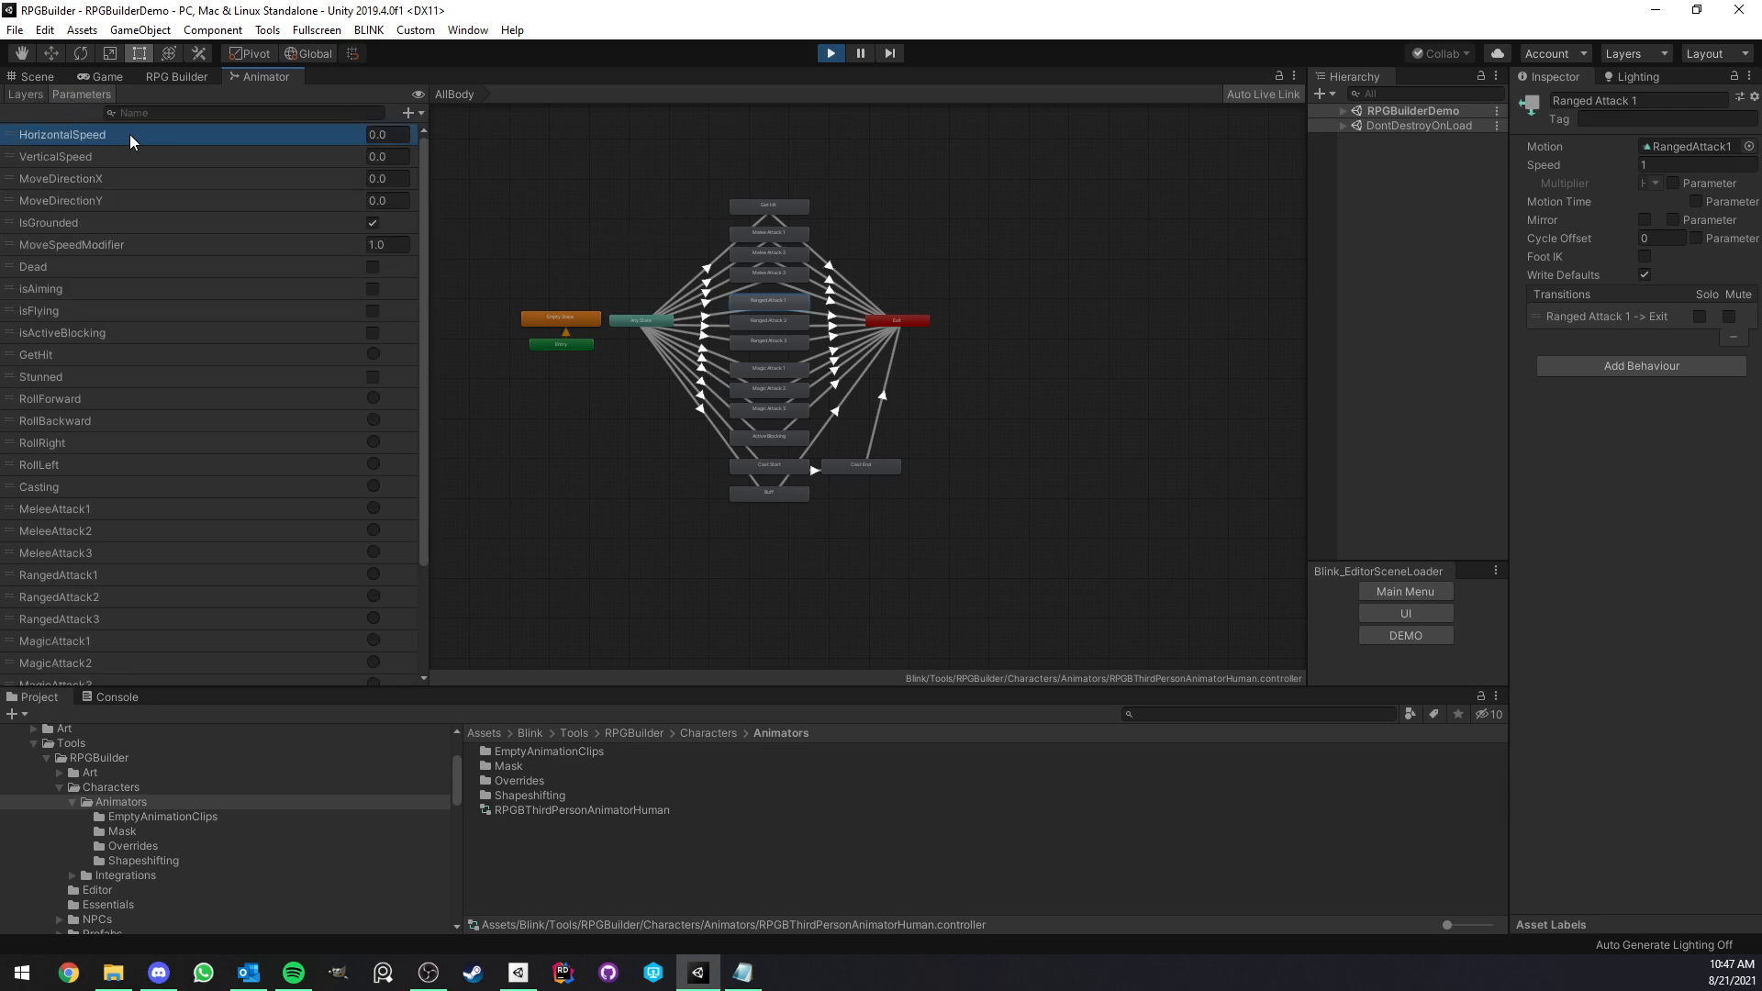
{"action": "left_click", "coordinate": [24, 94]}
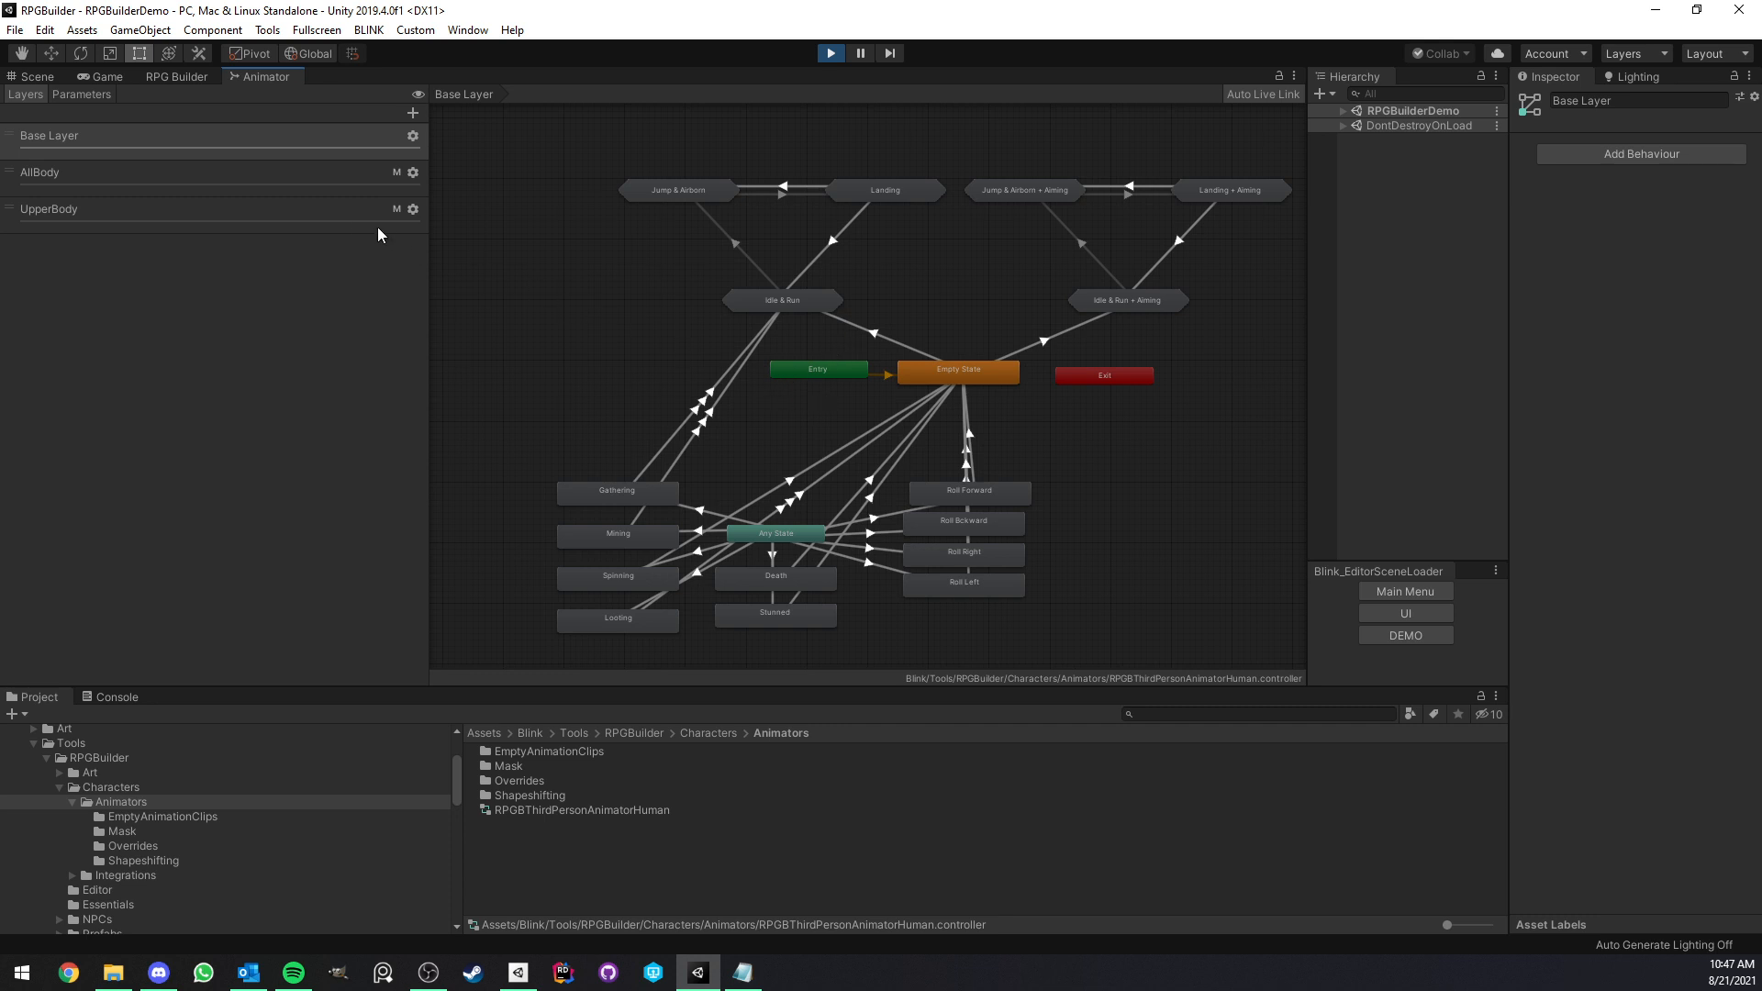
{"action": "left_click", "coordinate": [101, 76]}
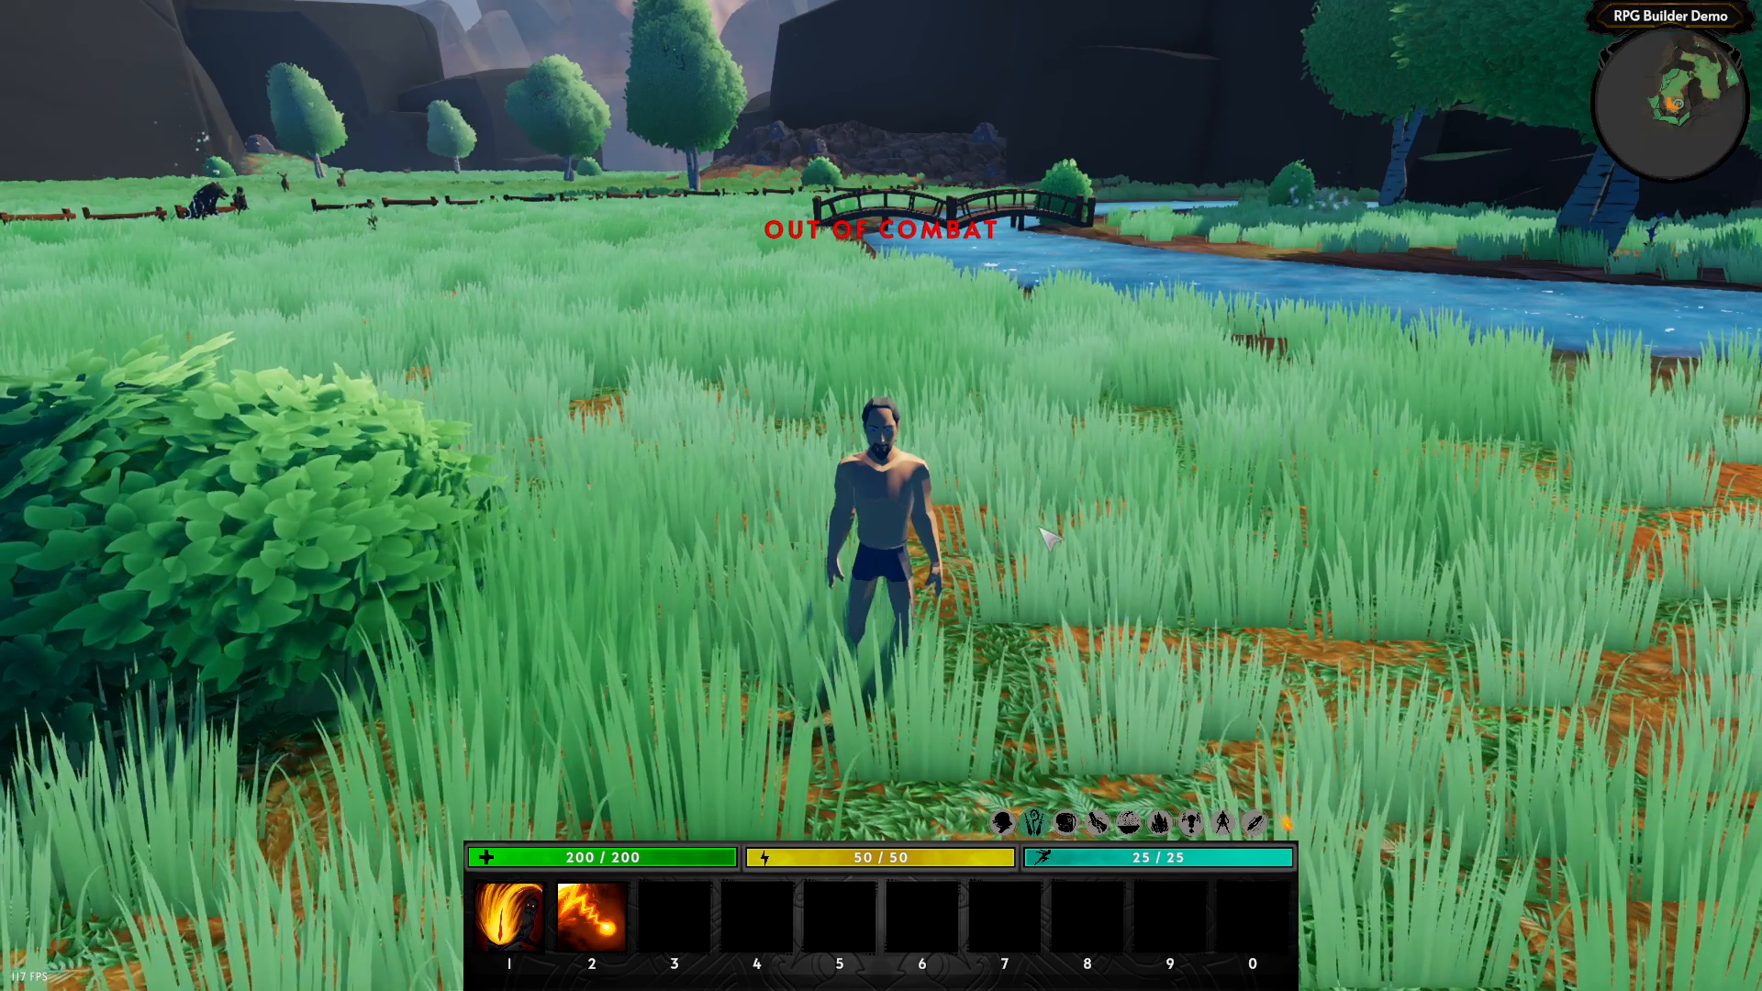
- Open the in-game inventory to try out and equip the bow
{"action": "key", "text": "i"}
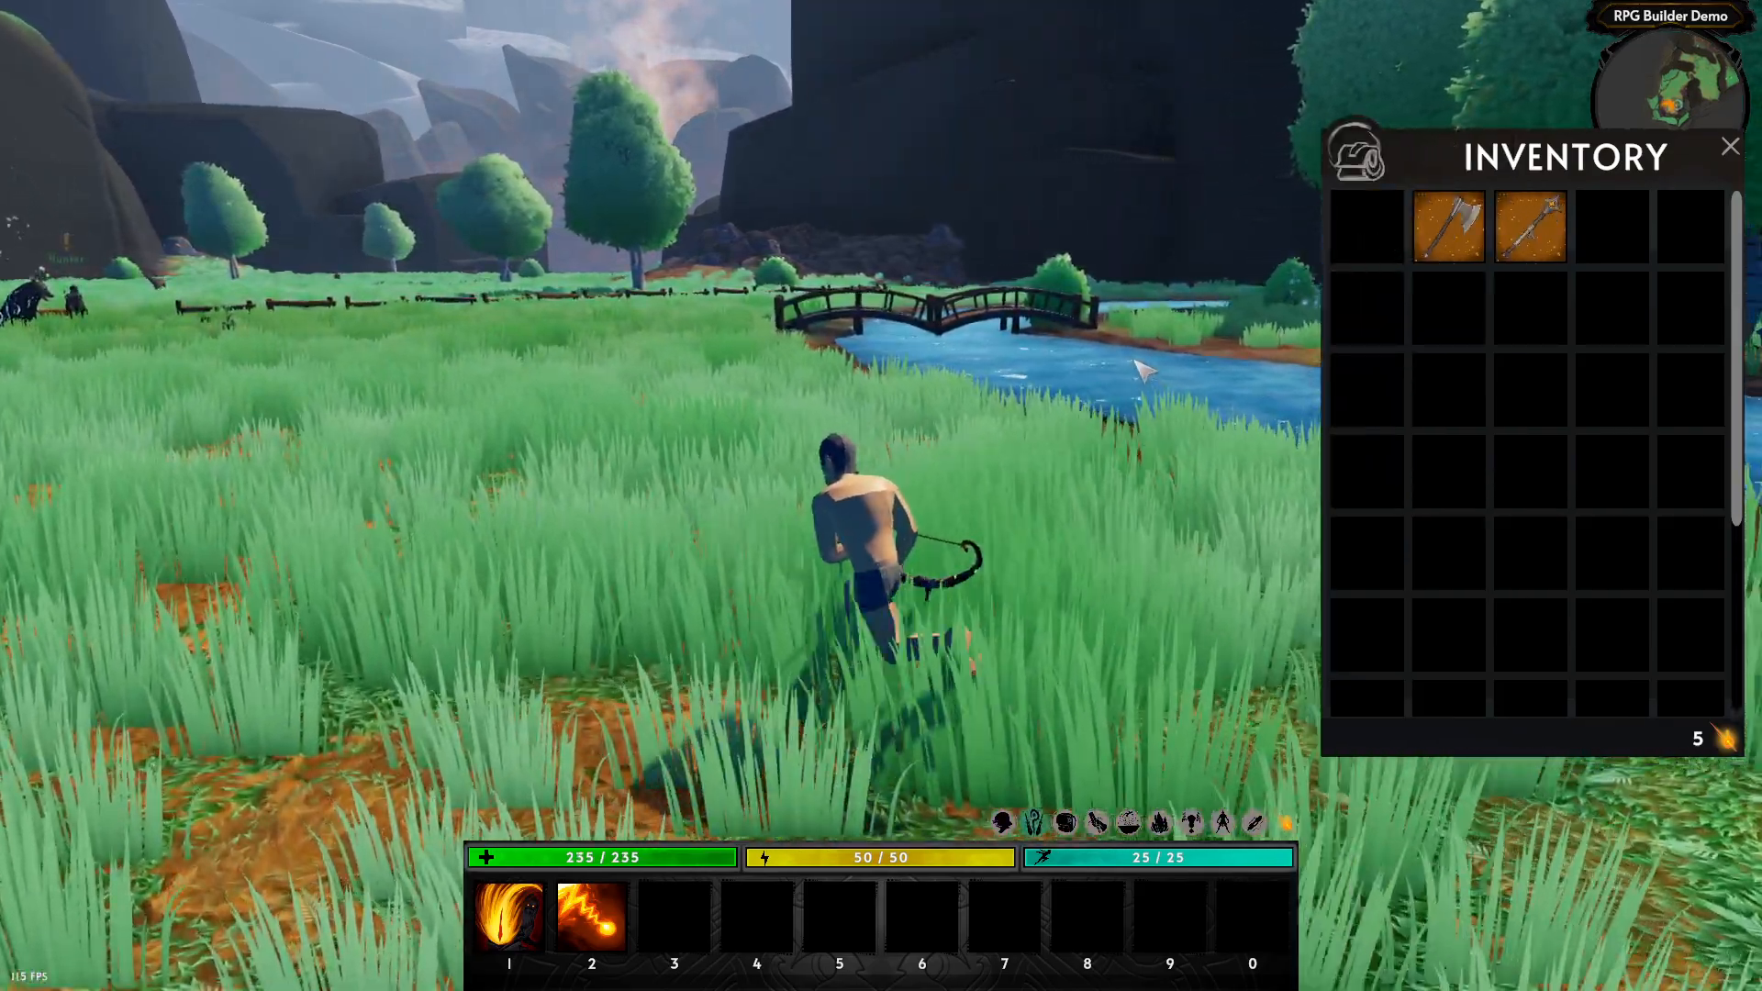
{"action": "mouse_move", "coordinate": [1449, 225]}
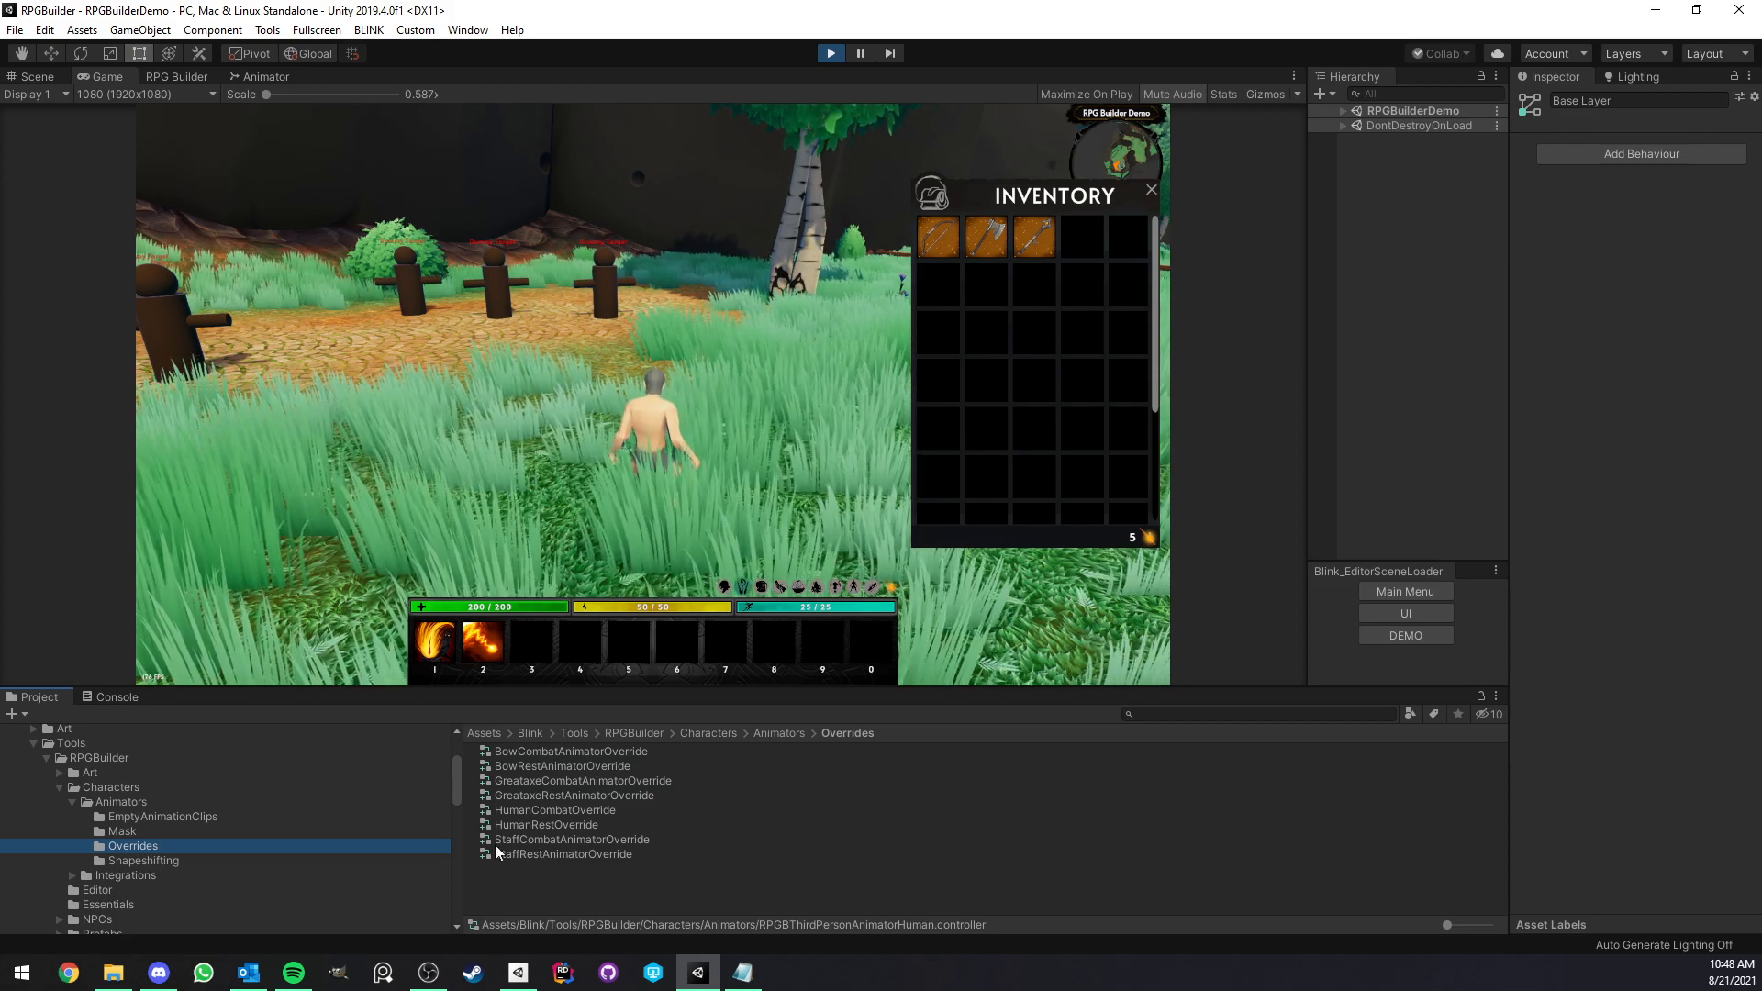
- Inspect BowCombatAnimatorOverride, then select HumanRestOverride in the Overrides folder
{"action": "left_click", "coordinate": [570, 750]}
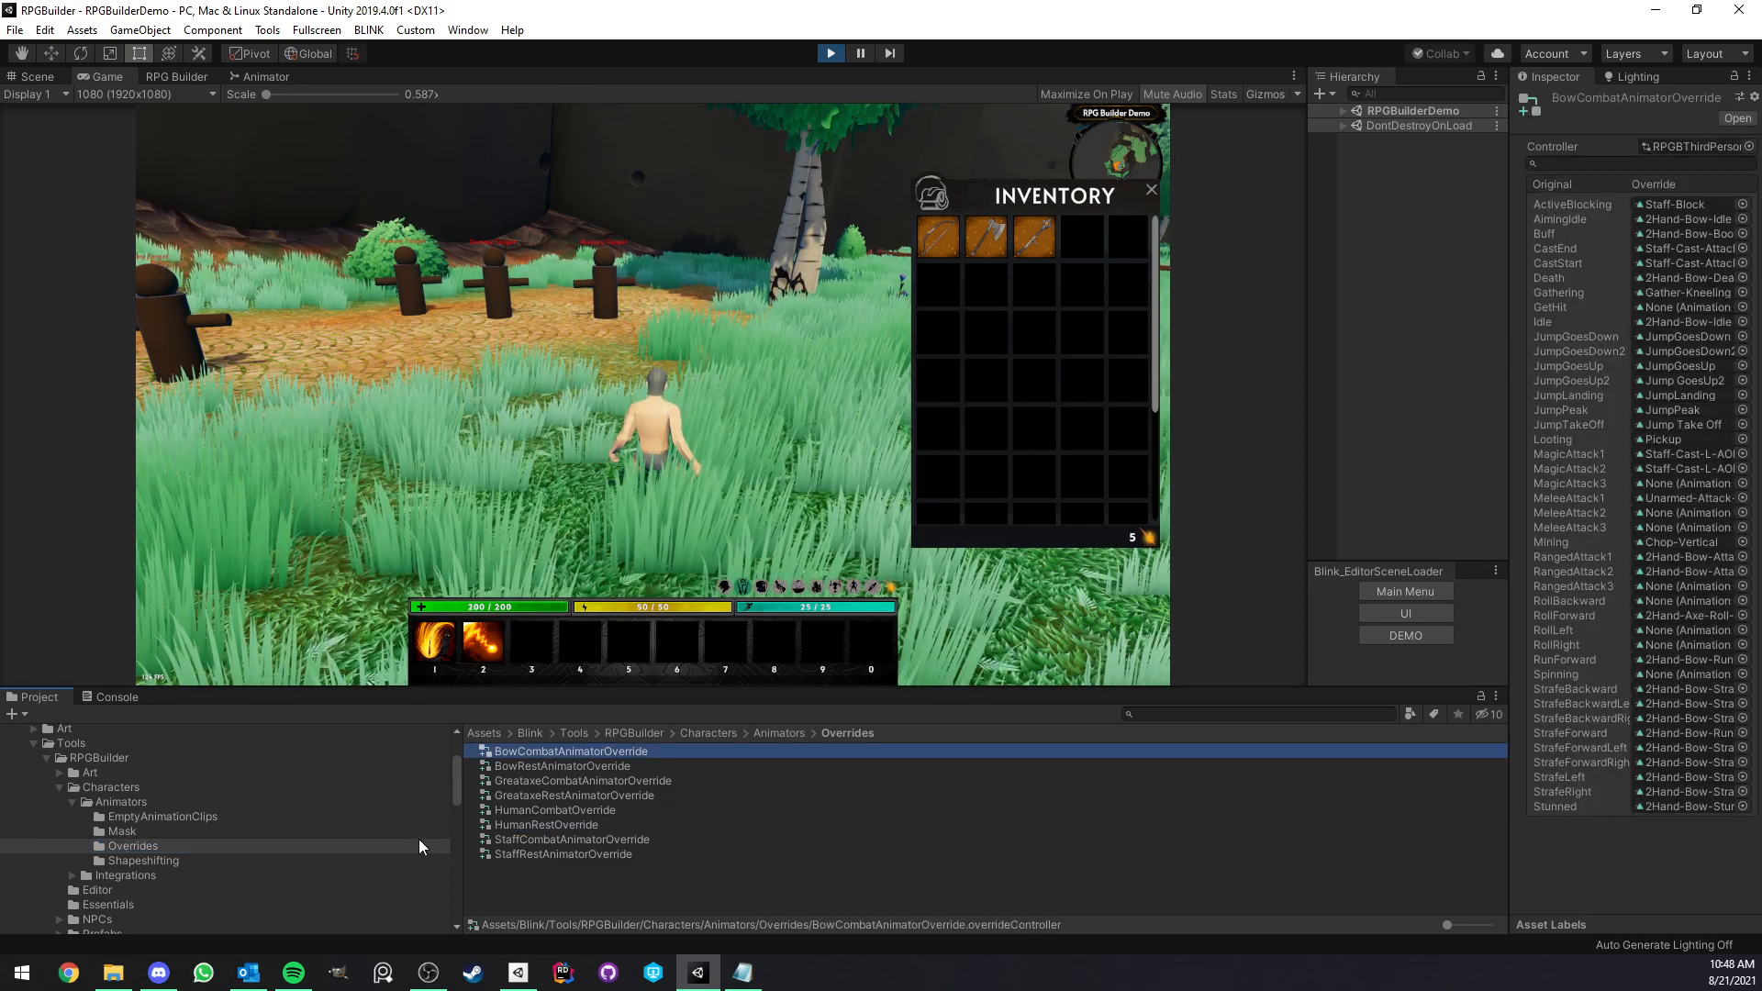
{"action": "left_click", "coordinate": [118, 801]}
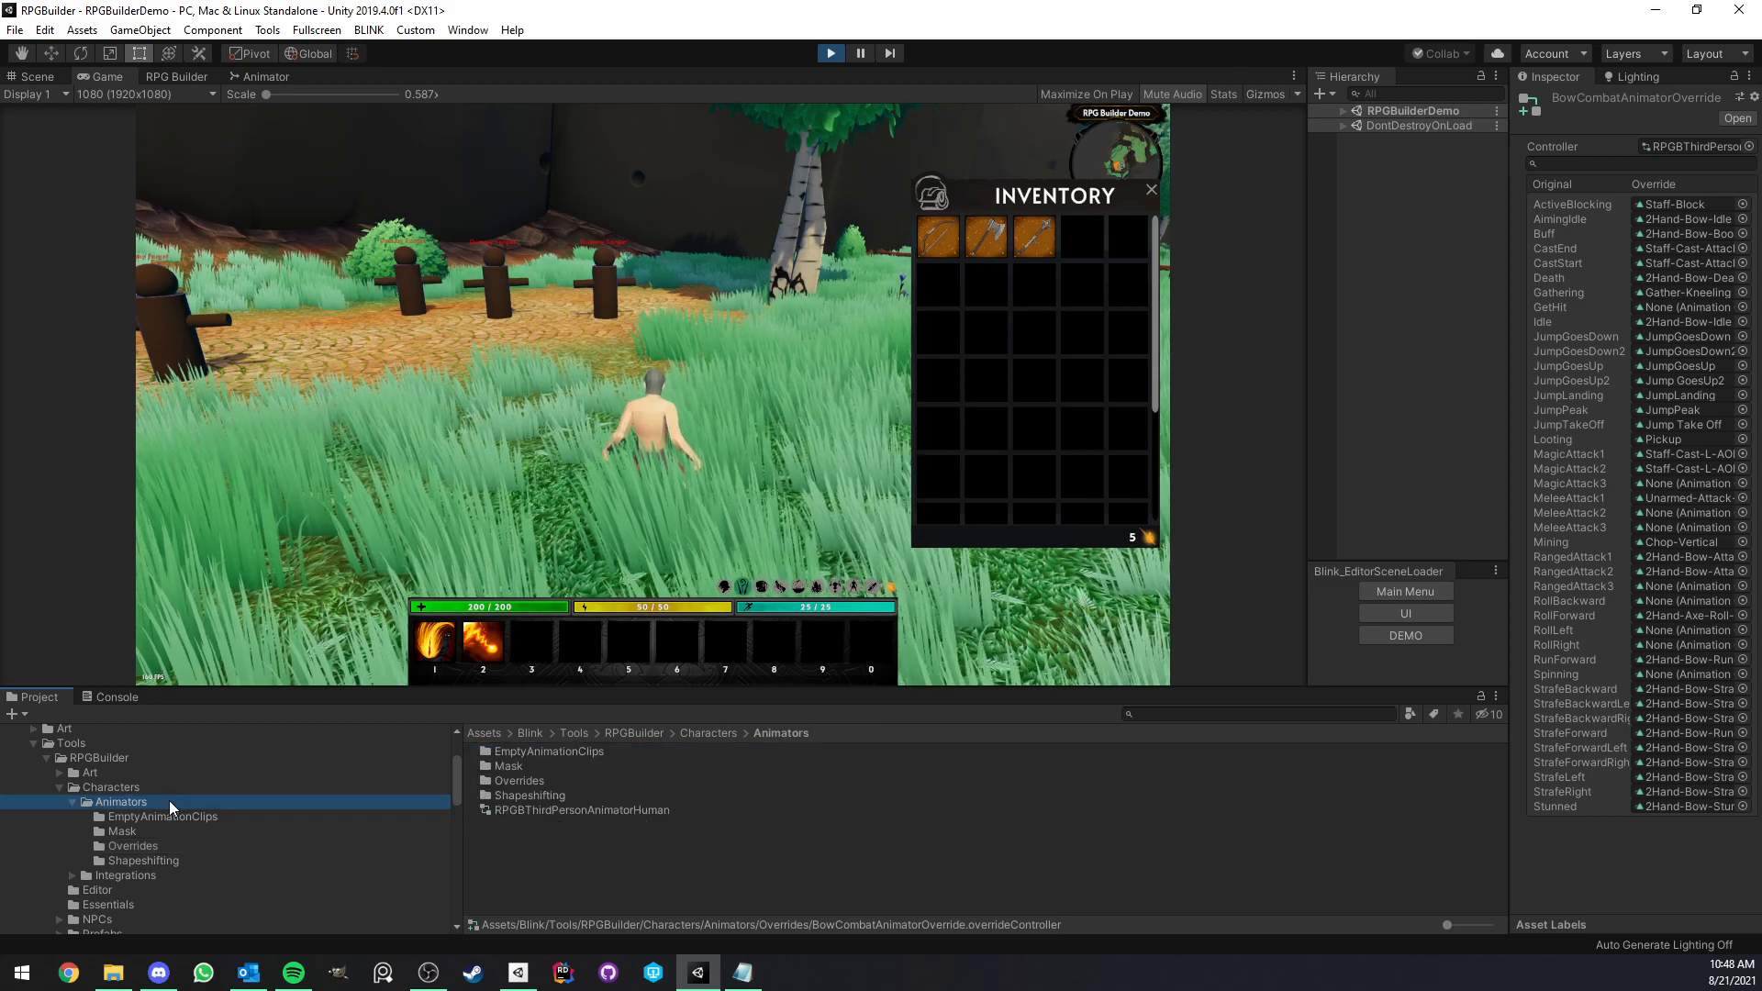
{"action": "left_click", "coordinate": [581, 809]}
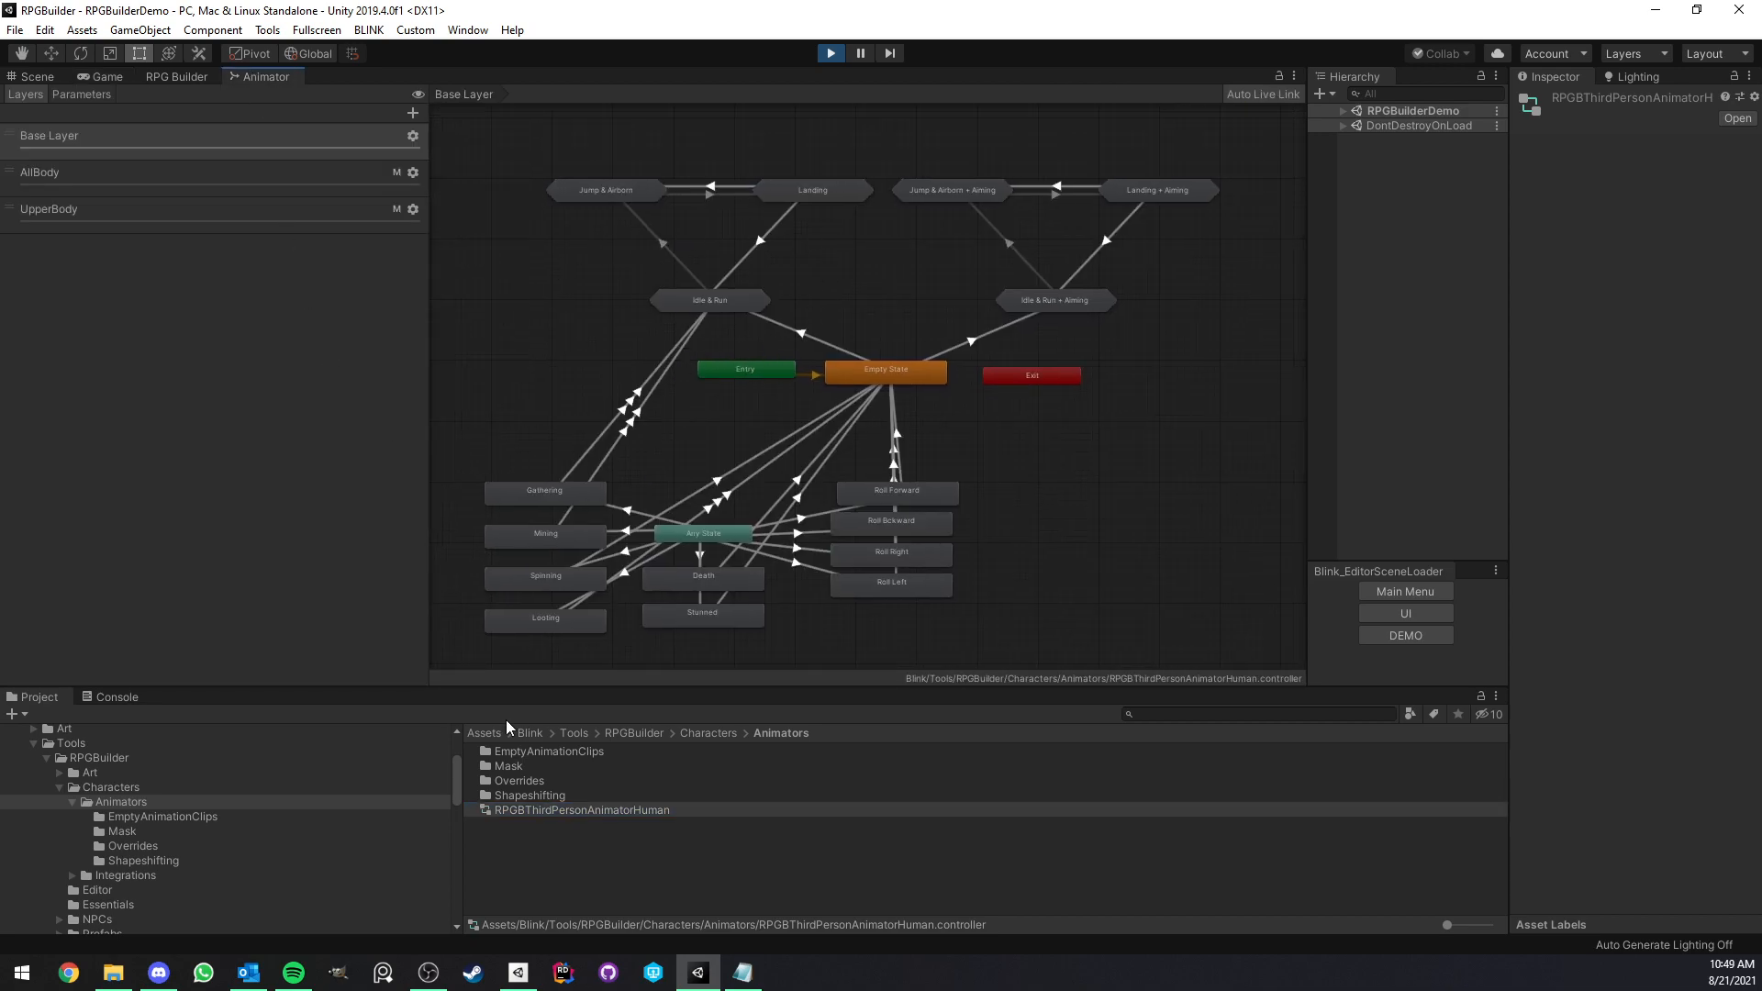
{"action": "left_click", "coordinate": [131, 845]}
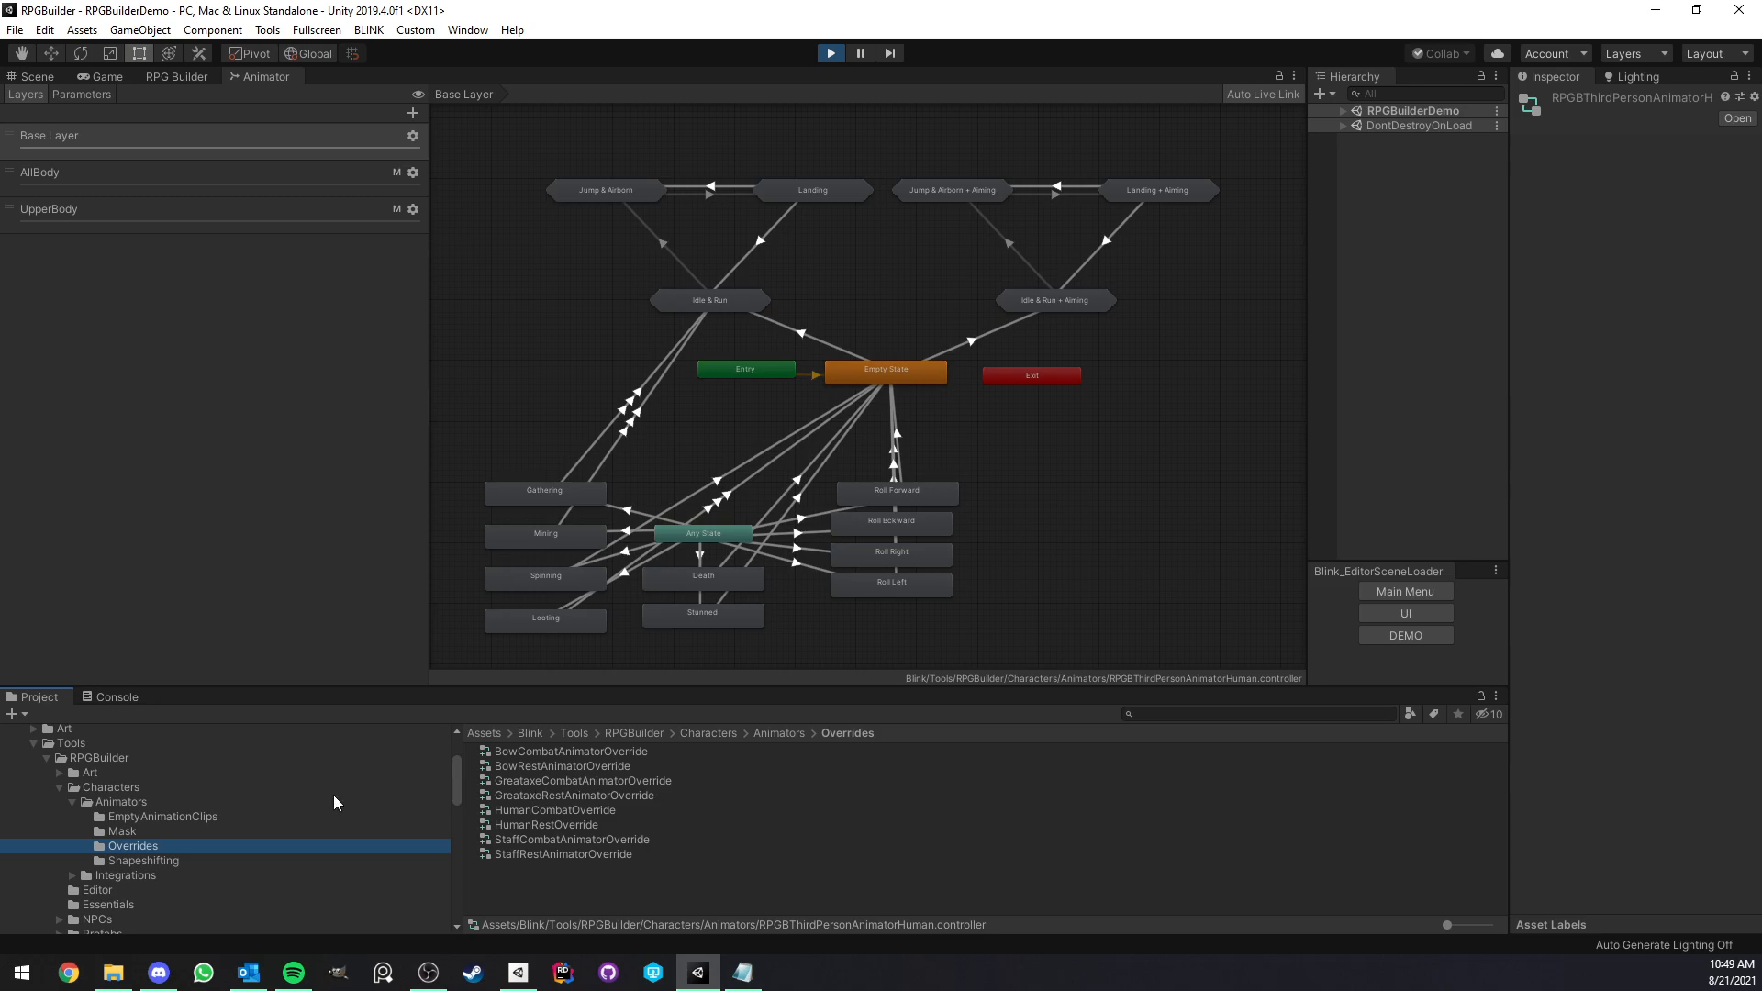
{"action": "left_click", "coordinate": [118, 801]}
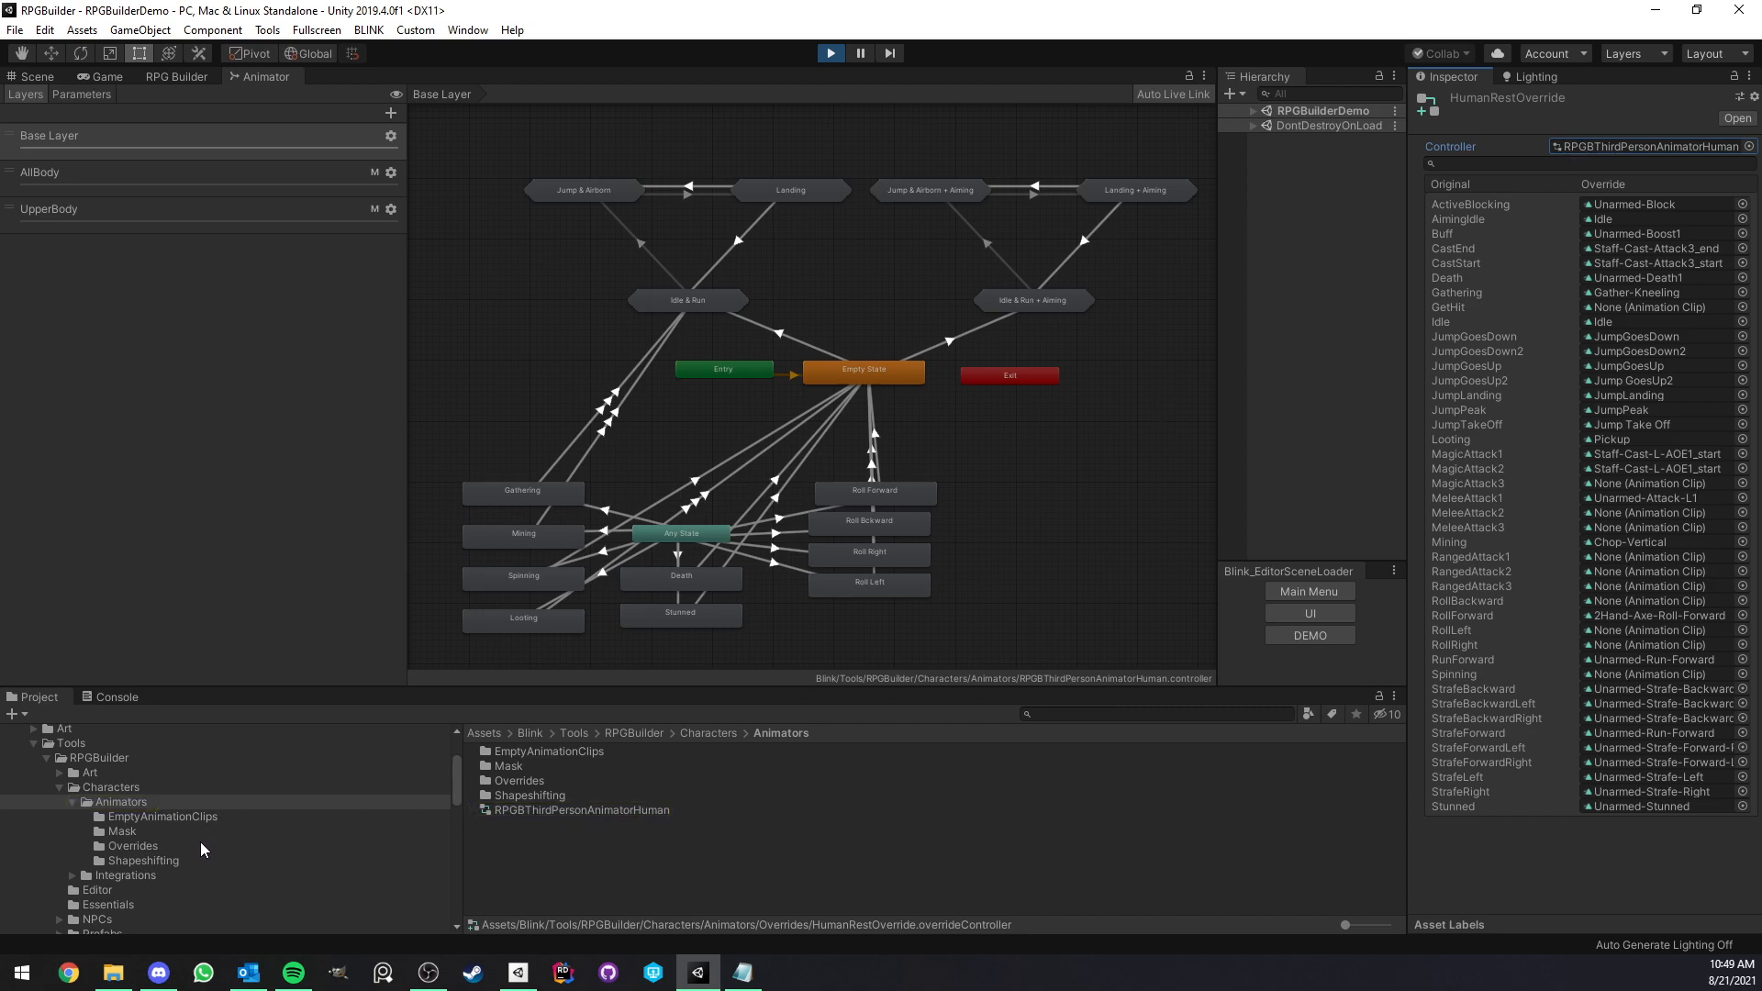
- Compare HumanRestOverride's clips against the AllBody layer and locate its Idle override clip
{"action": "double_click", "coordinate": [132, 845]}
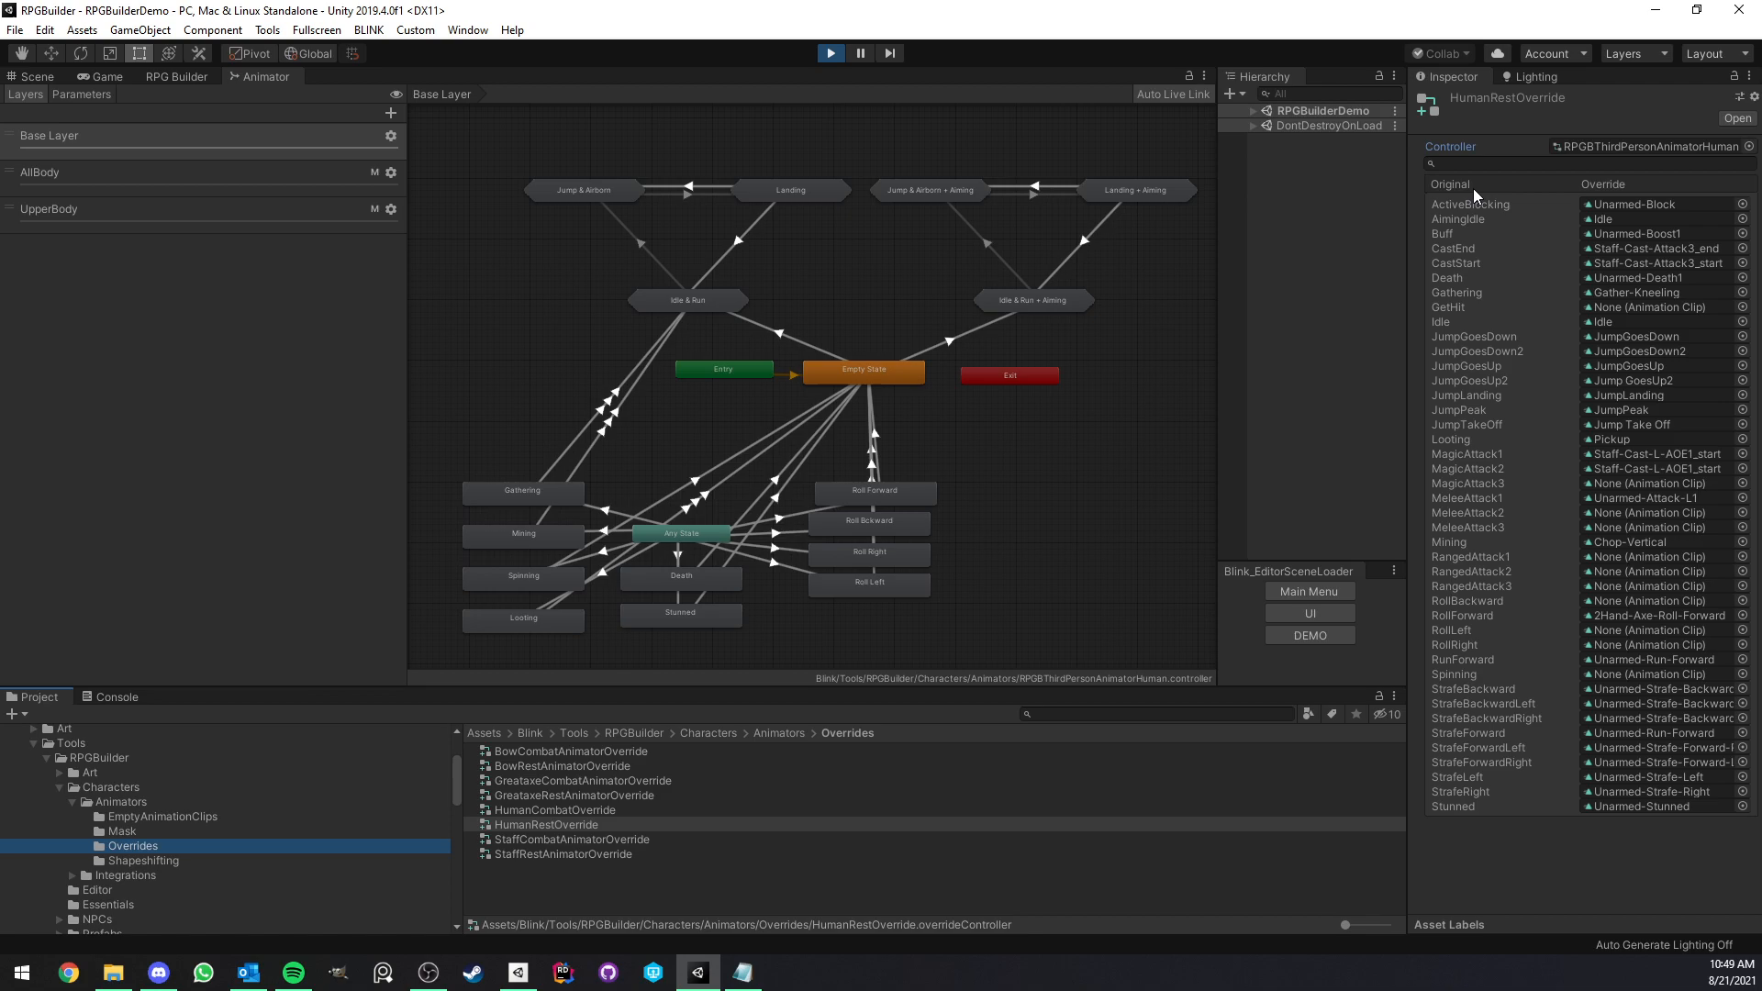
{"action": "mouse_move", "coordinate": [899, 261]}
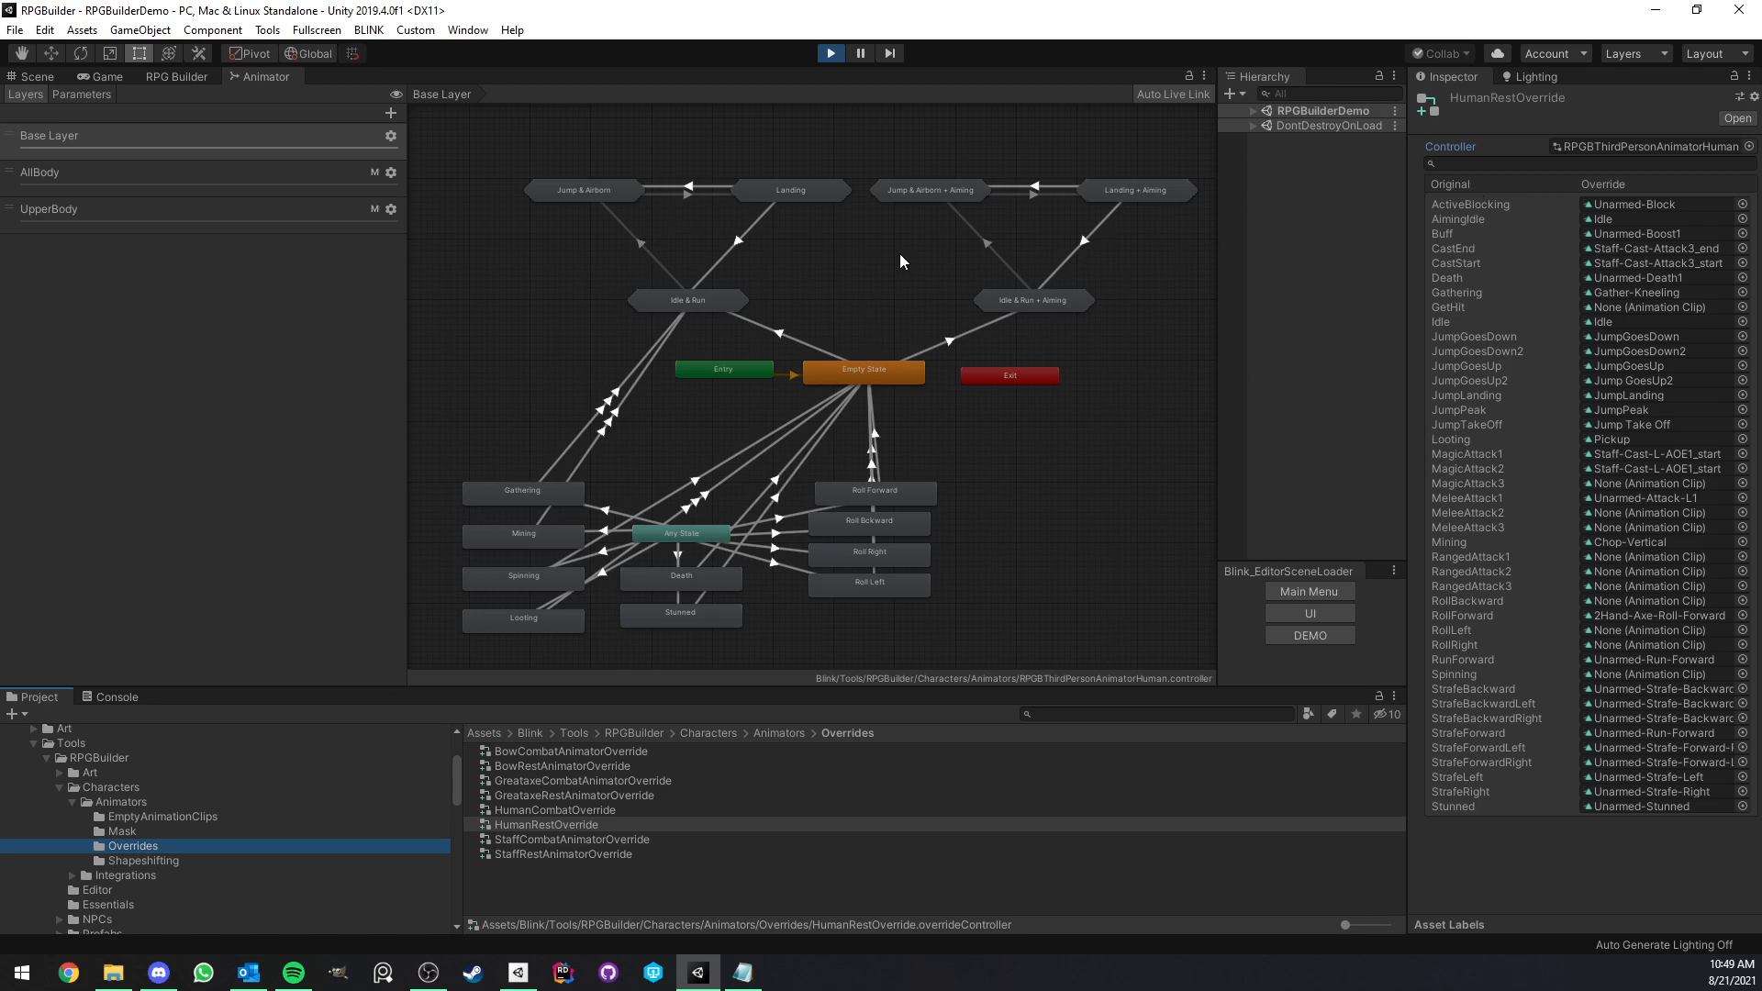
{"action": "mouse_move", "coordinate": [835, 341]}
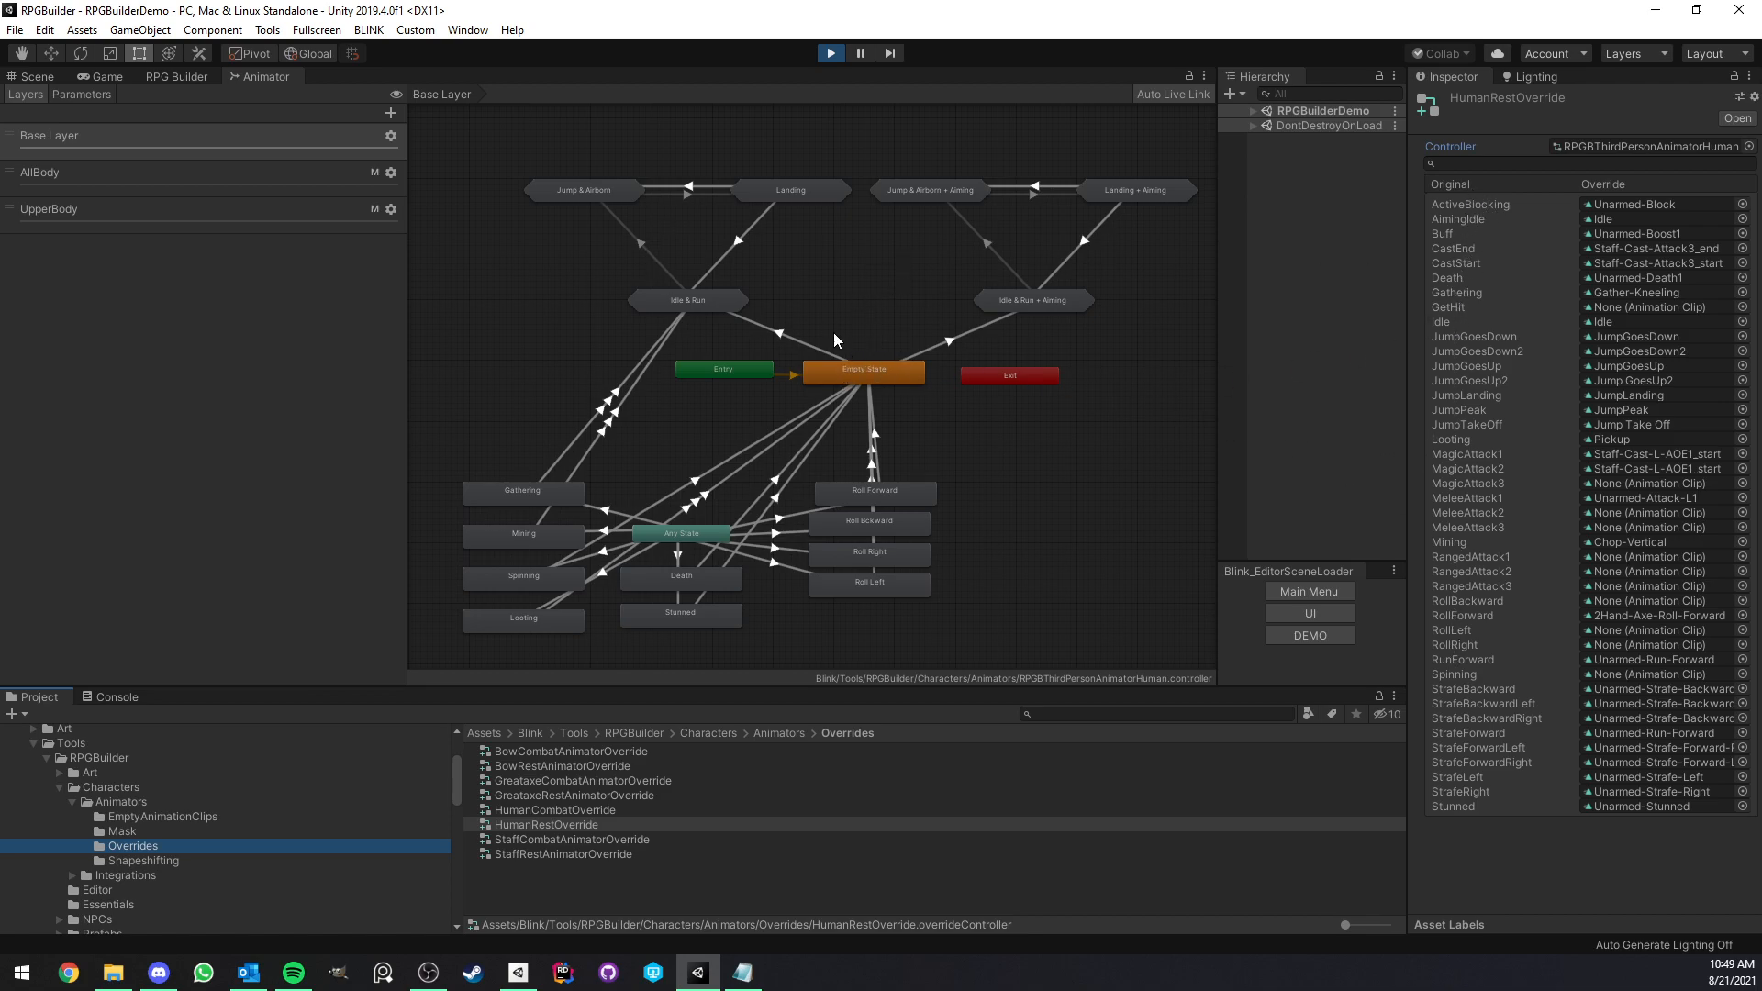
{"action": "mouse_move", "coordinate": [336, 211]}
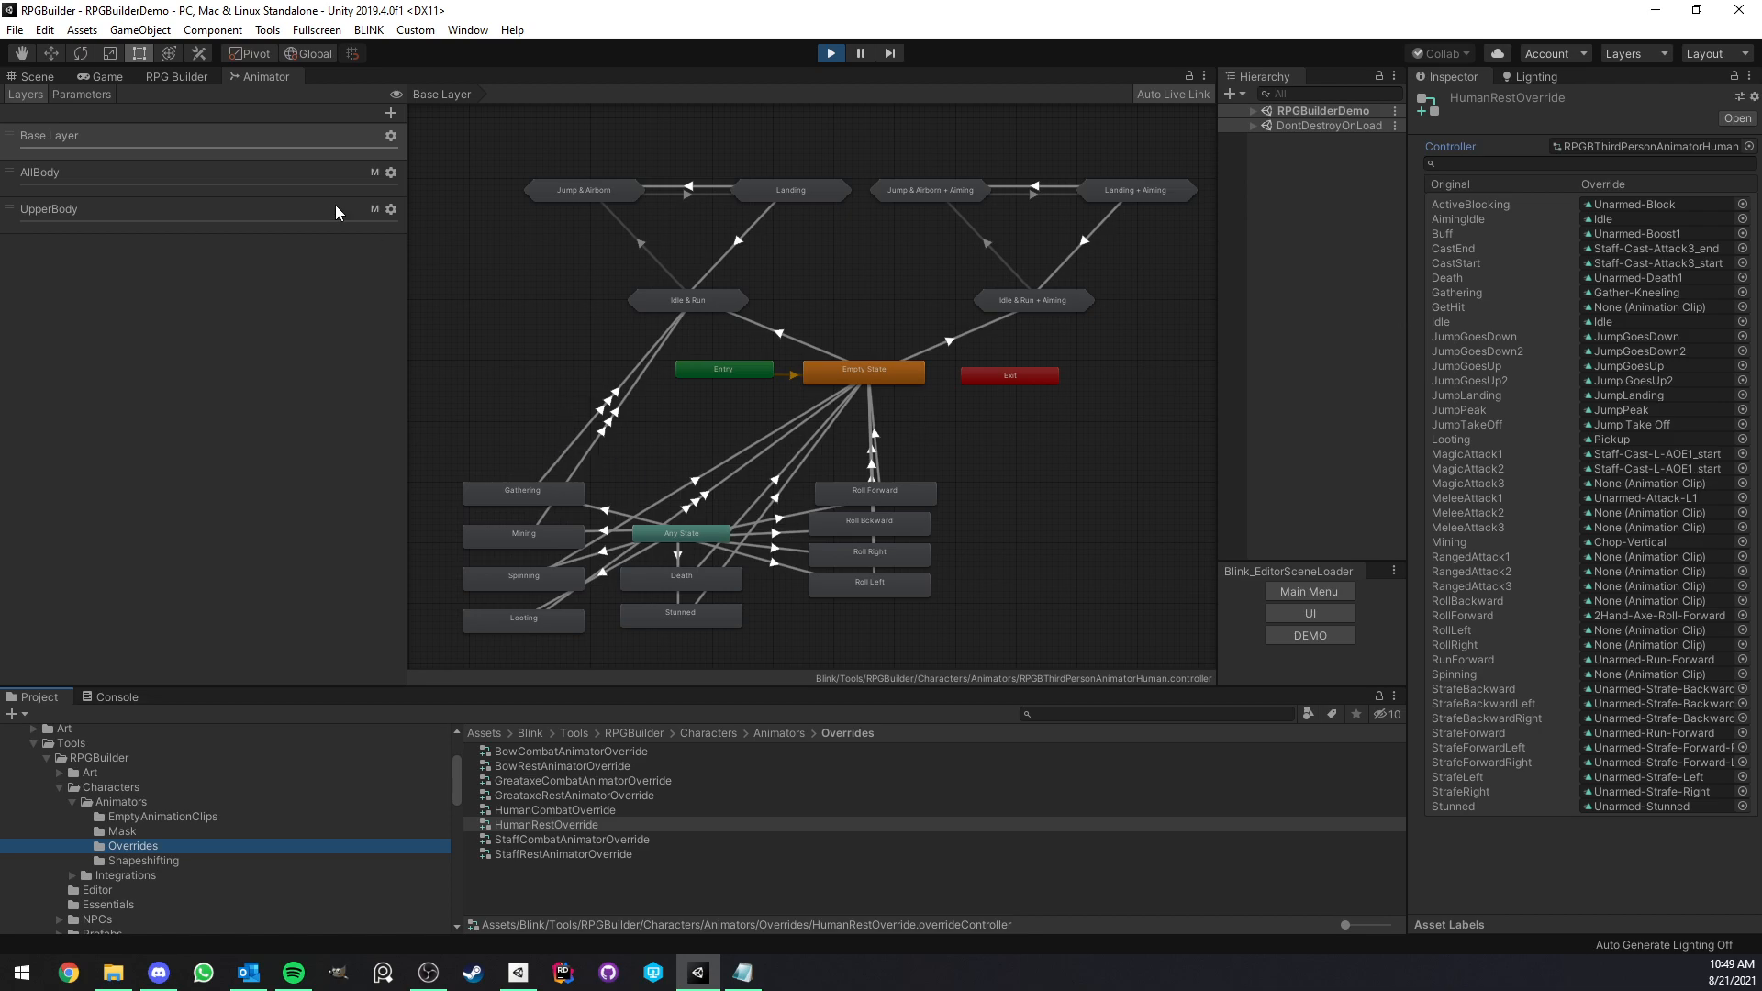
{"action": "left_click", "coordinate": [81, 95]}
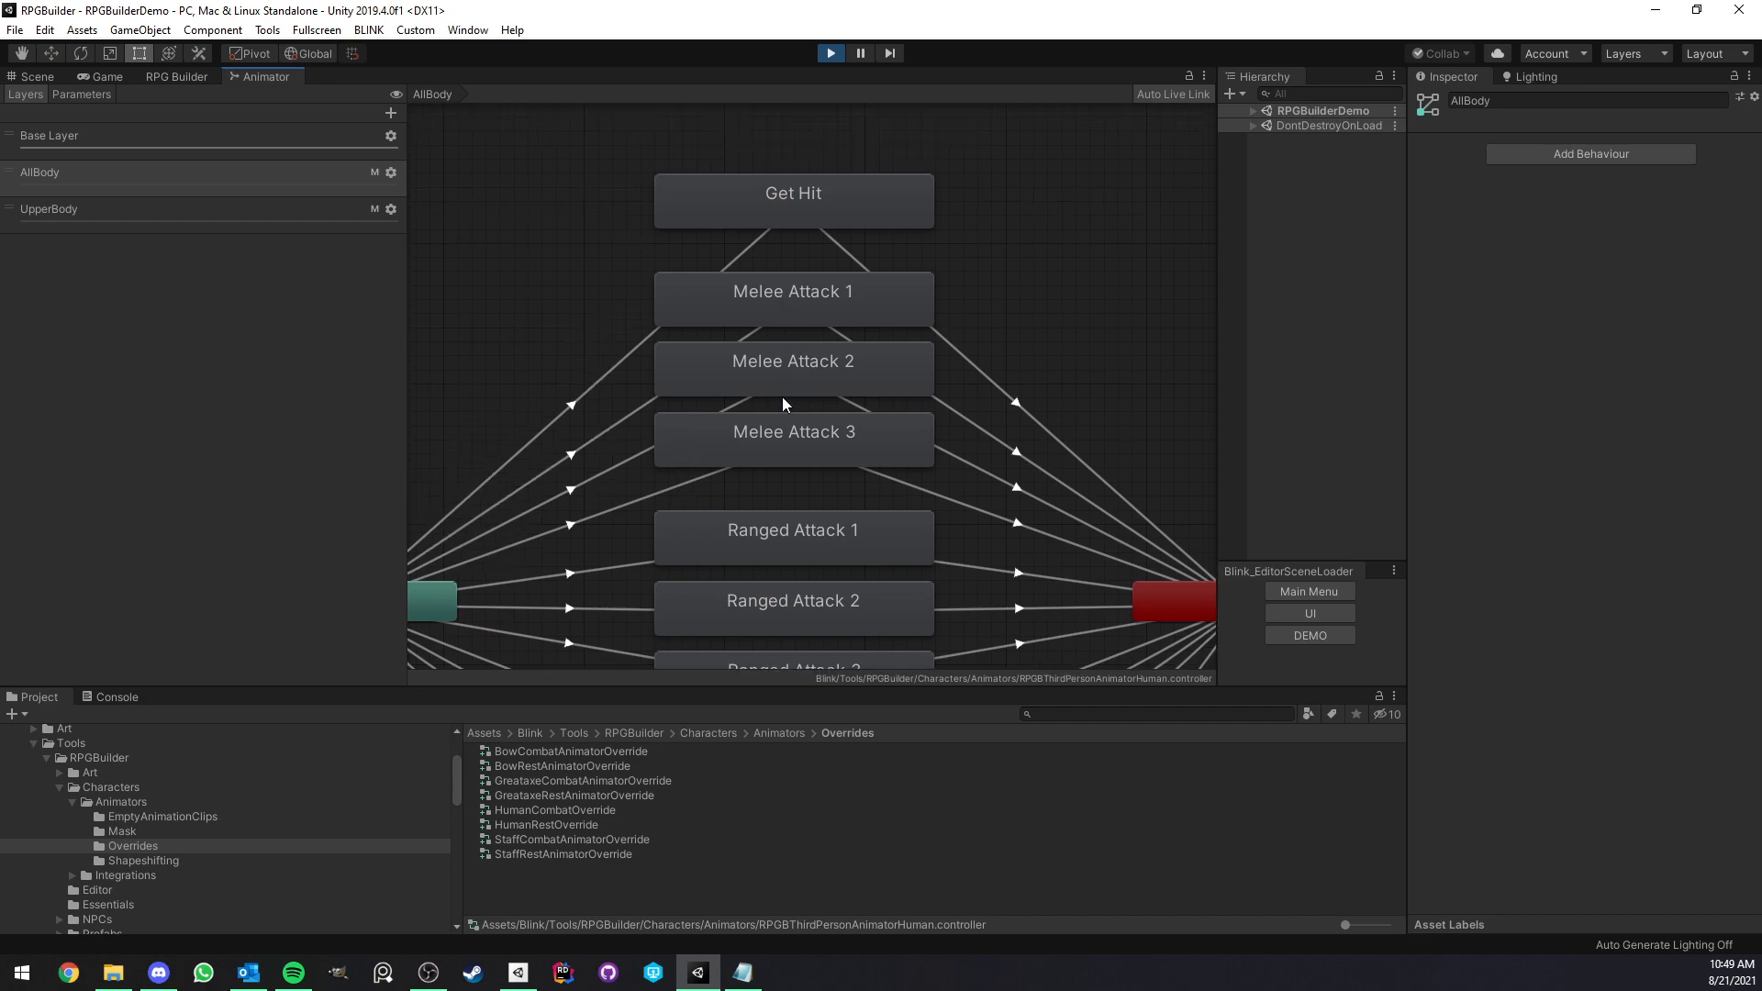
{"action": "left_click", "coordinate": [545, 823]}
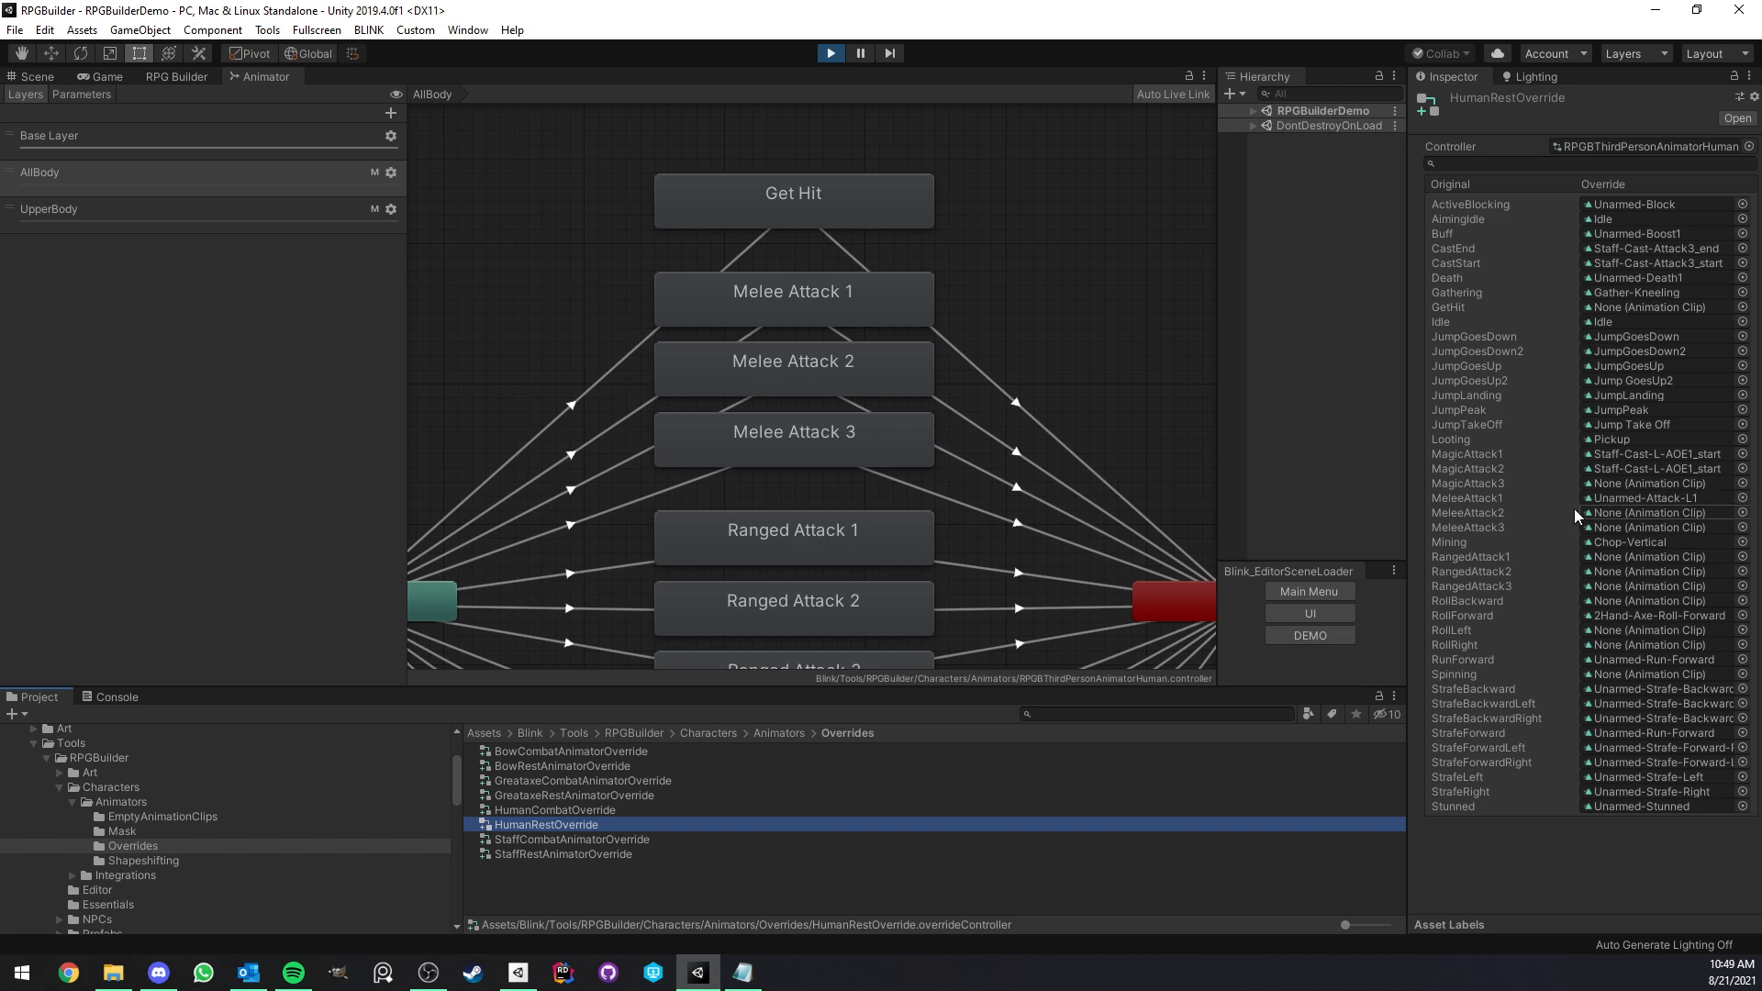
{"action": "mouse_move", "coordinate": [938, 539]}
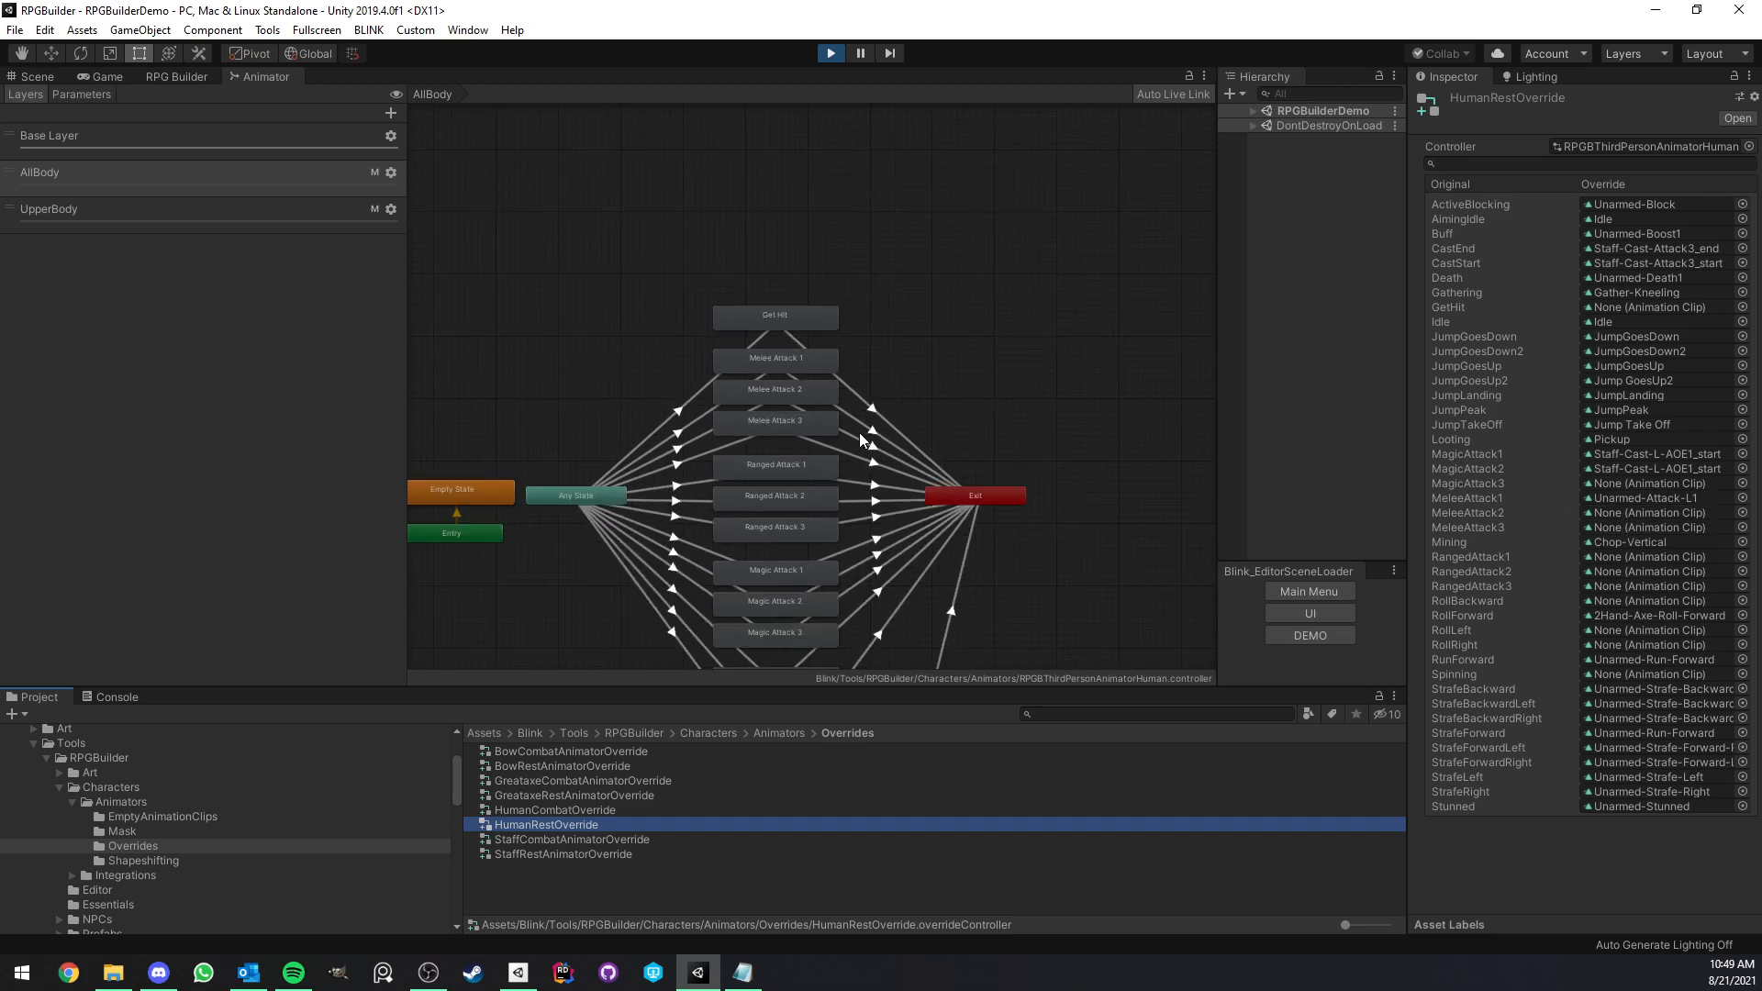
{"action": "mouse_move", "coordinate": [740, 818]}
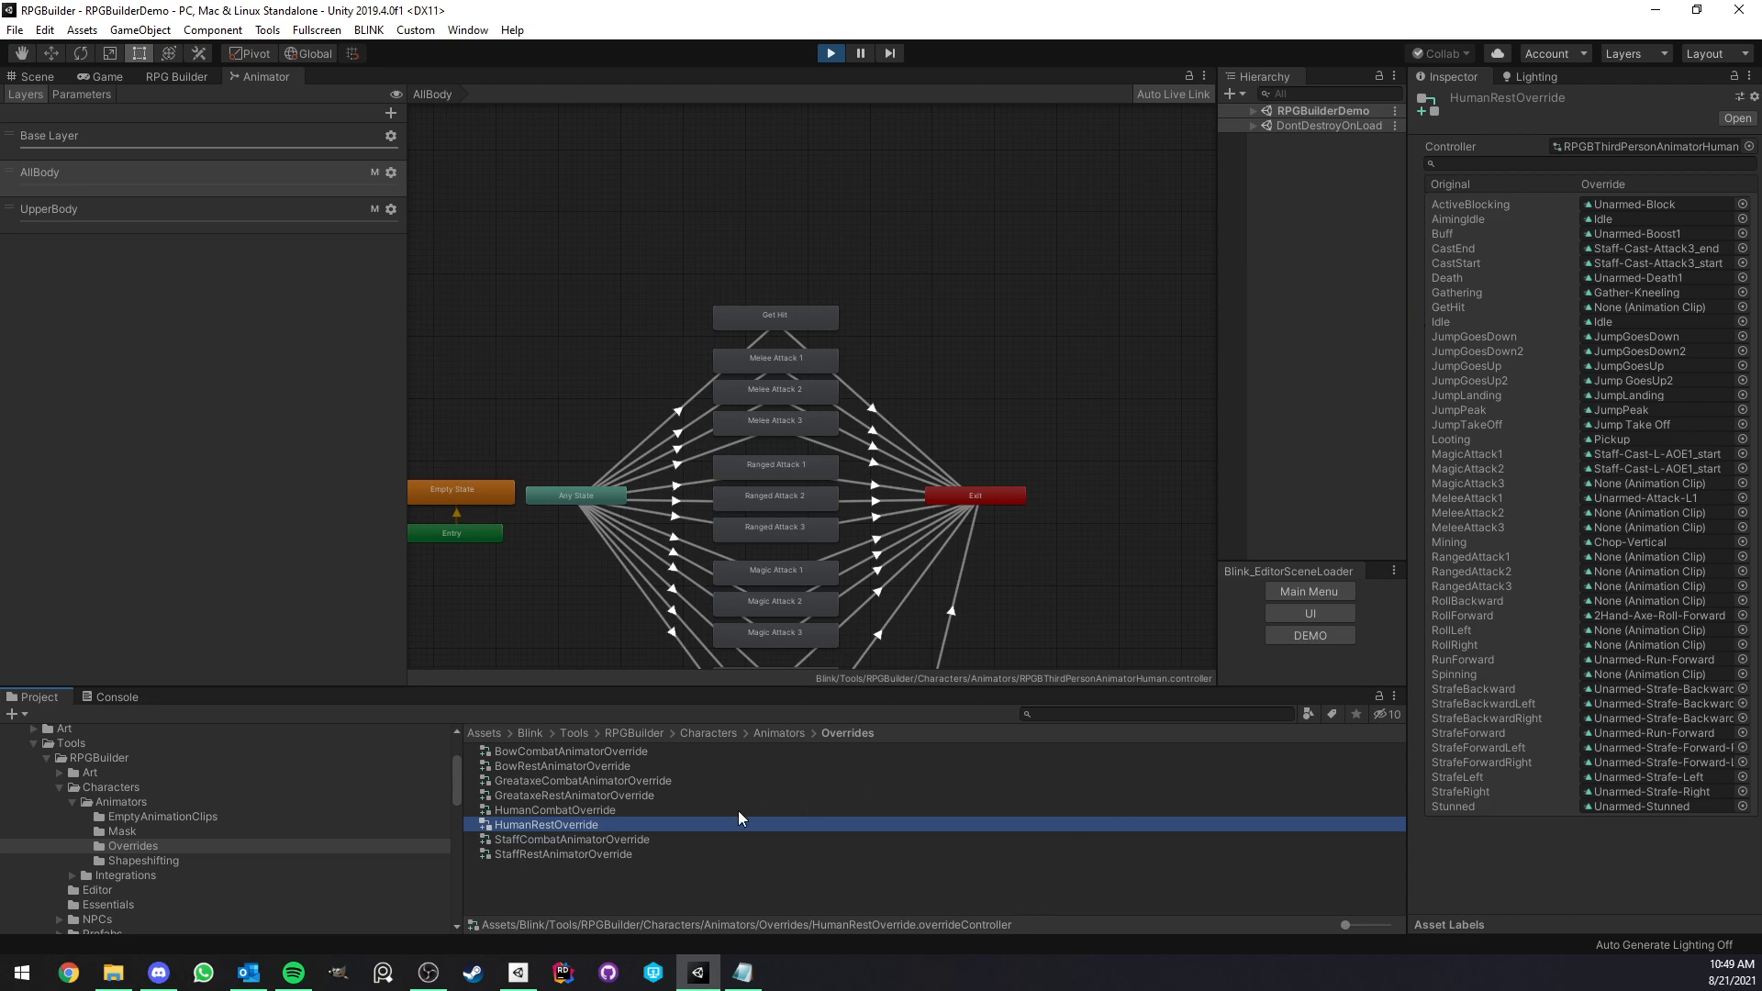
{"action": "mouse_move", "coordinate": [1450, 645]}
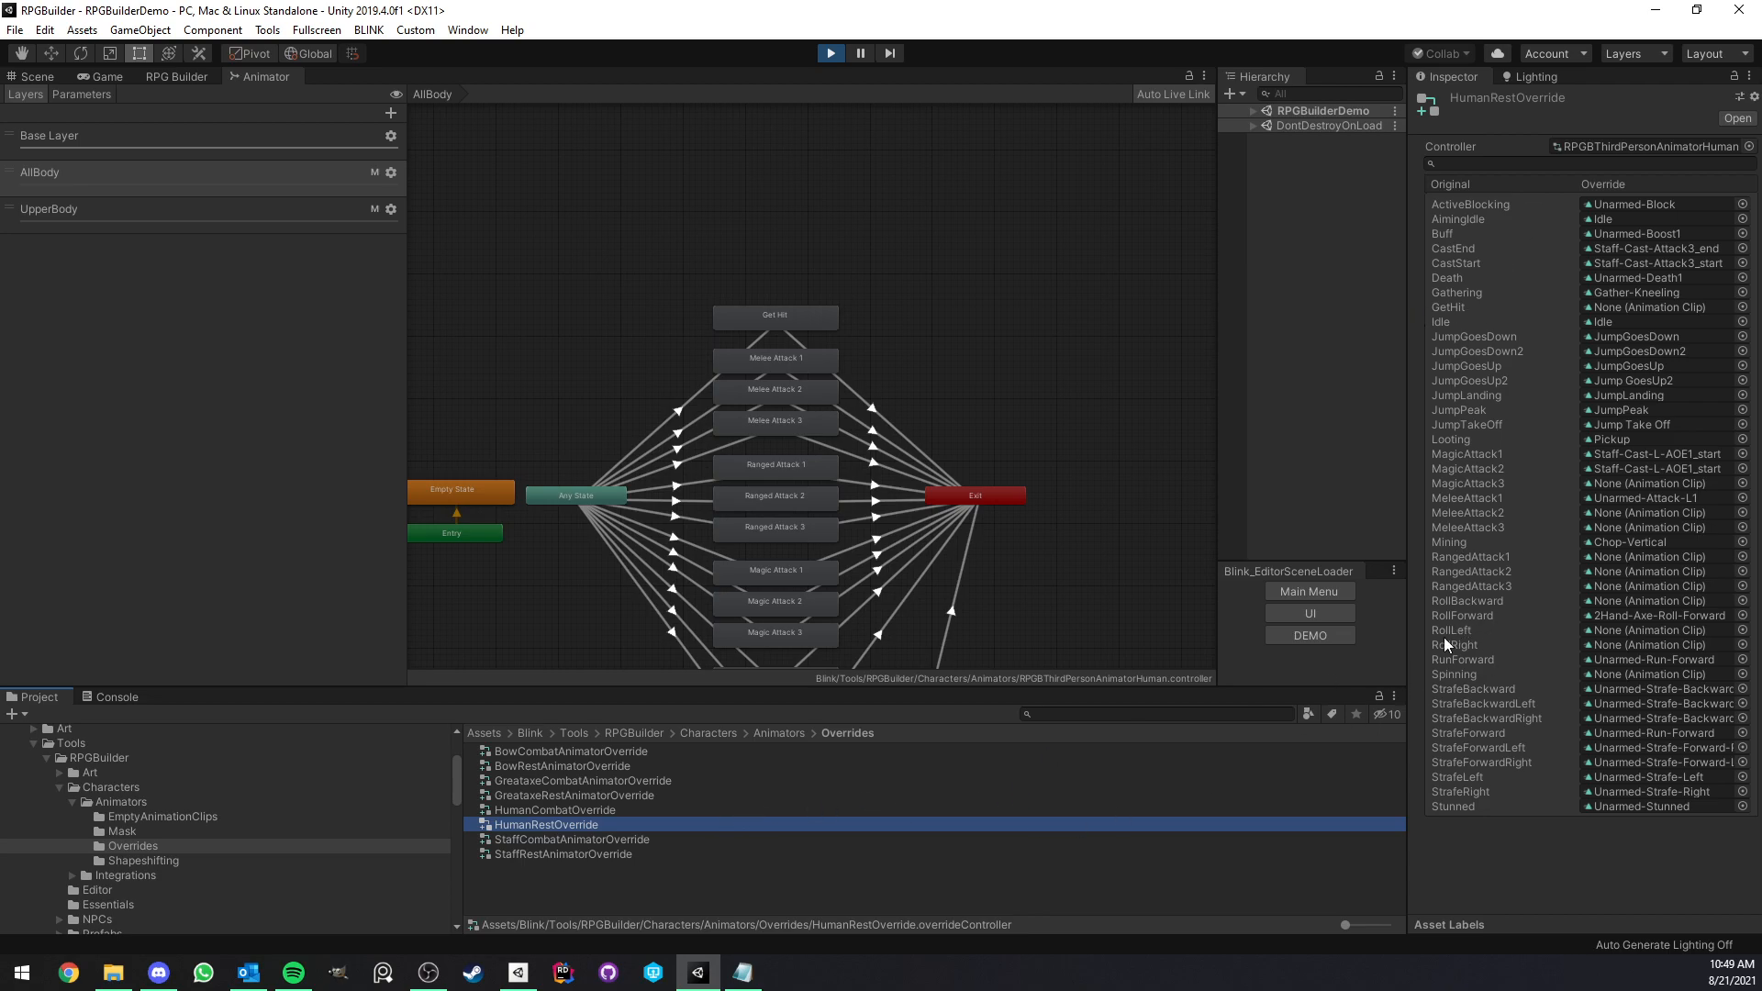
{"action": "left_click", "coordinate": [1743, 203]}
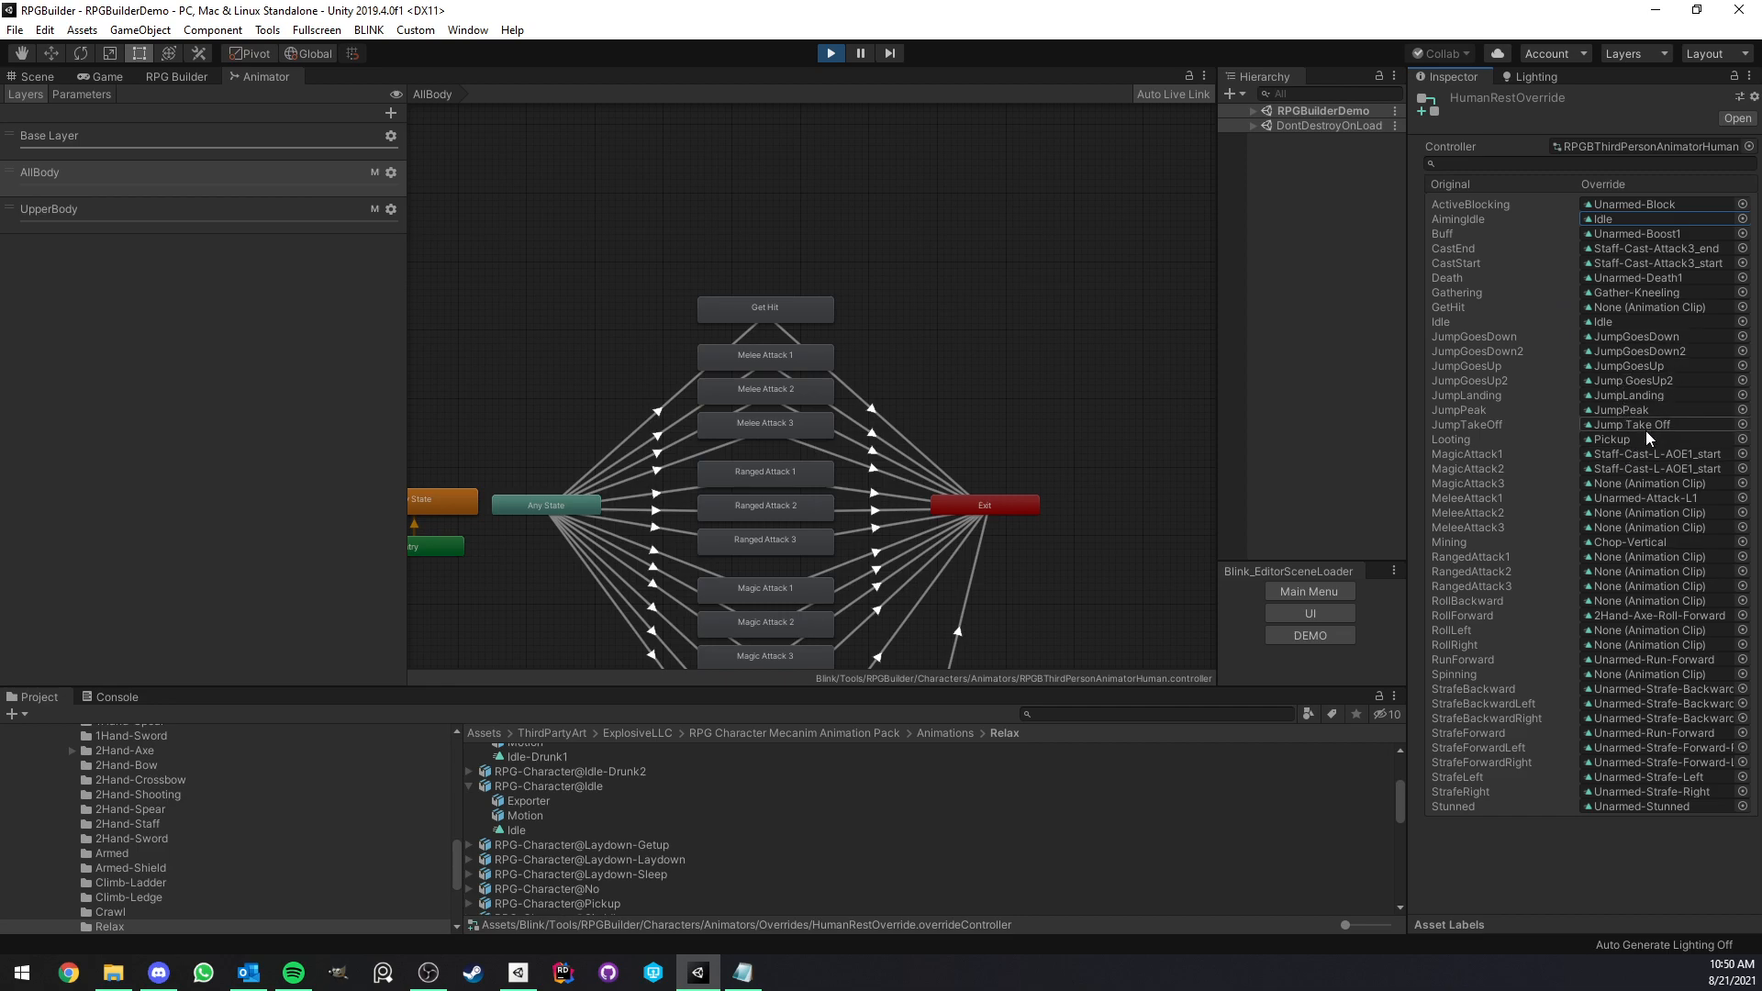
{"action": "mouse_move", "coordinate": [1644, 524]}
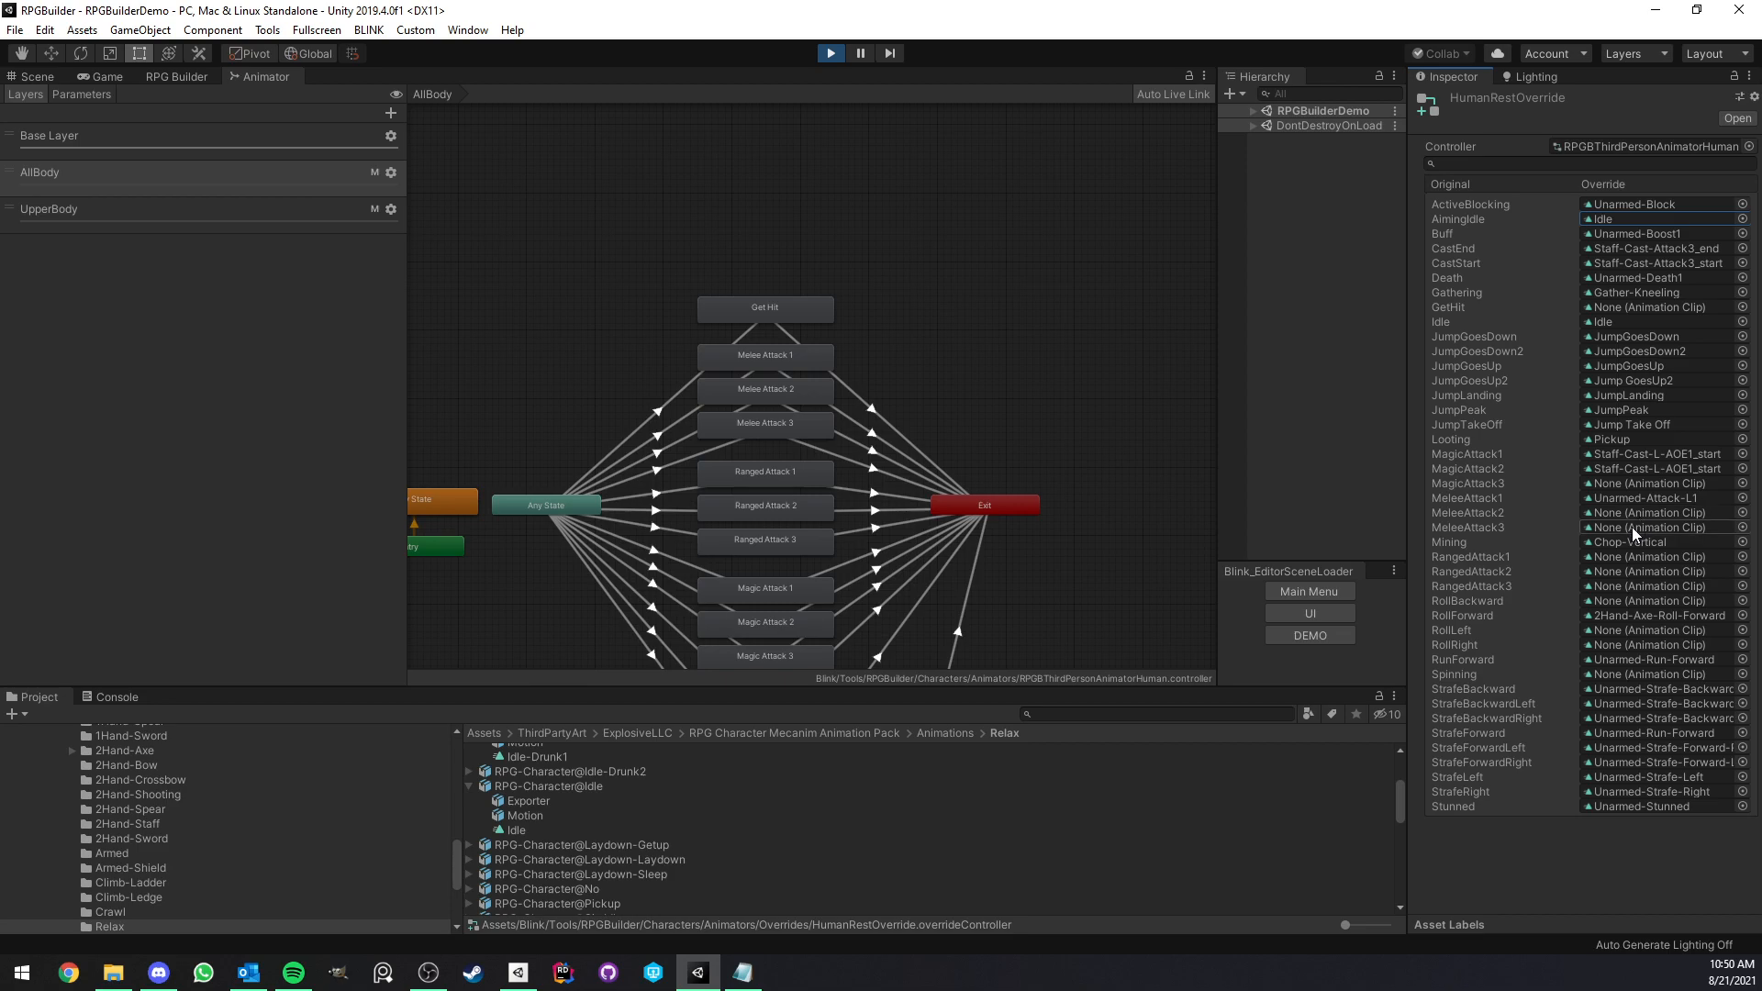
{"action": "mouse_move", "coordinate": [1621, 530]}
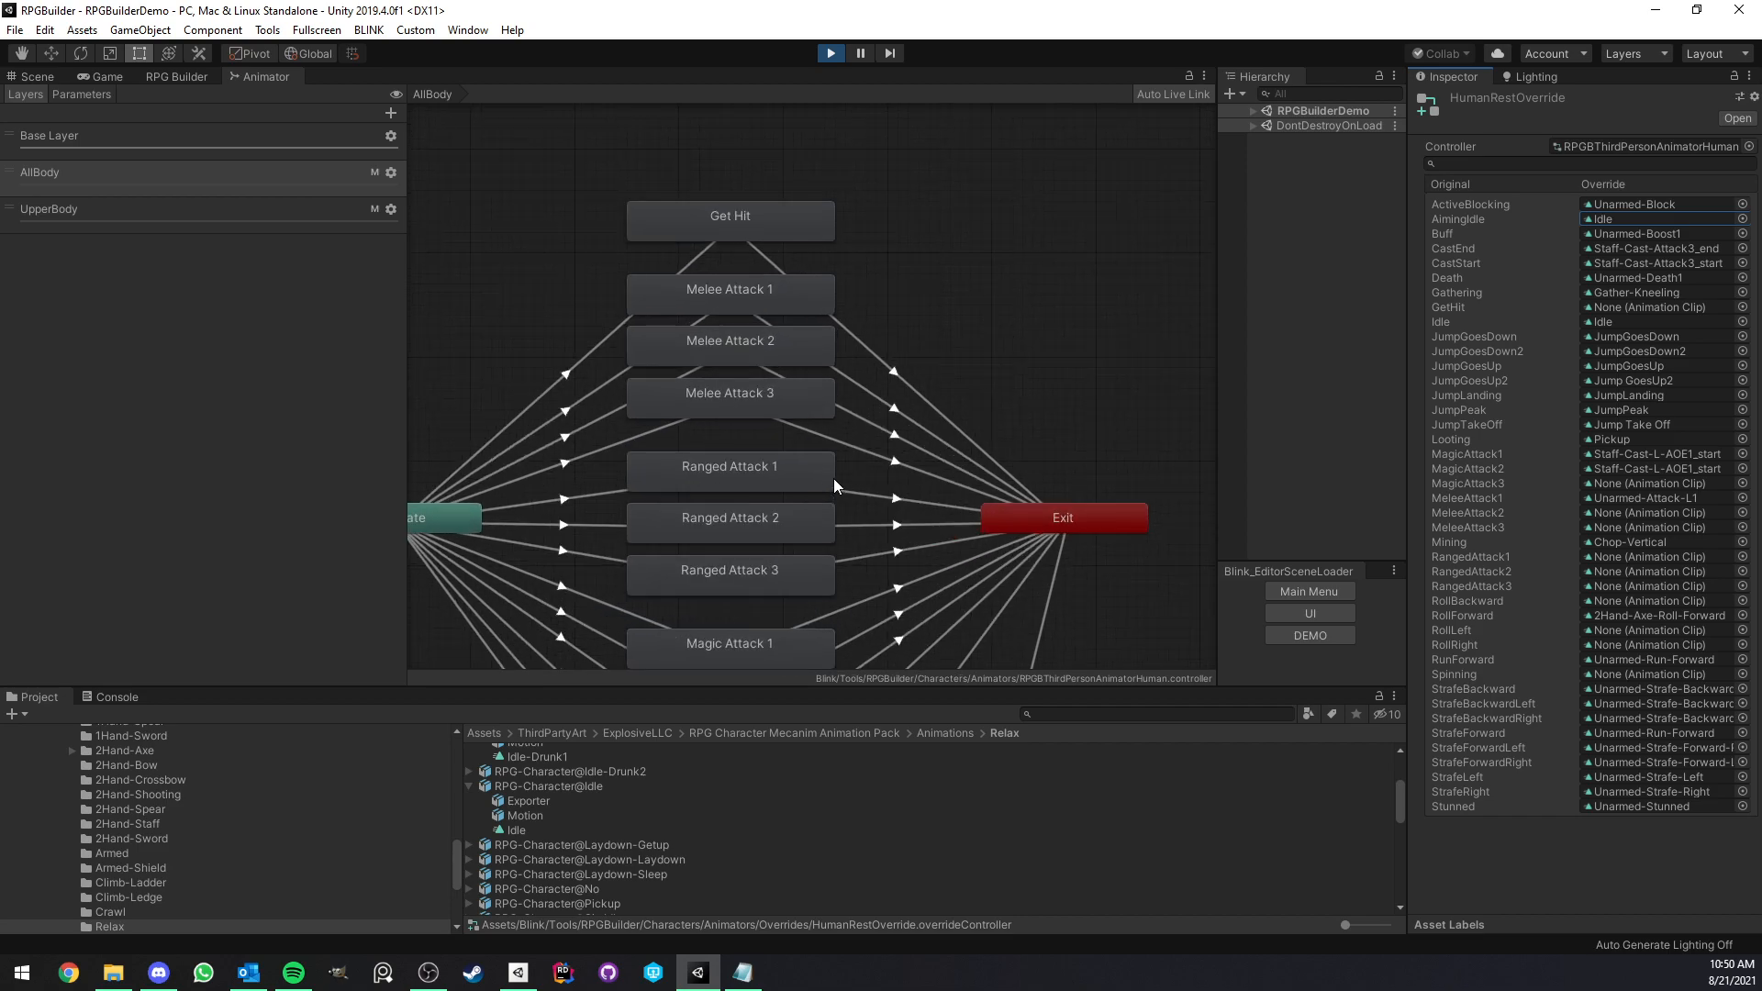
{"action": "mouse_move", "coordinate": [662, 357]}
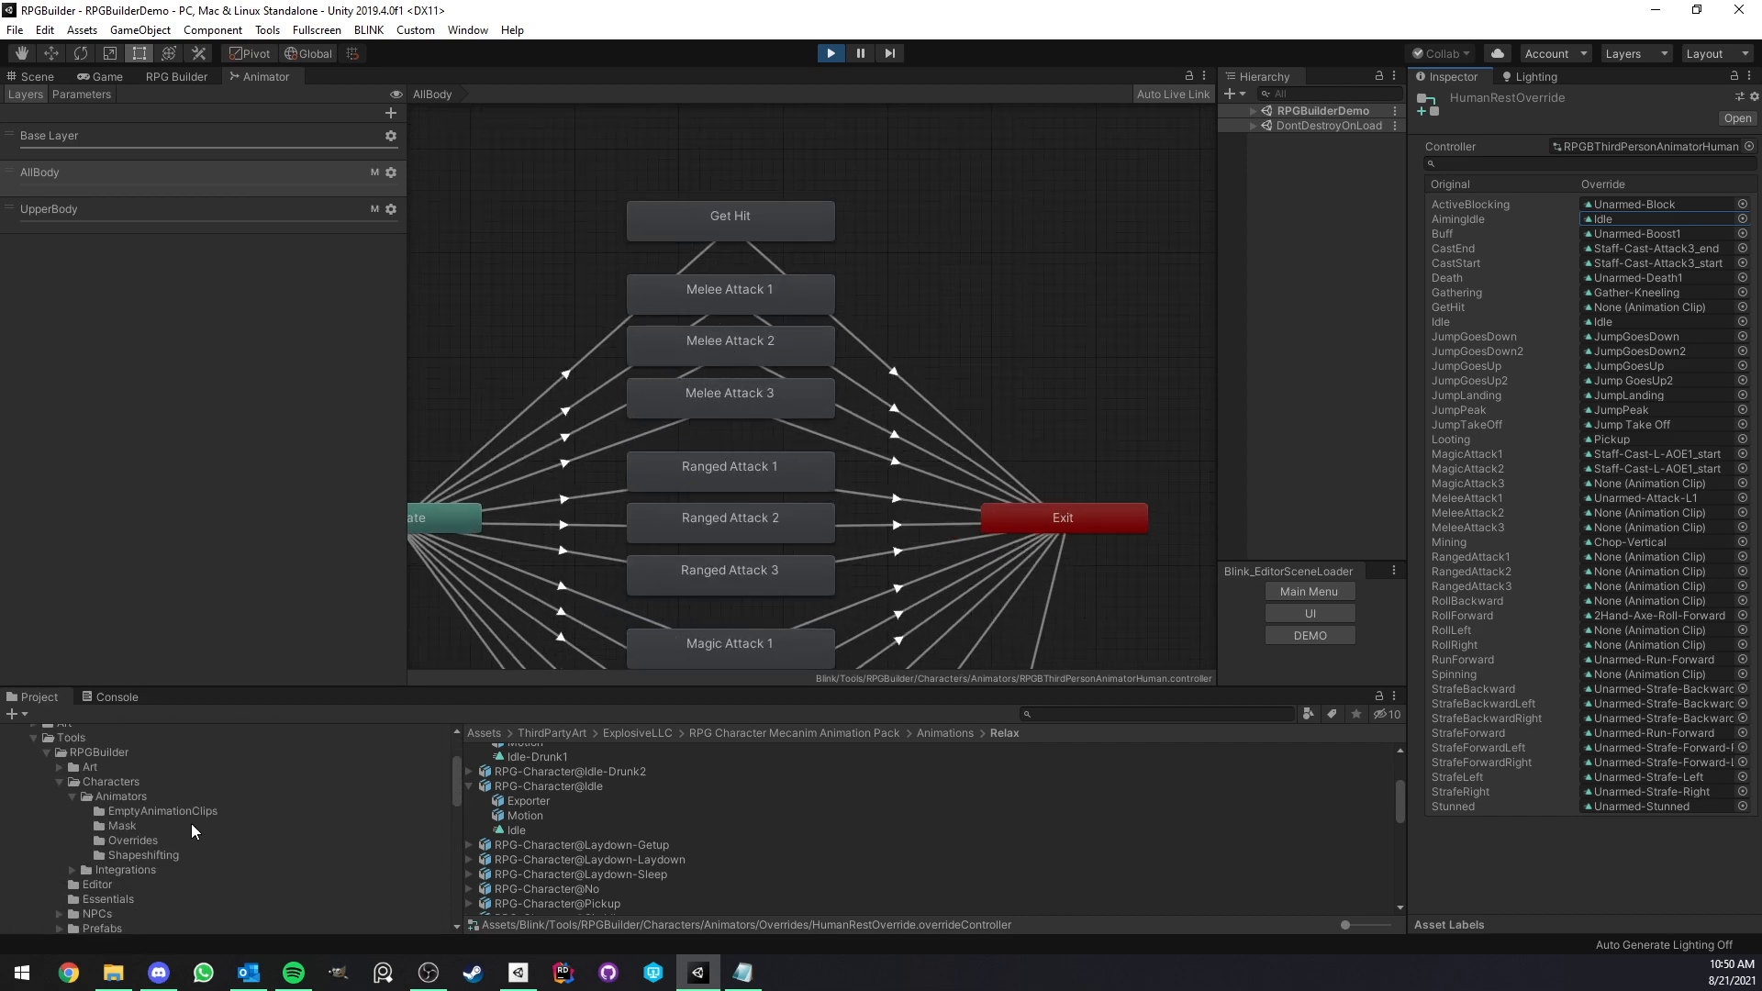
- Inspect Get Hit, Gathering and its placeholder clip, then select HumanCombatOverride
{"action": "left_click", "coordinate": [122, 795]}
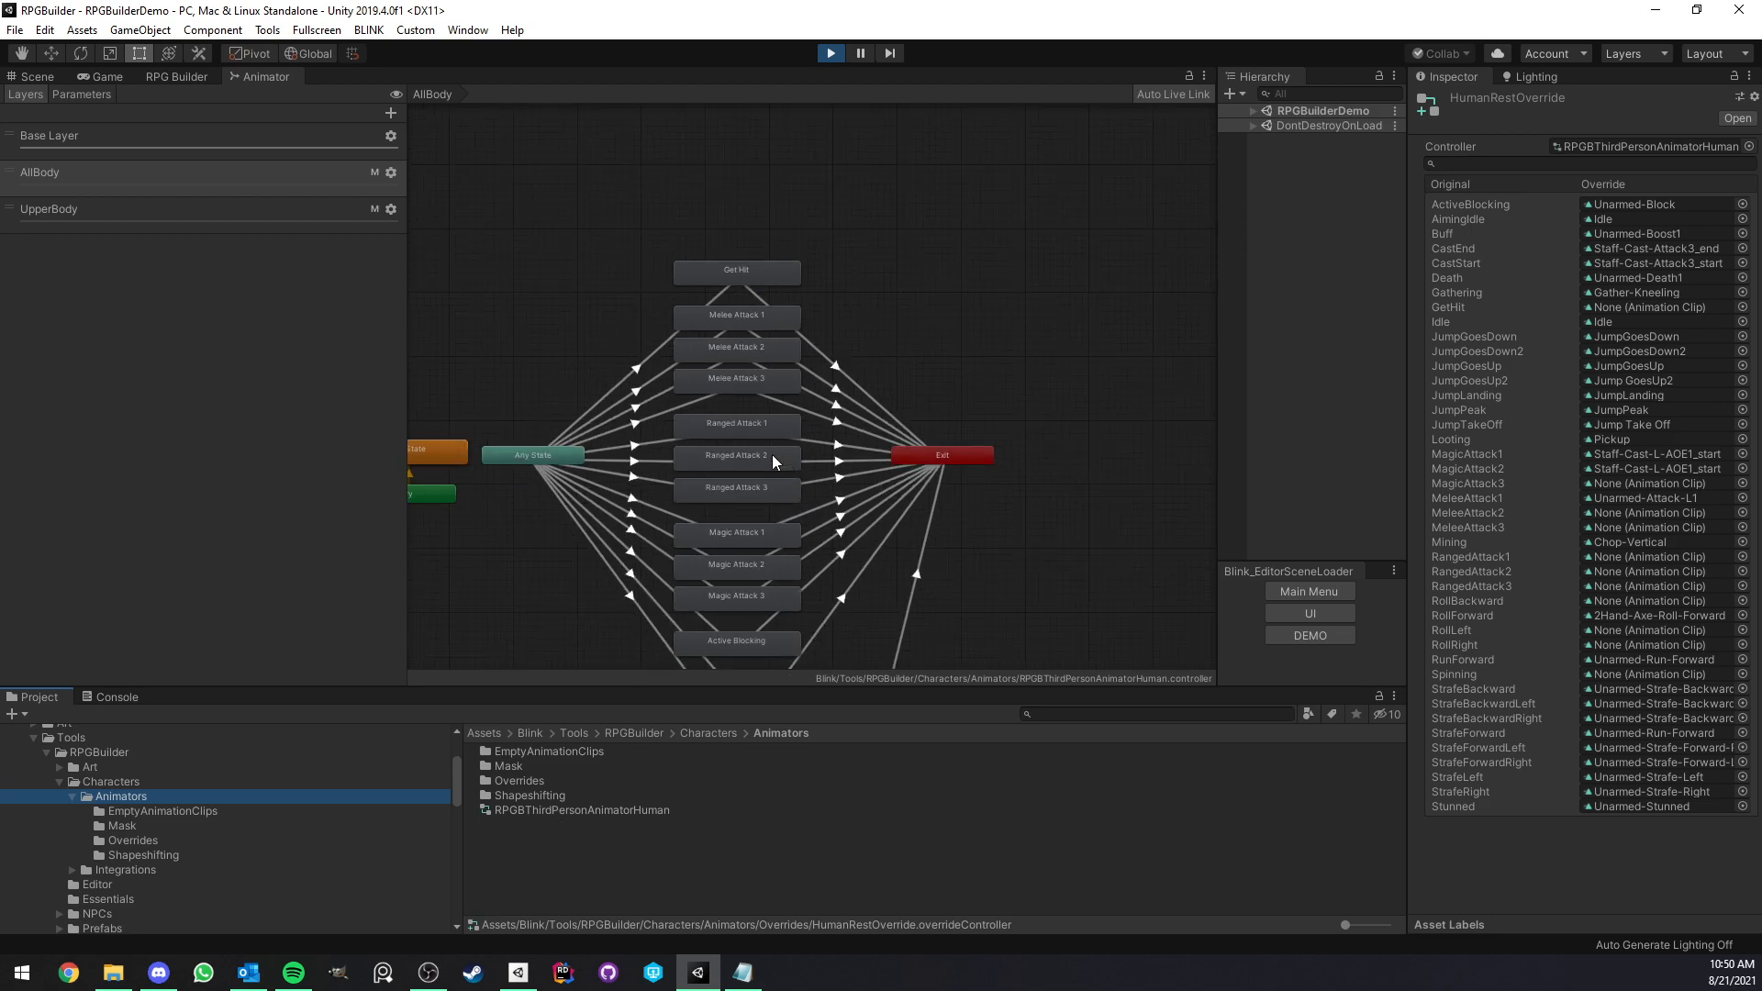
{"action": "mouse_move", "coordinate": [564, 615]}
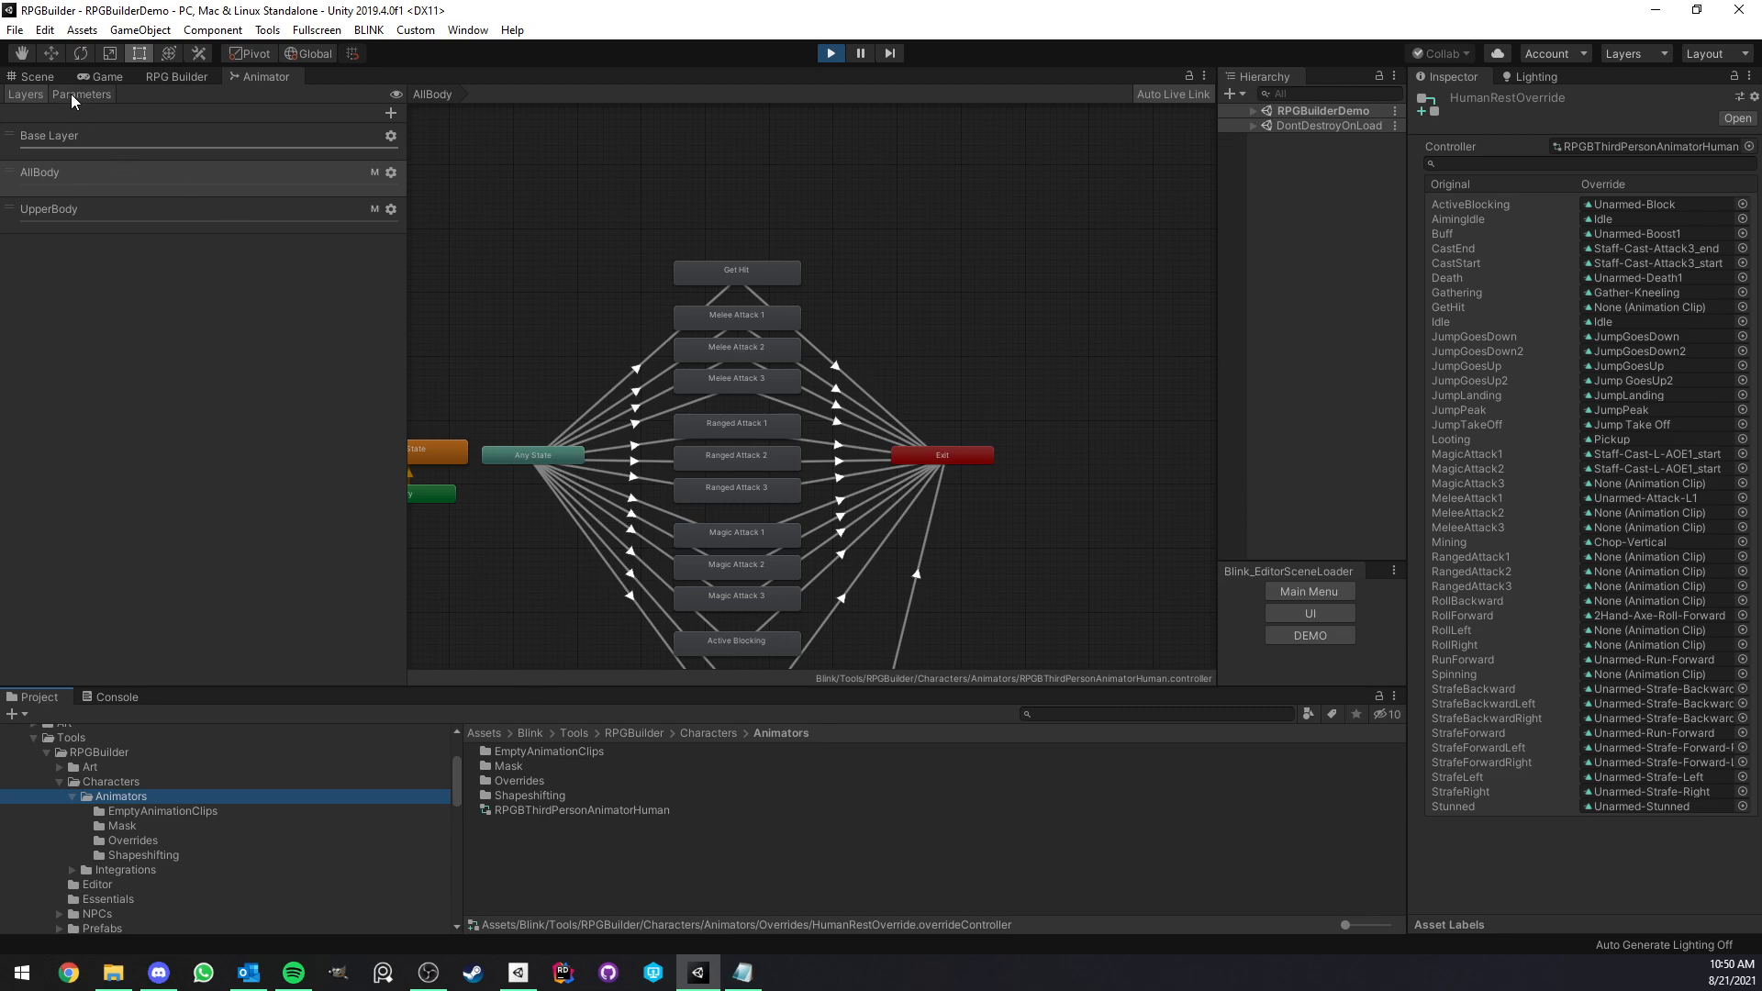
{"action": "left_click", "coordinate": [737, 271]}
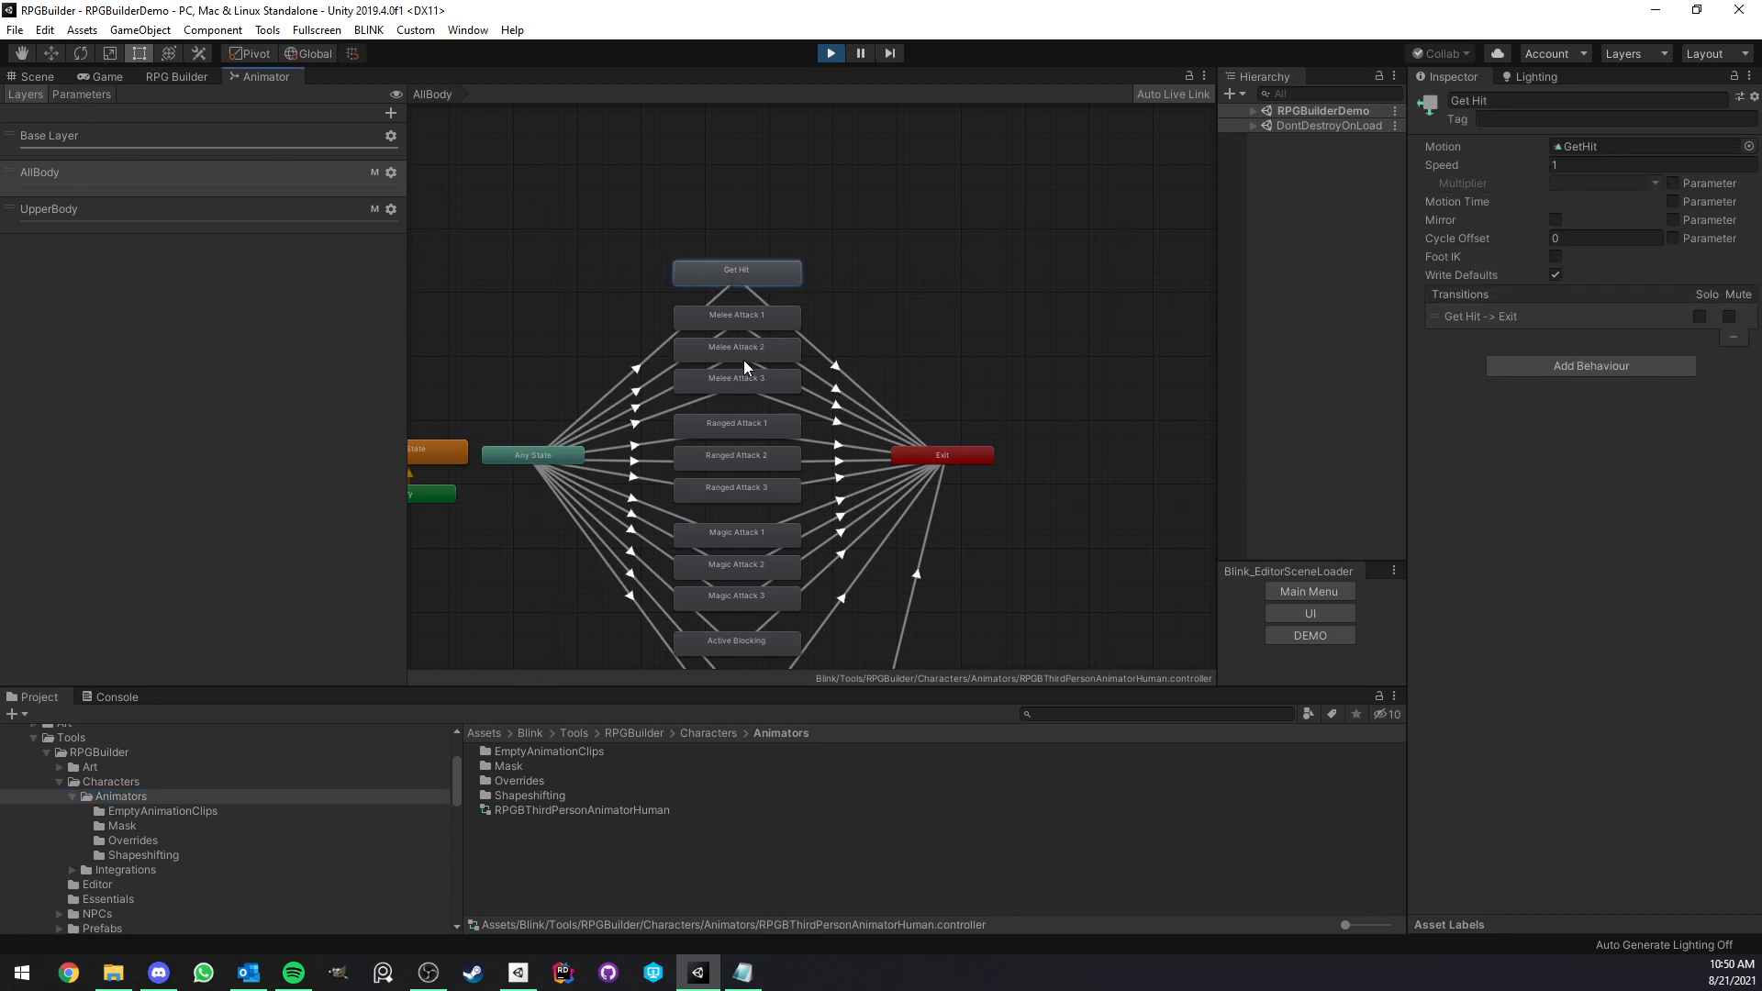
{"action": "left_click", "coordinate": [50, 135]}
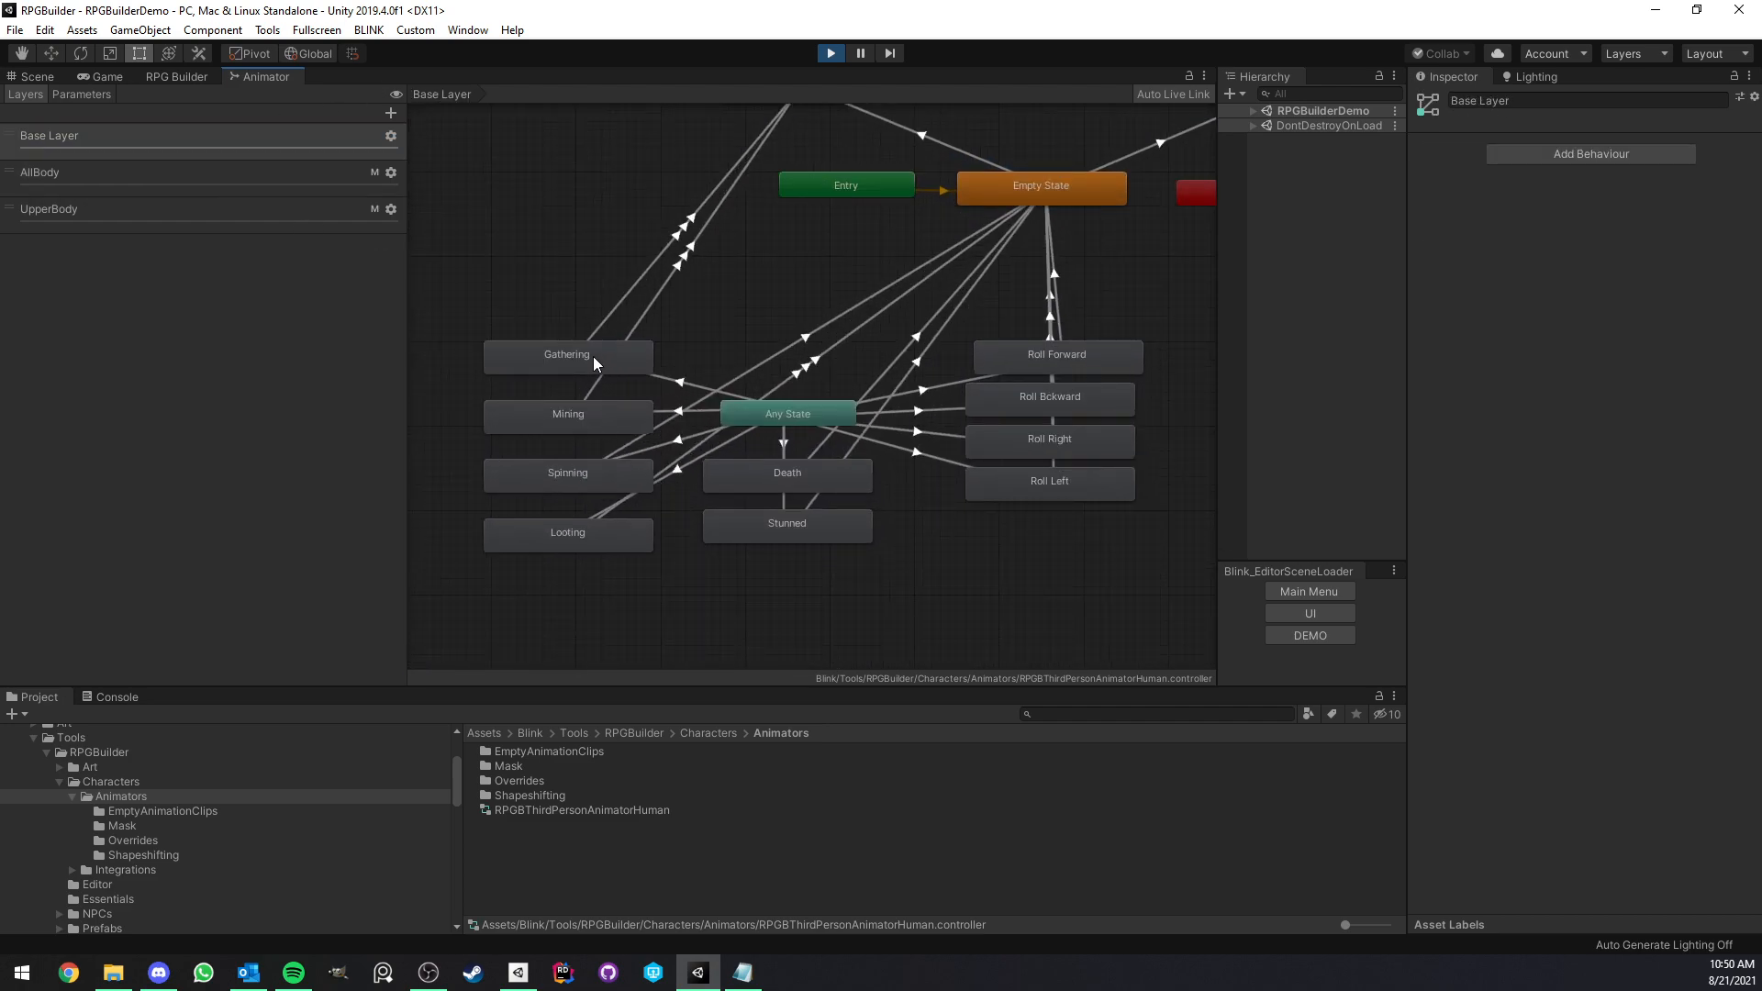
{"action": "left_click", "coordinate": [566, 355]}
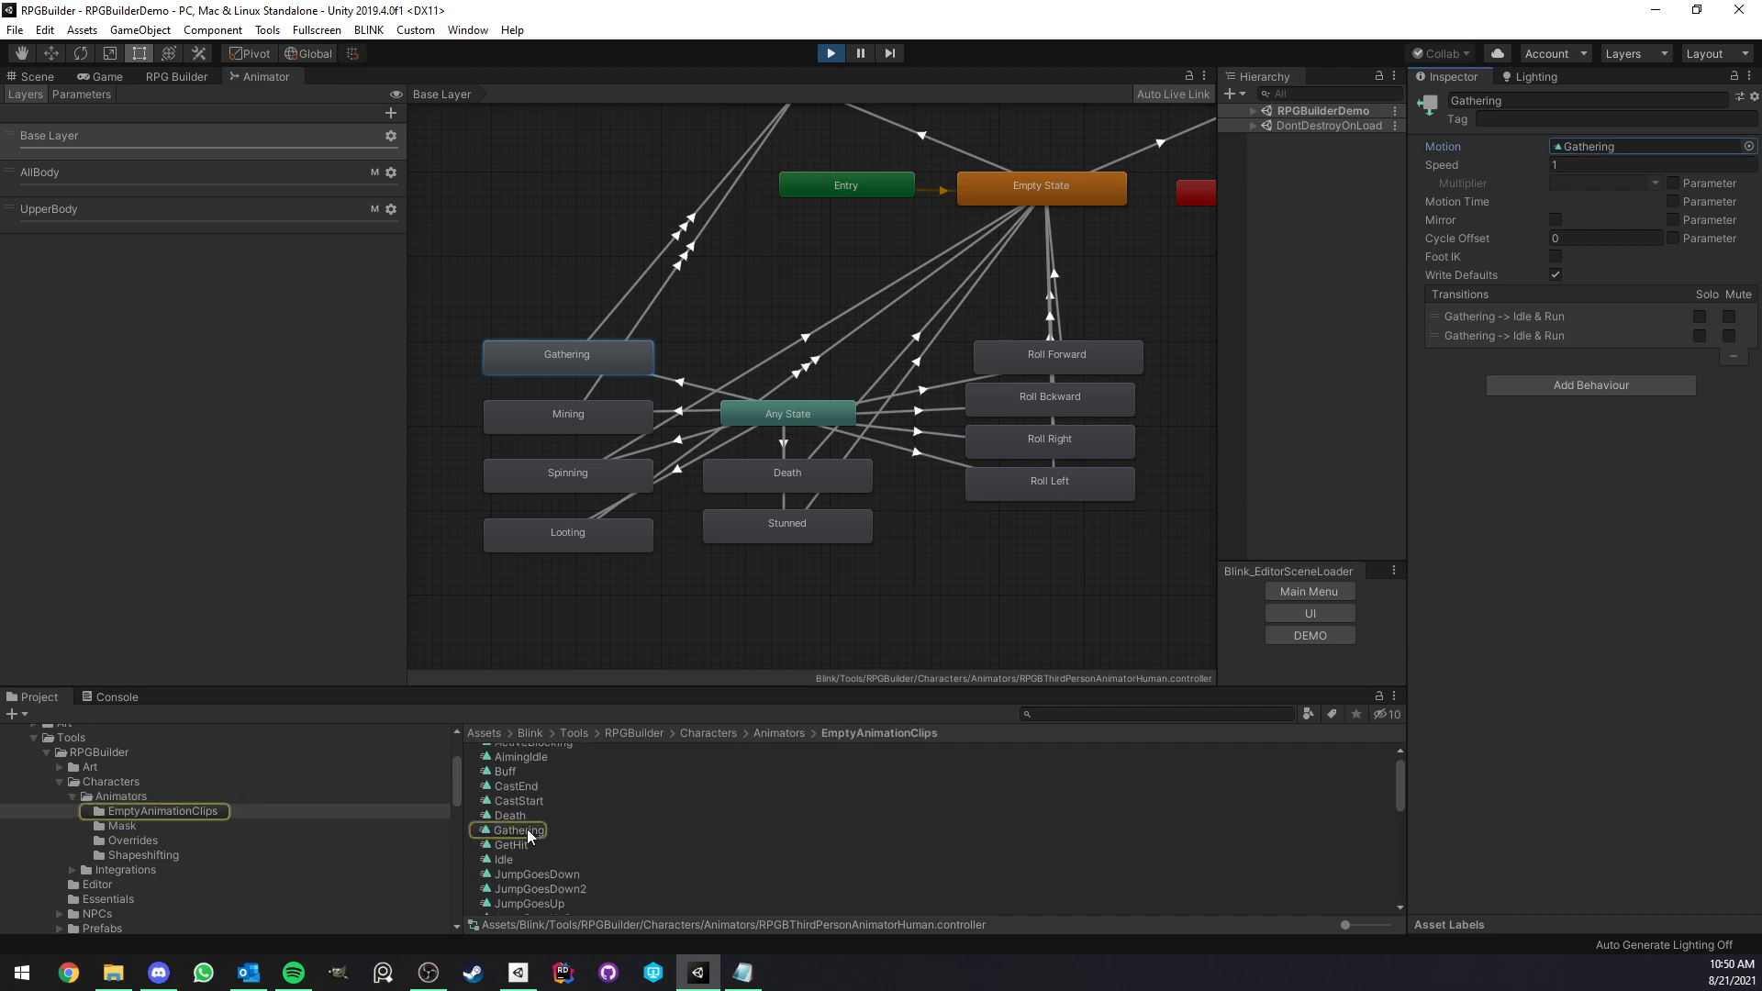
{"action": "left_click", "coordinate": [519, 830]}
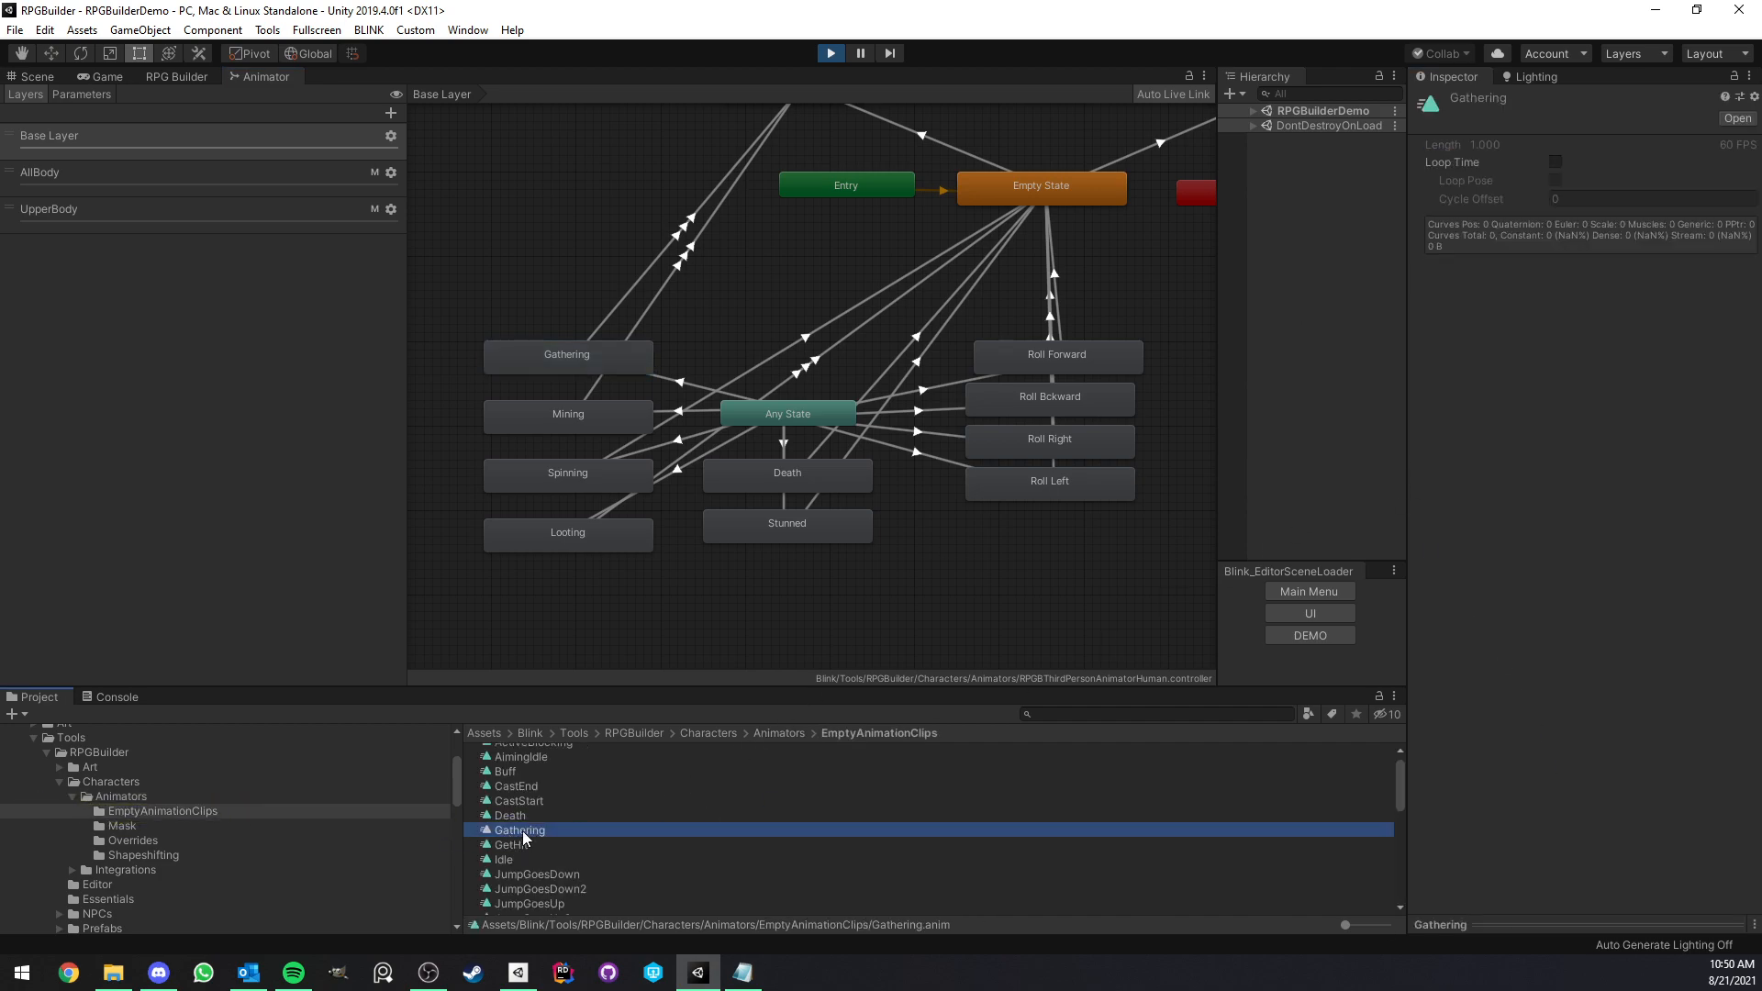
{"action": "mouse_move", "coordinate": [571, 824]}
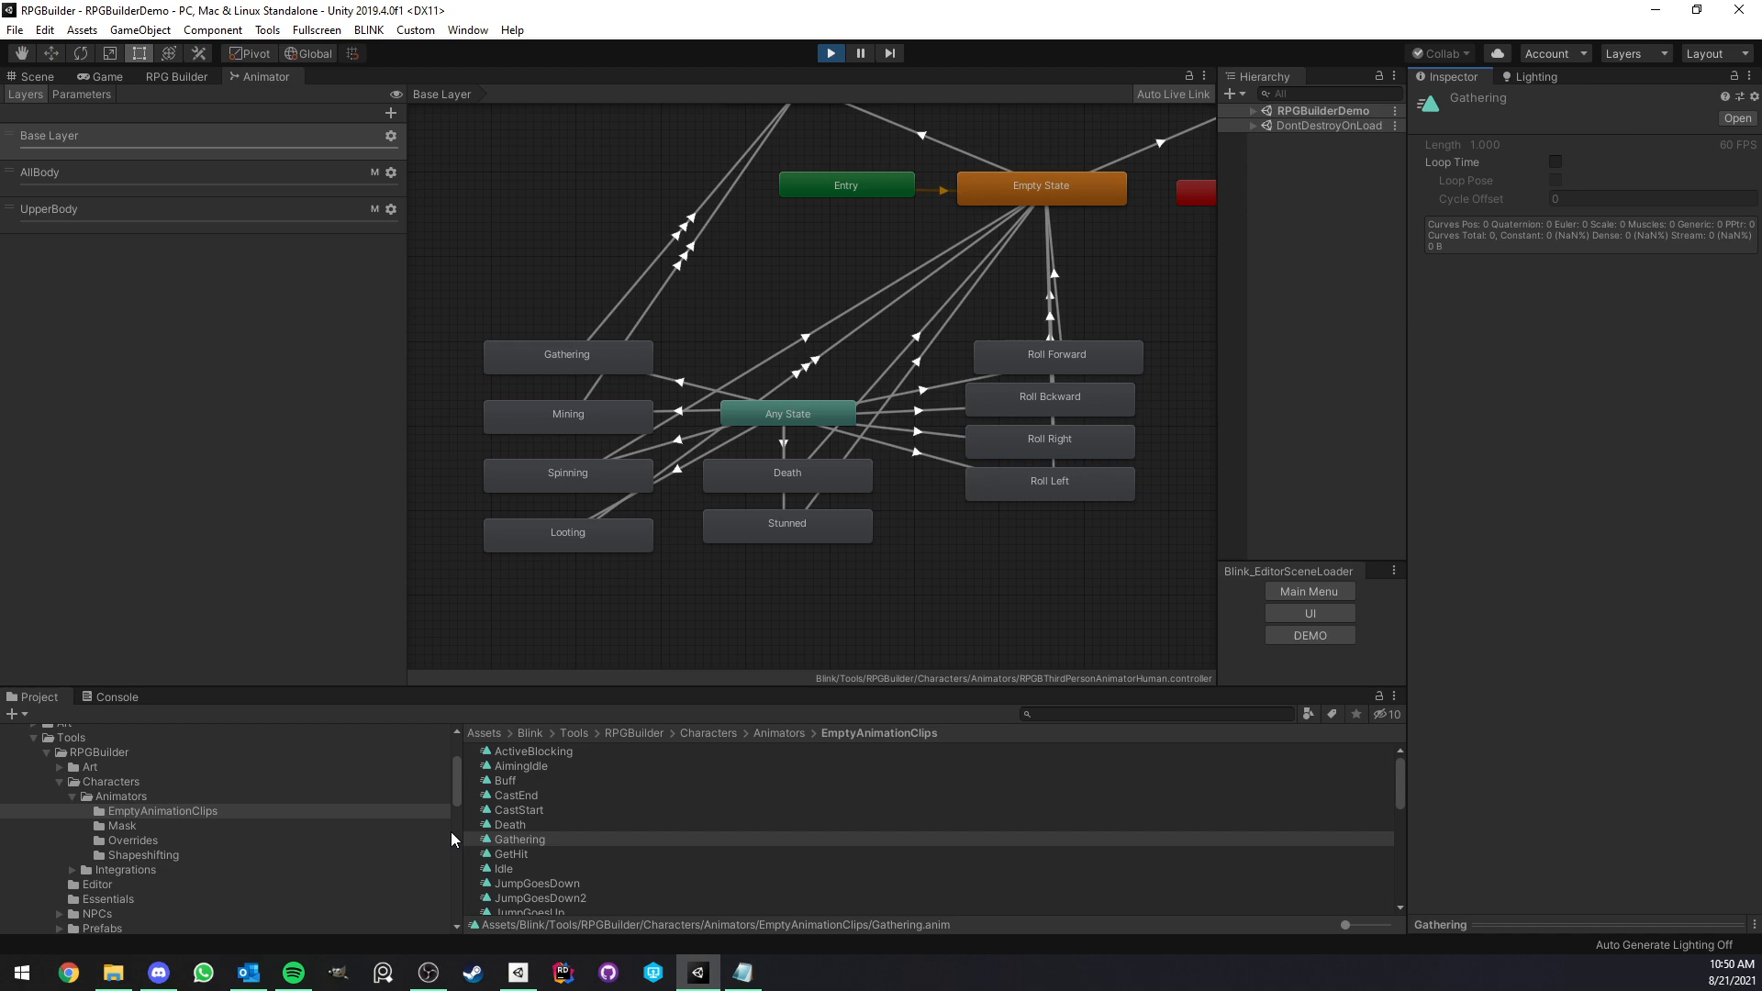
{"action": "left_click", "coordinate": [554, 809]}
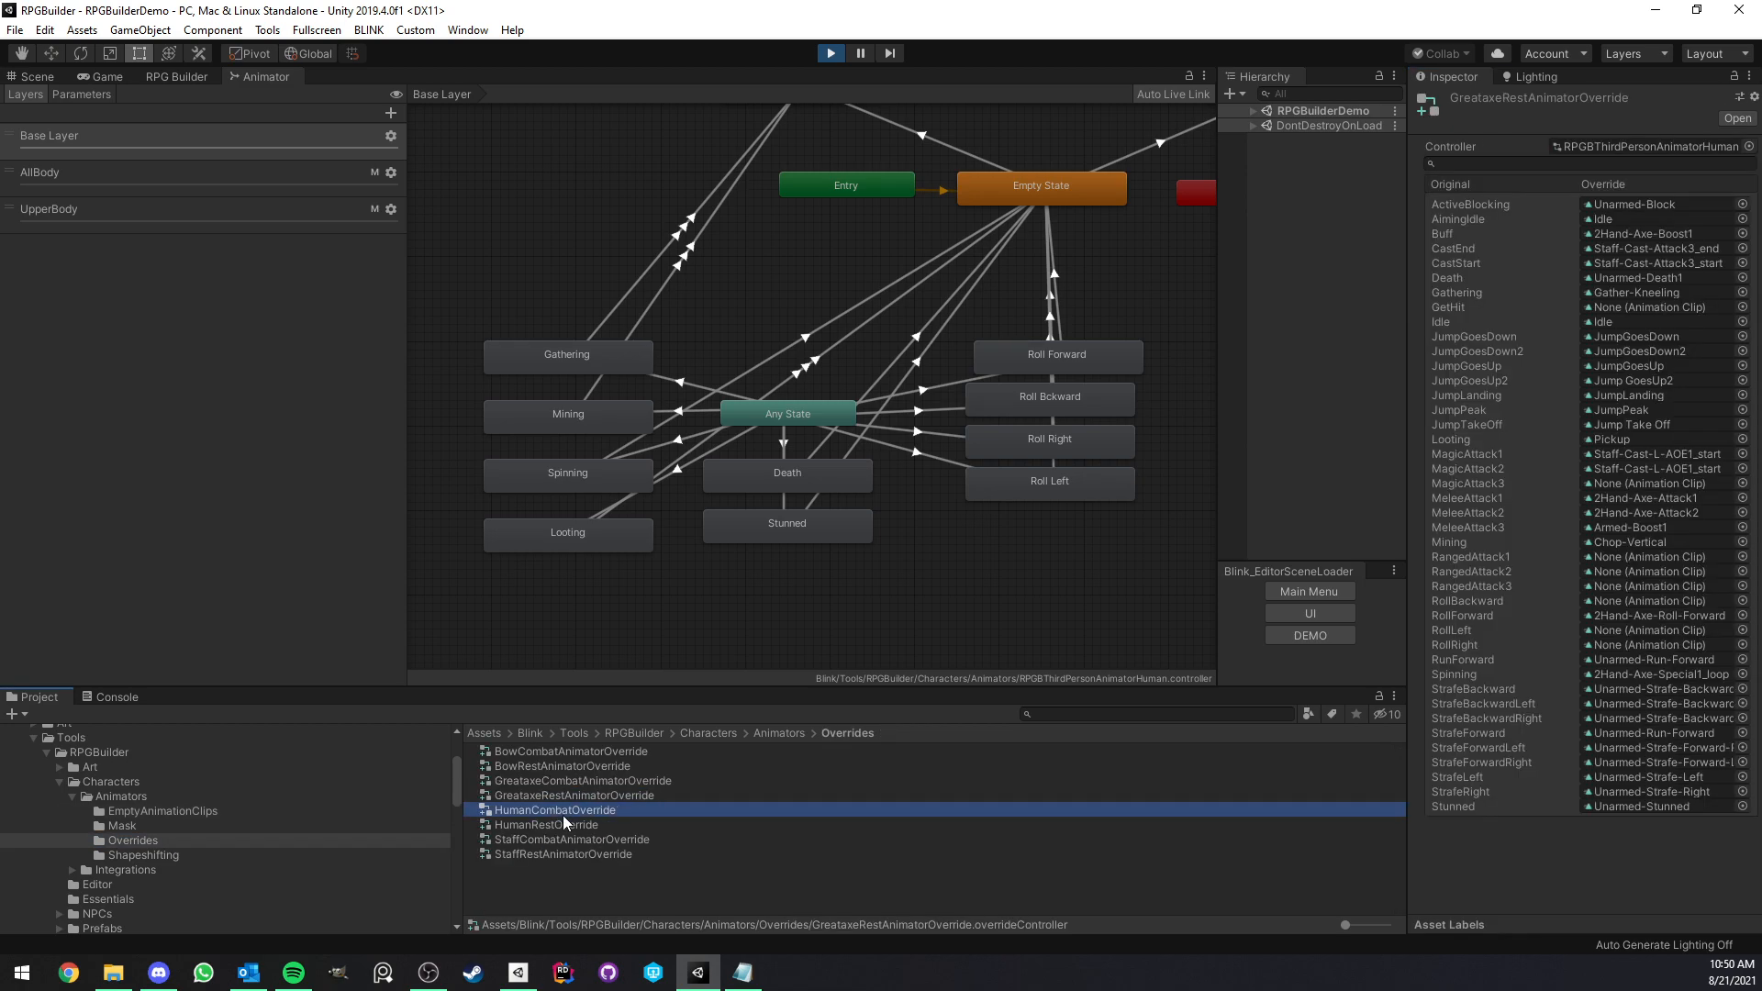
{"action": "left_click", "coordinate": [554, 809]}
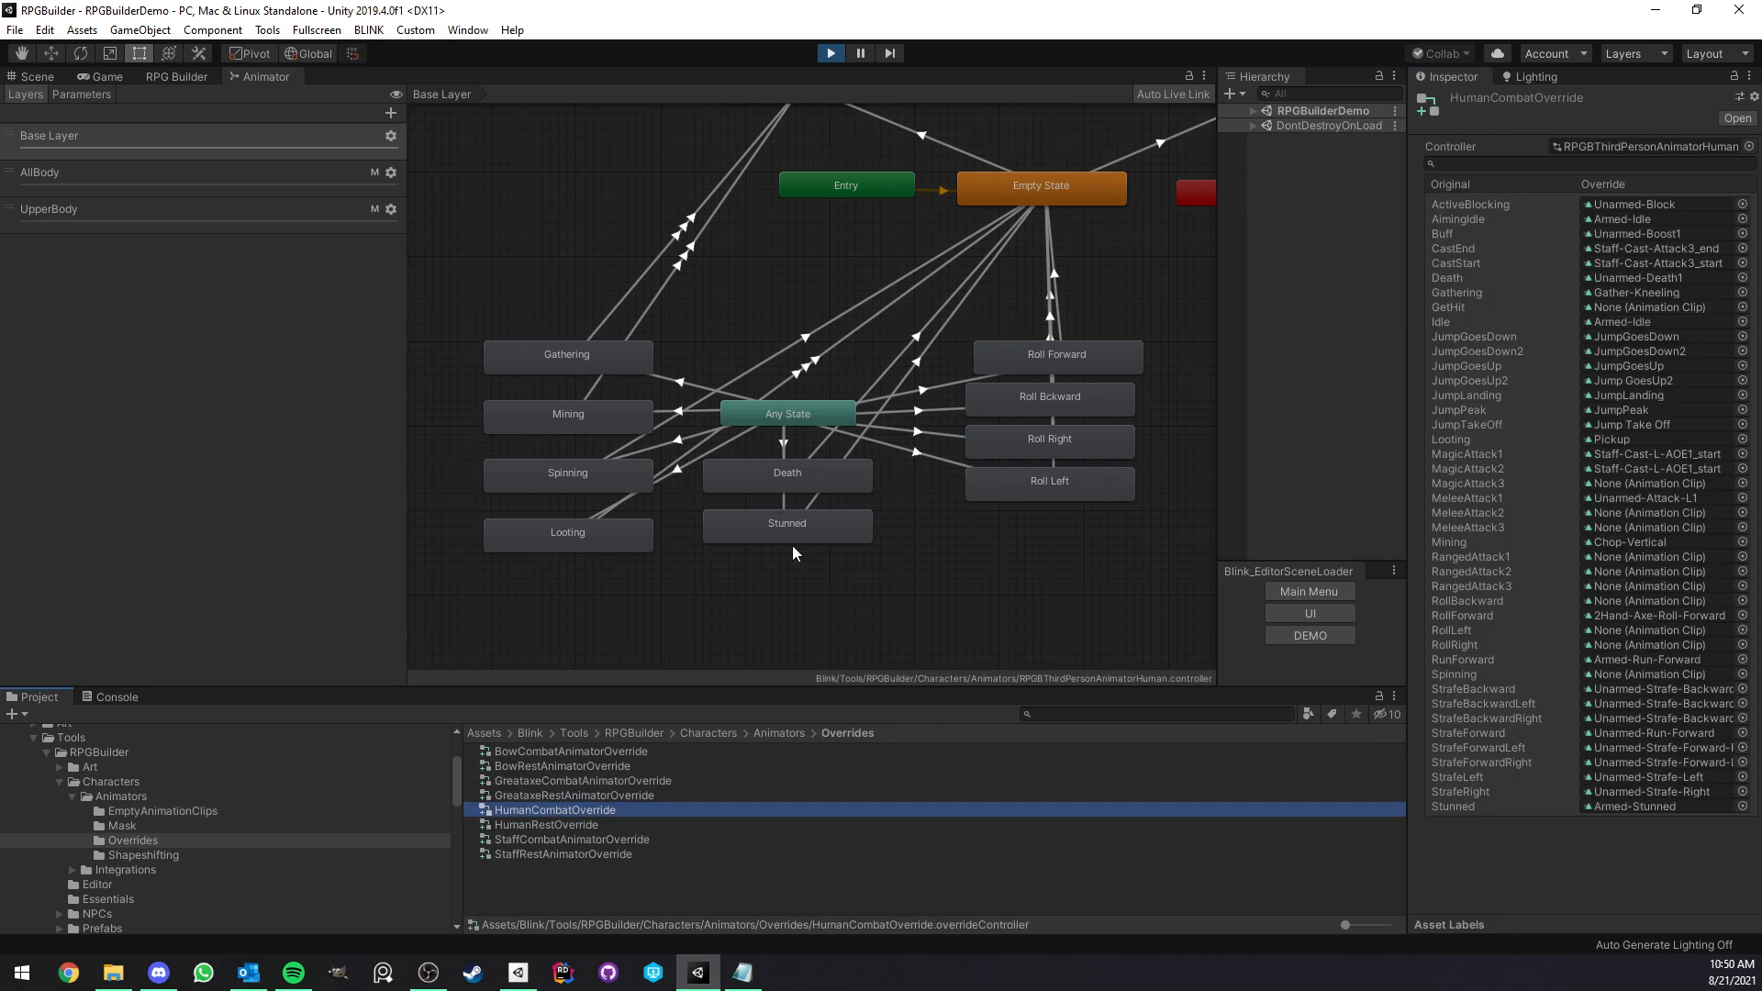
{"action": "mouse_move", "coordinate": [581, 434]}
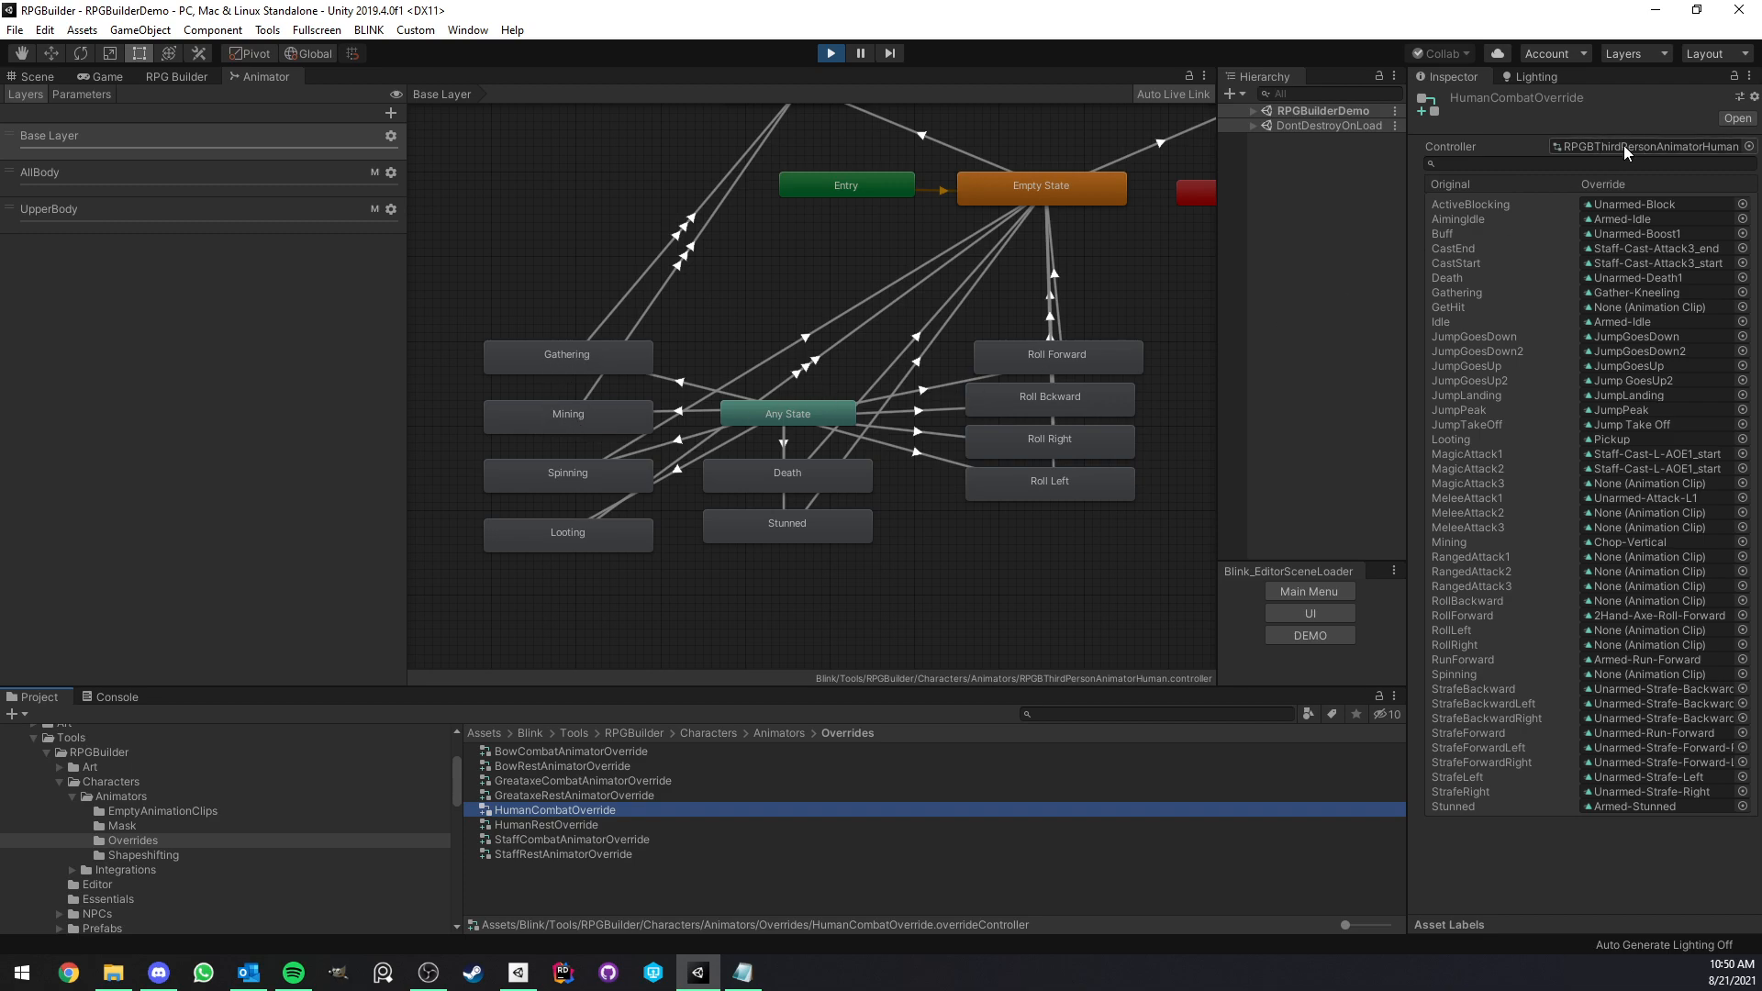
{"action": "mouse_move", "coordinate": [1463, 477]}
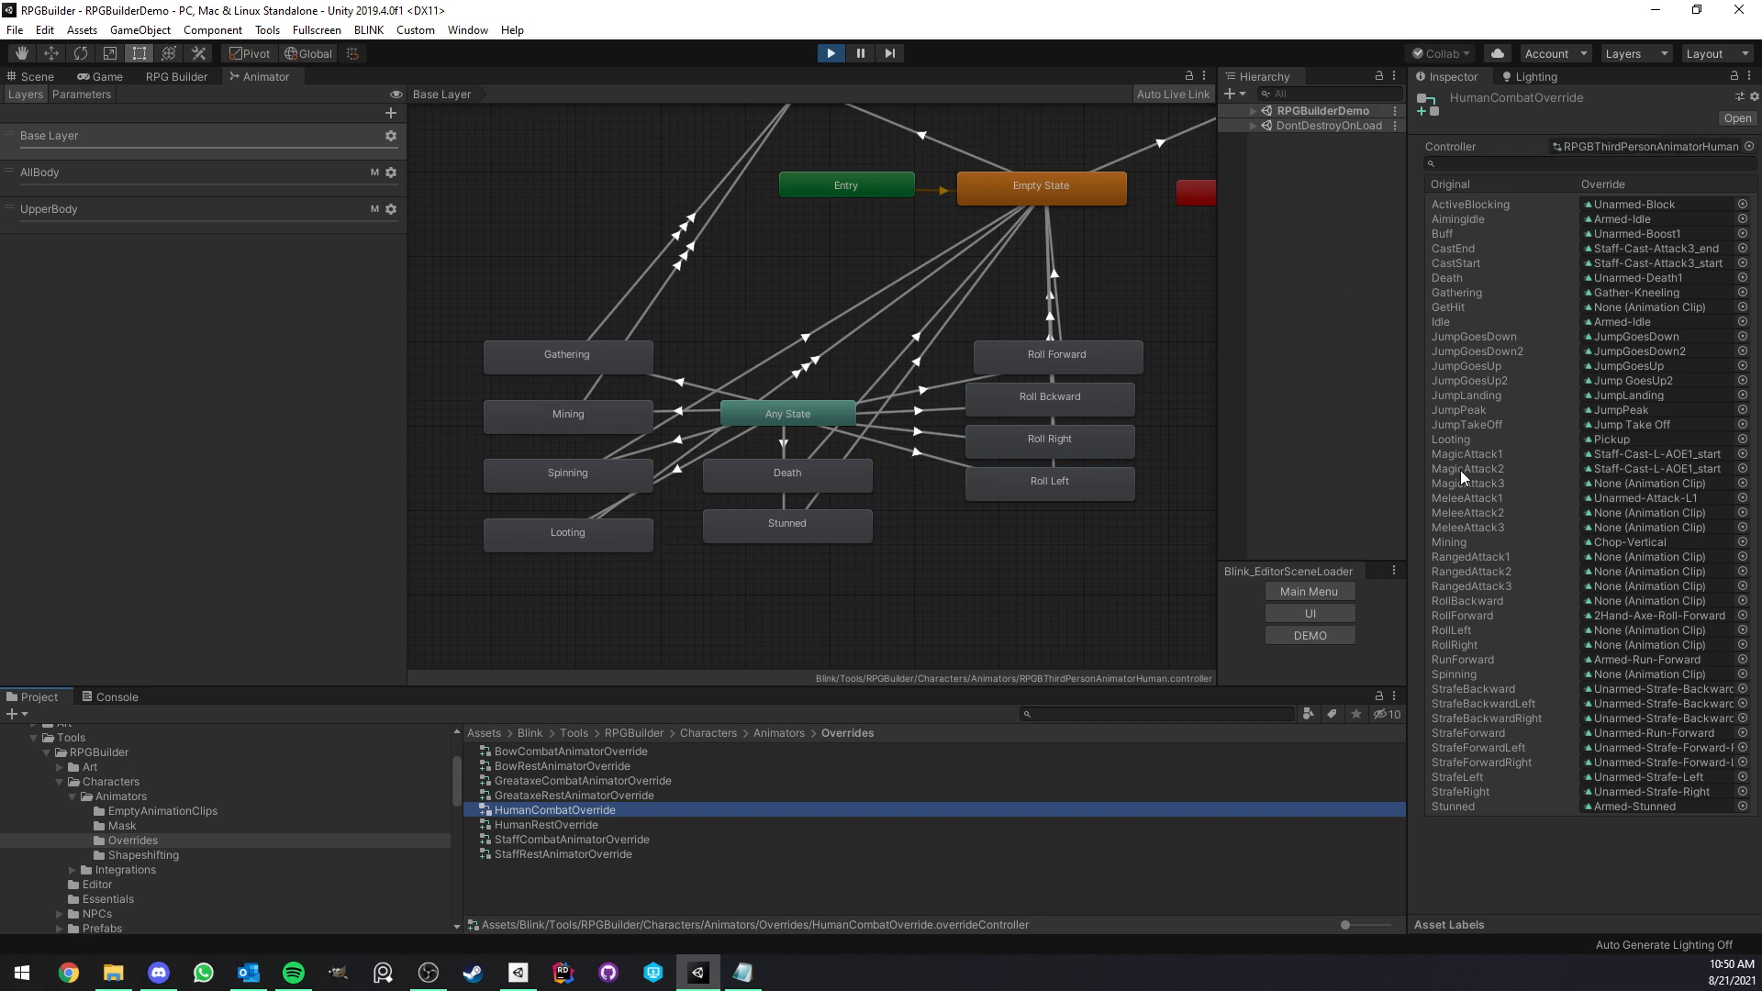
{"action": "mouse_move", "coordinate": [704, 603]}
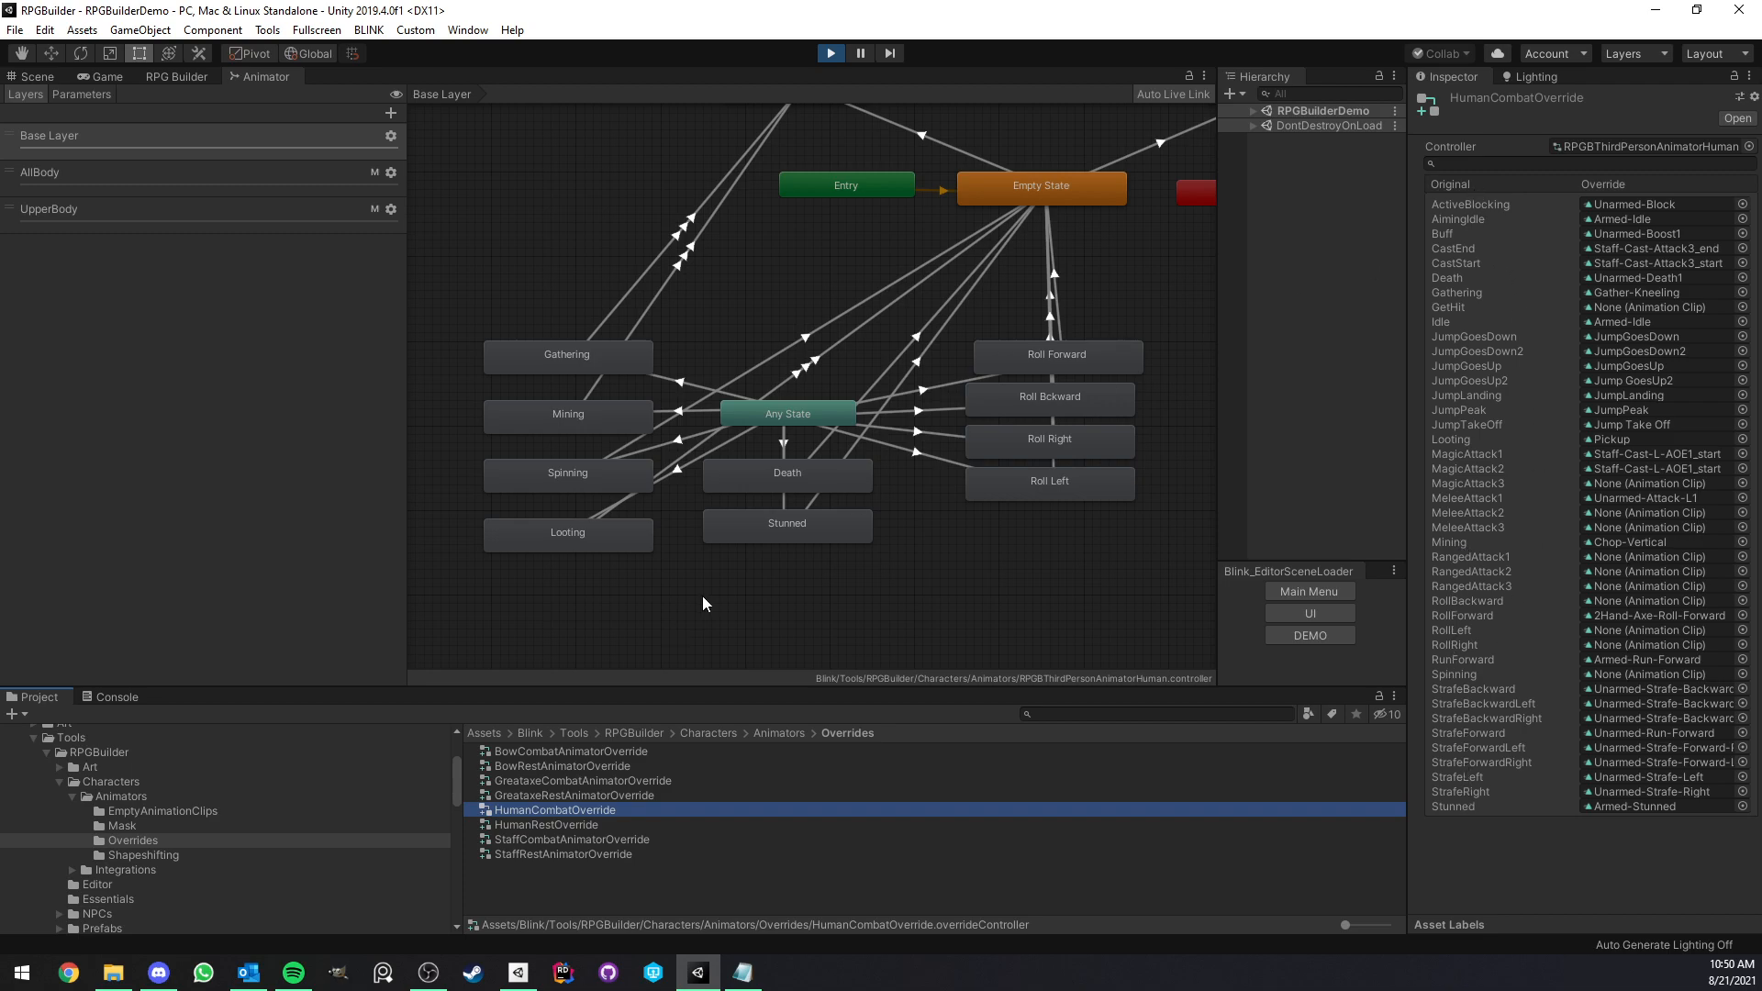
- Browse EmptyAnimationClips, reselect HumanRestOverride, and return to the Game view
{"action": "left_click", "coordinate": [161, 810]}
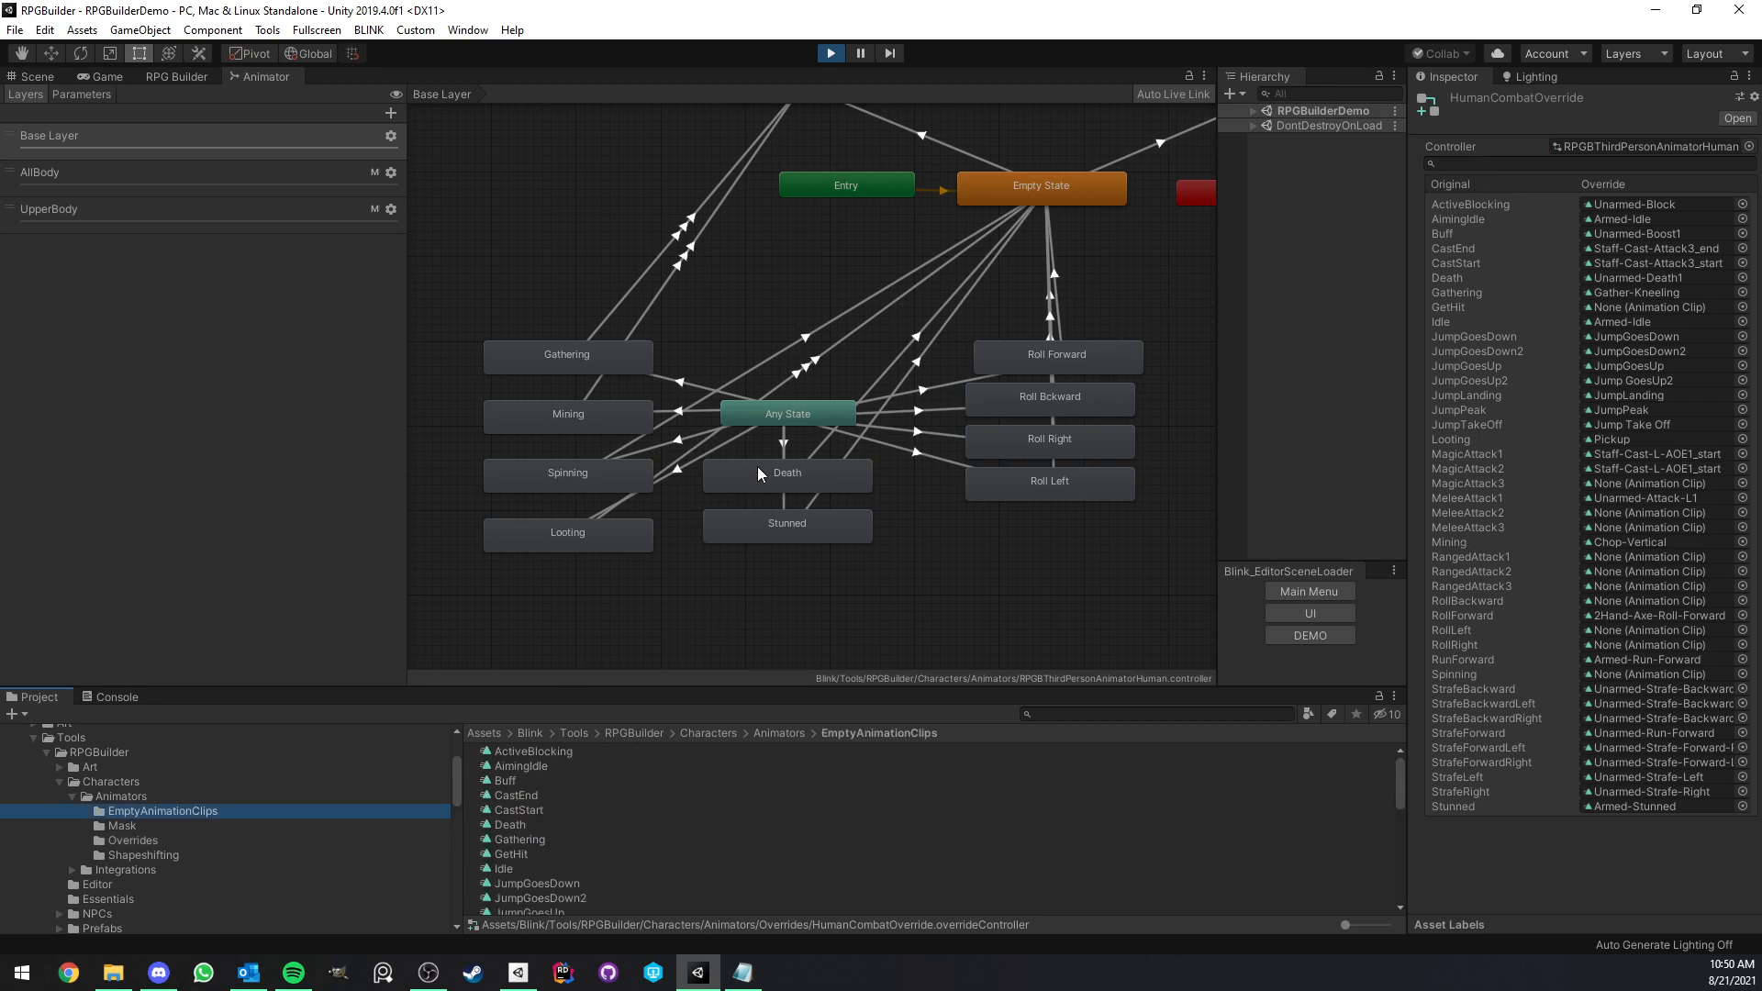
{"action": "left_click", "coordinate": [121, 796]}
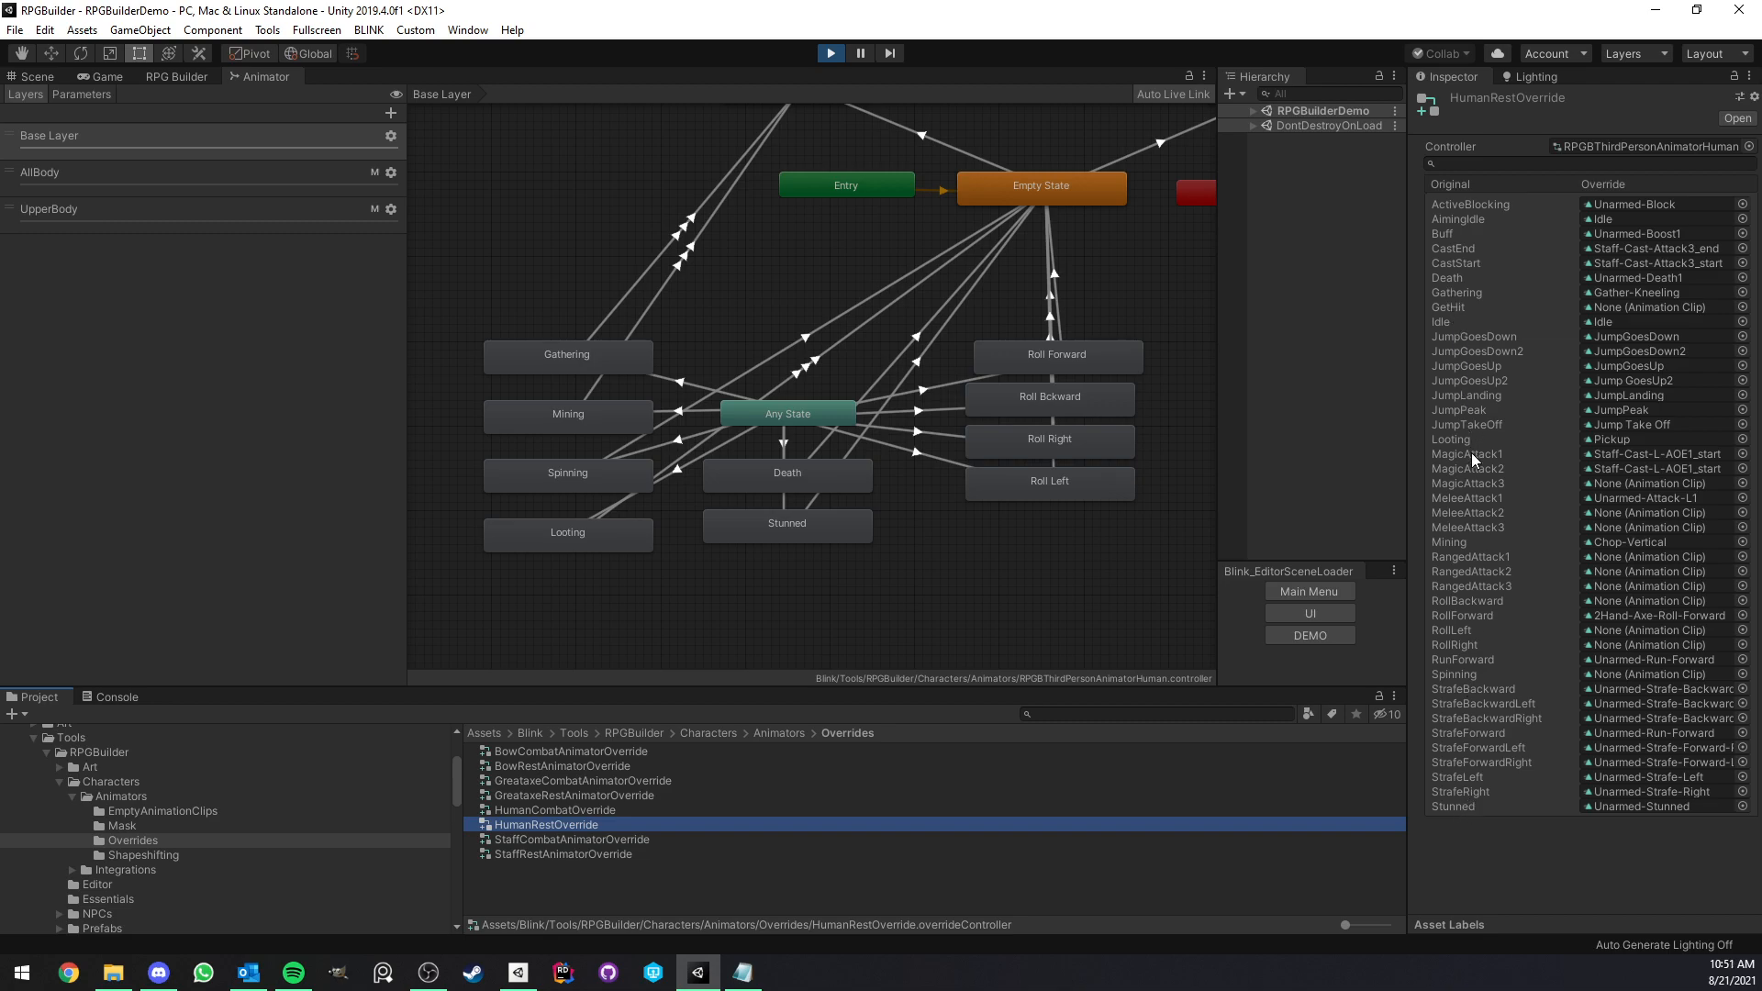
{"action": "mouse_move", "coordinate": [1471, 737]}
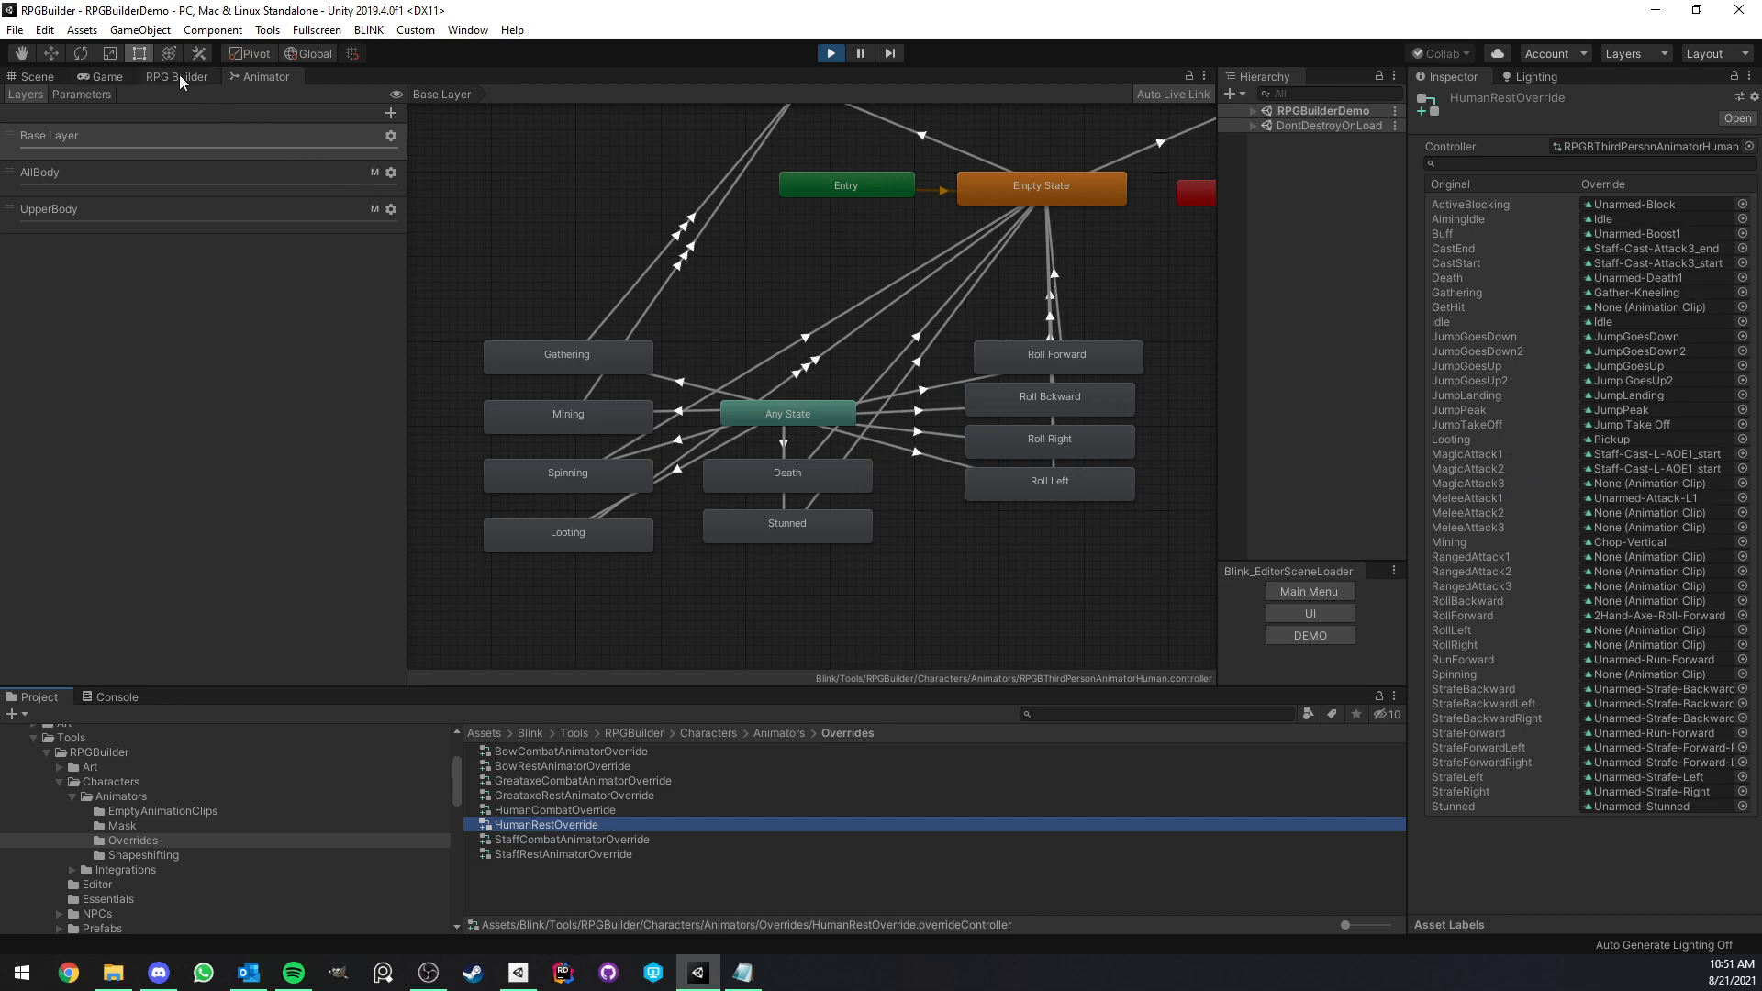
{"action": "left_click", "coordinate": [104, 76]}
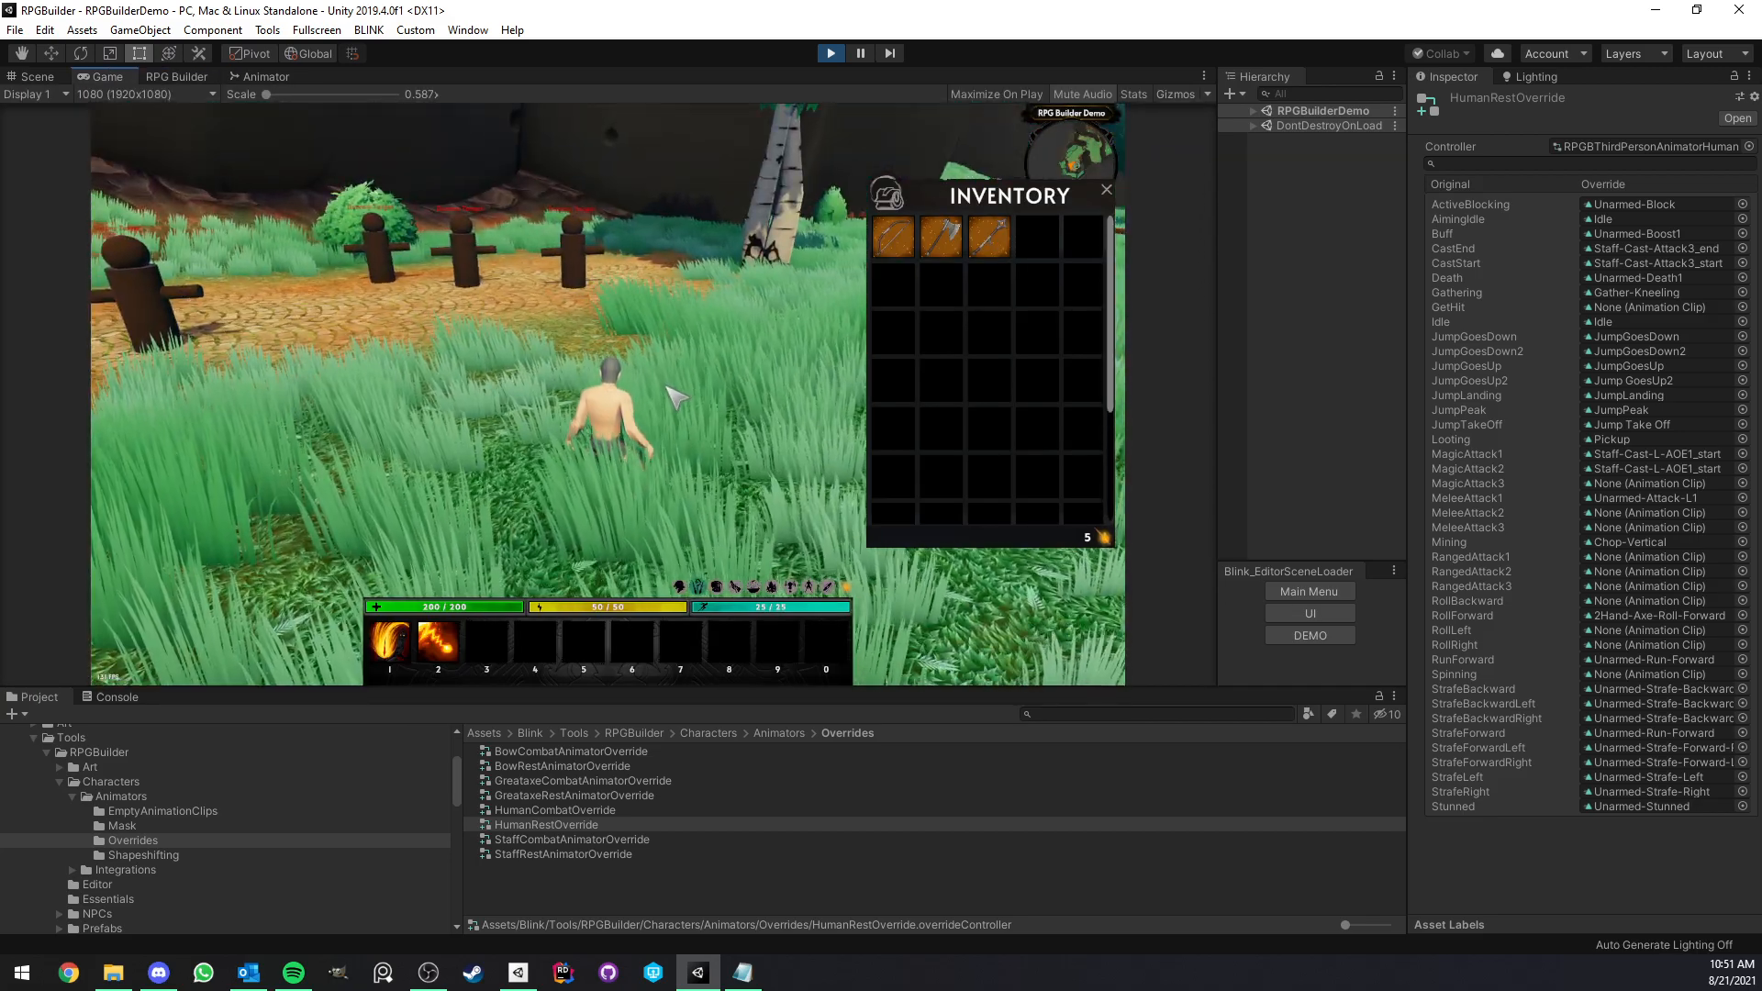
- Select PLAYER_HumanMaleCharacter(Clone) to confirm its GreataxeRestAnimatorOverride controller
{"action": "left_click", "coordinate": [266, 76]}
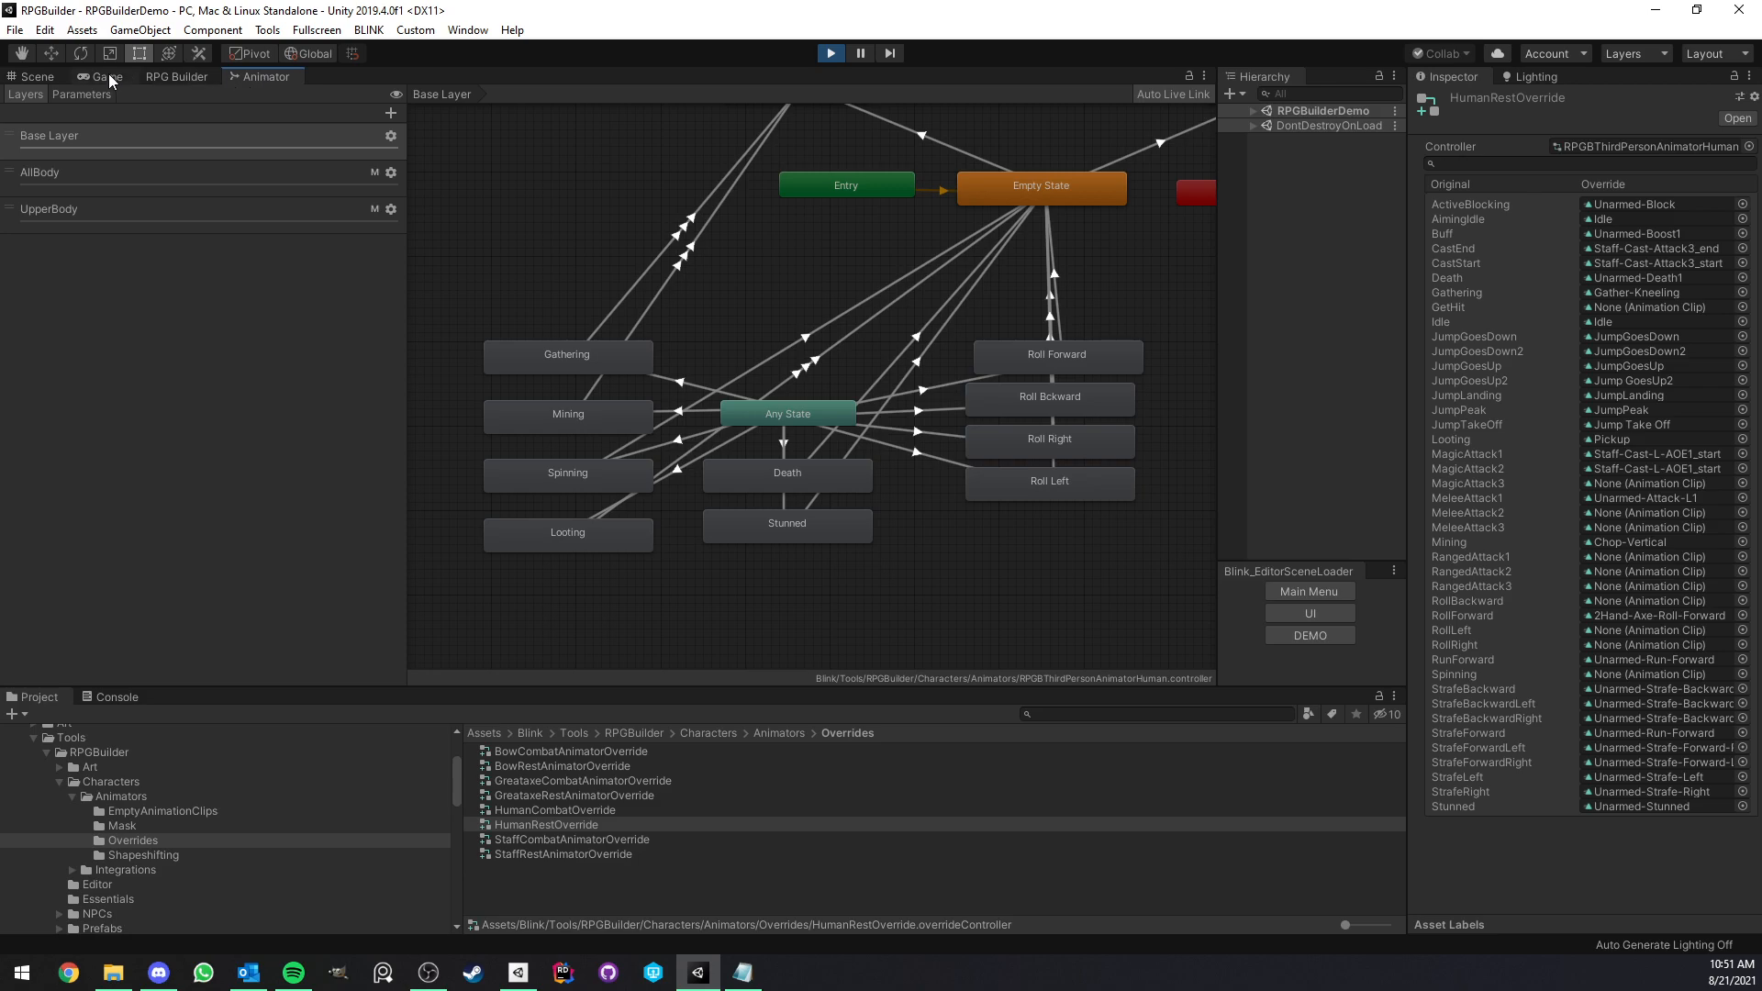
{"action": "left_click", "coordinate": [108, 76]}
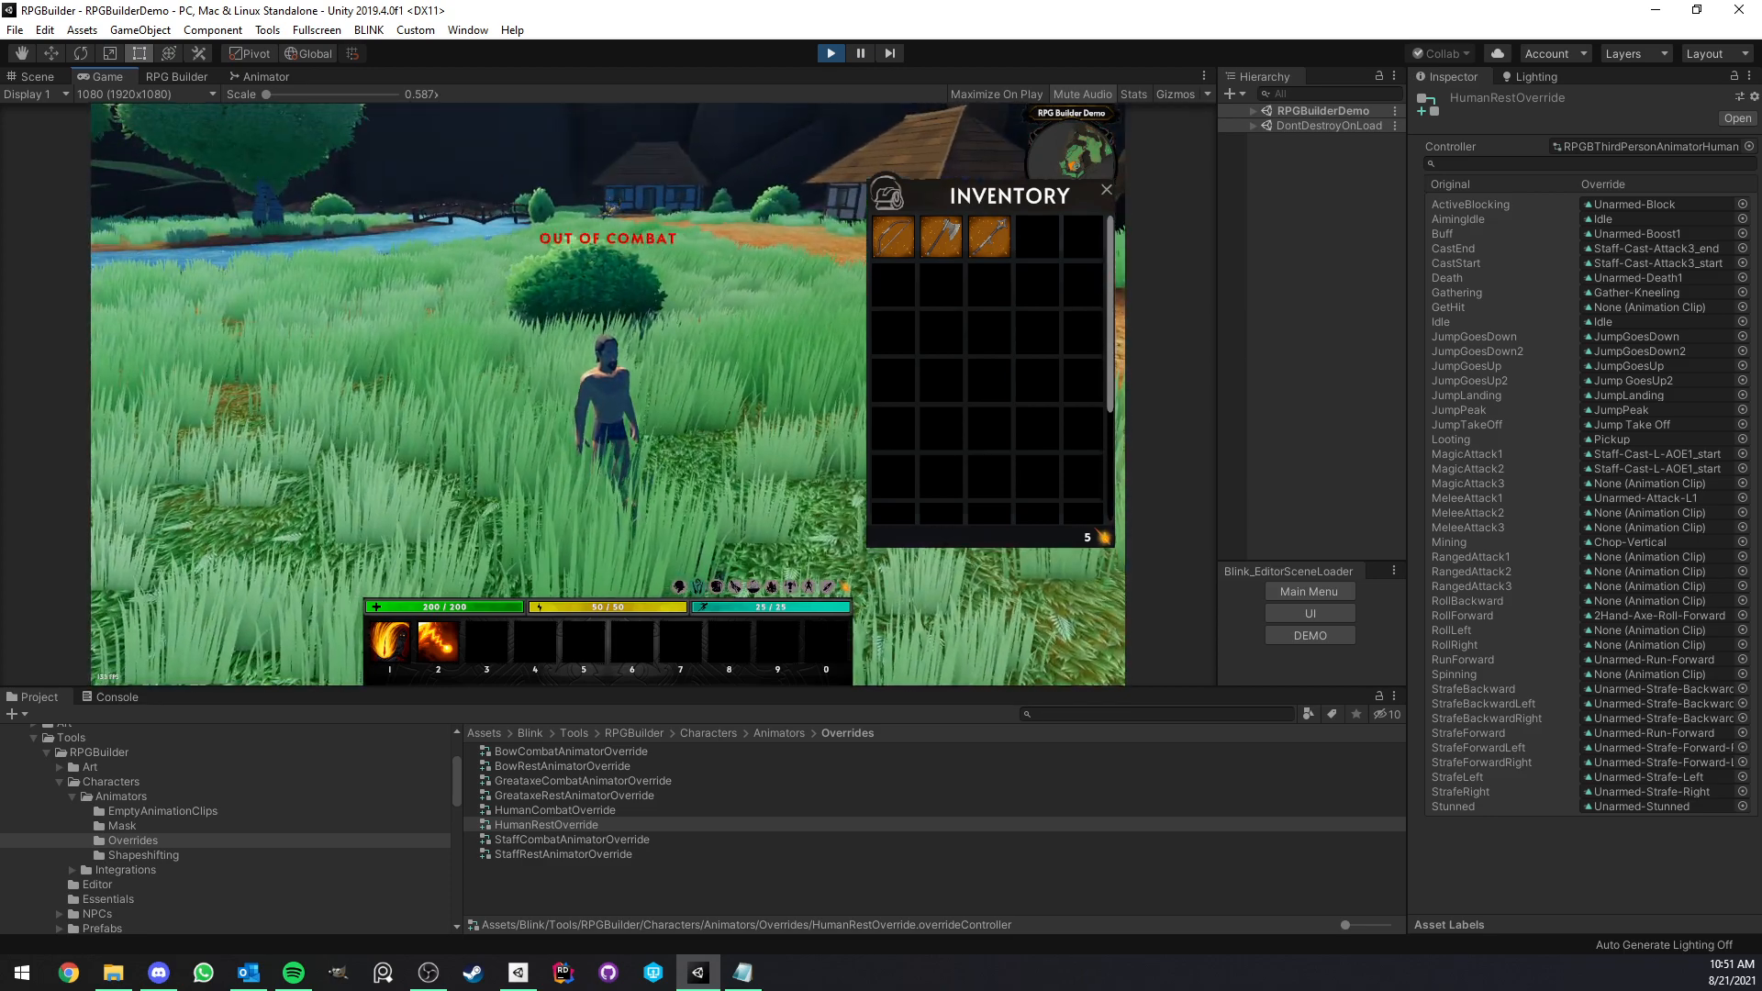
{"action": "left_click", "coordinate": [1240, 111]}
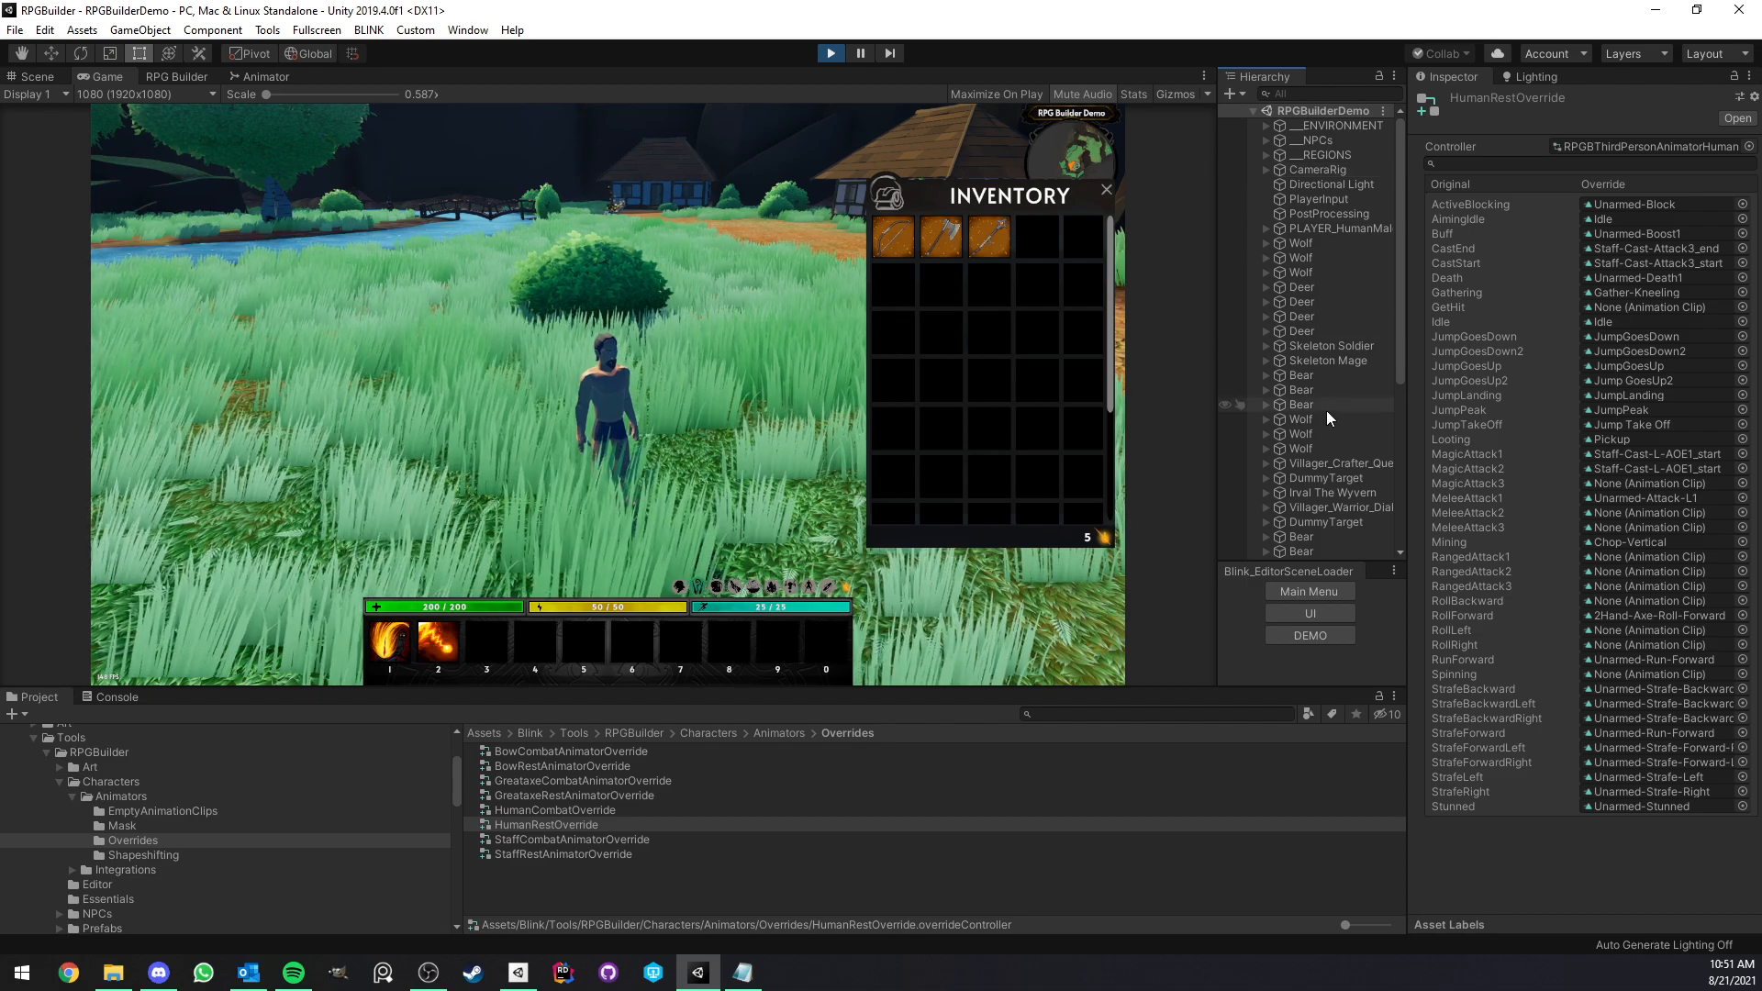
{"action": "left_click", "coordinate": [1340, 228]}
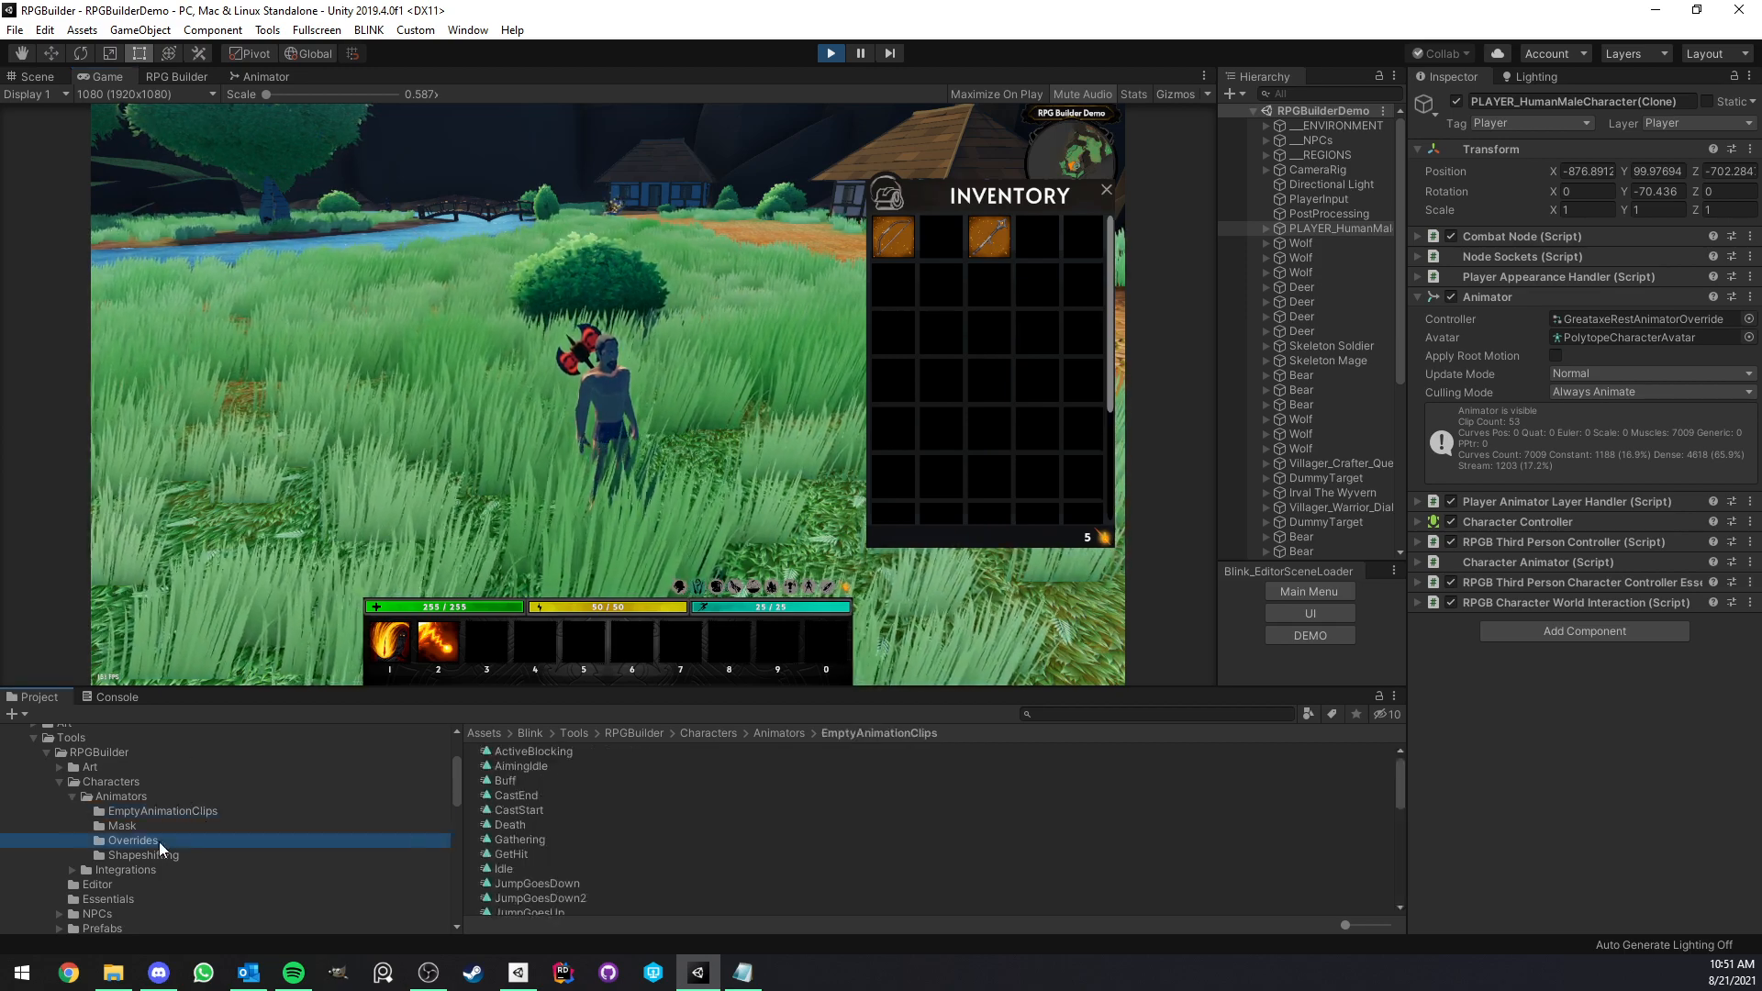
{"action": "left_click", "coordinate": [132, 840]}
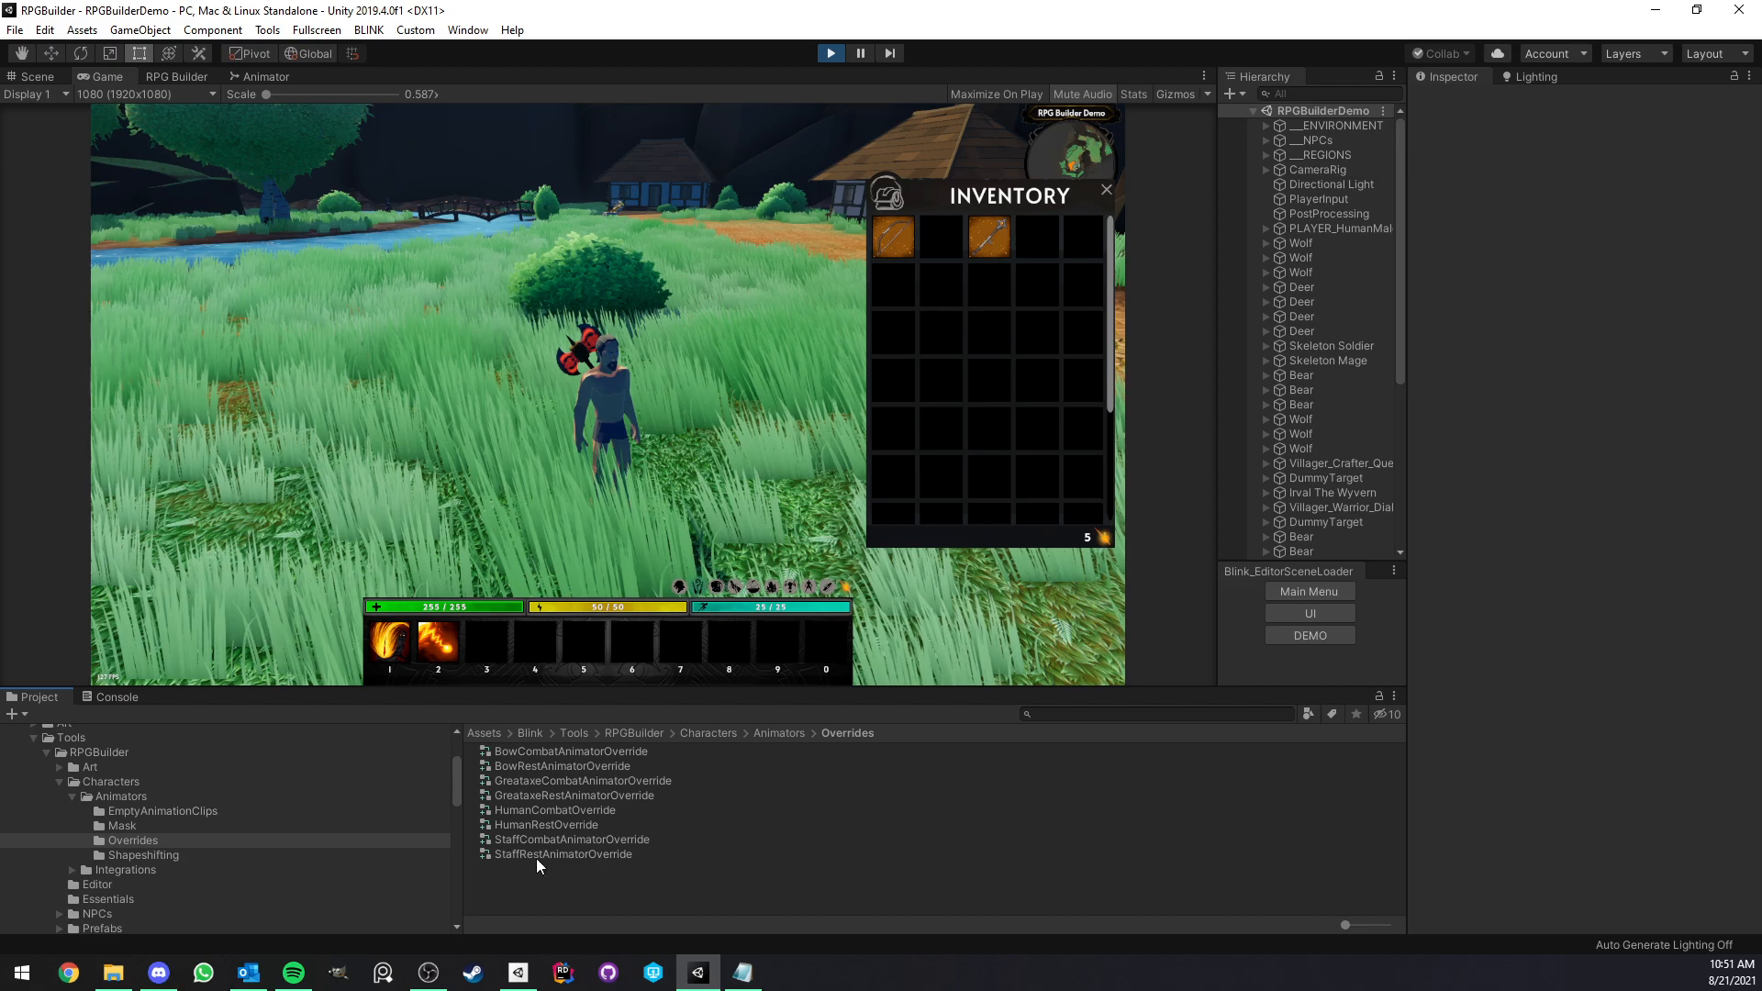
{"action": "left_click", "coordinate": [564, 854]}
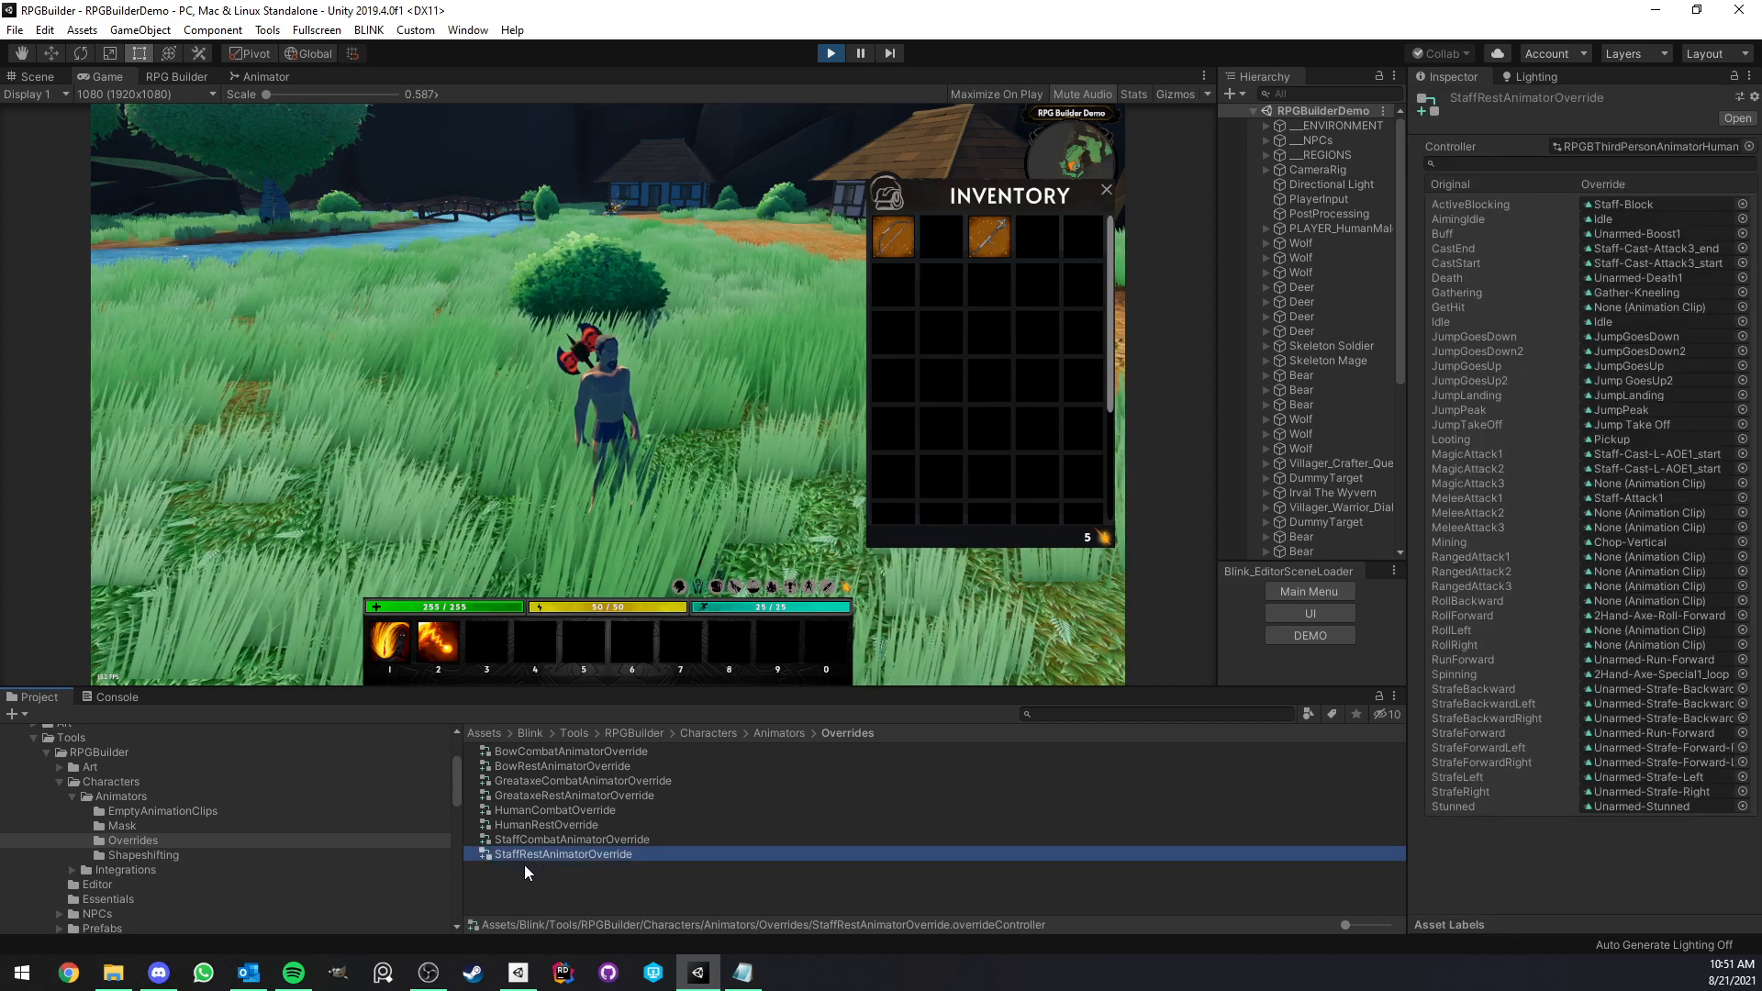
{"action": "right_click", "coordinate": [528, 852]}
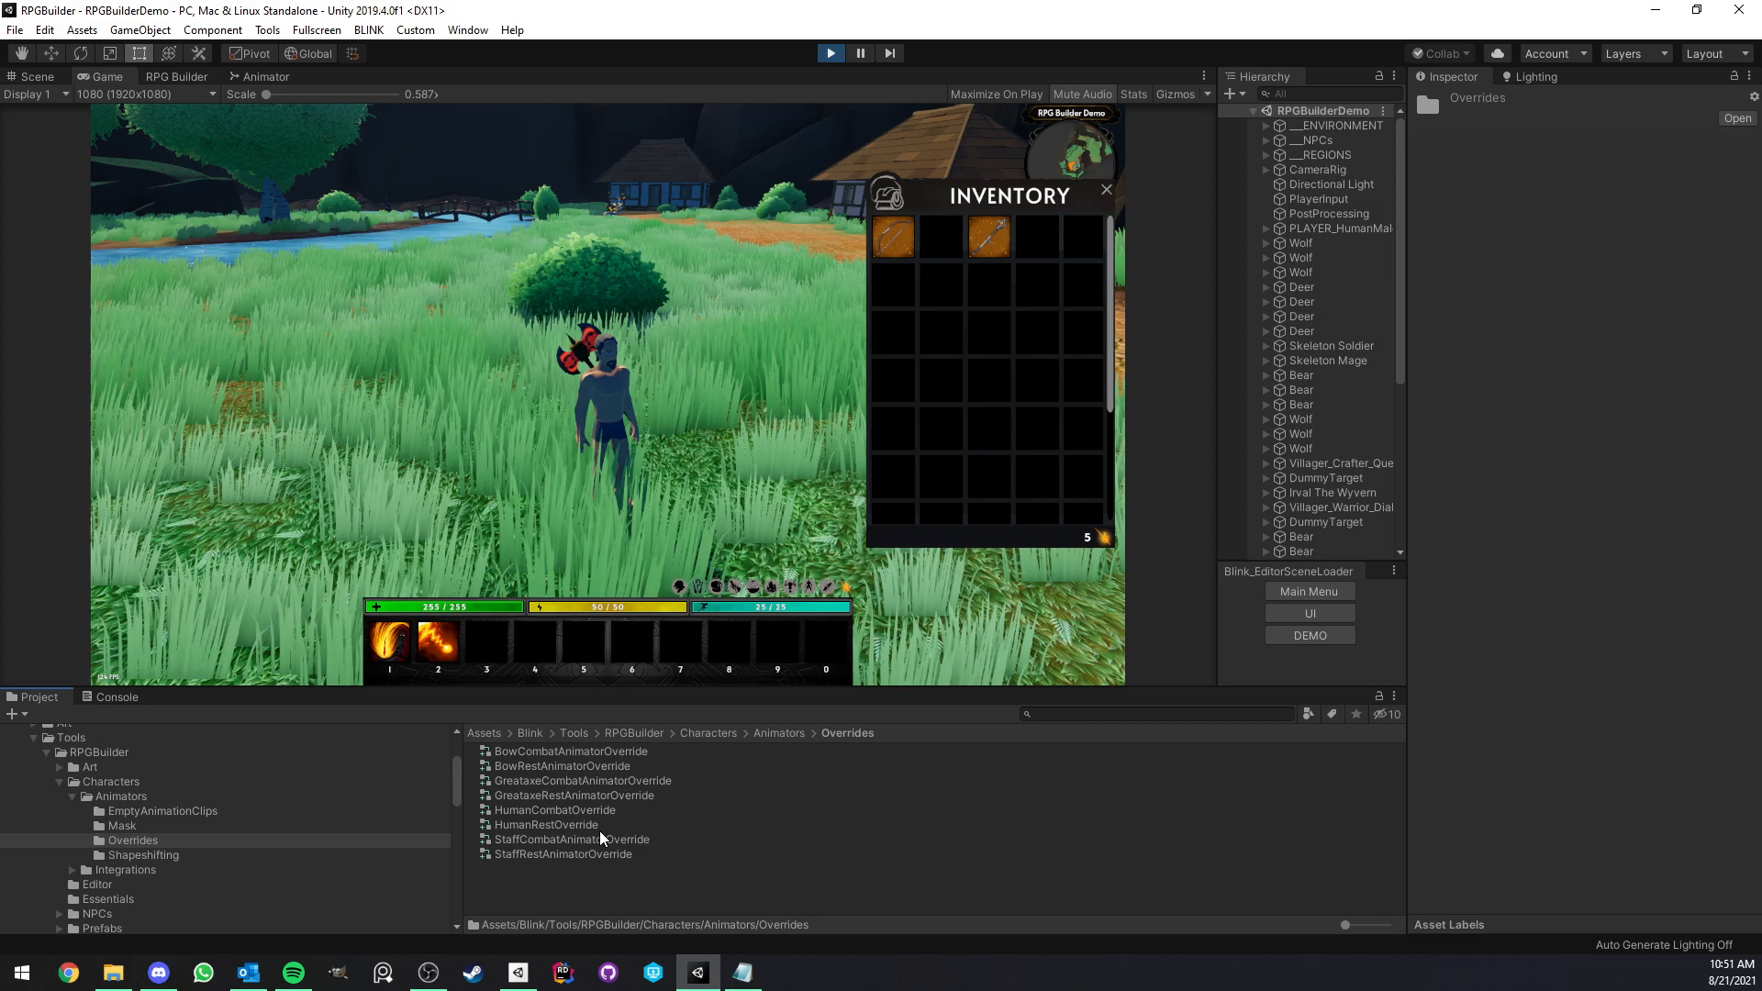
{"action": "left_click", "coordinate": [570, 750]}
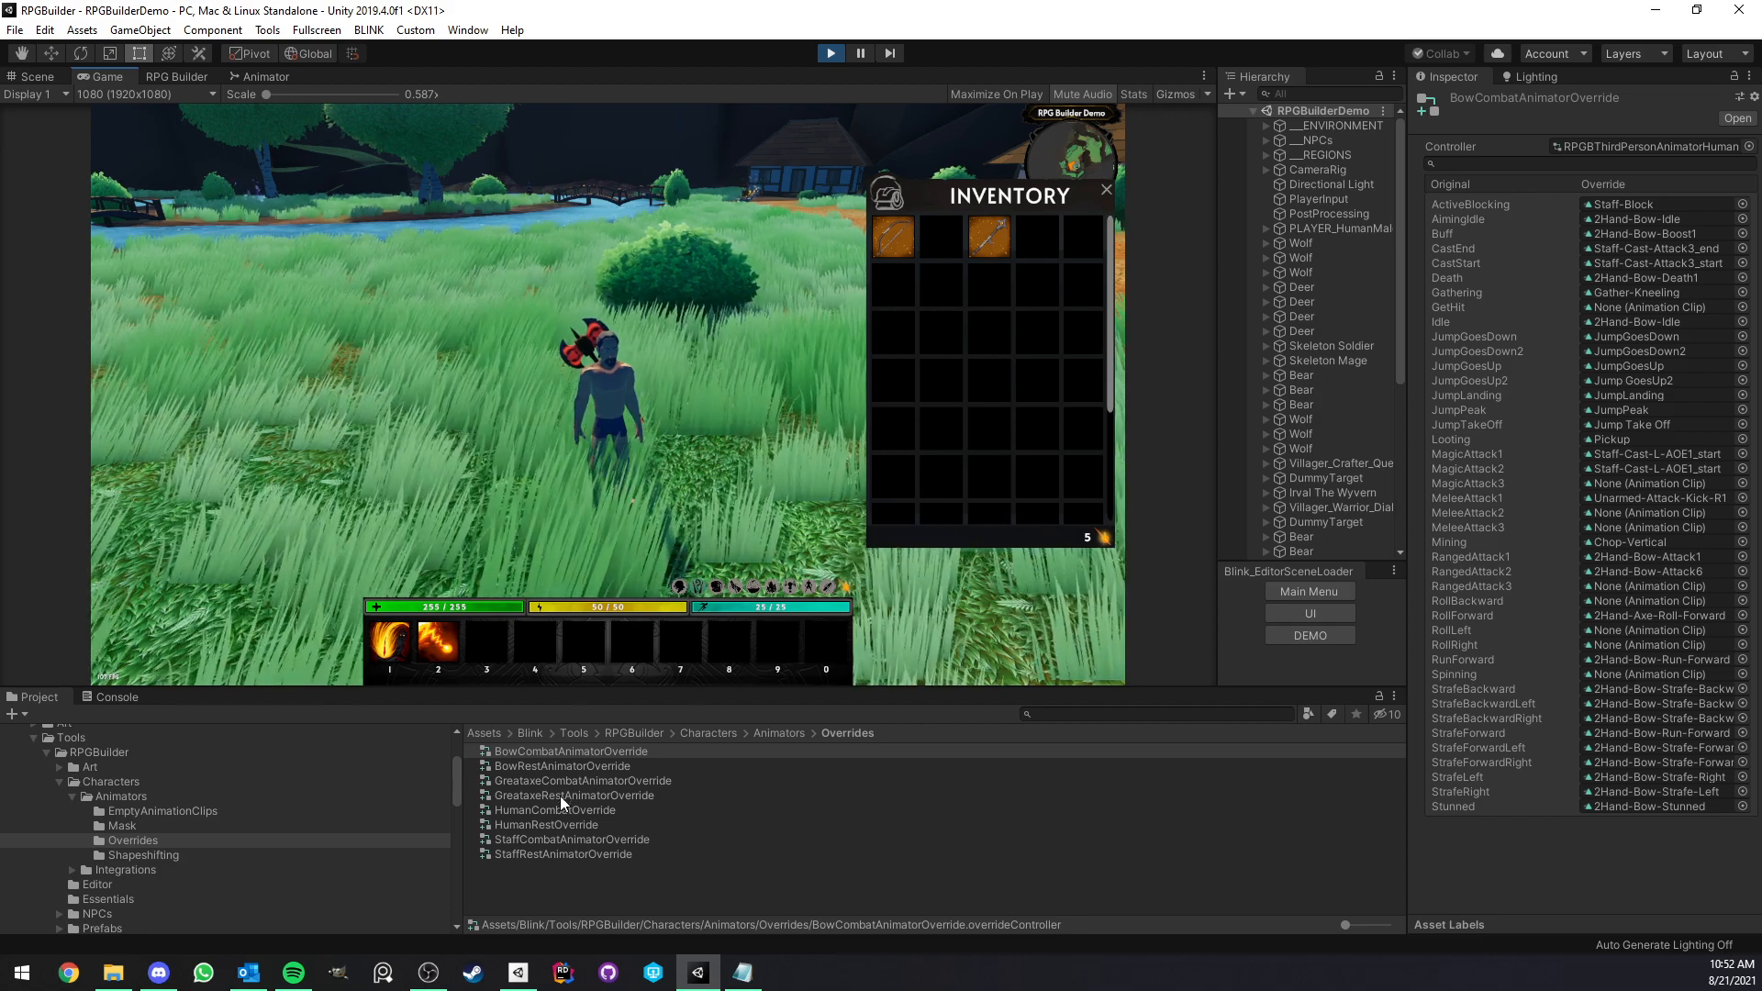
{"action": "left_click", "coordinate": [555, 809]}
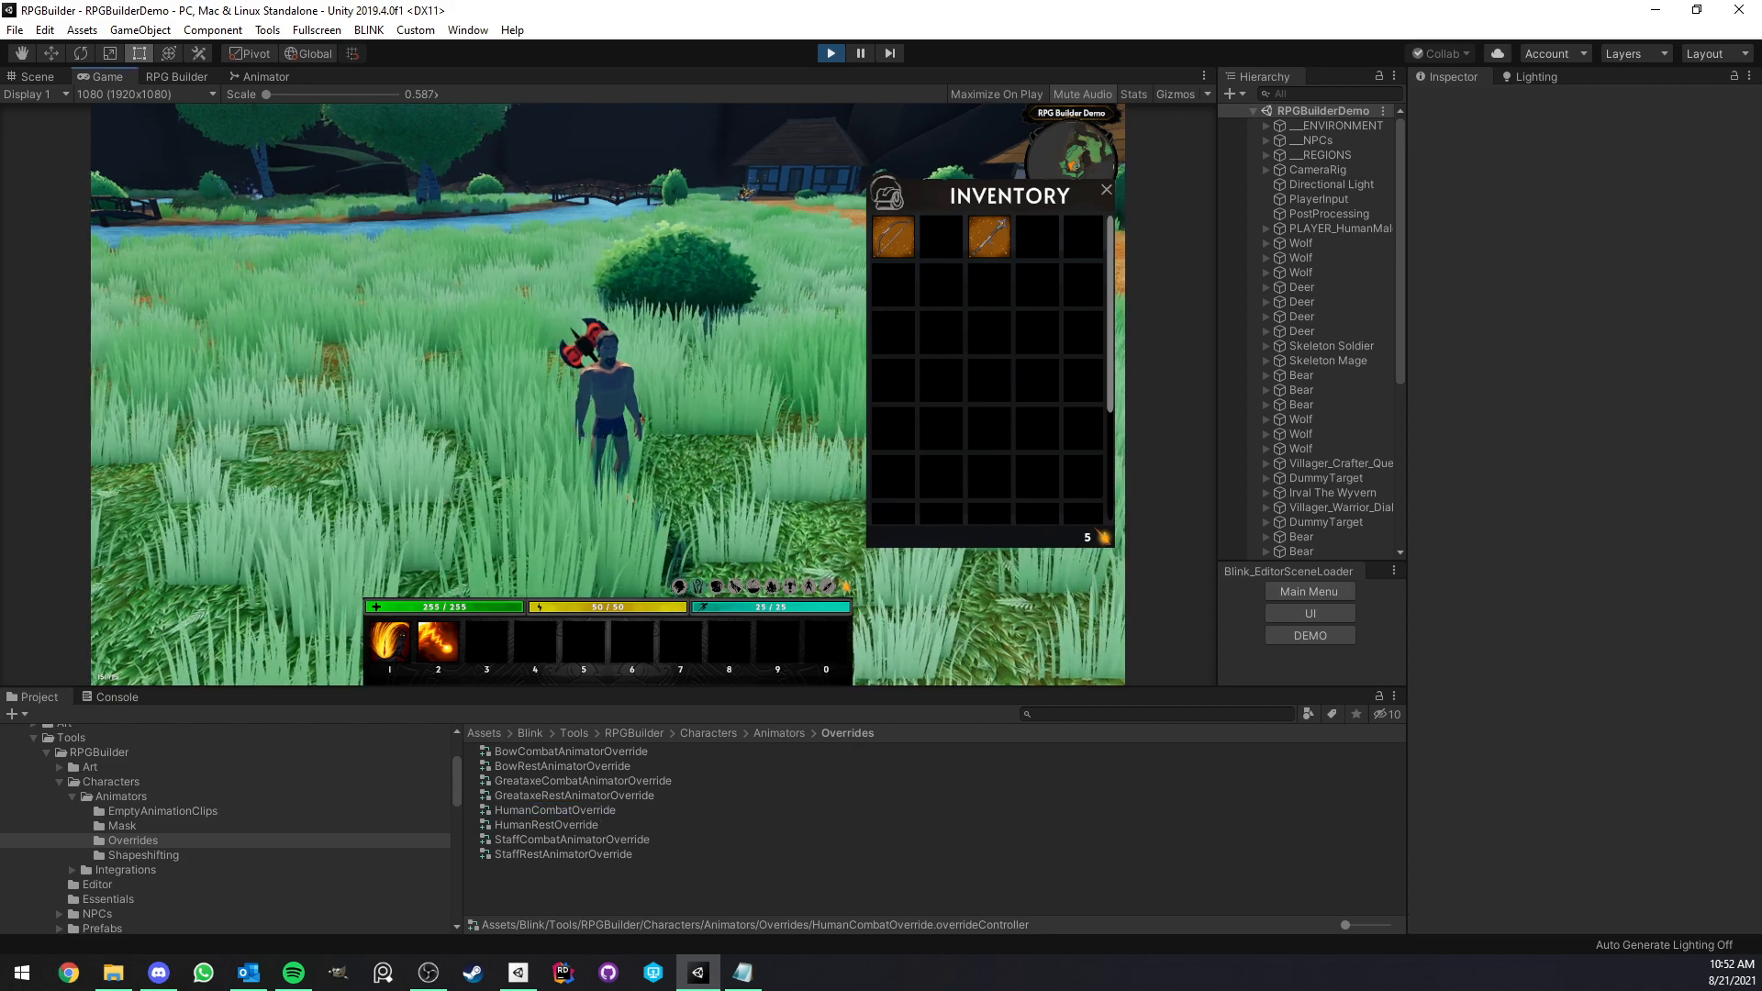
{"action": "left_click", "coordinate": [176, 76]}
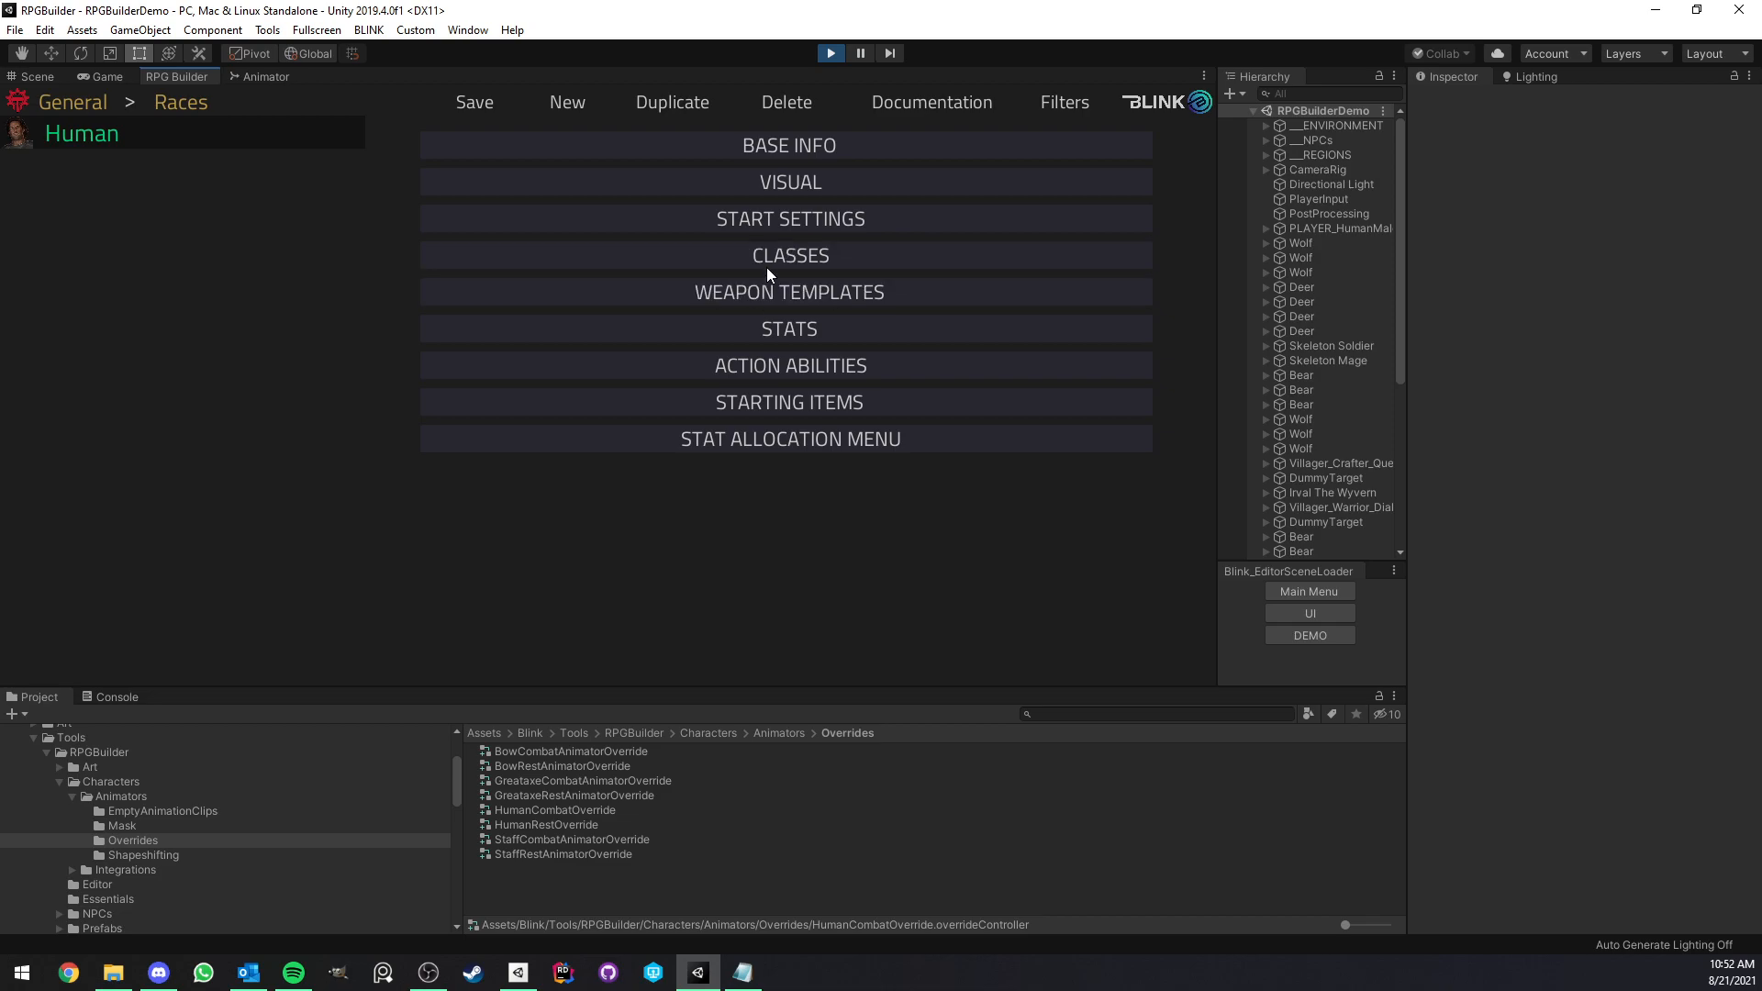
- Enable Human's Dynamic Animator with HumanRestOverride and HumanCombatOverride, then view item settings
{"action": "left_click", "coordinate": [789, 181]}
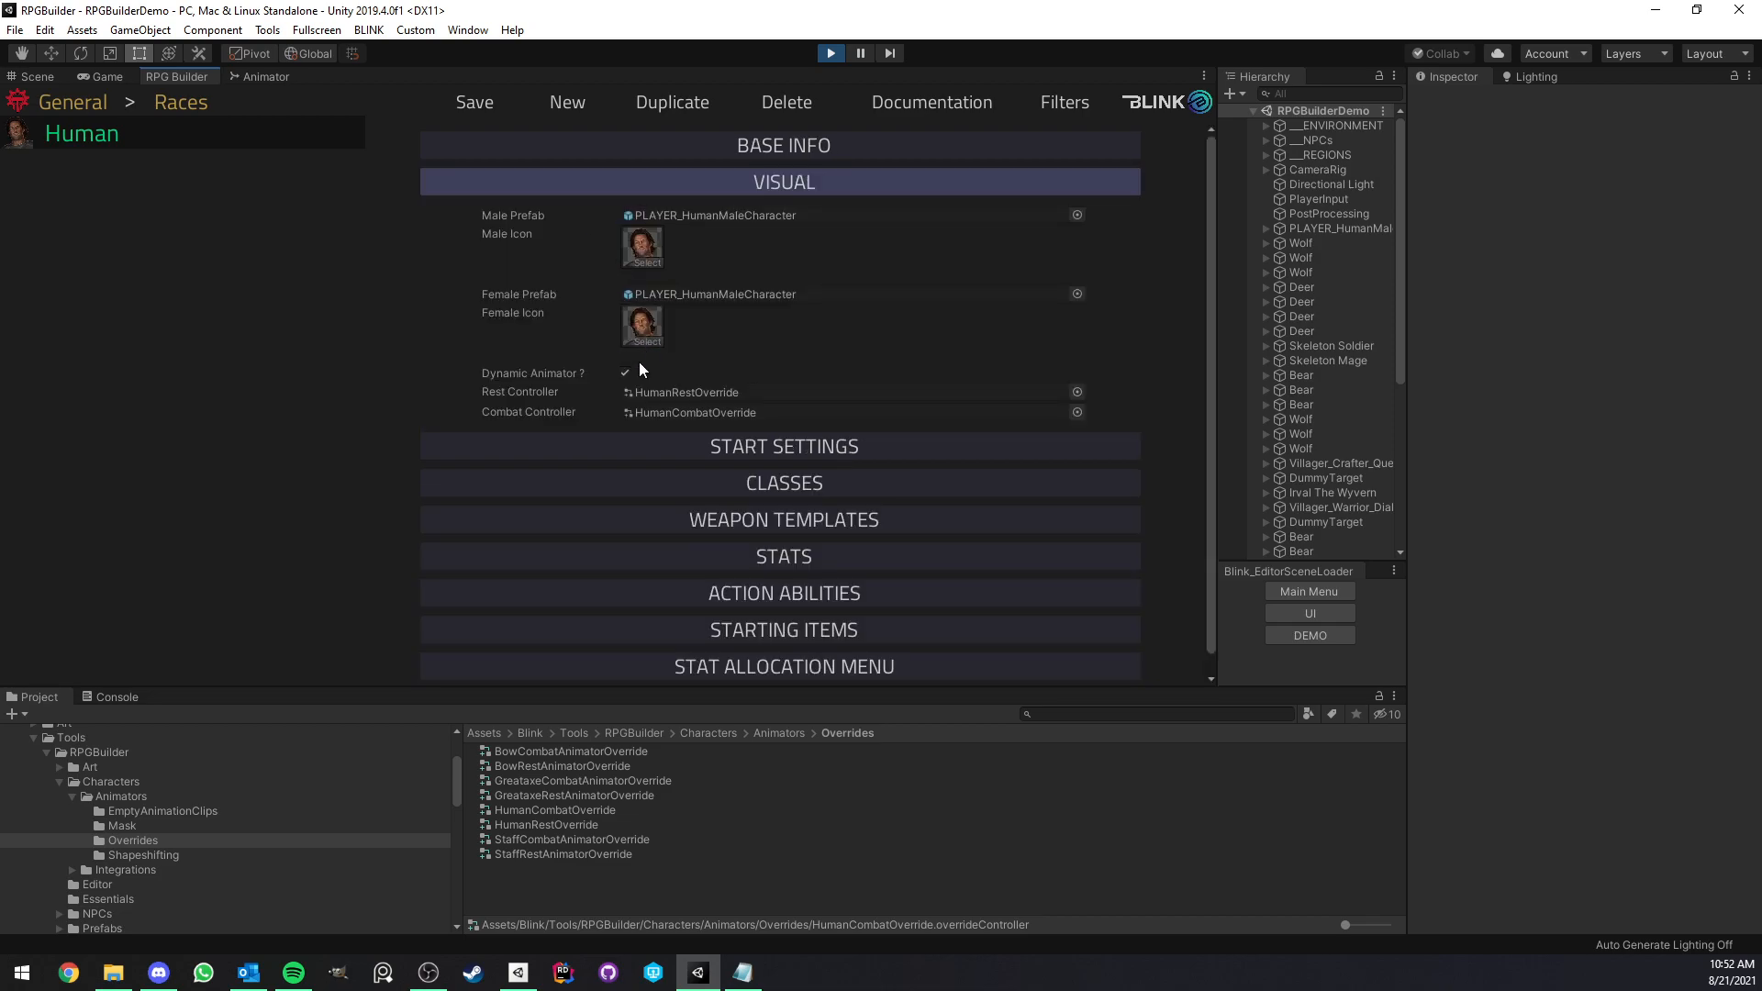
{"action": "left_click", "coordinate": [625, 373]}
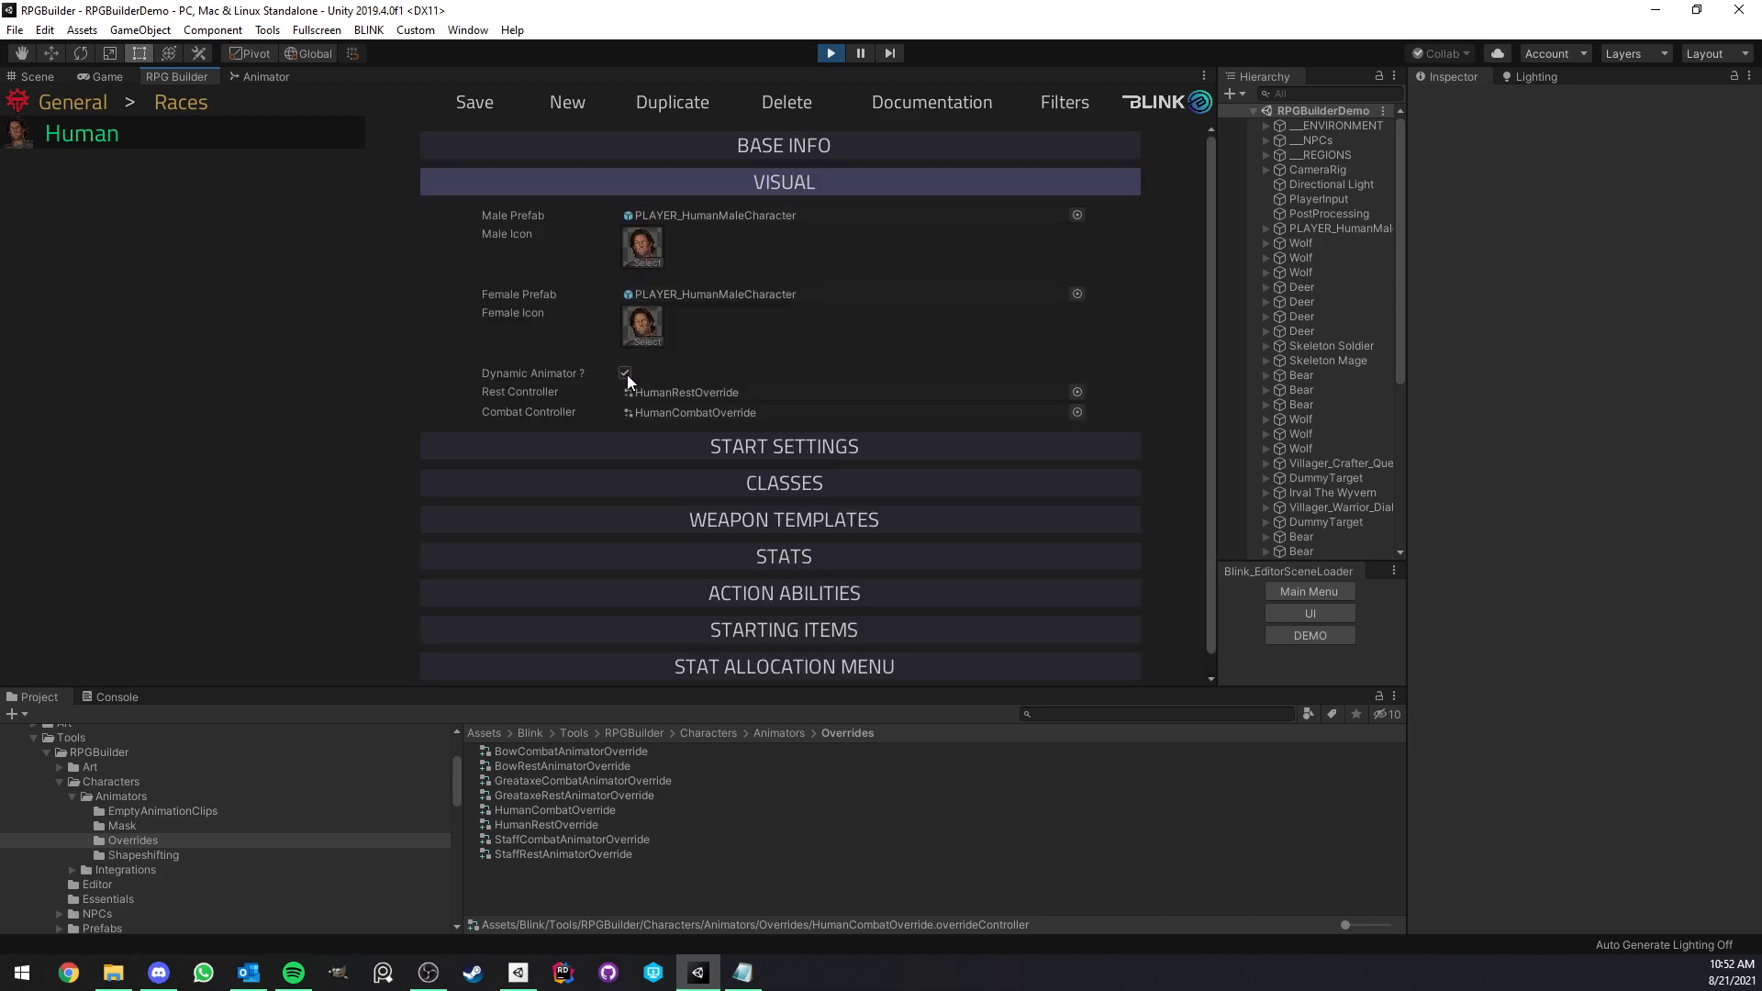
{"action": "left_click", "coordinate": [625, 374]}
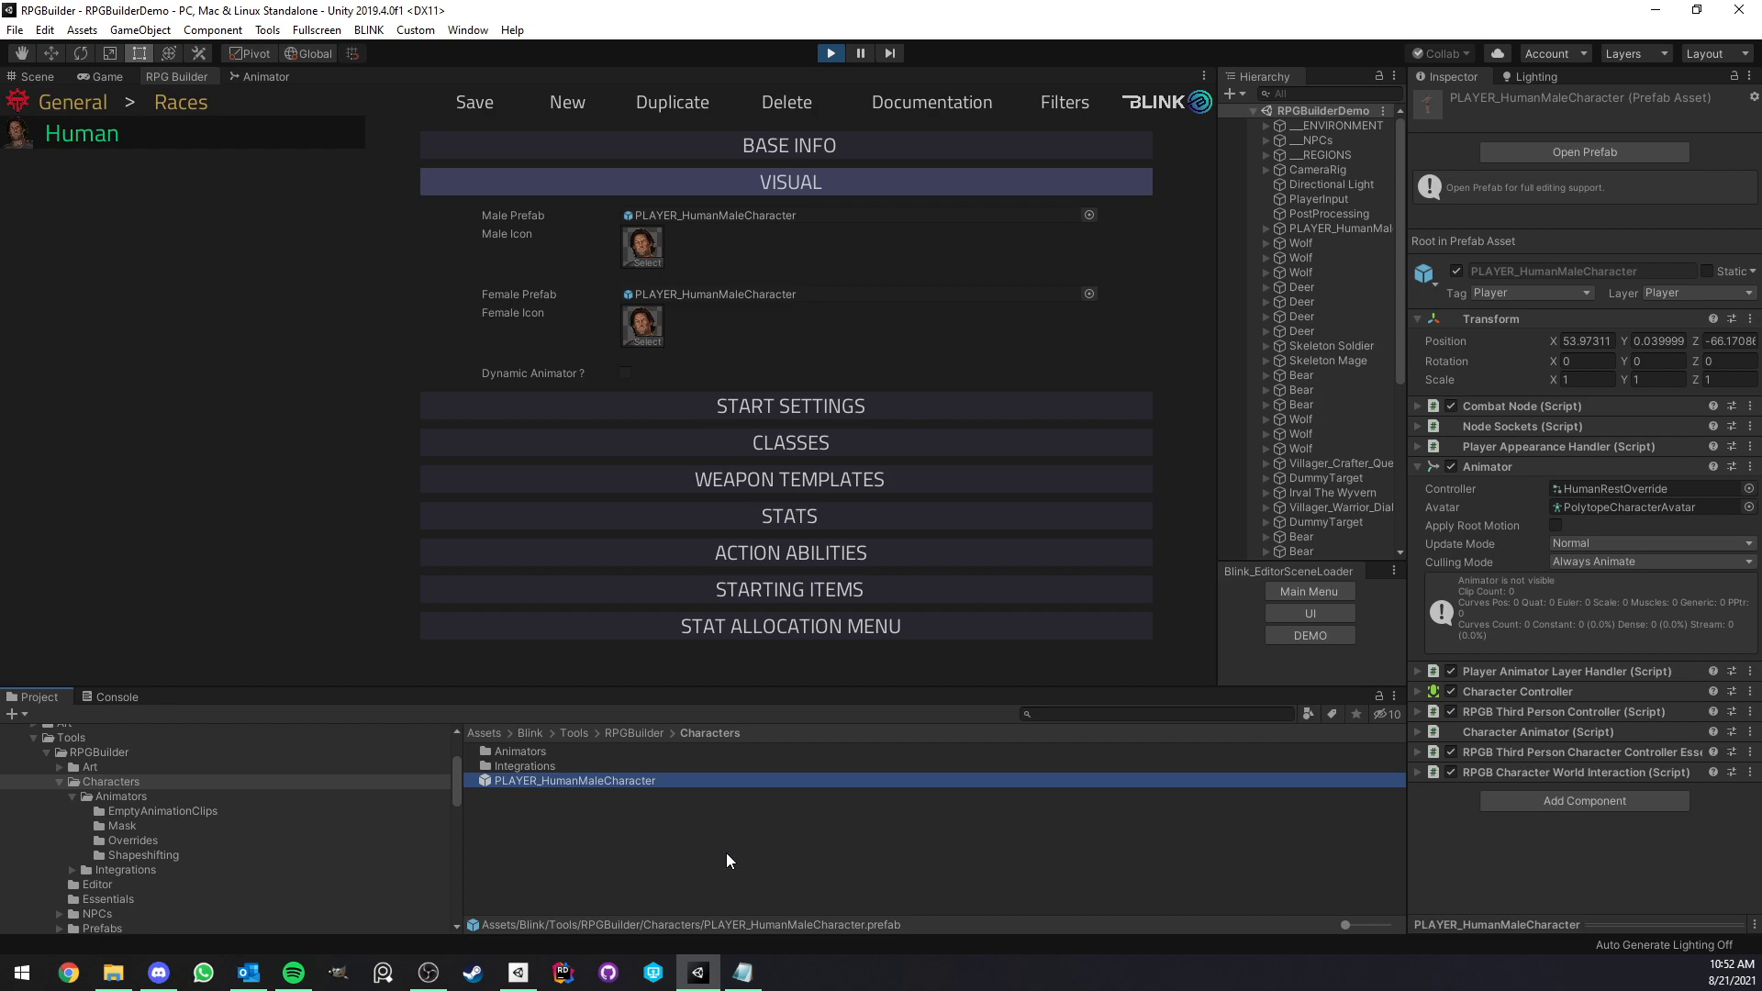
{"action": "mouse_move", "coordinate": [177, 841]}
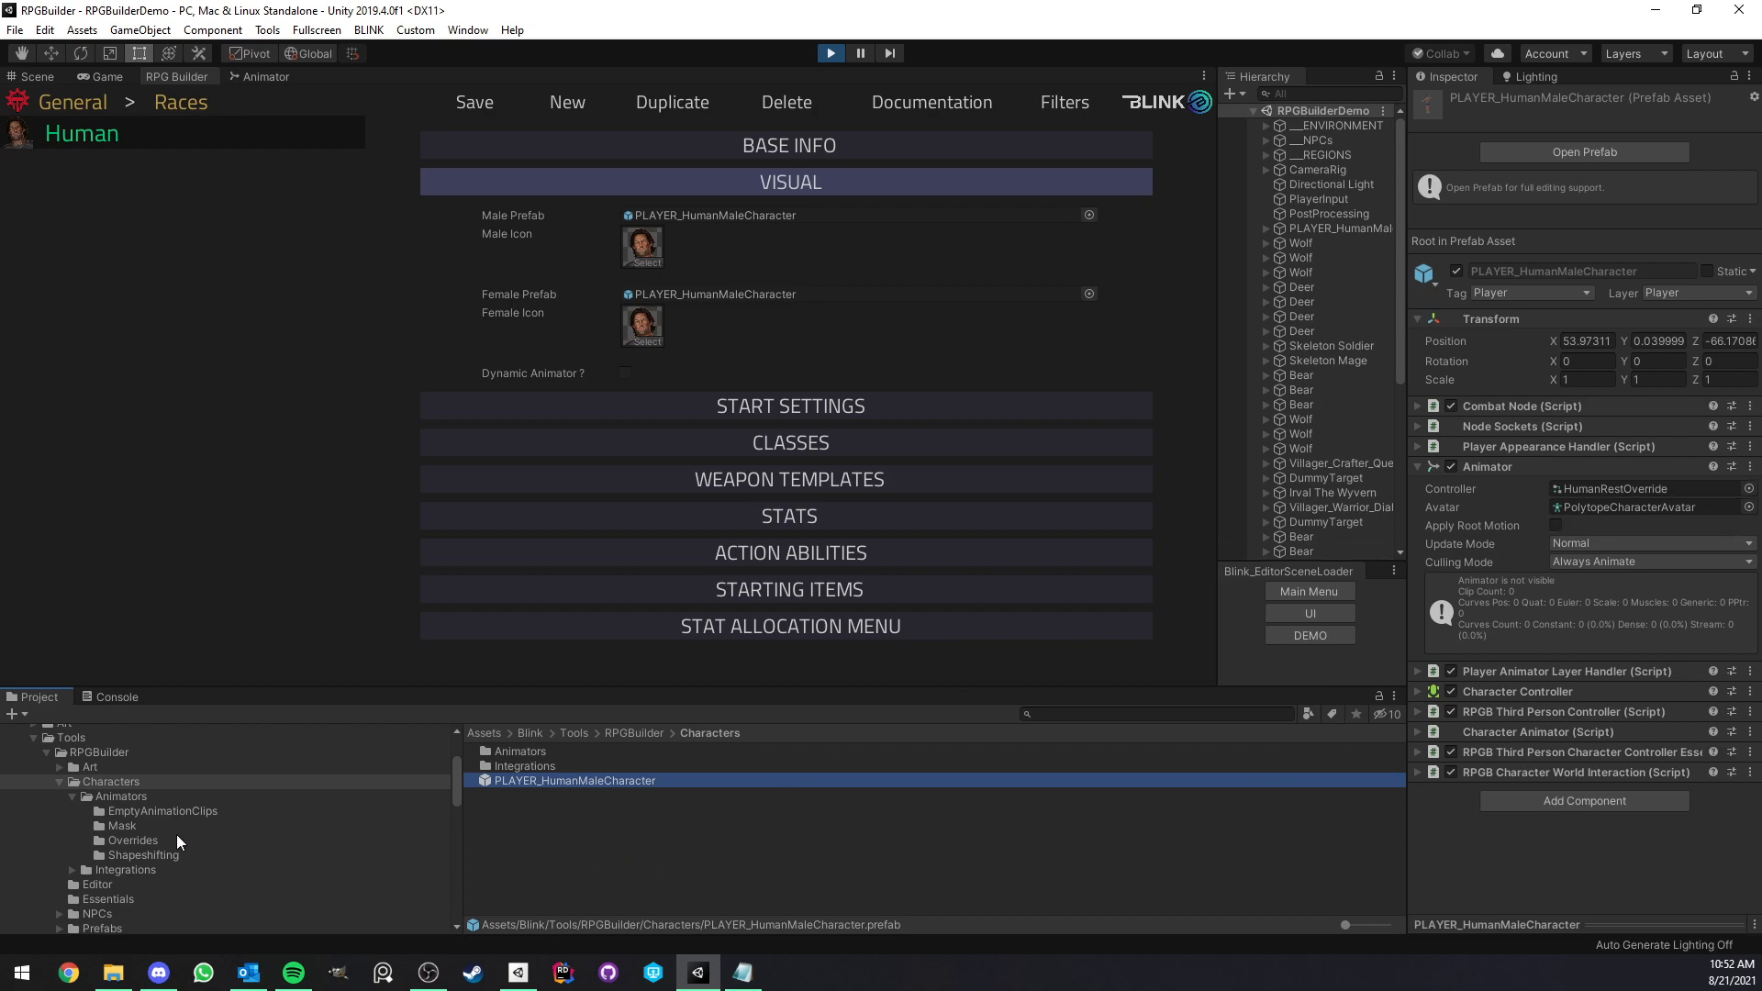
{"action": "left_click", "coordinate": [131, 840]}
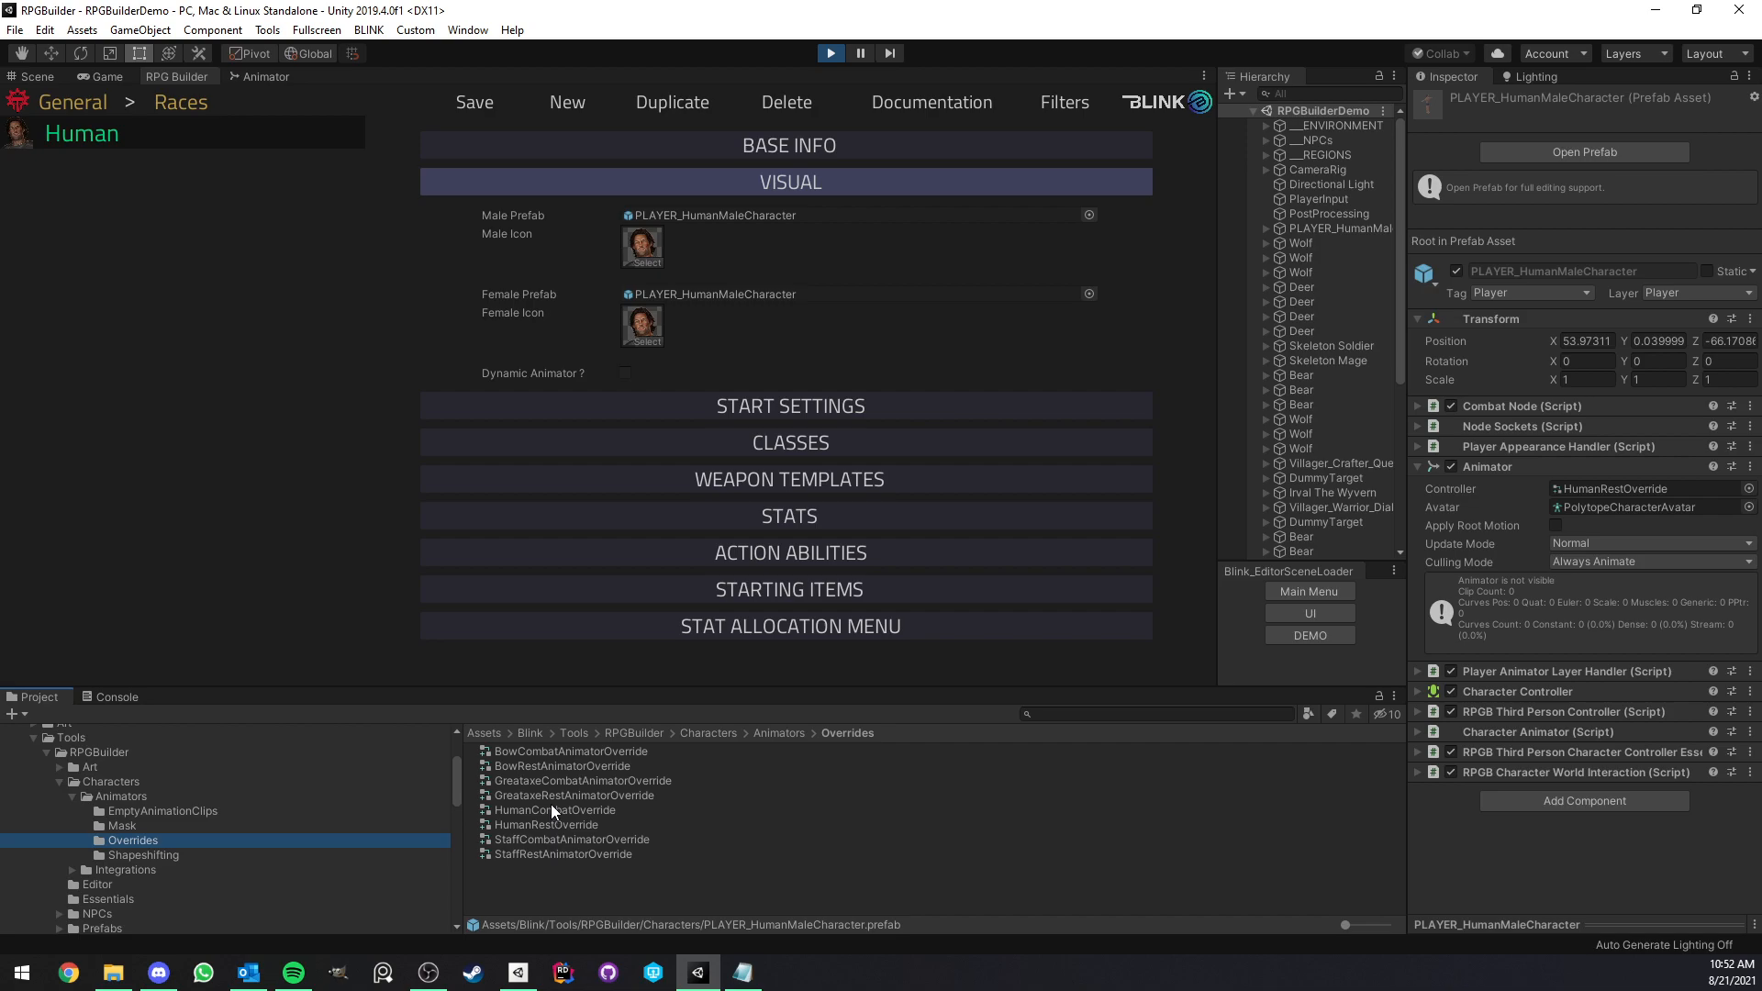
{"action": "left_click", "coordinate": [625, 373]}
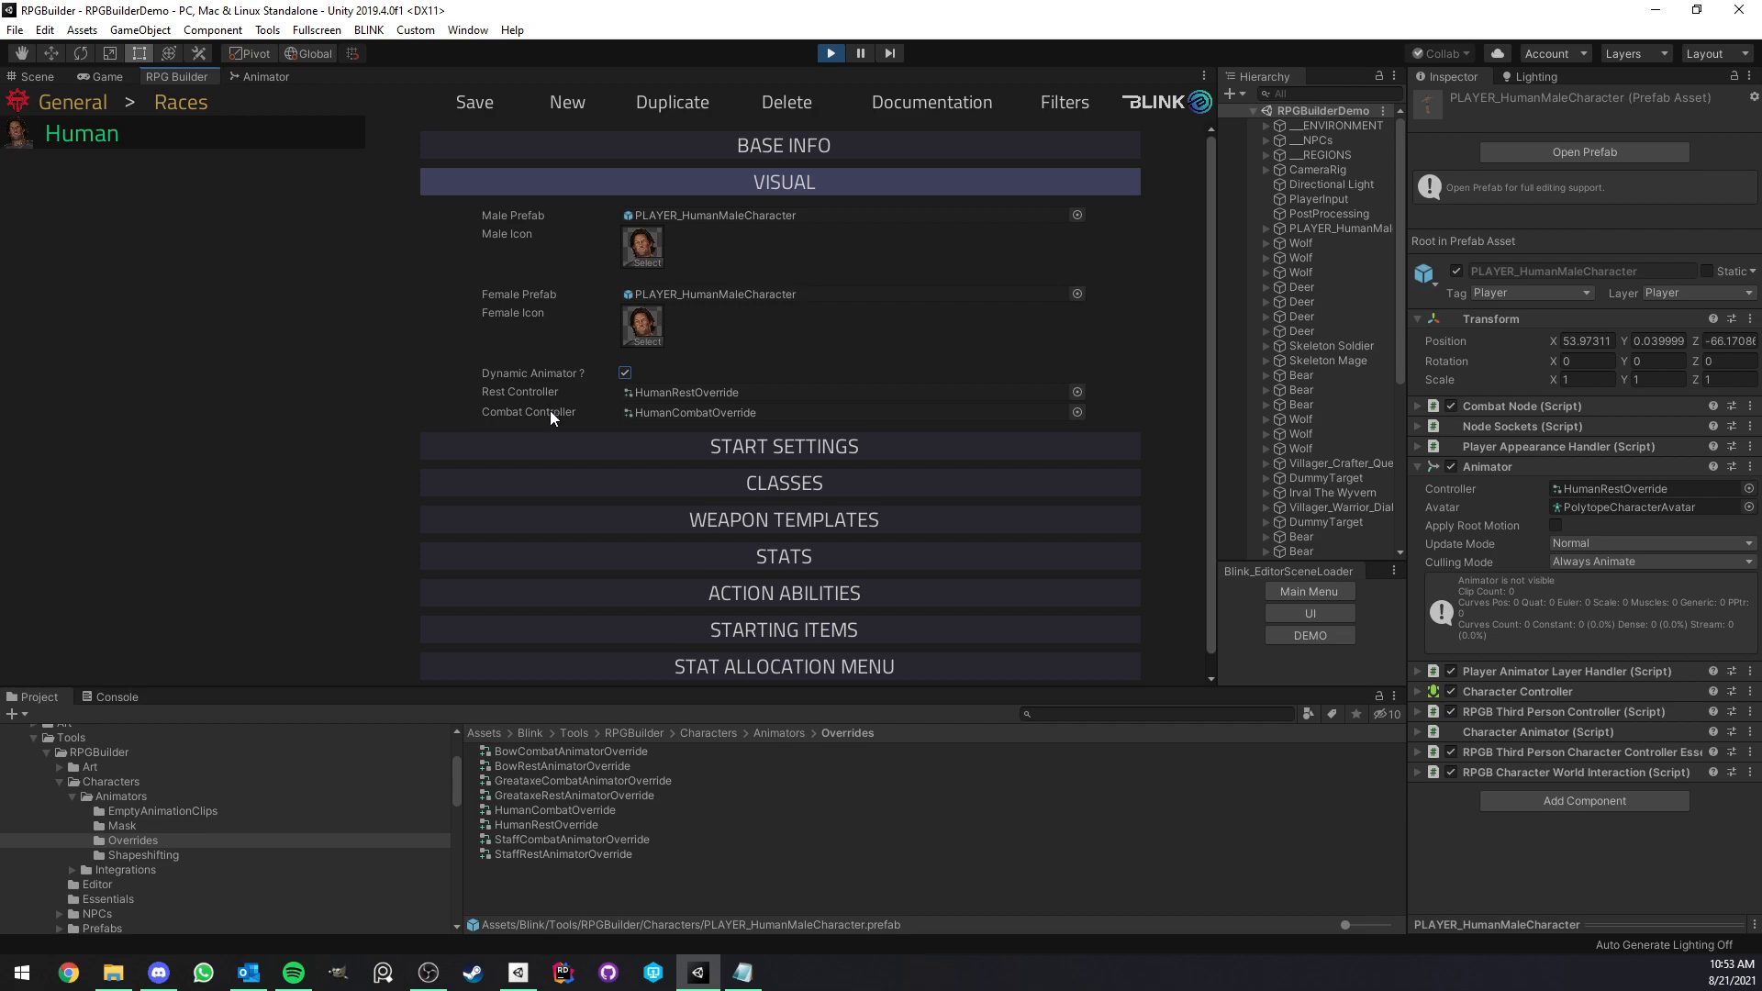
{"action": "mouse_move", "coordinate": [560, 420]}
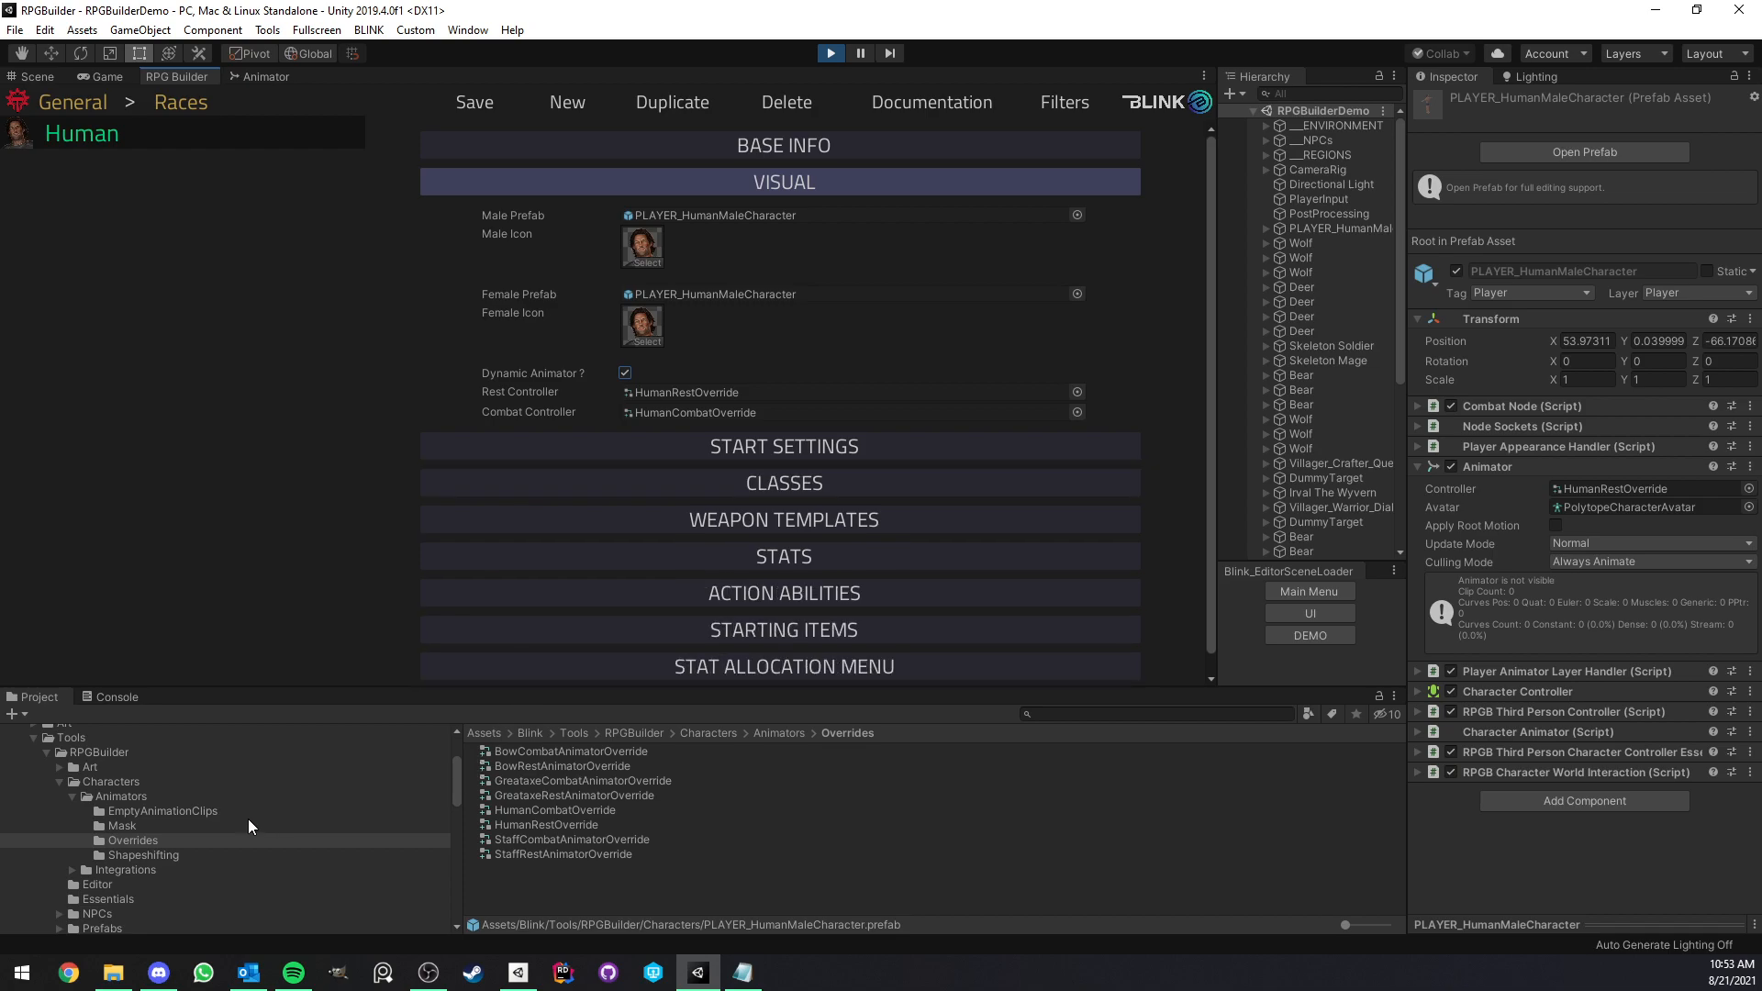
{"action": "mouse_move", "coordinate": [283, 826]}
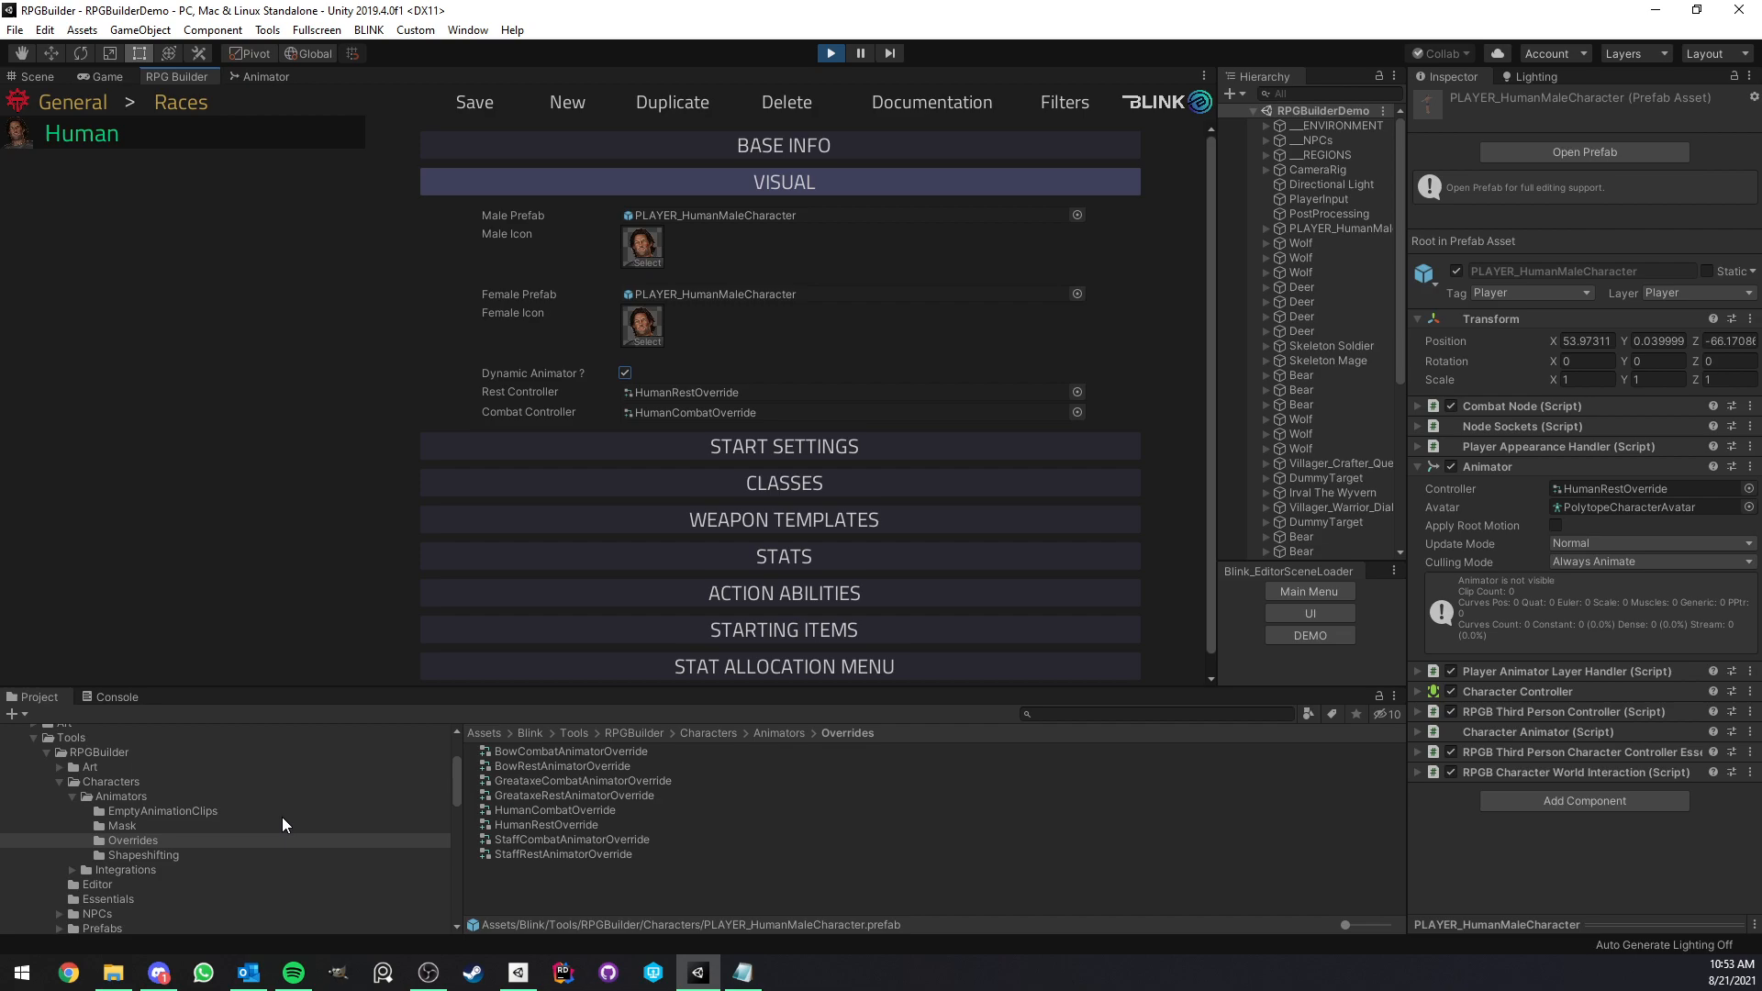
{"action": "mouse_move", "coordinate": [432, 695]}
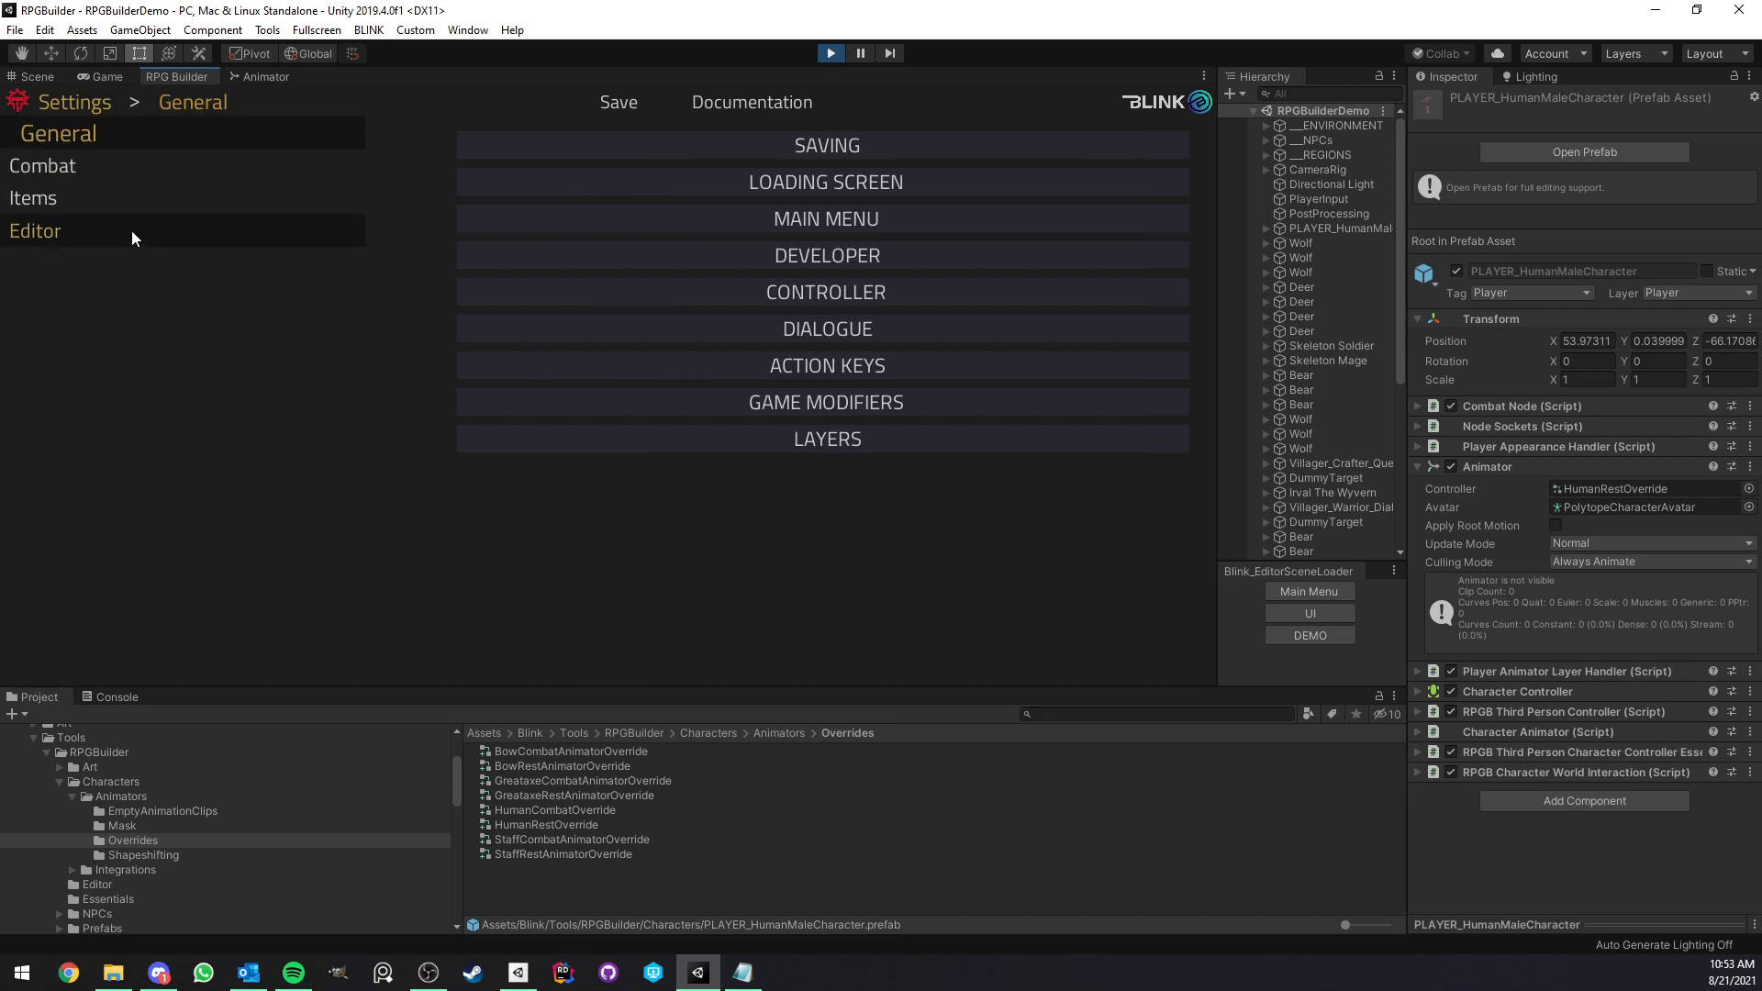
{"action": "left_click", "coordinate": [33, 198]}
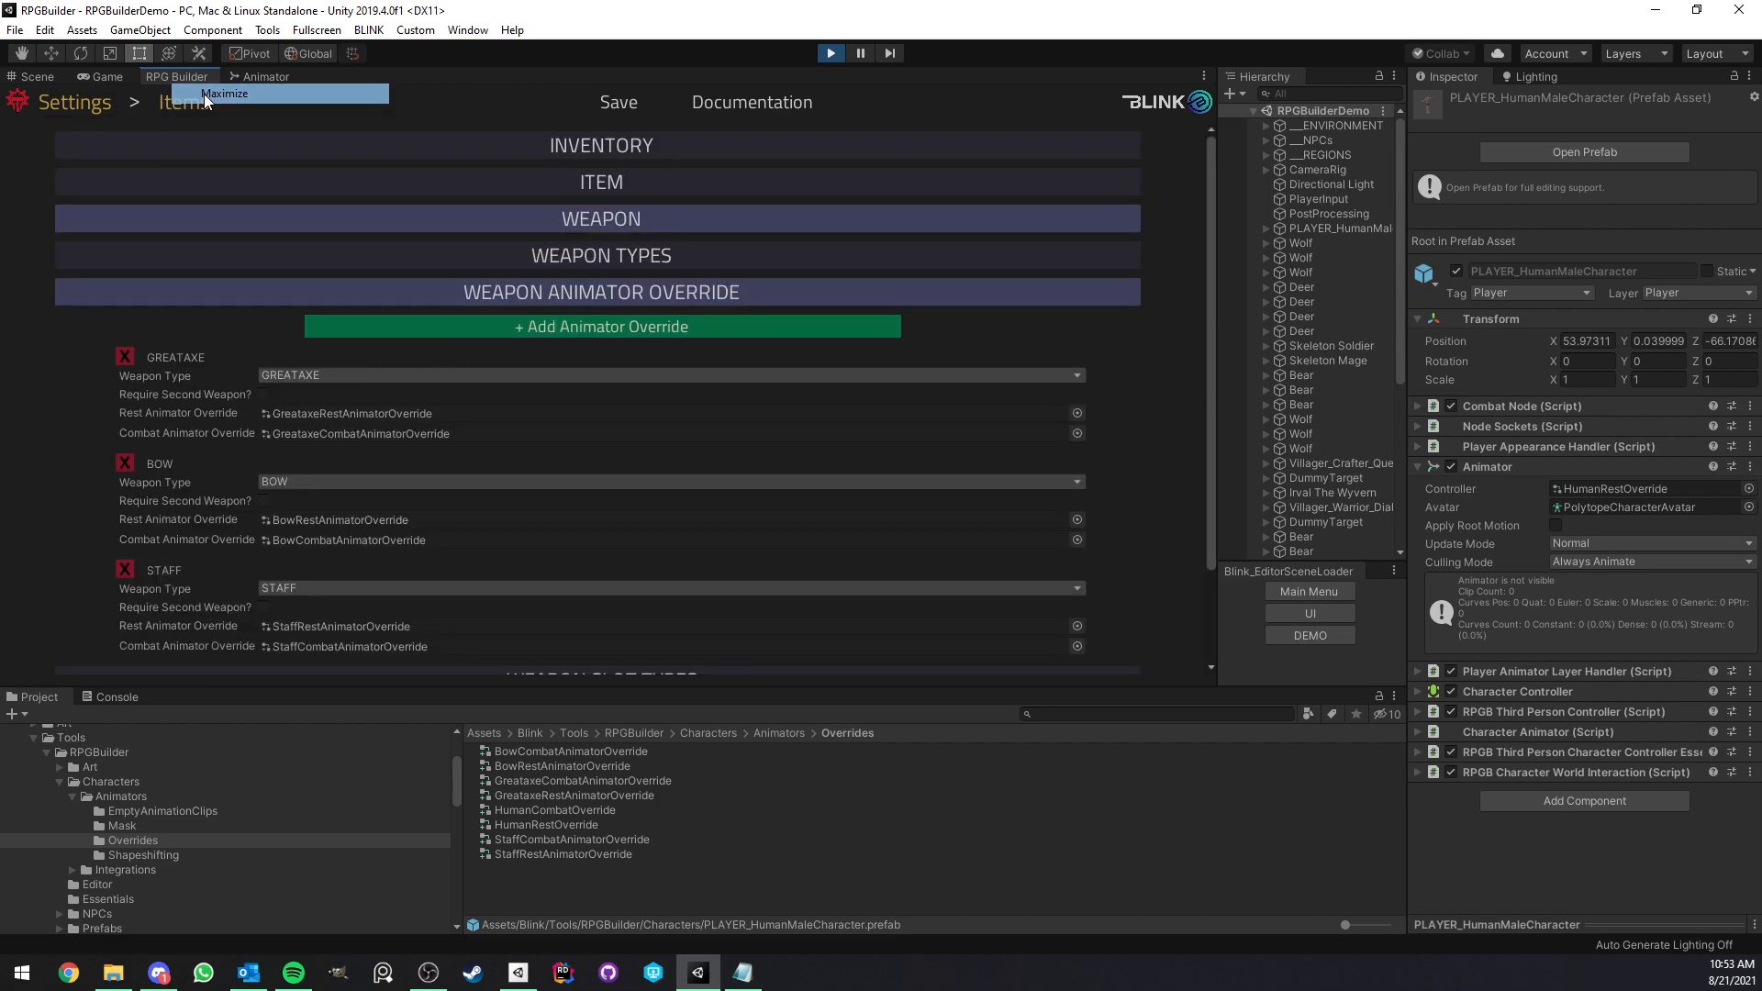
- Add DAGGER and SPELLBOOK entries to the weapon types list
{"action": "left_click", "coordinate": [225, 94]}
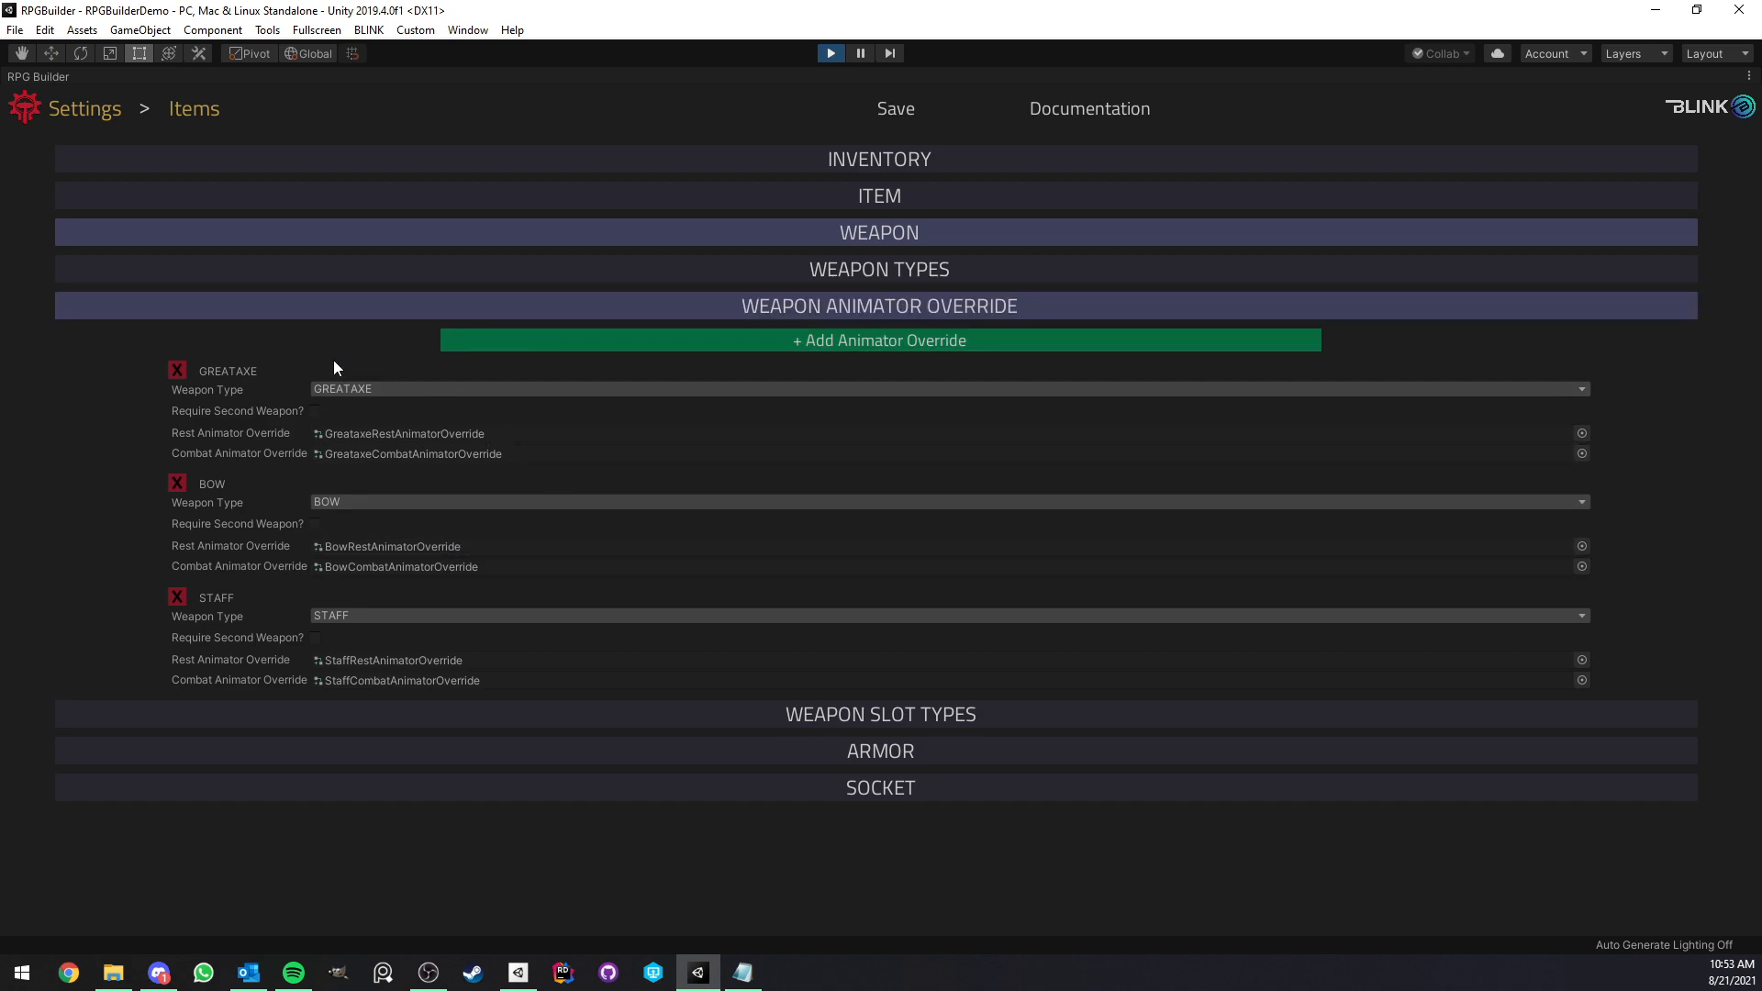
{"action": "mouse_move", "coordinate": [436, 361]}
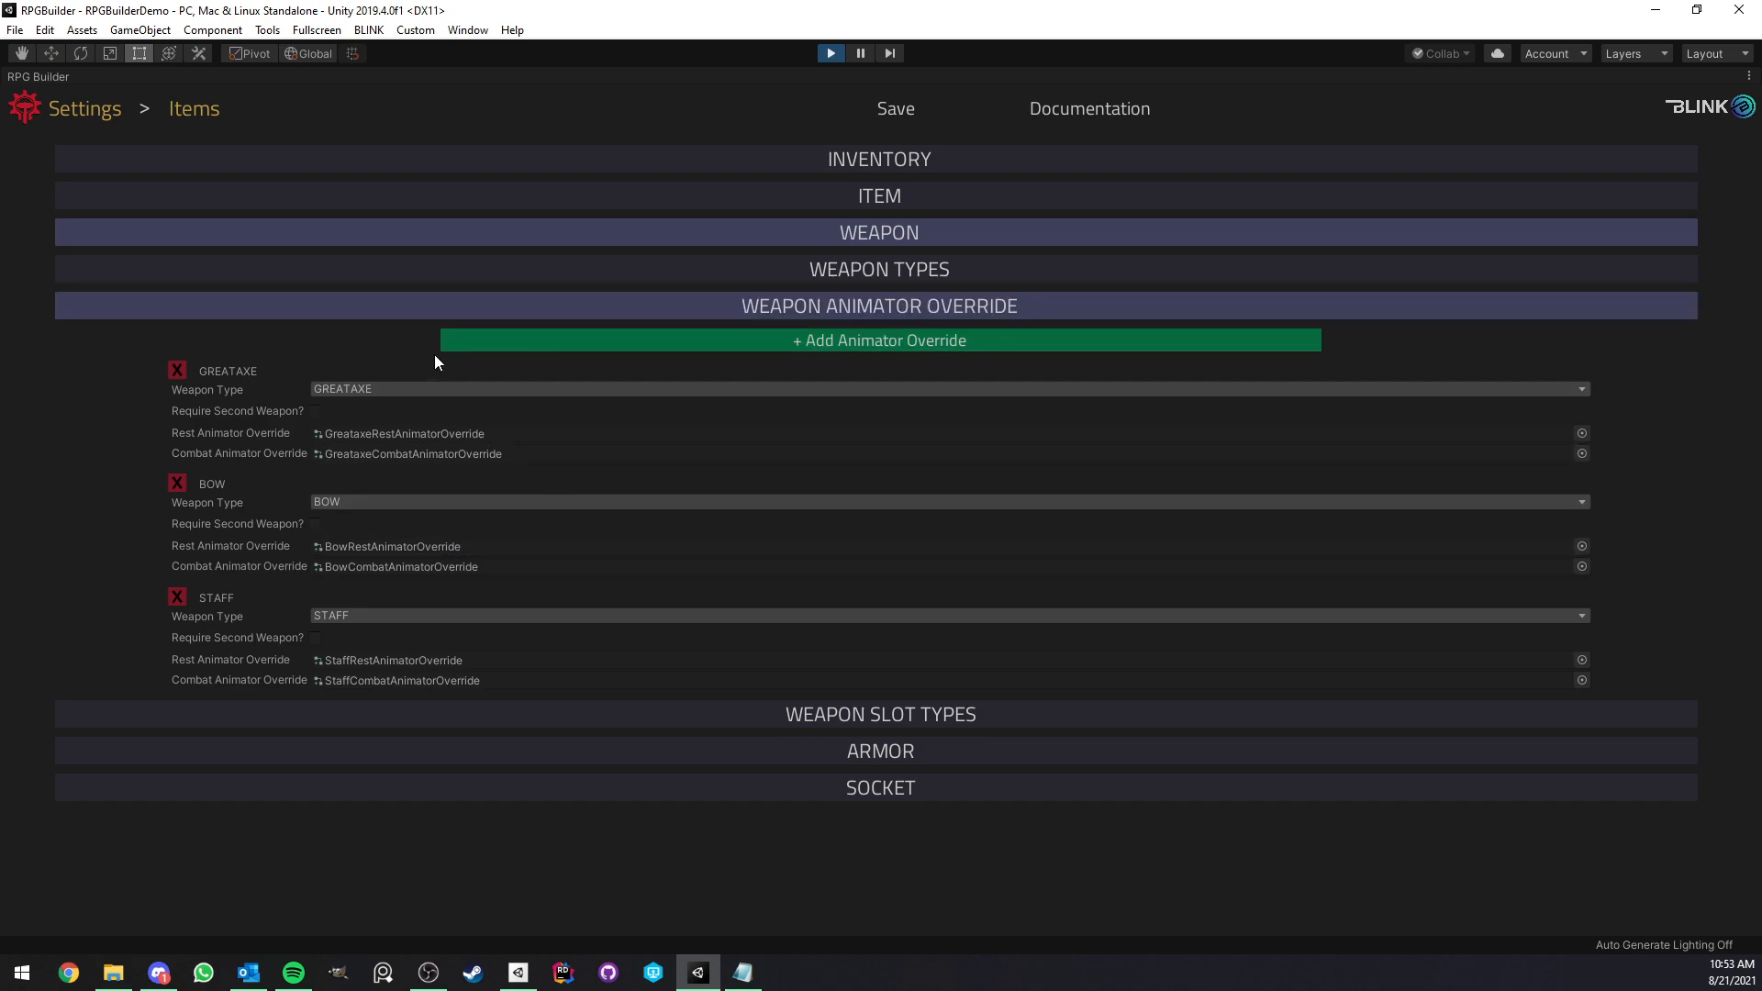
{"action": "left_click", "coordinate": [877, 339]}
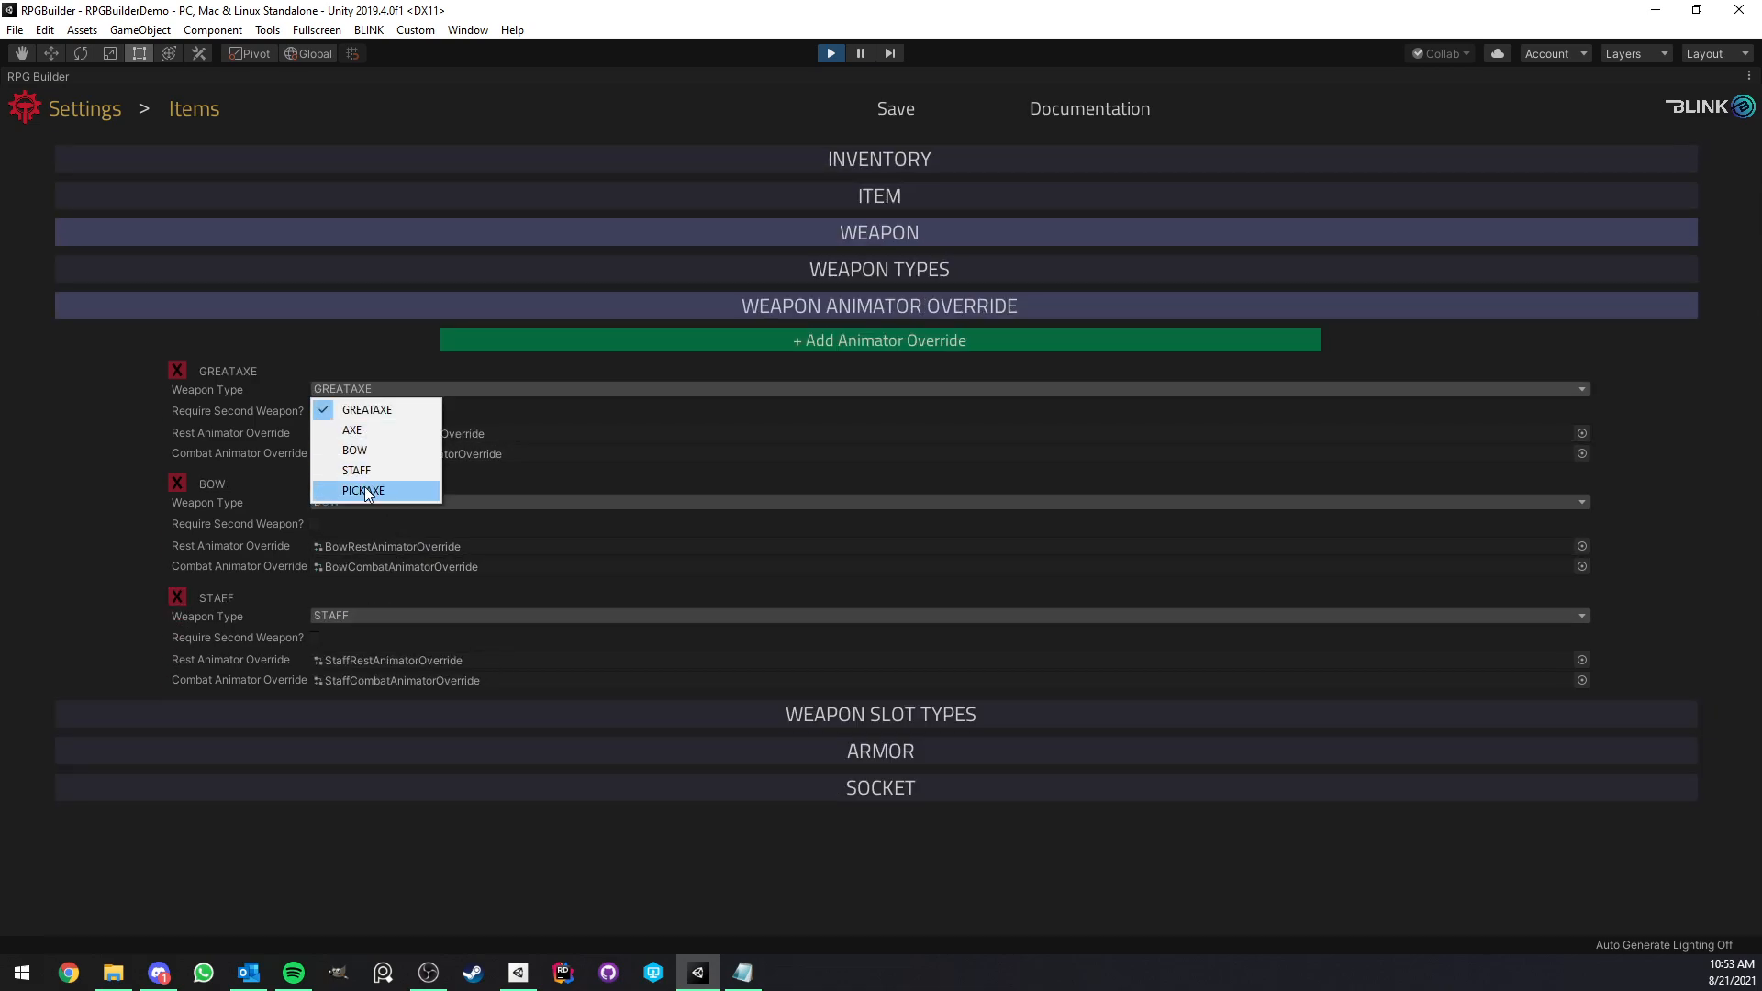
{"action": "left_click", "coordinate": [879, 268]}
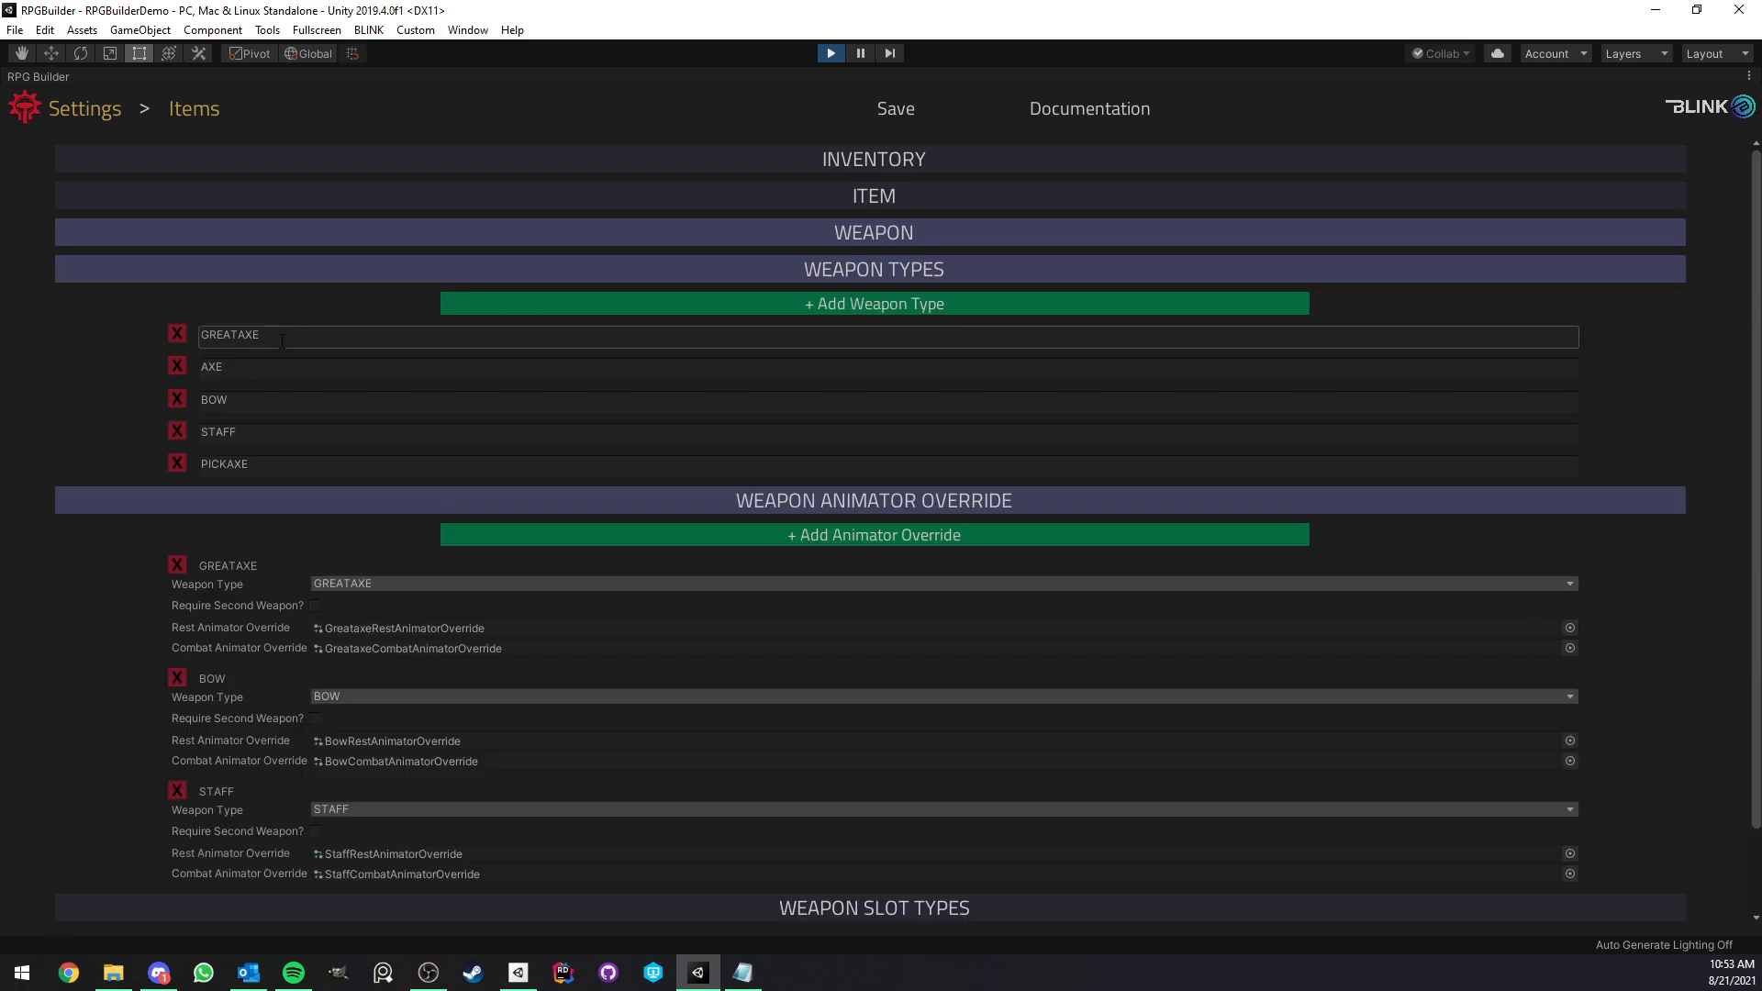
{"action": "double_click", "coordinate": [213, 400]}
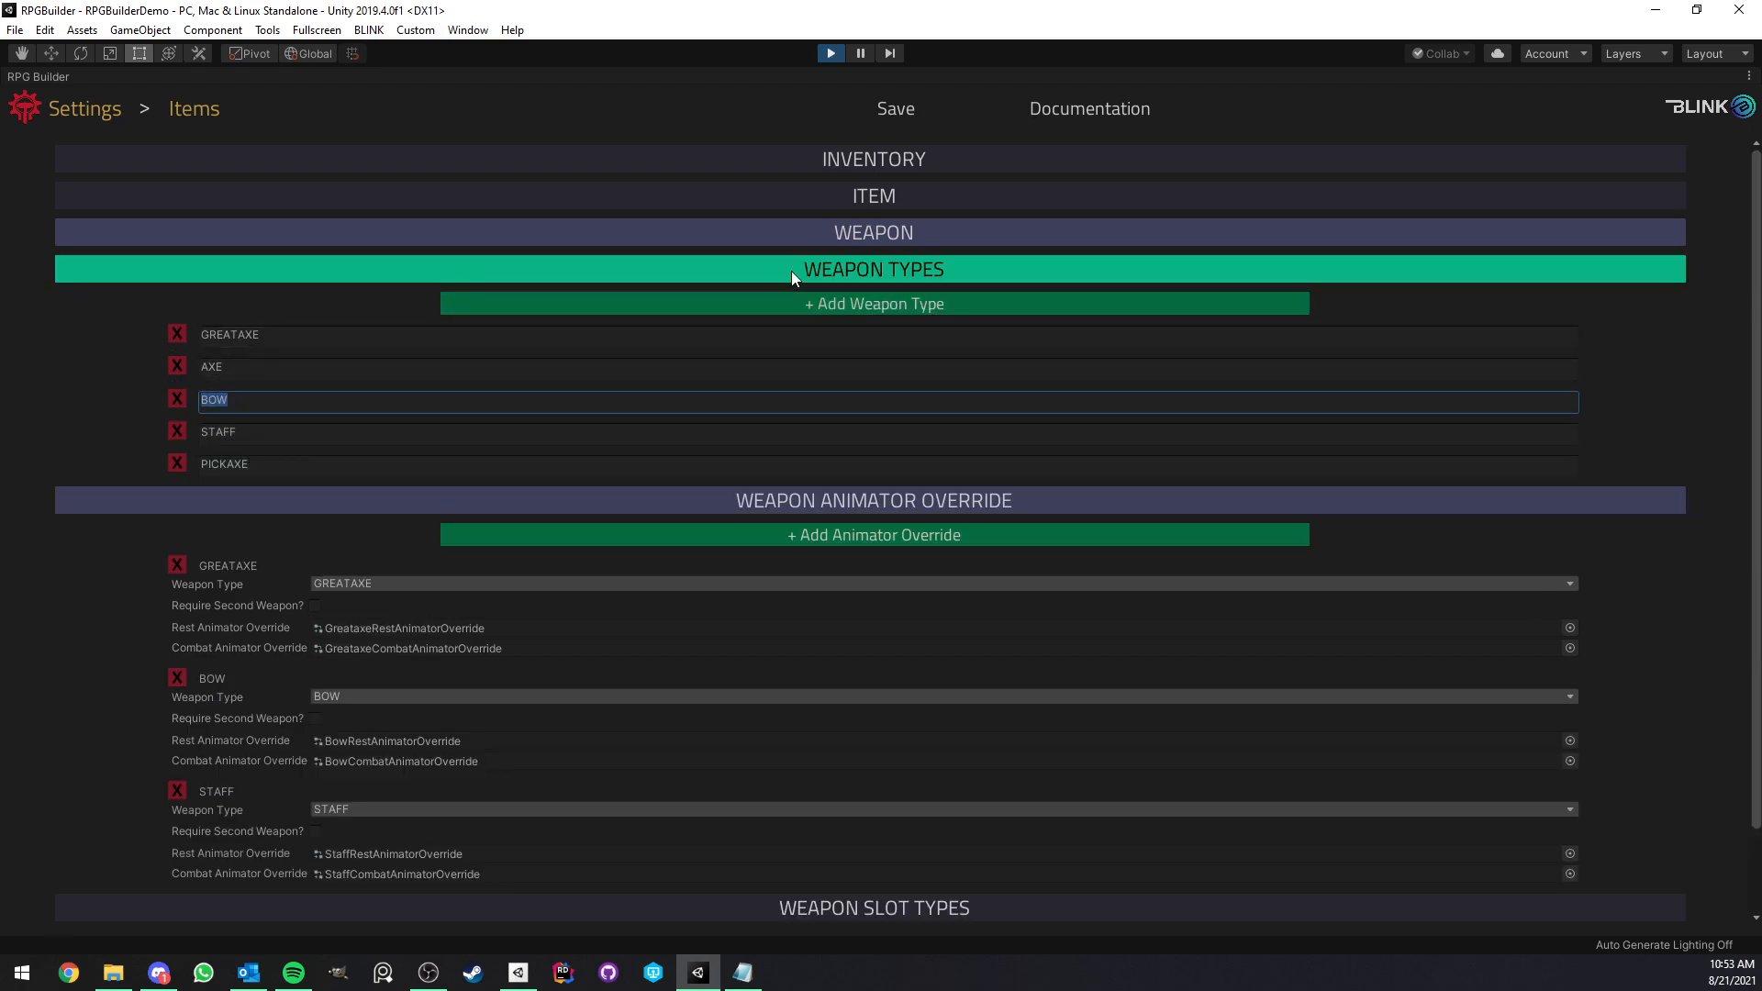
{"action": "left_click", "coordinate": [873, 304]}
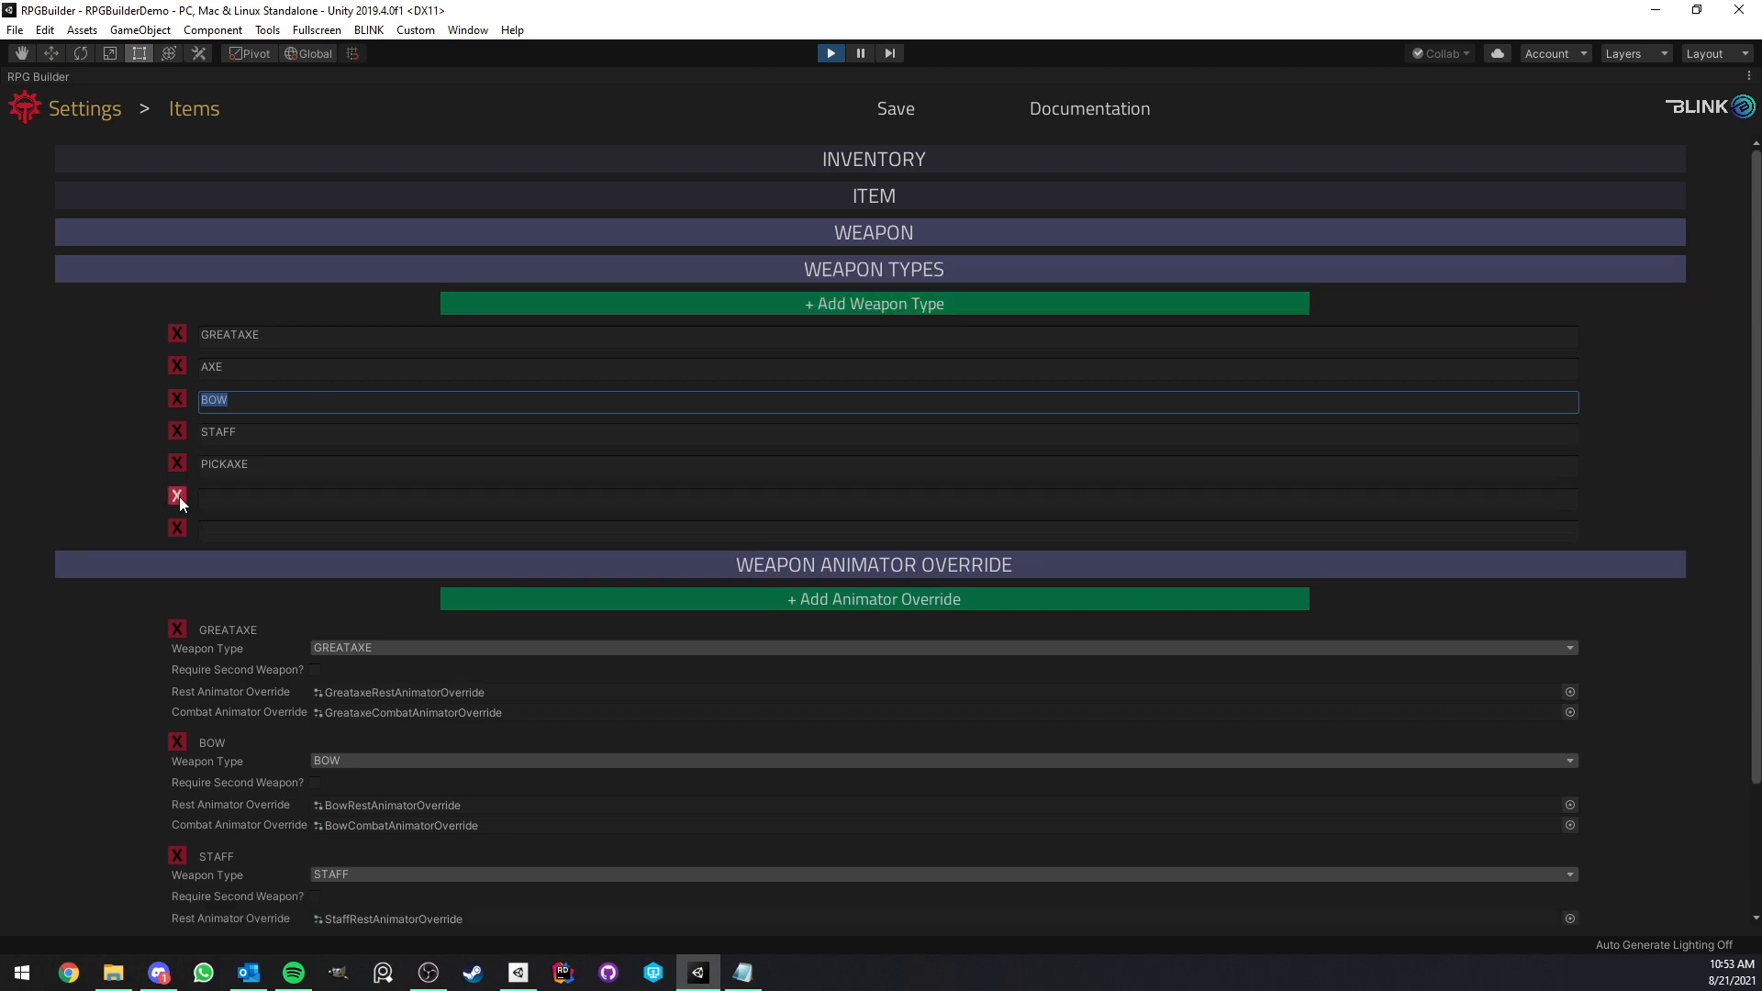
{"action": "left_click", "coordinate": [873, 268]}
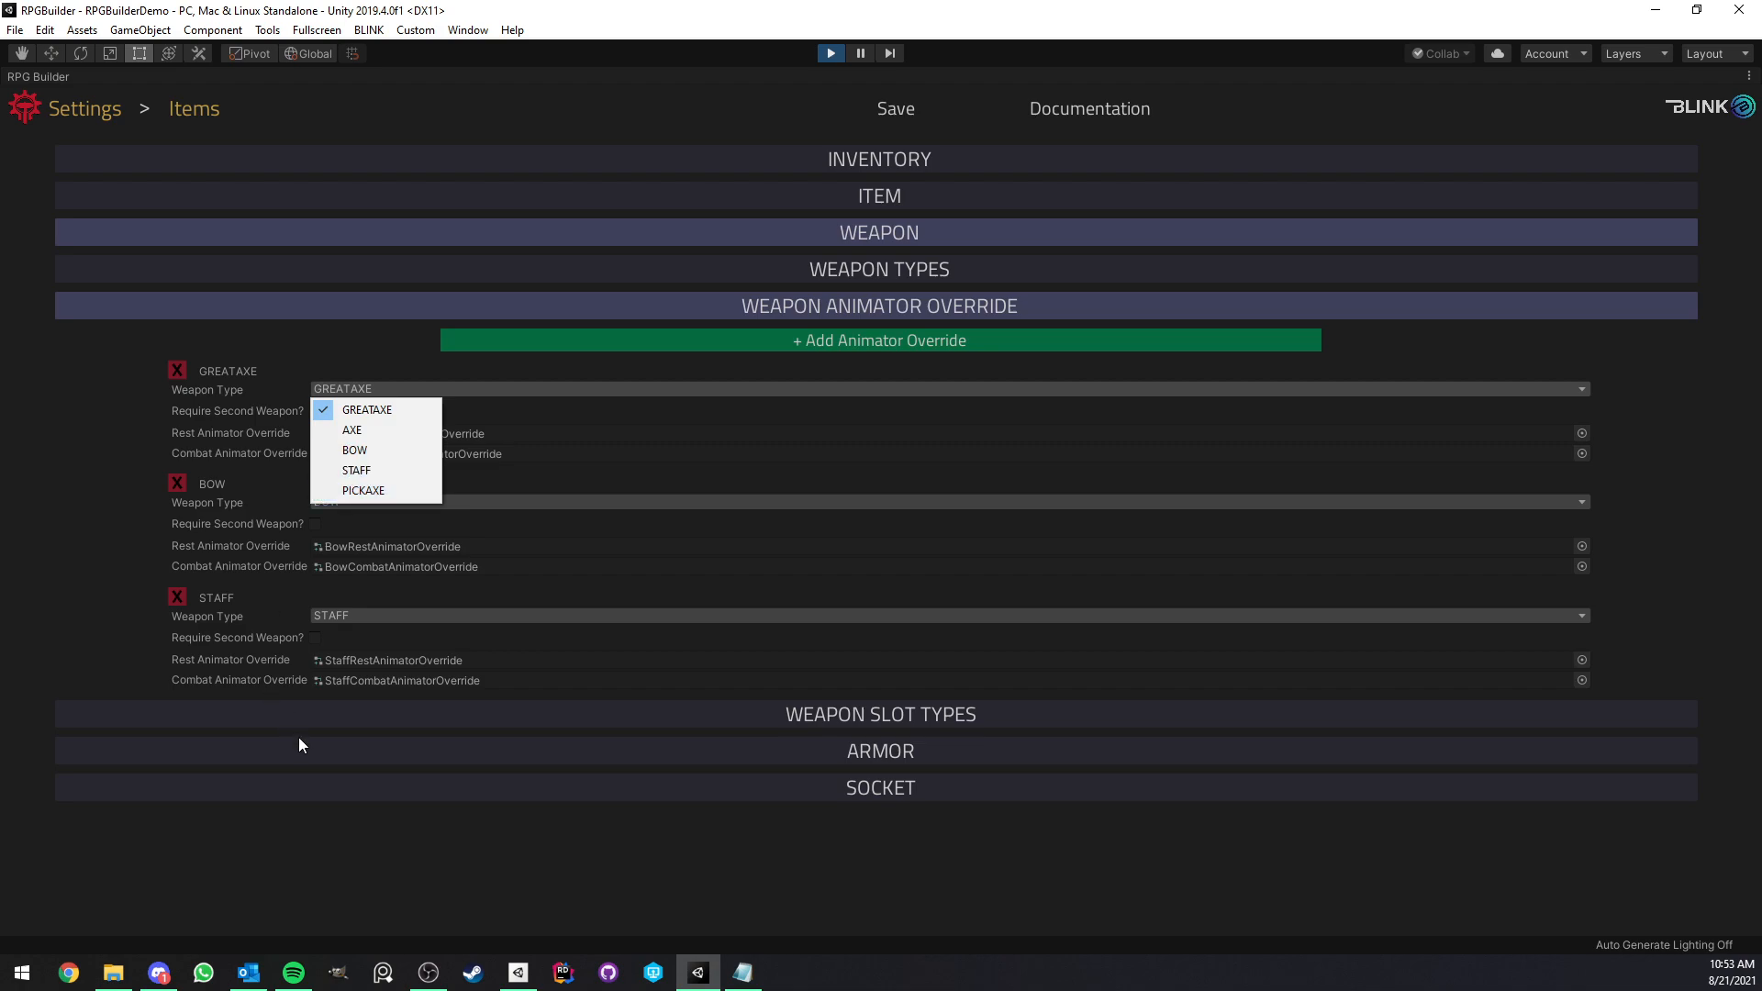
{"action": "left_click", "coordinate": [389, 389]}
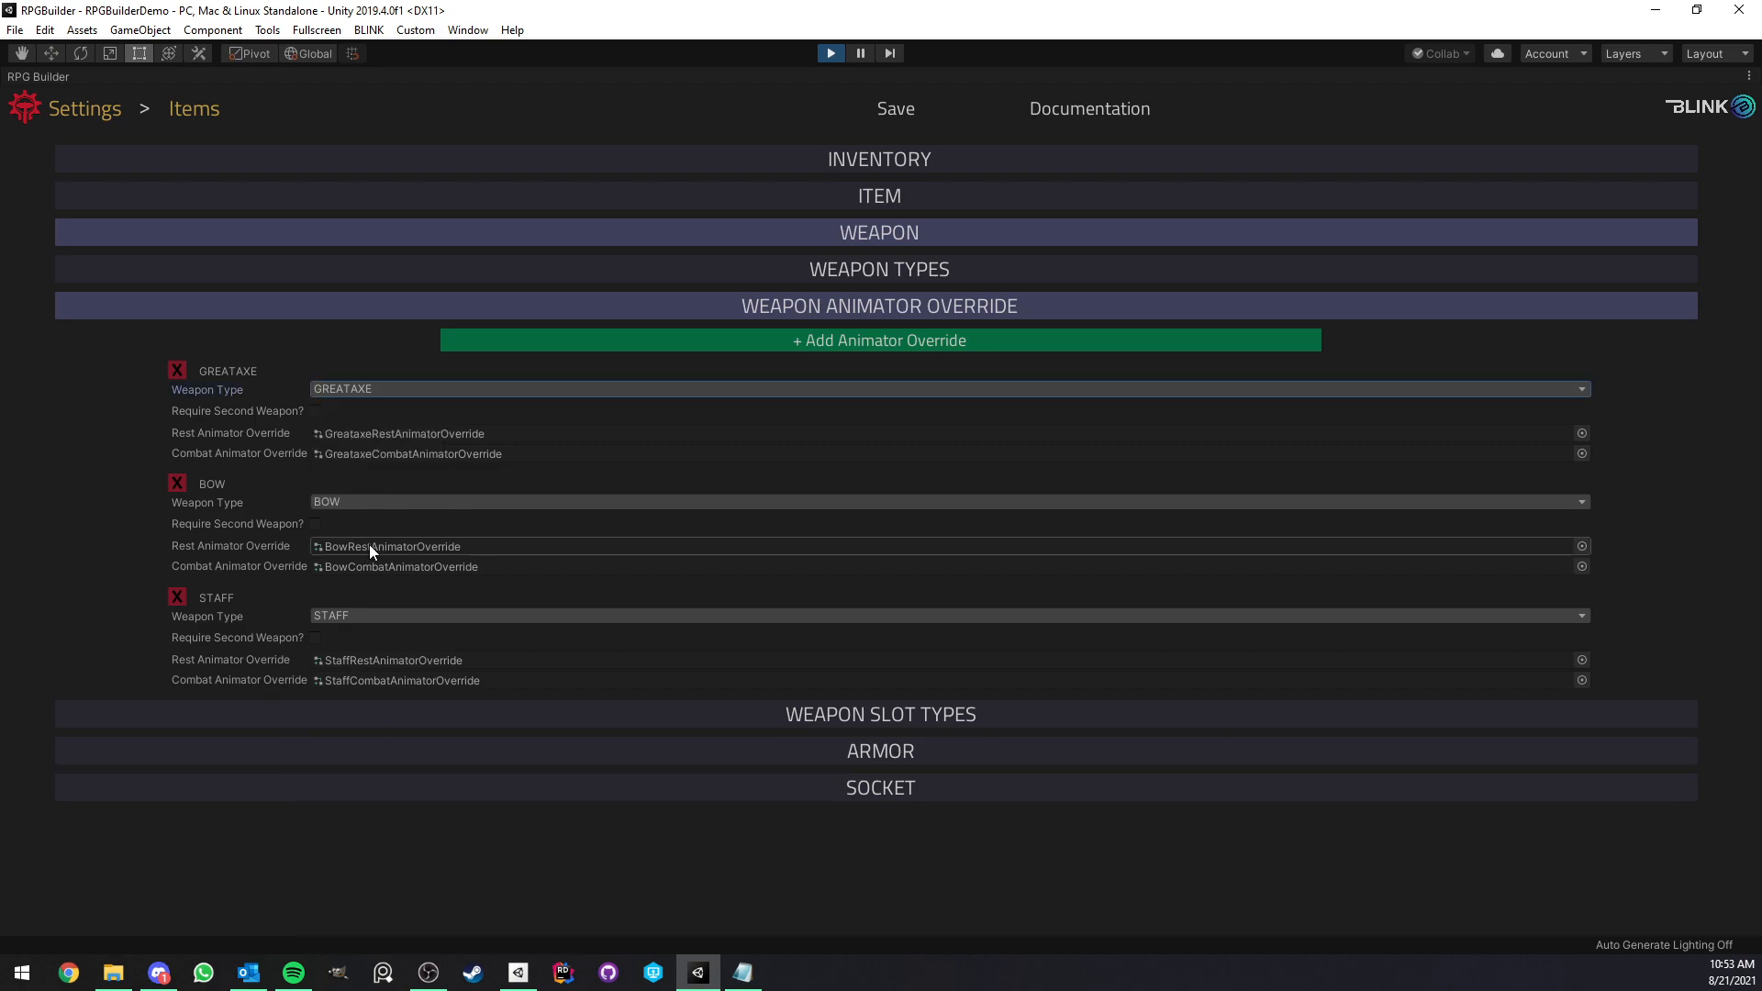
{"action": "left_click", "coordinate": [874, 269]}
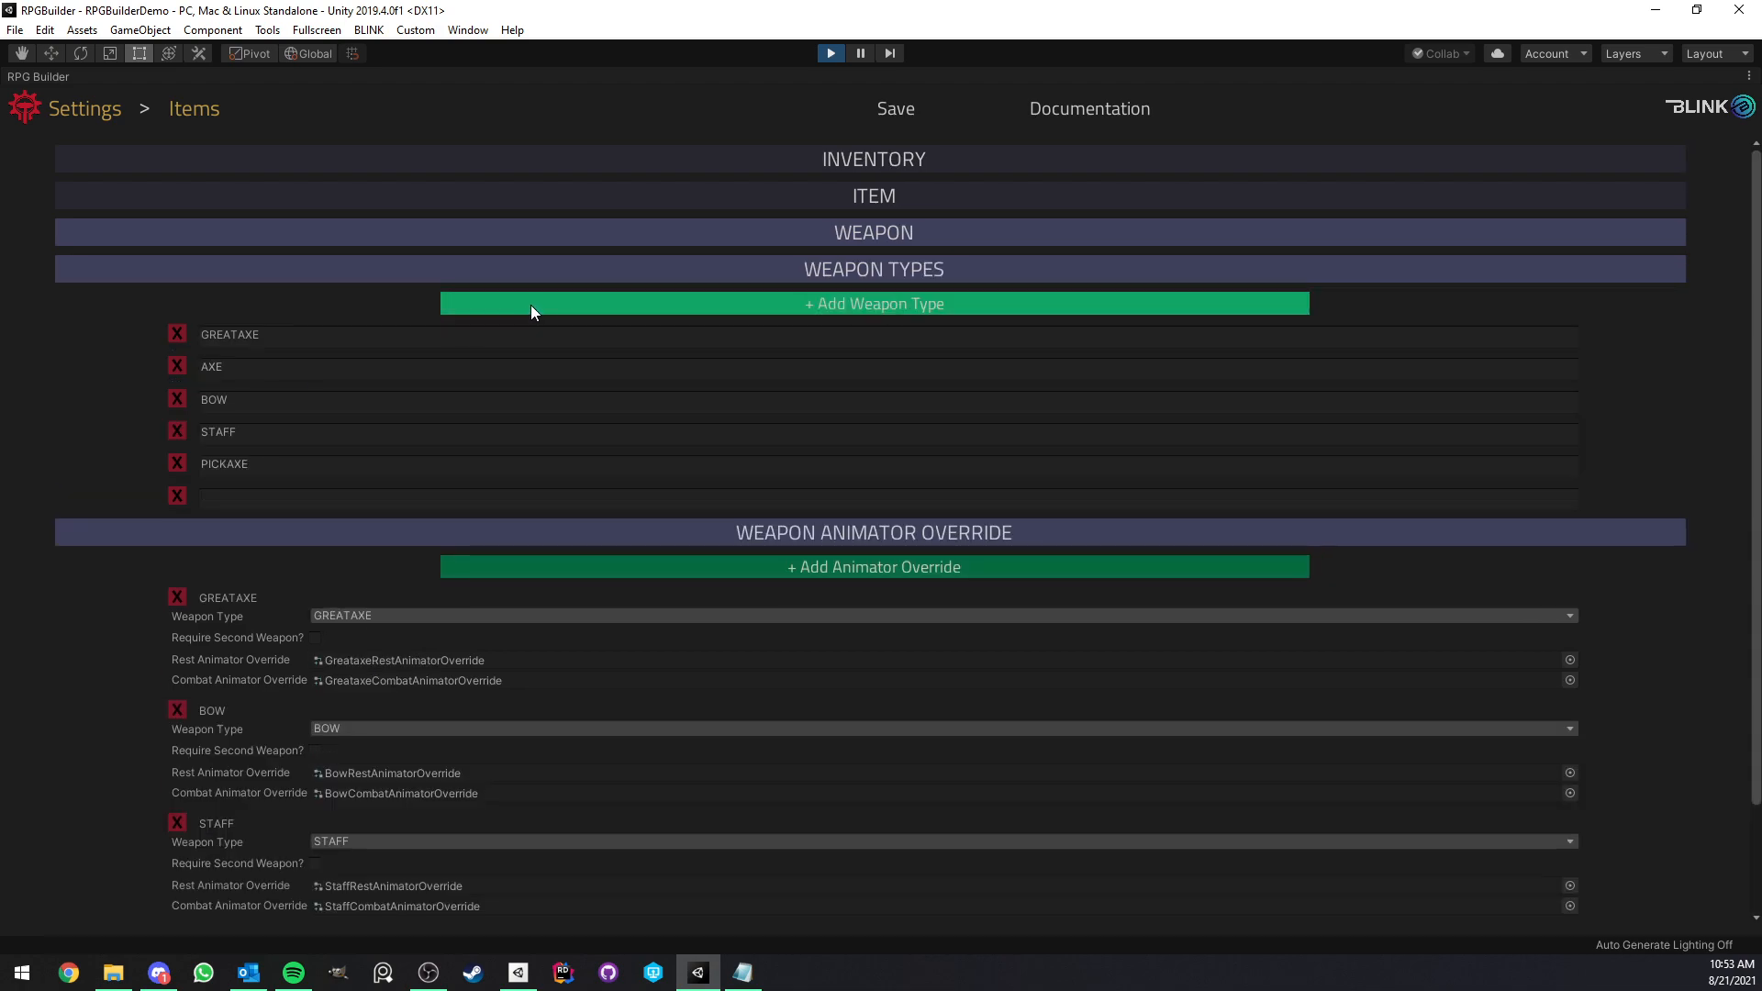
{"action": "type", "text": "DAG"}
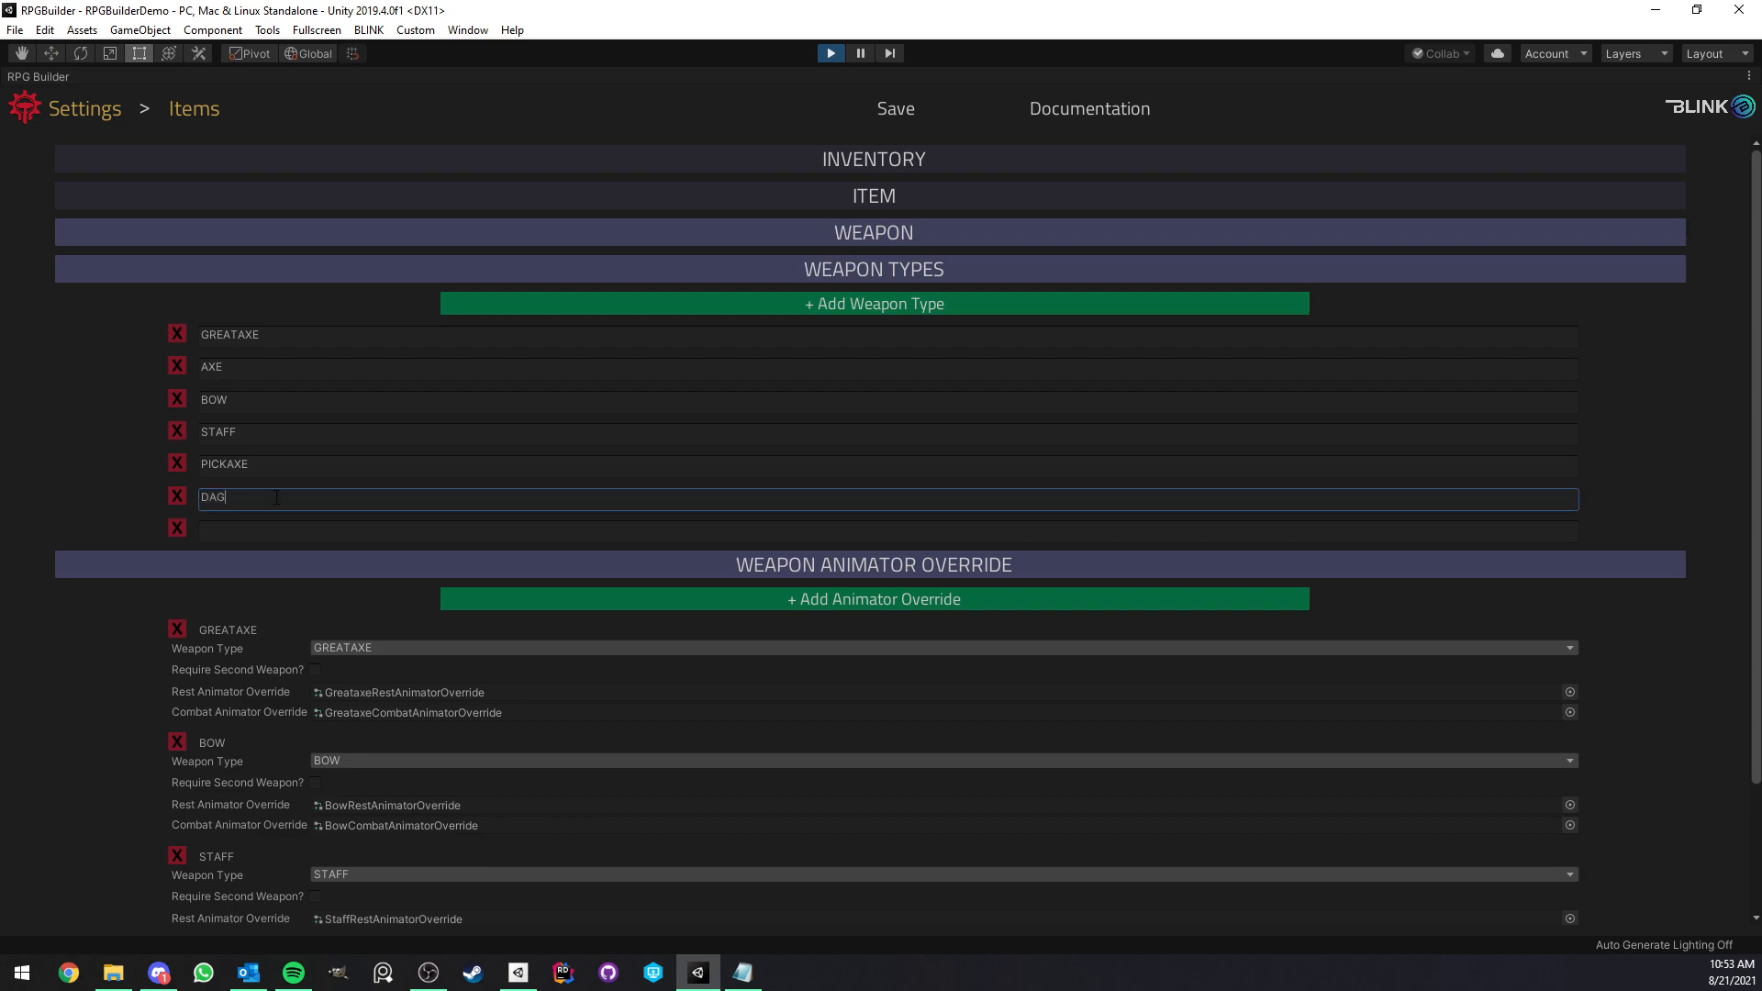
{"action": "type", "text": "SPELLBOOK"}
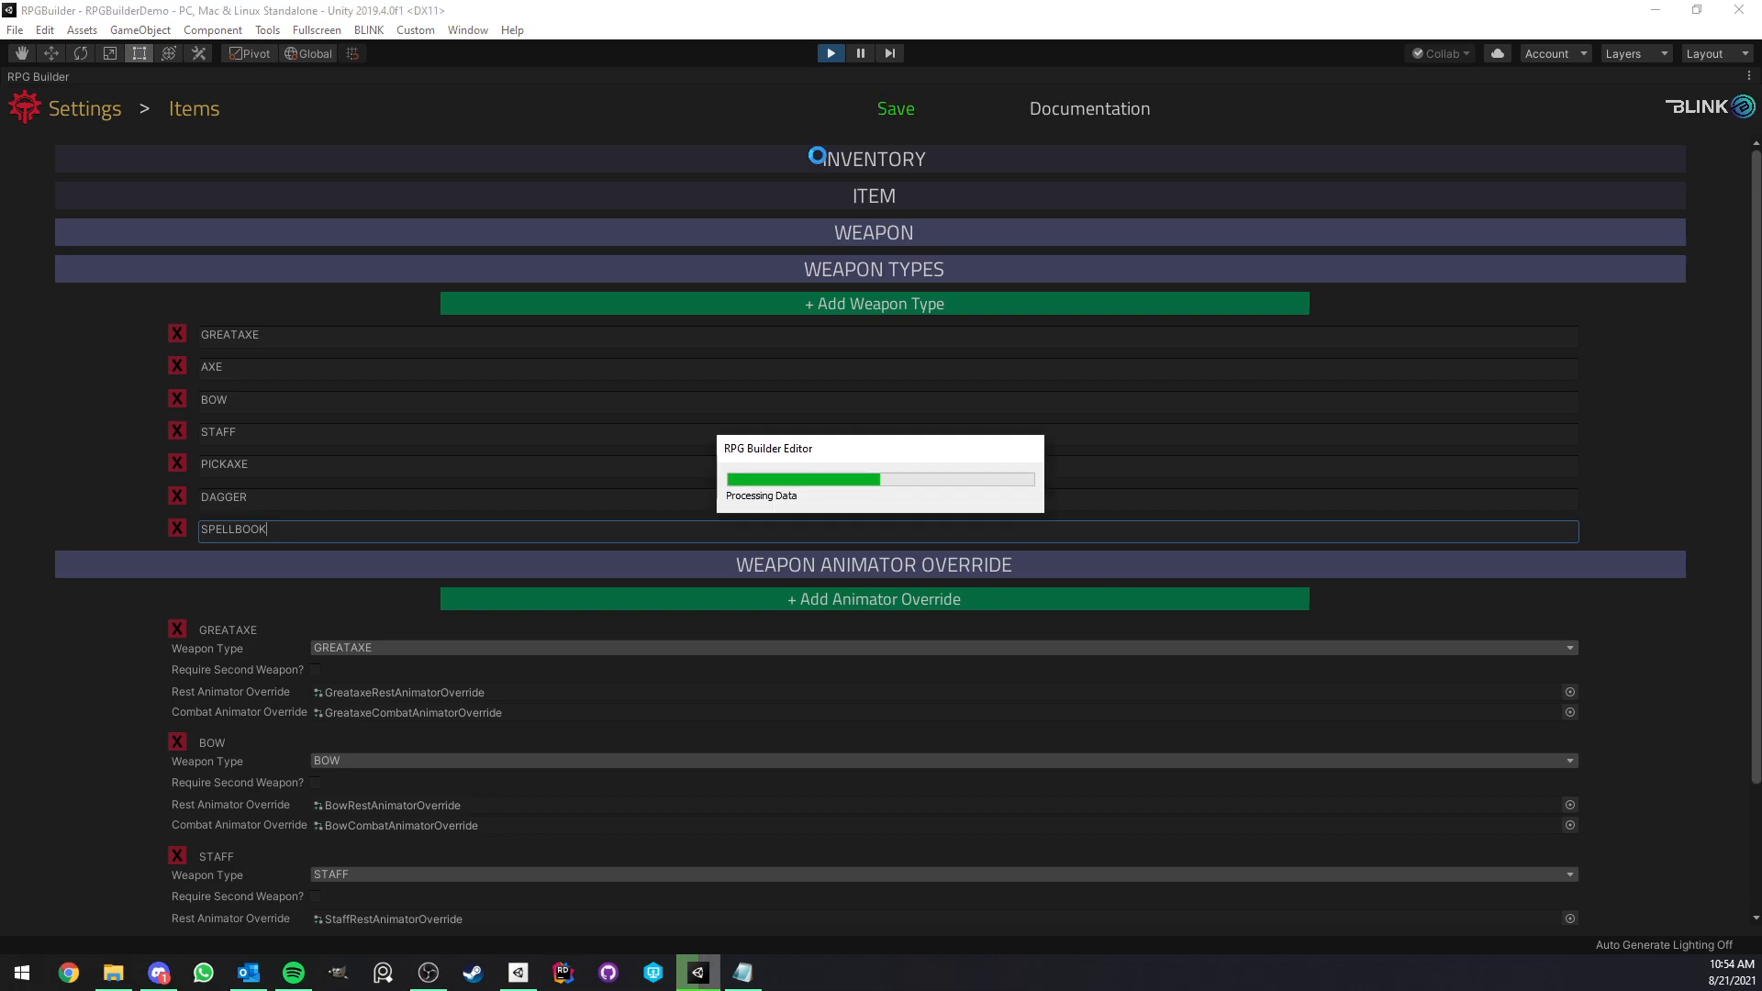
- Set the new animator override to DAGGER and require a second weapon
{"action": "scroll", "scroll_direction": "down", "scroll_amount": 3}
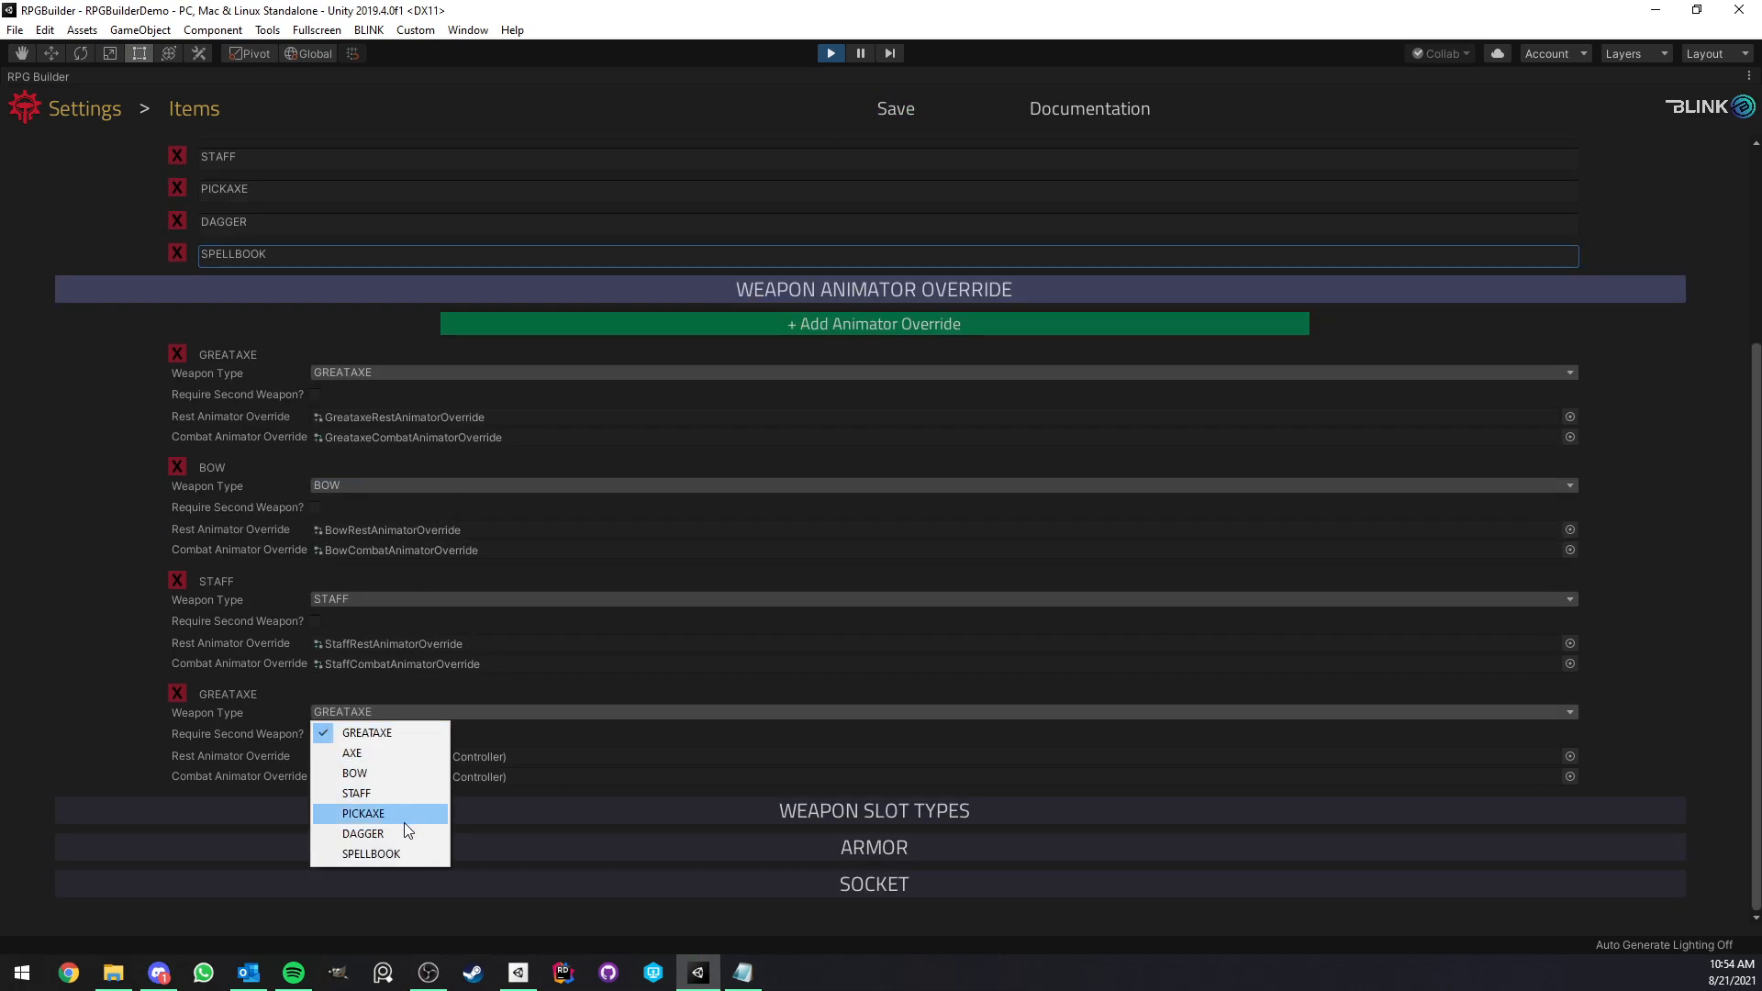
{"action": "left_click", "coordinate": [361, 832]}
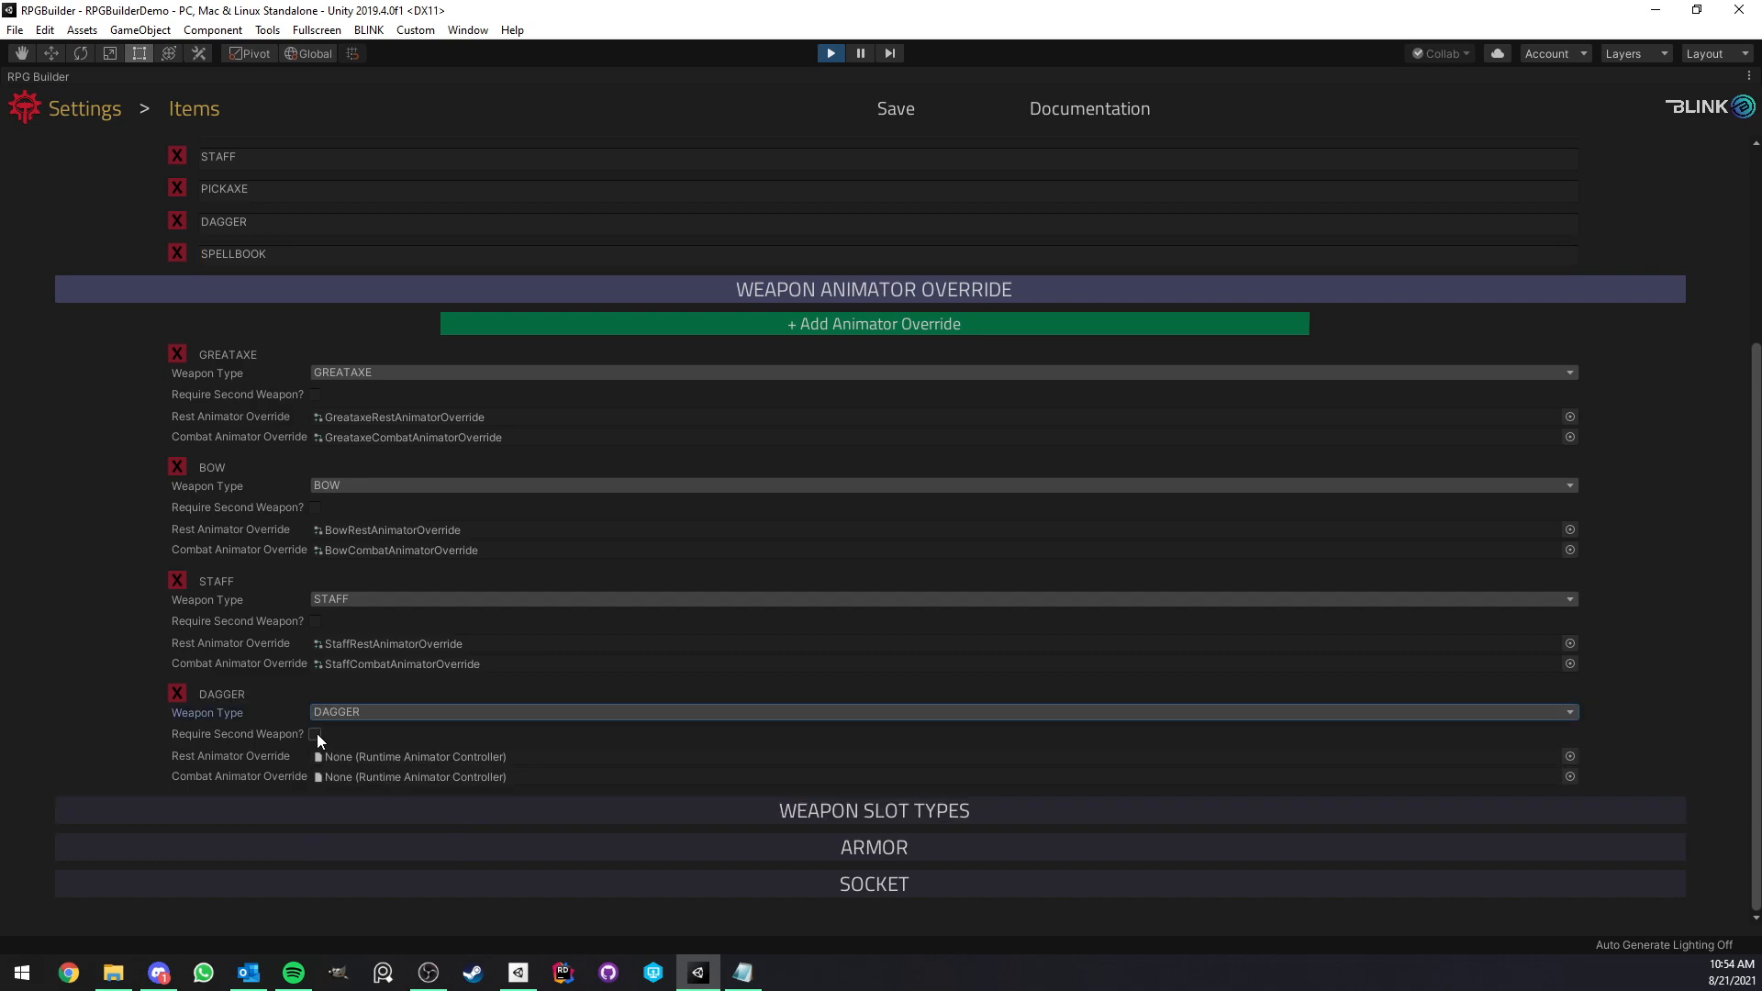
{"action": "left_click", "coordinate": [314, 734]}
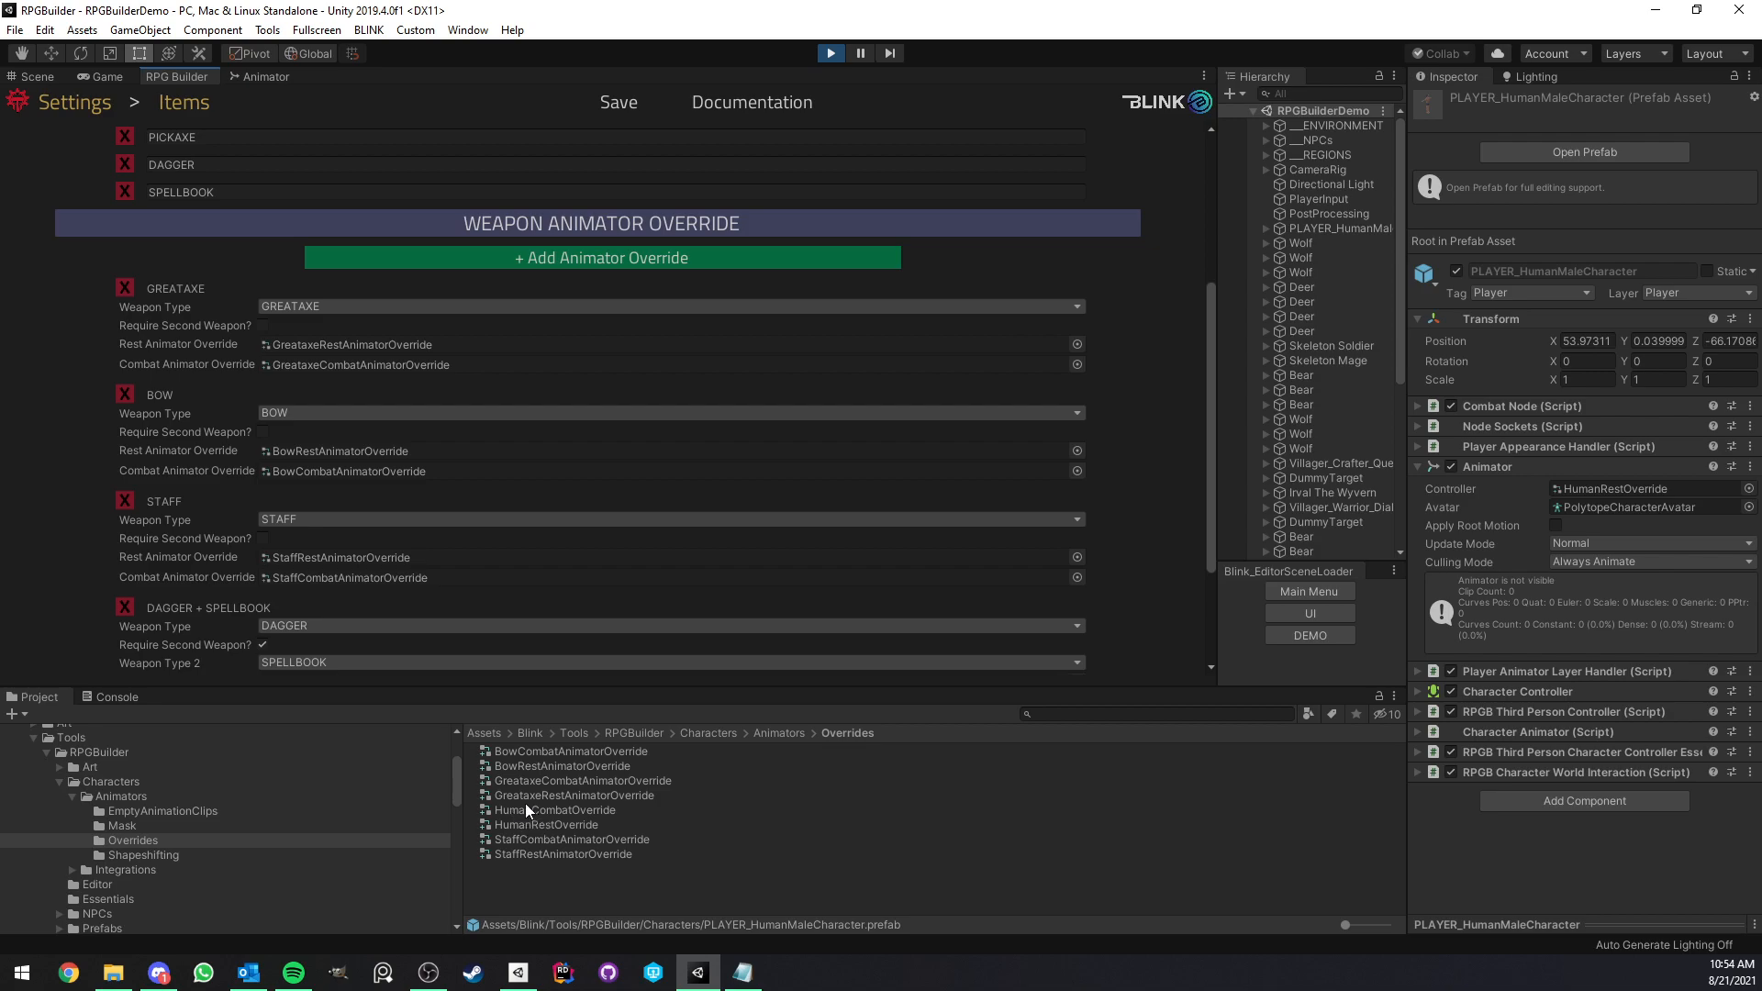
{"action": "mouse_move", "coordinate": [567, 811]}
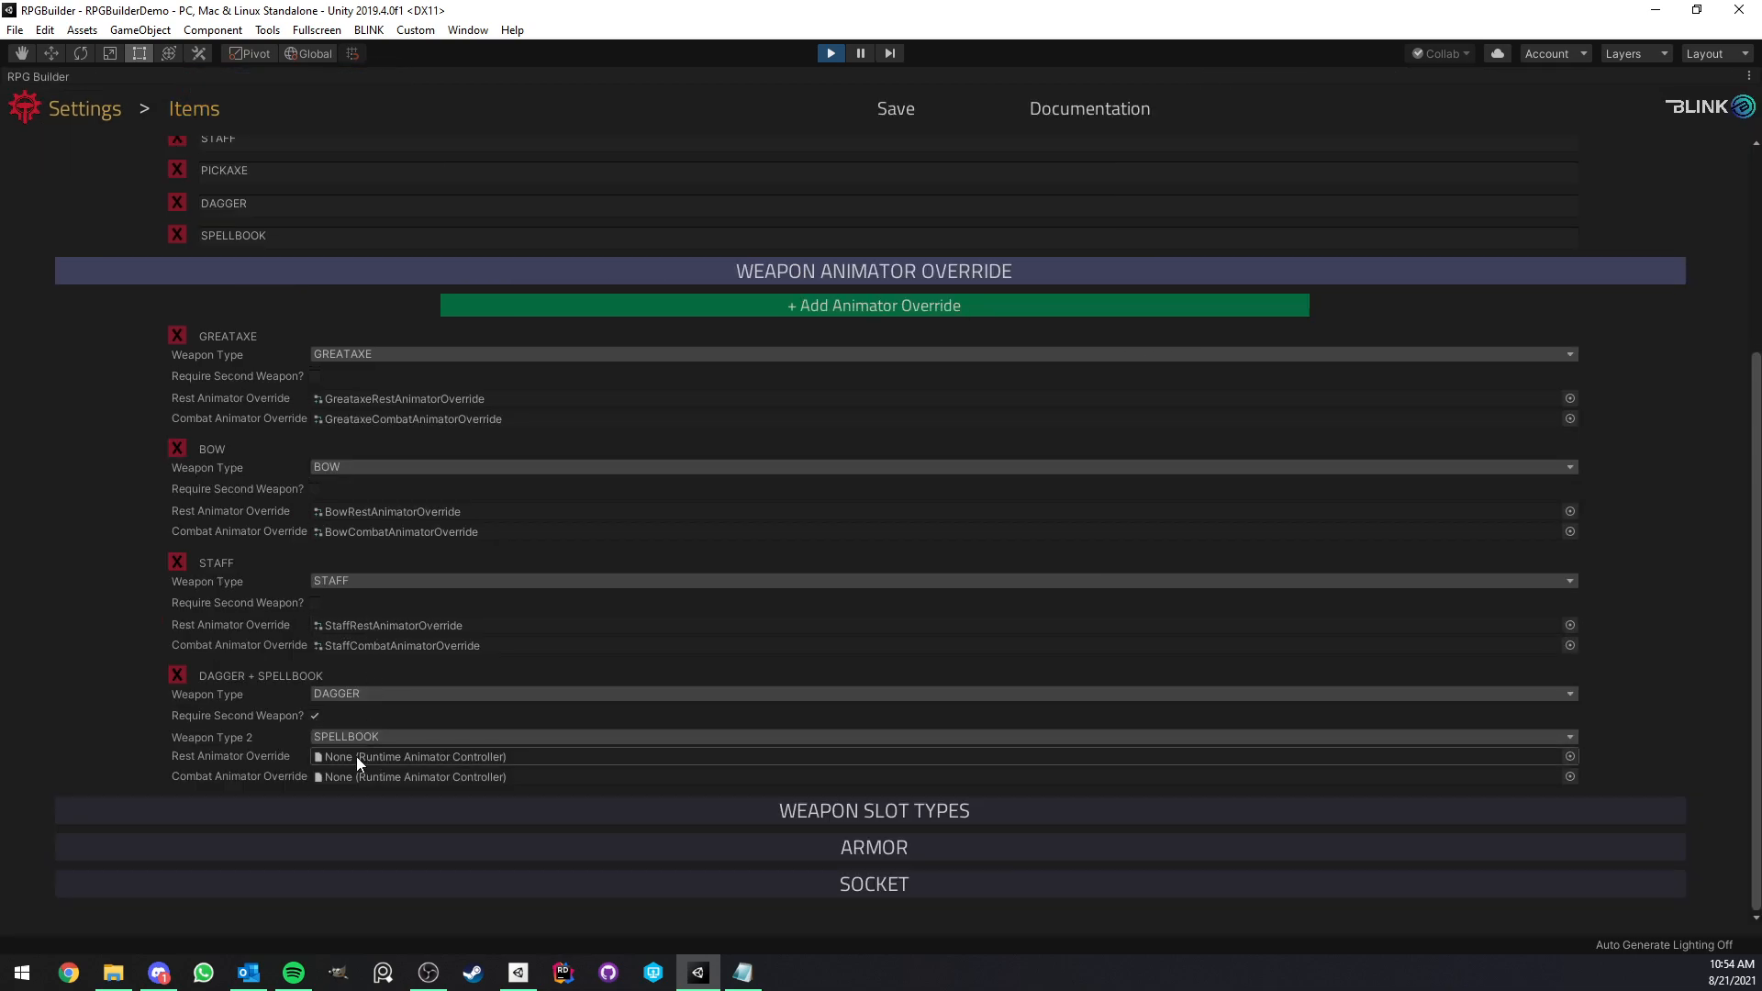
{"action": "mouse_move", "coordinate": [393, 579]}
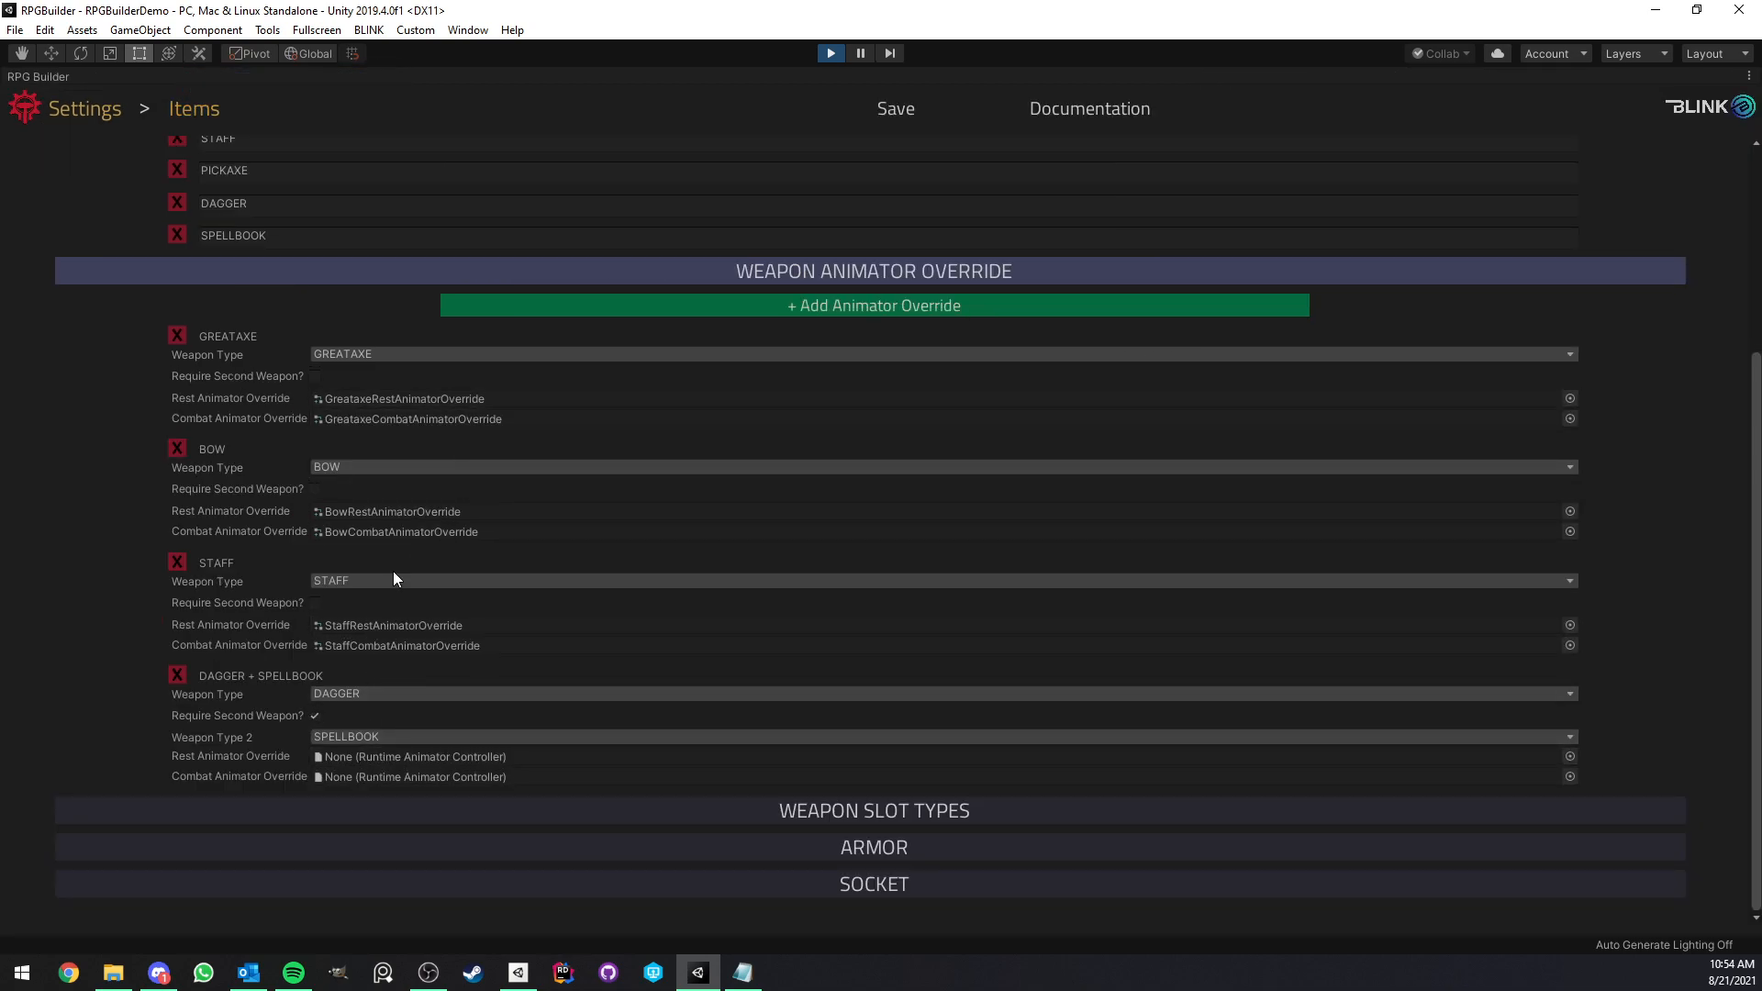
{"action": "mouse_move", "coordinate": [415, 586]}
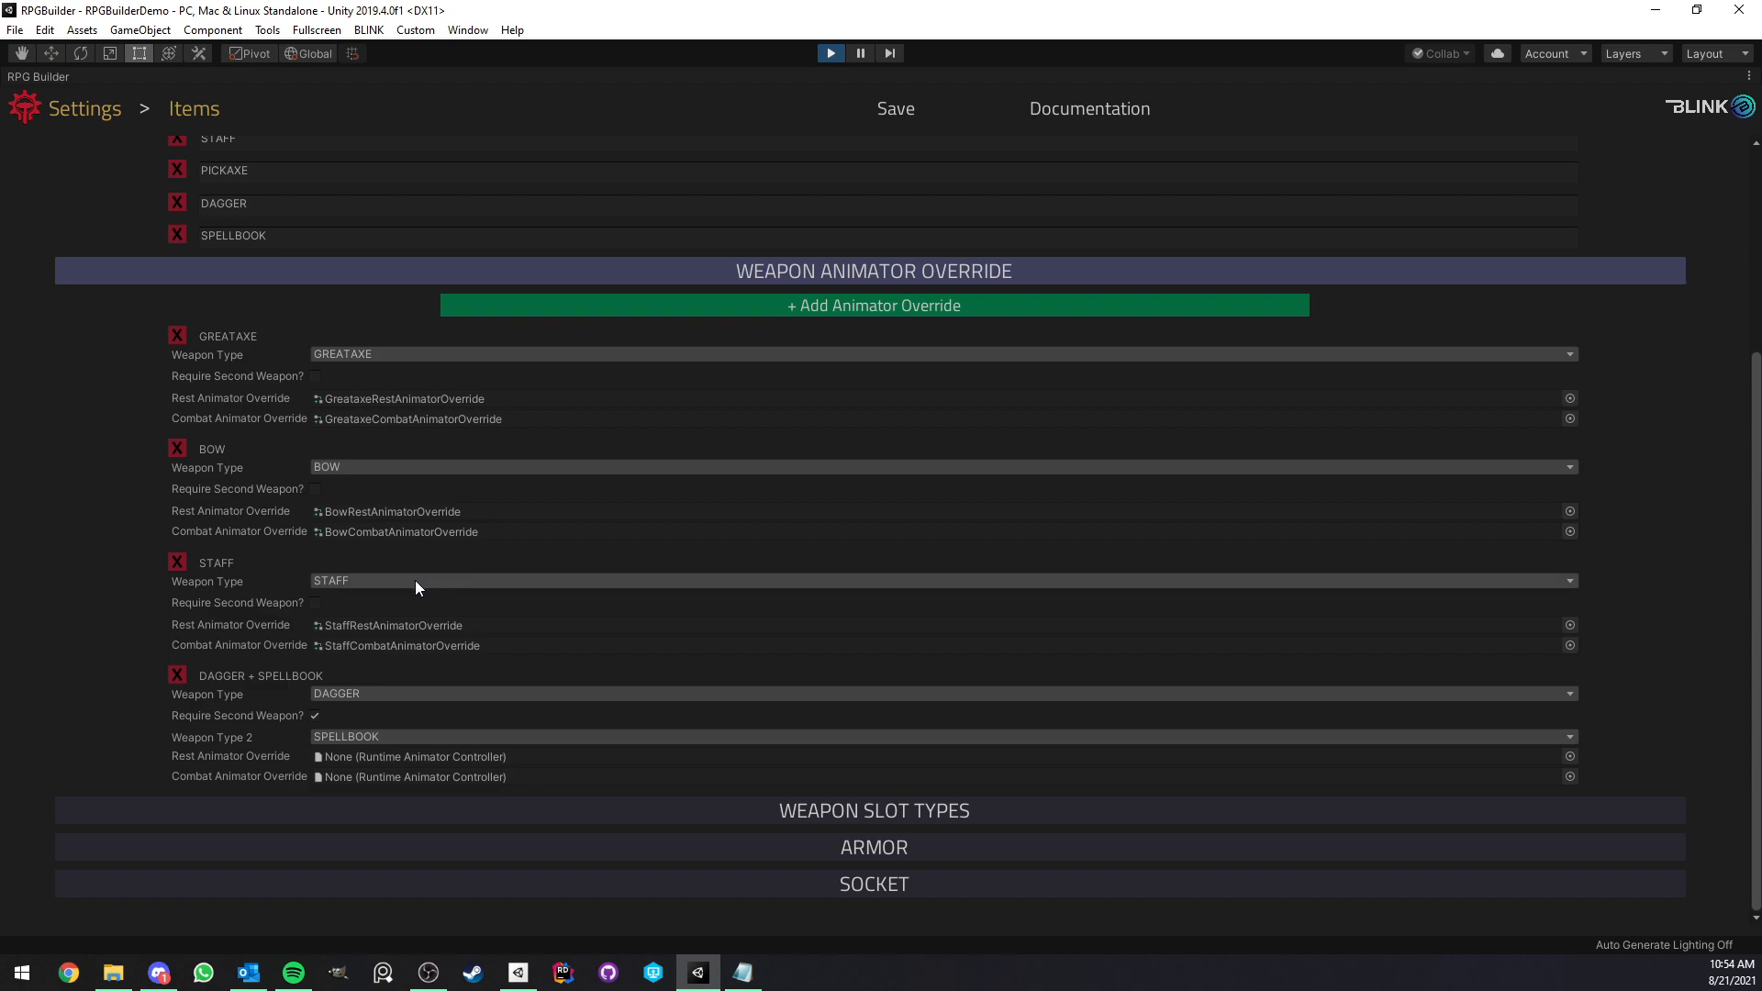
- Delete the DAGGER + SPELLBOOK animator override with its red X
{"action": "left_click", "coordinate": [314, 602]}
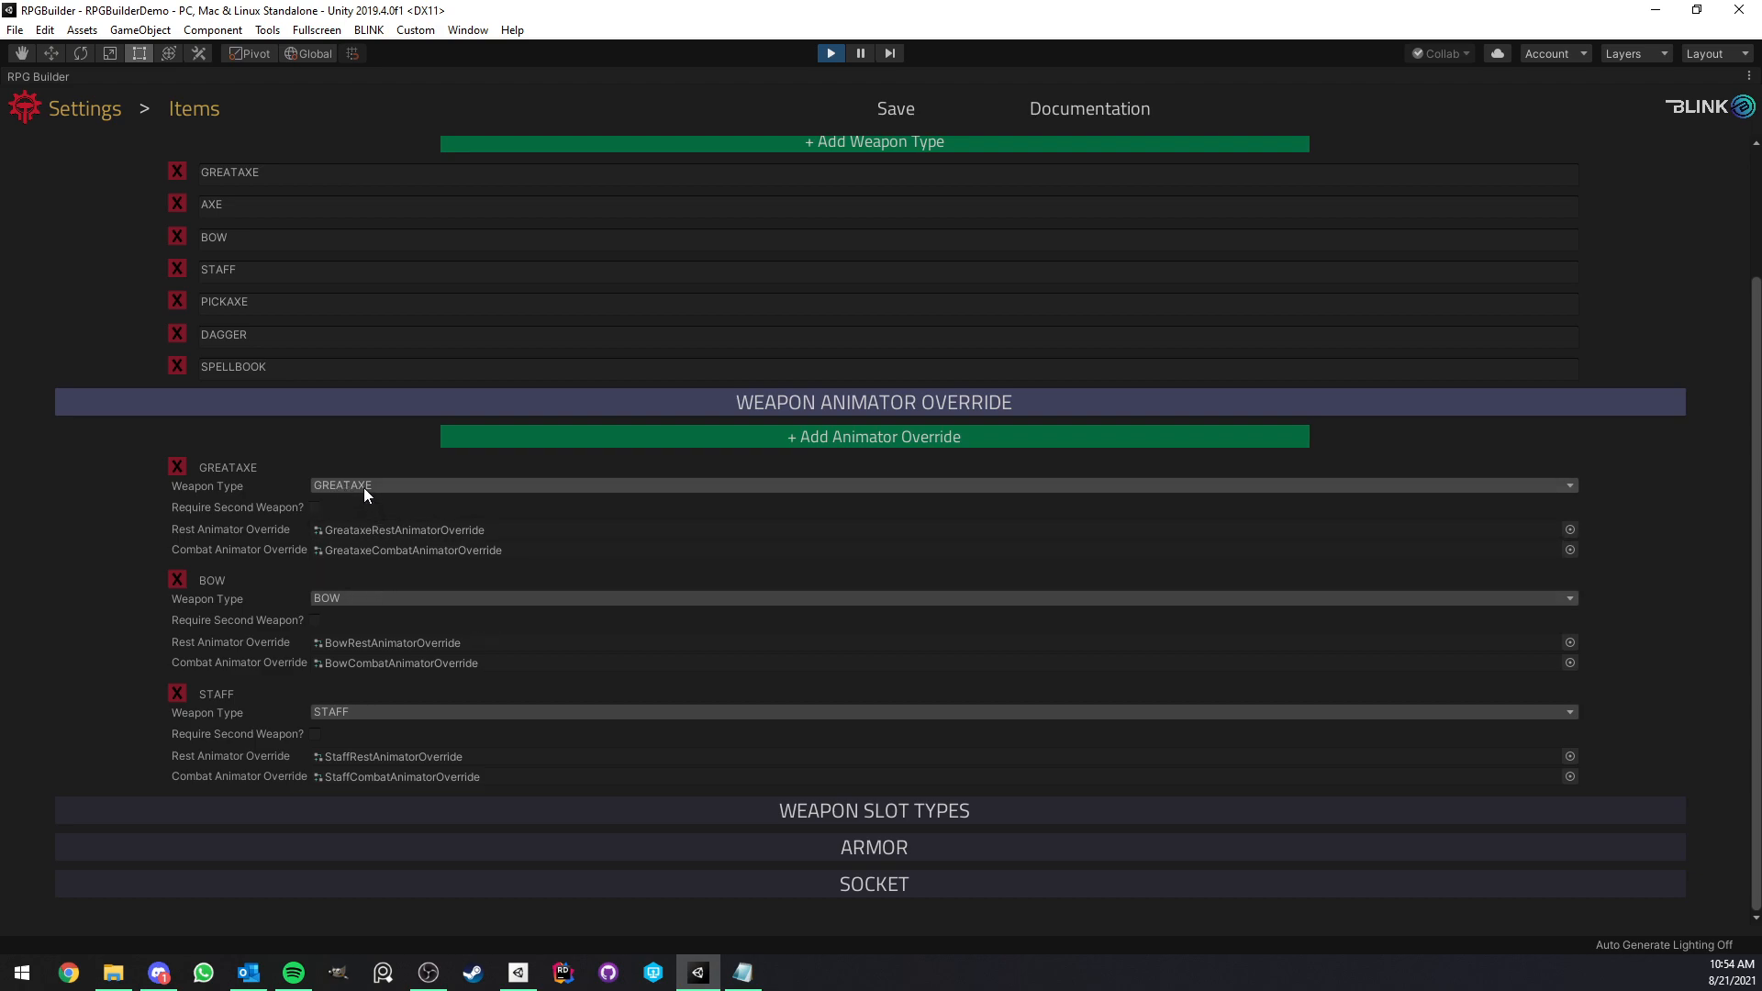
{"action": "mouse_move", "coordinate": [365, 491]}
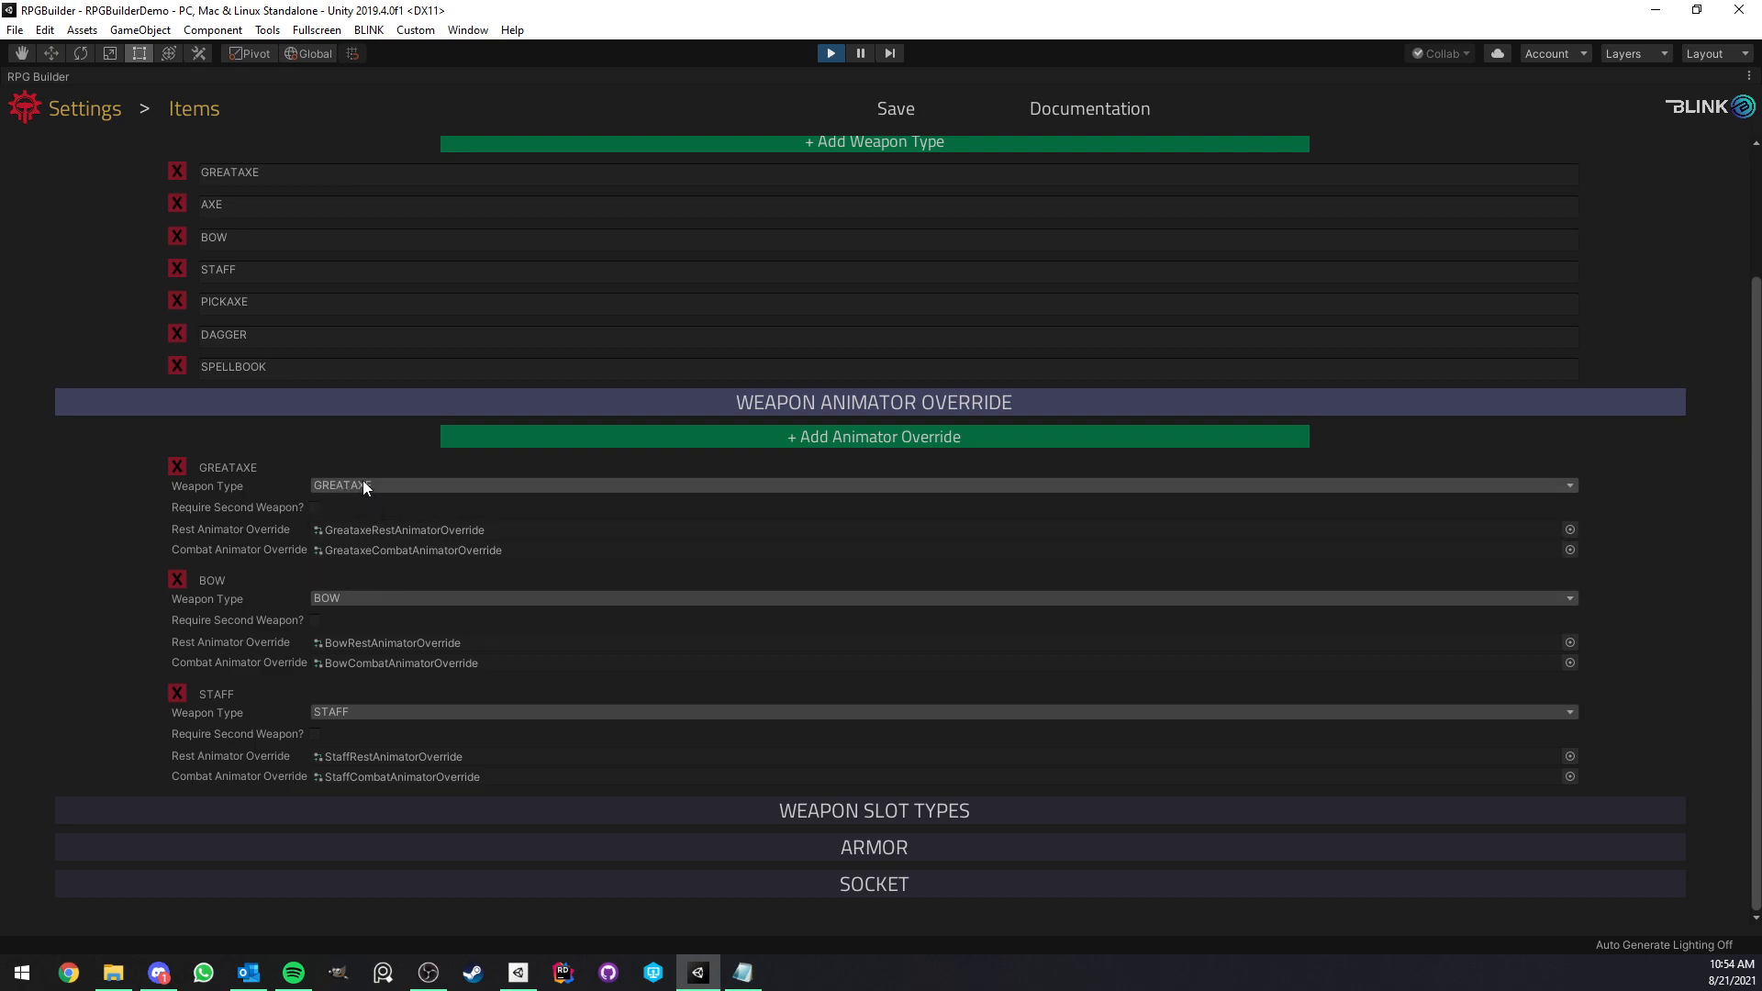
{"action": "mouse_move", "coordinate": [359, 491]}
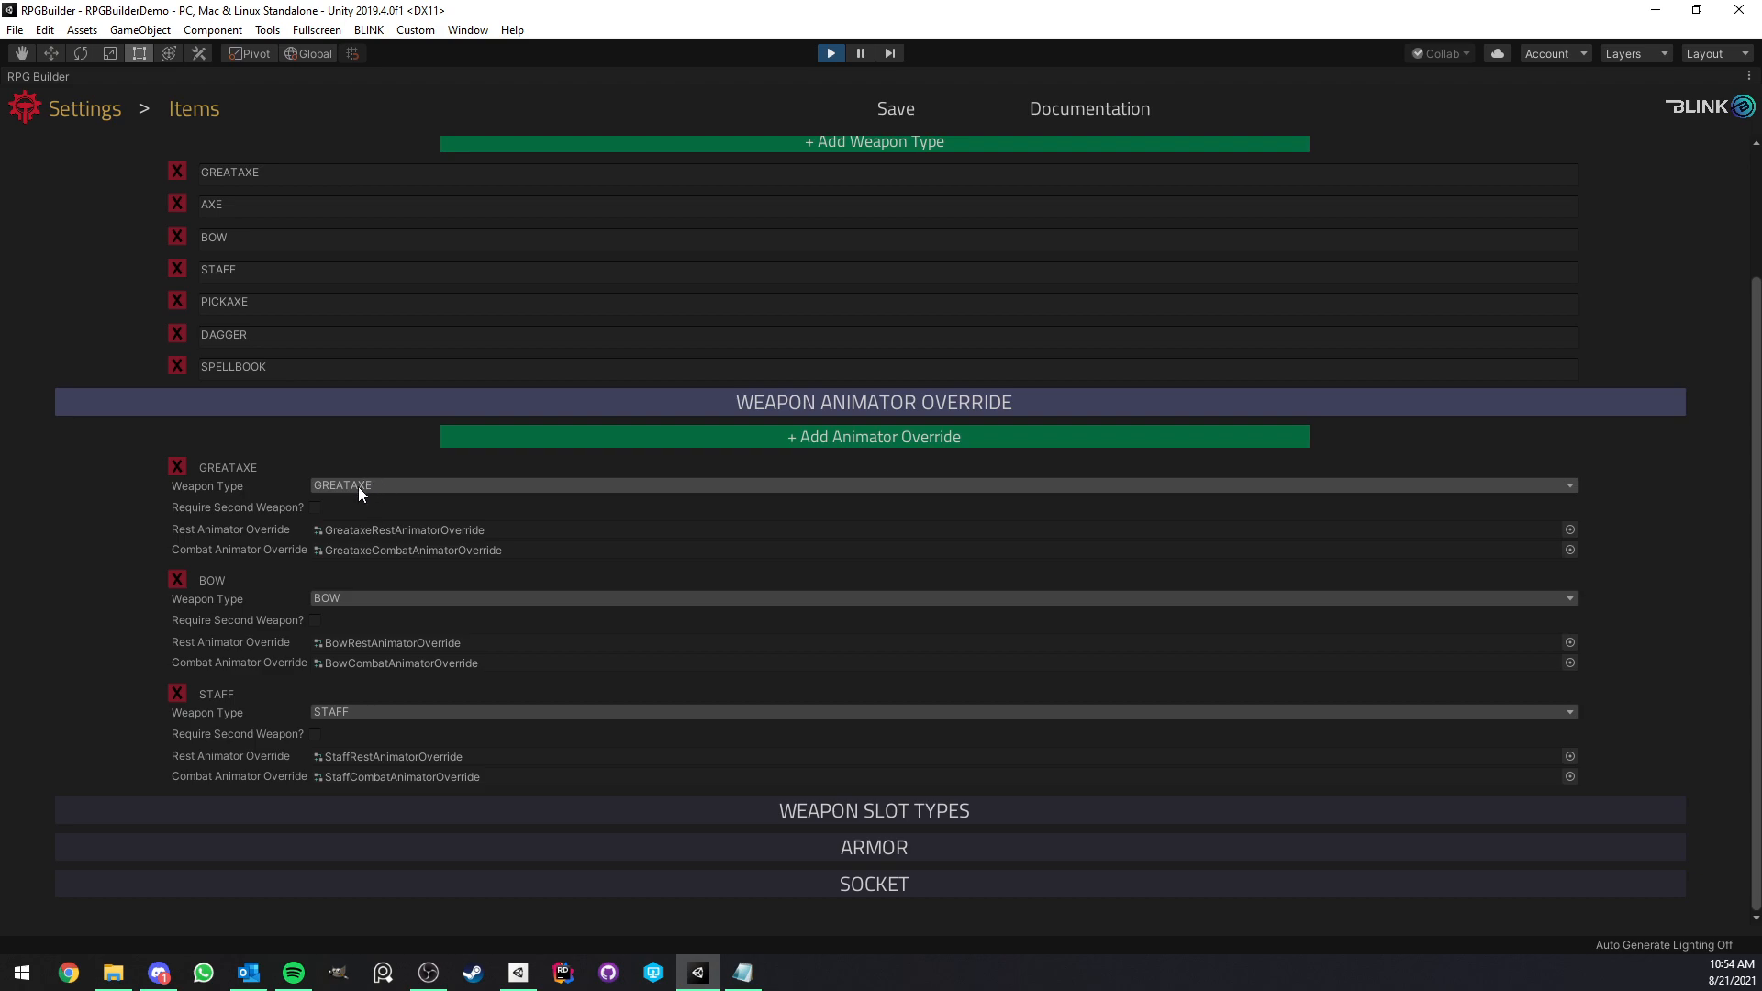
{"action": "mouse_move", "coordinate": [361, 723]}
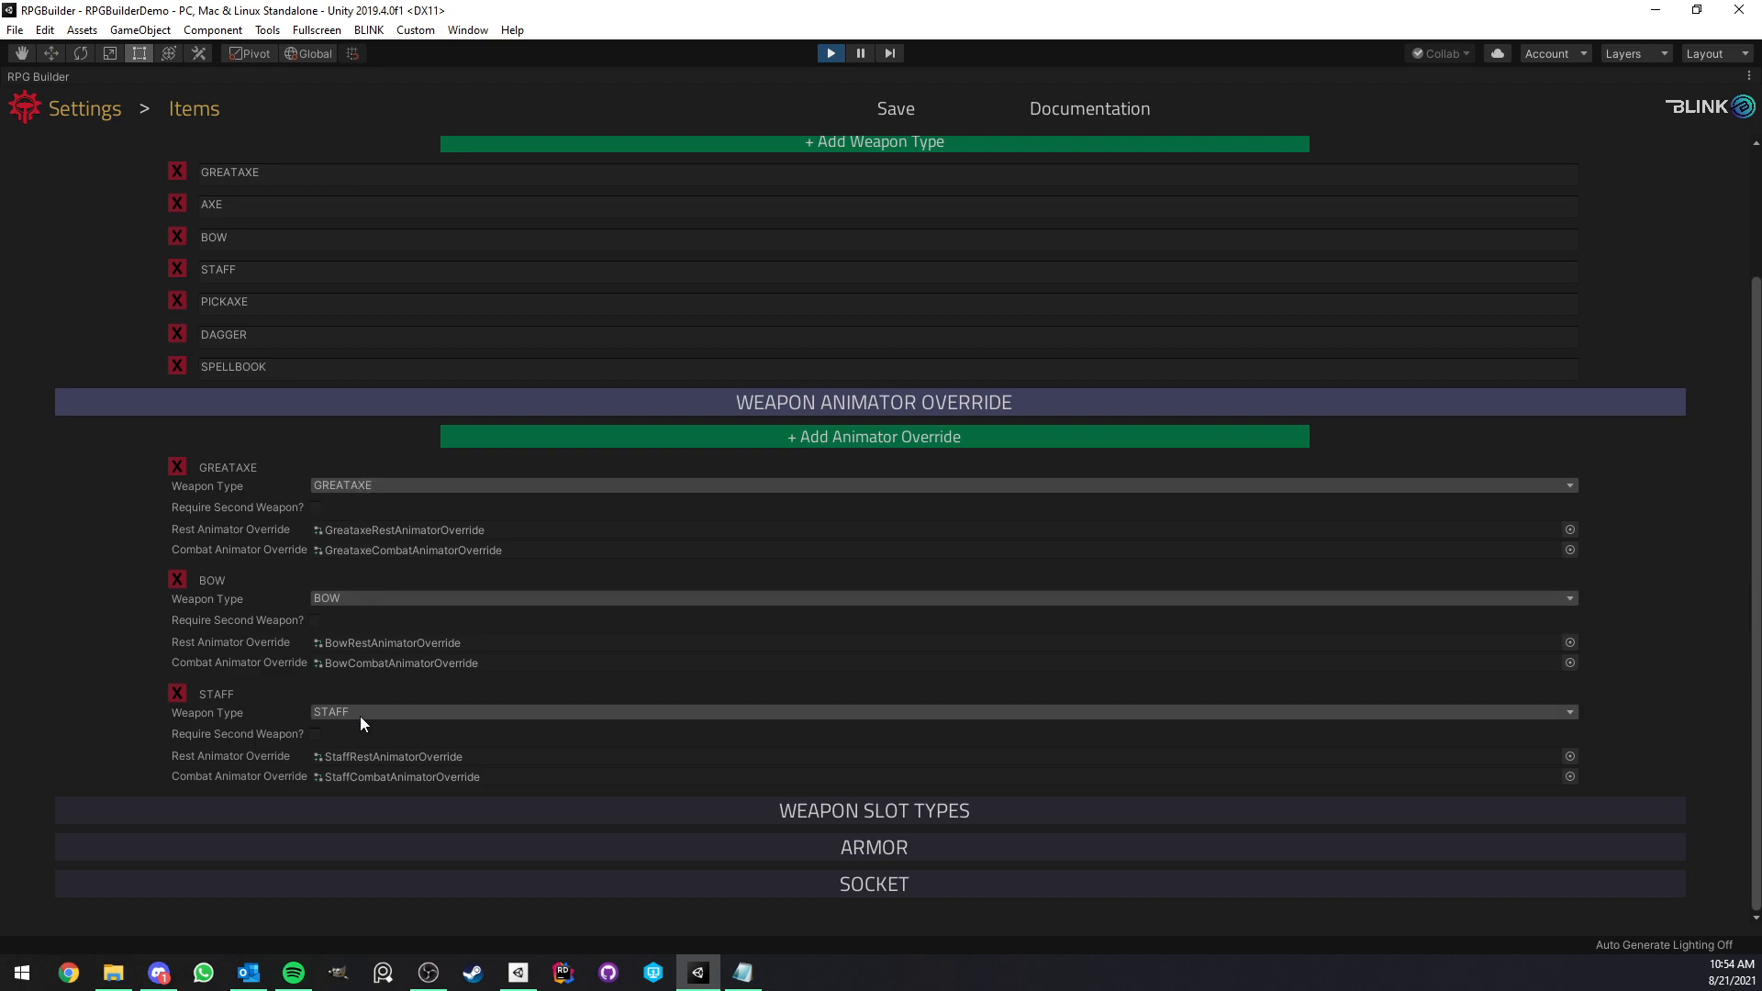
{"action": "mouse_move", "coordinate": [365, 590]}
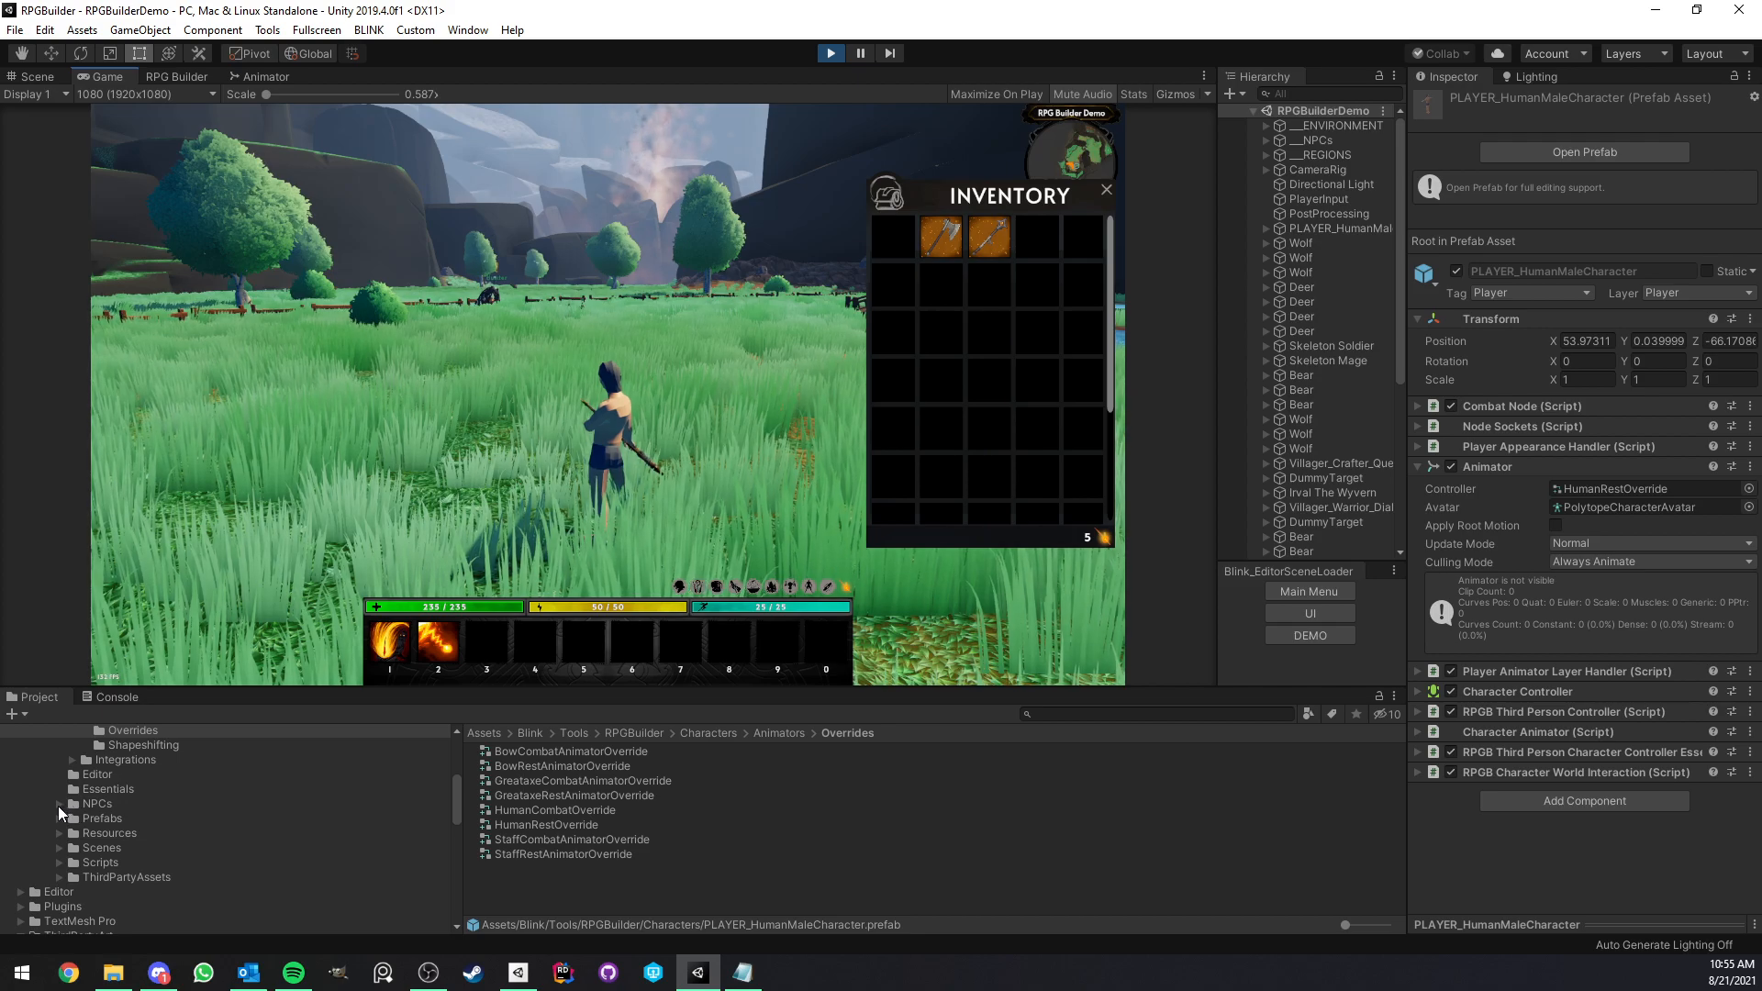
- Inspect the NPC animator controller template, then bring up the RPG Builder NPCs editor
{"action": "left_click", "coordinate": [121, 817]}
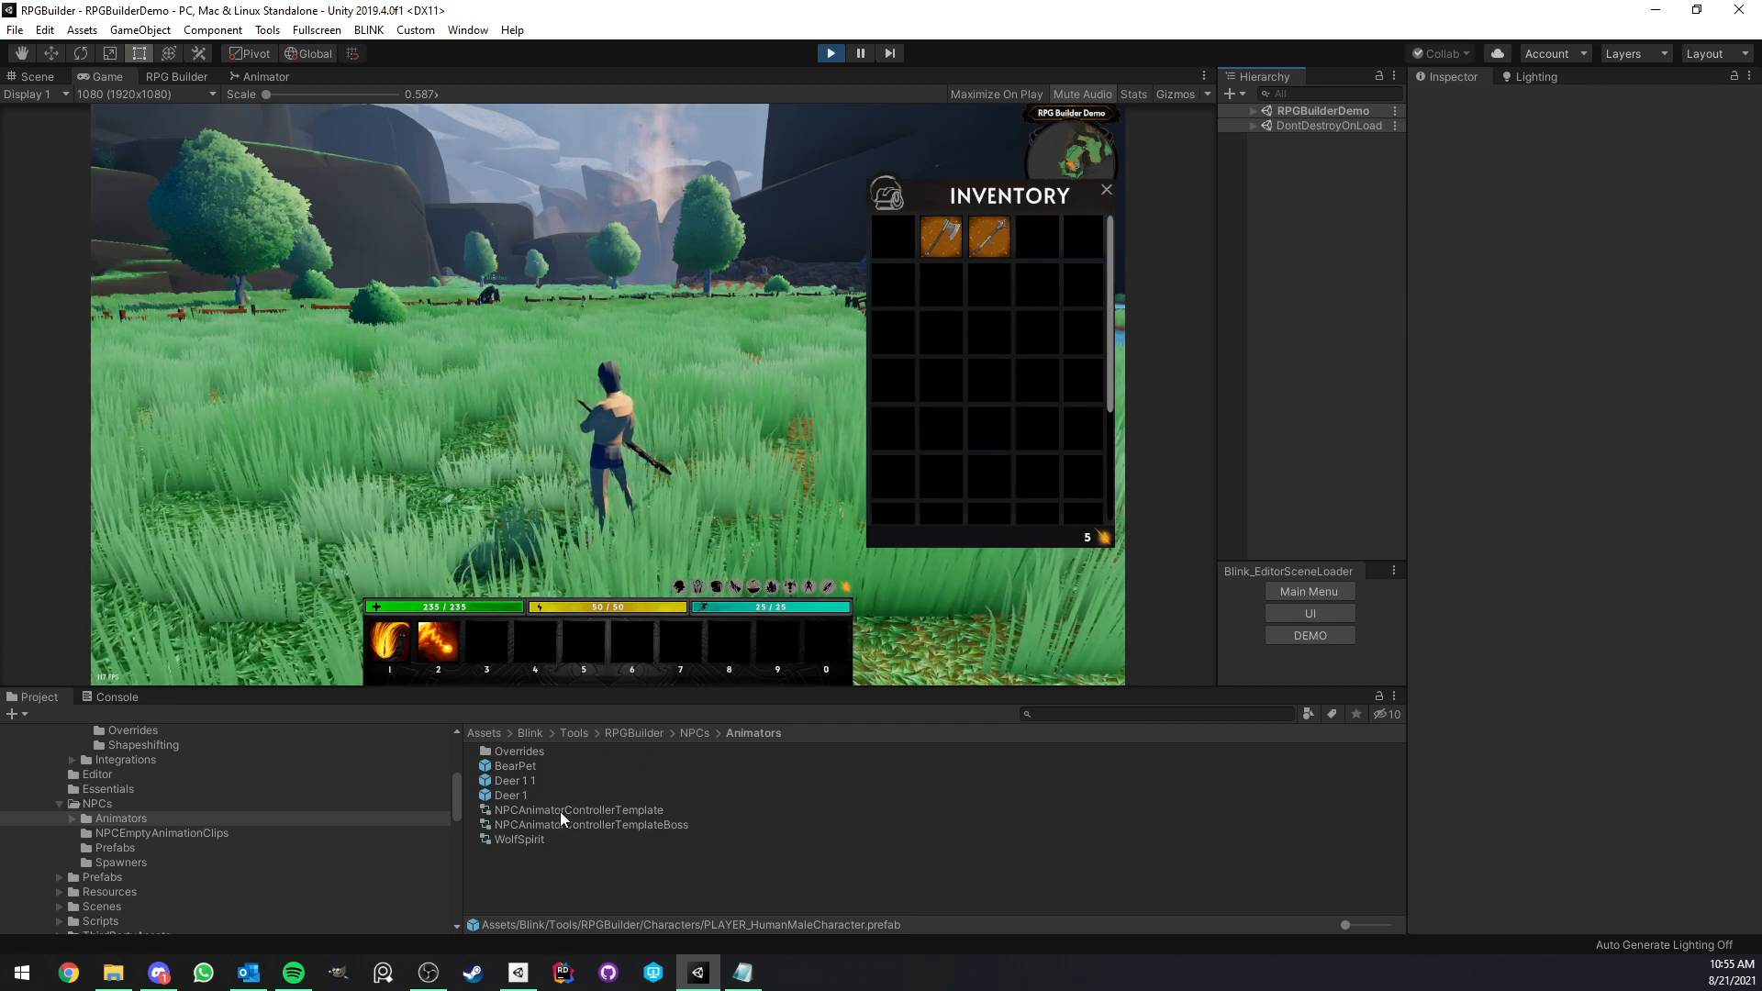
{"action": "left_click", "coordinate": [577, 810]}
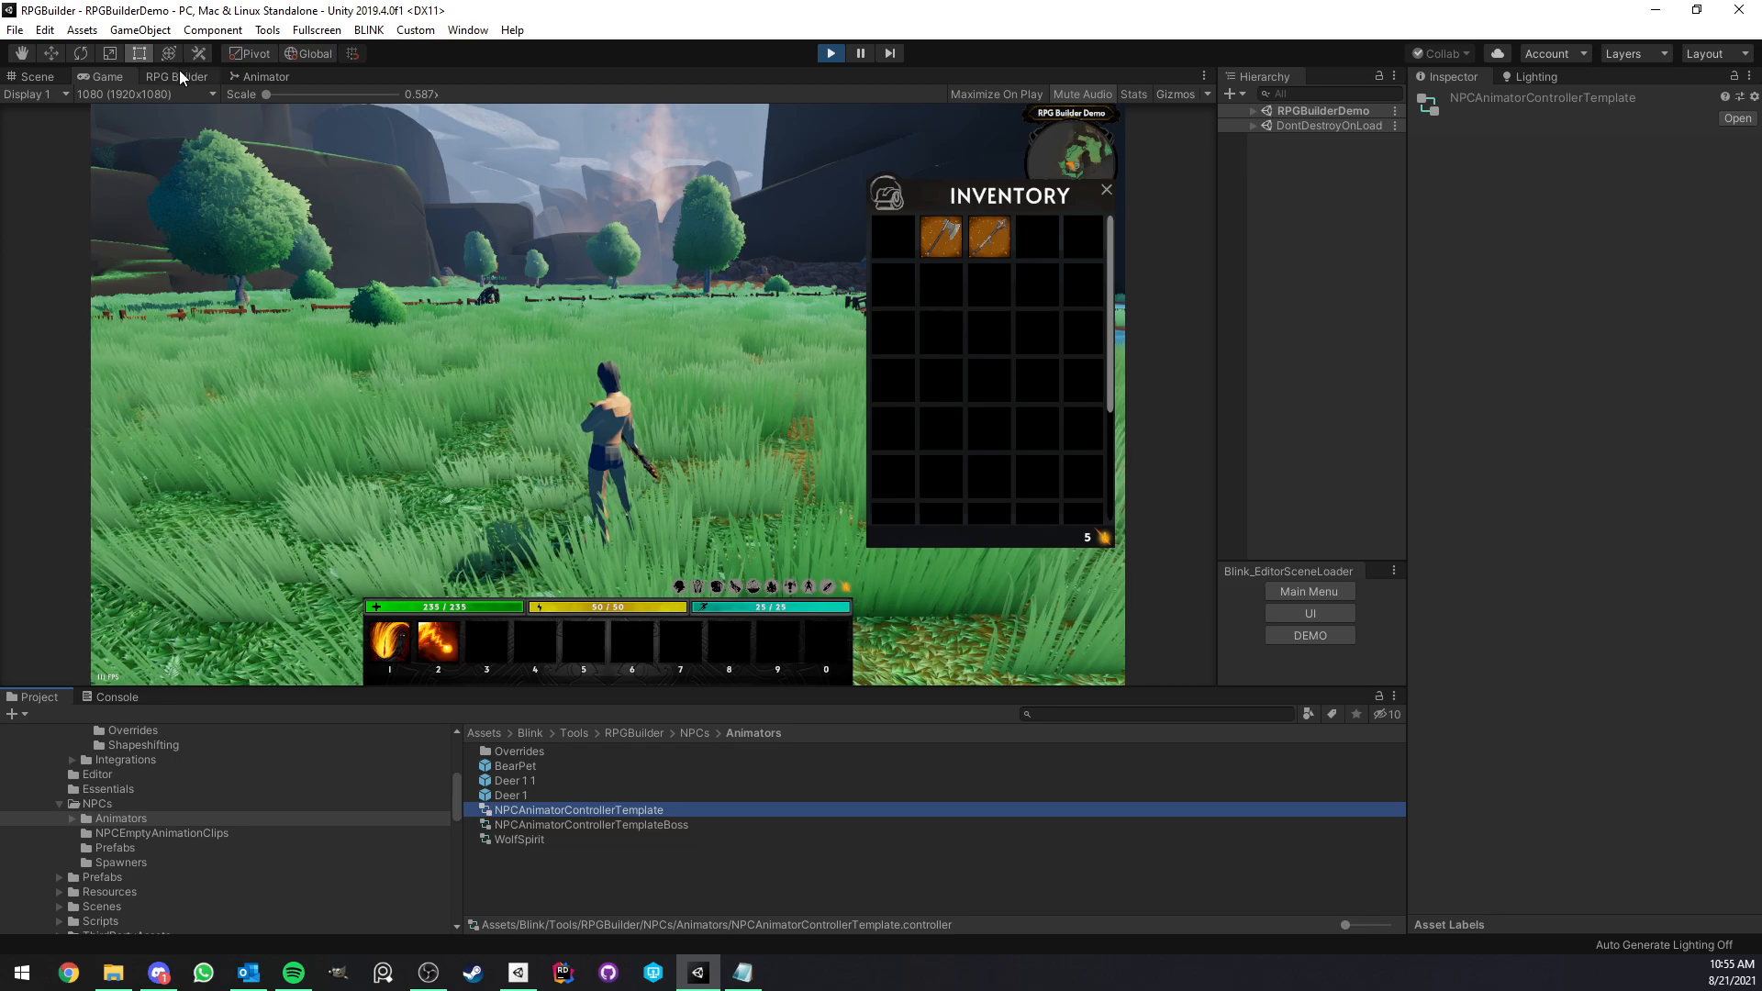
{"action": "left_click", "coordinate": [175, 76]}
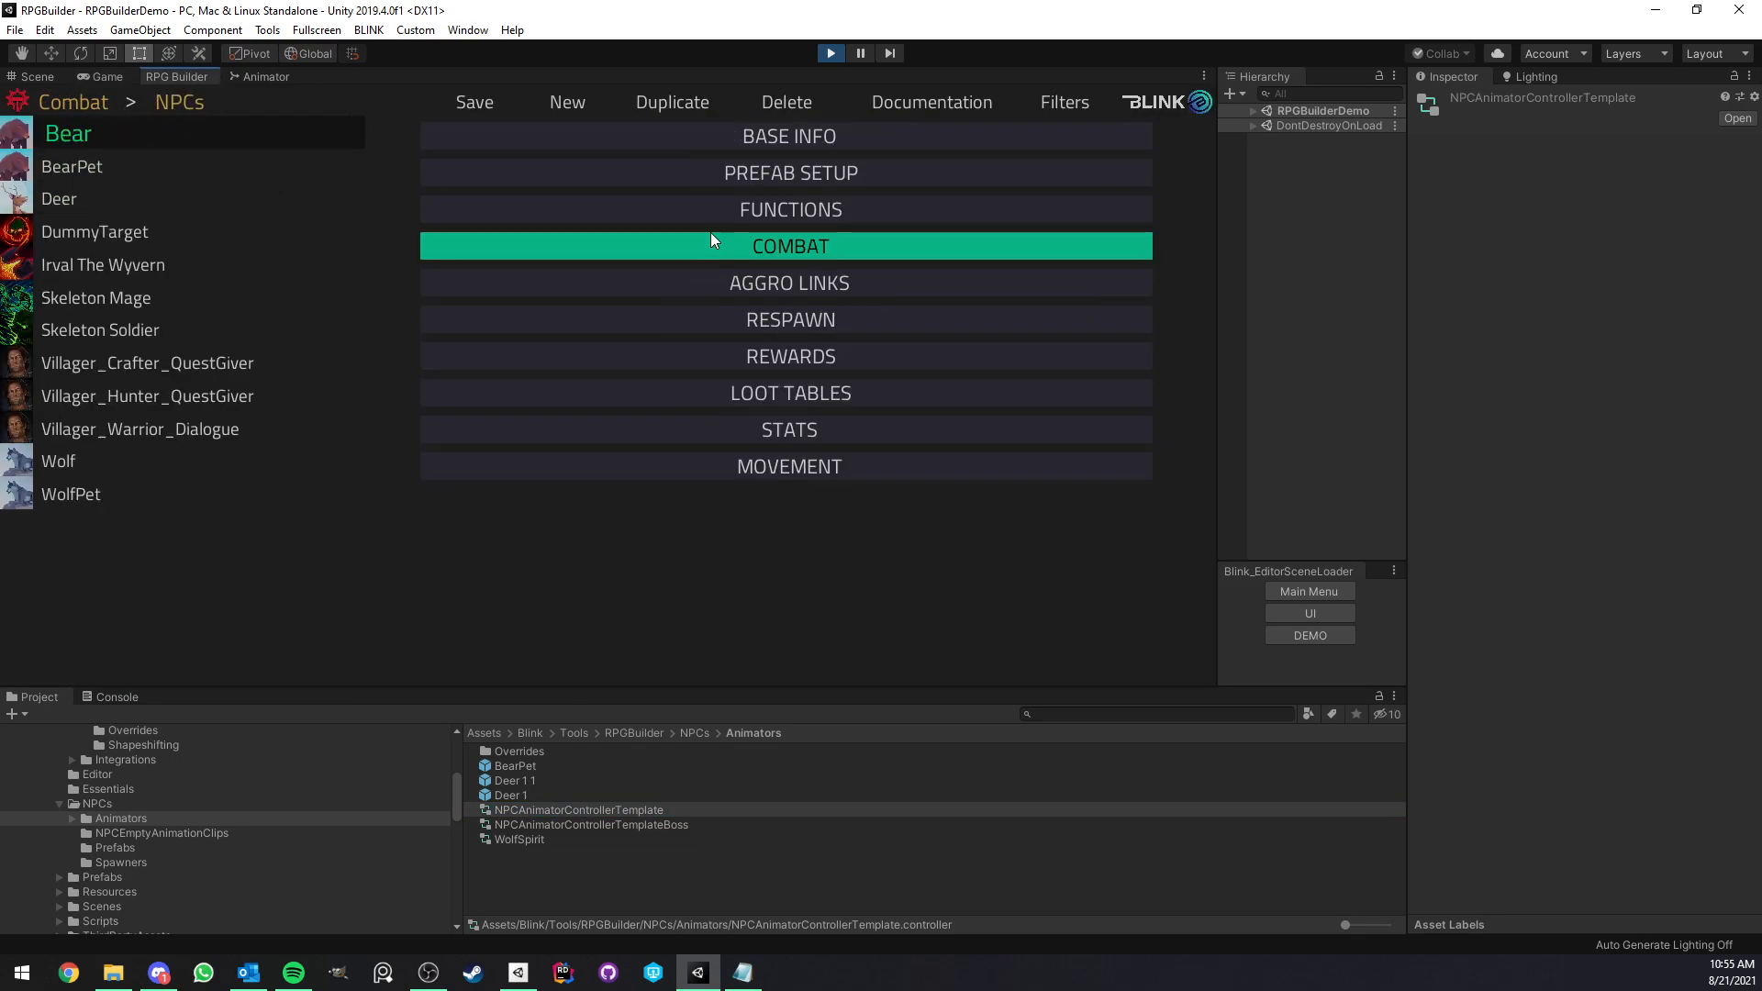
- Review prefab setups for Bear, Deer, Wolf and Irval The Wyvern, pinging Deer's override
{"action": "left_click", "coordinate": [789, 171]}
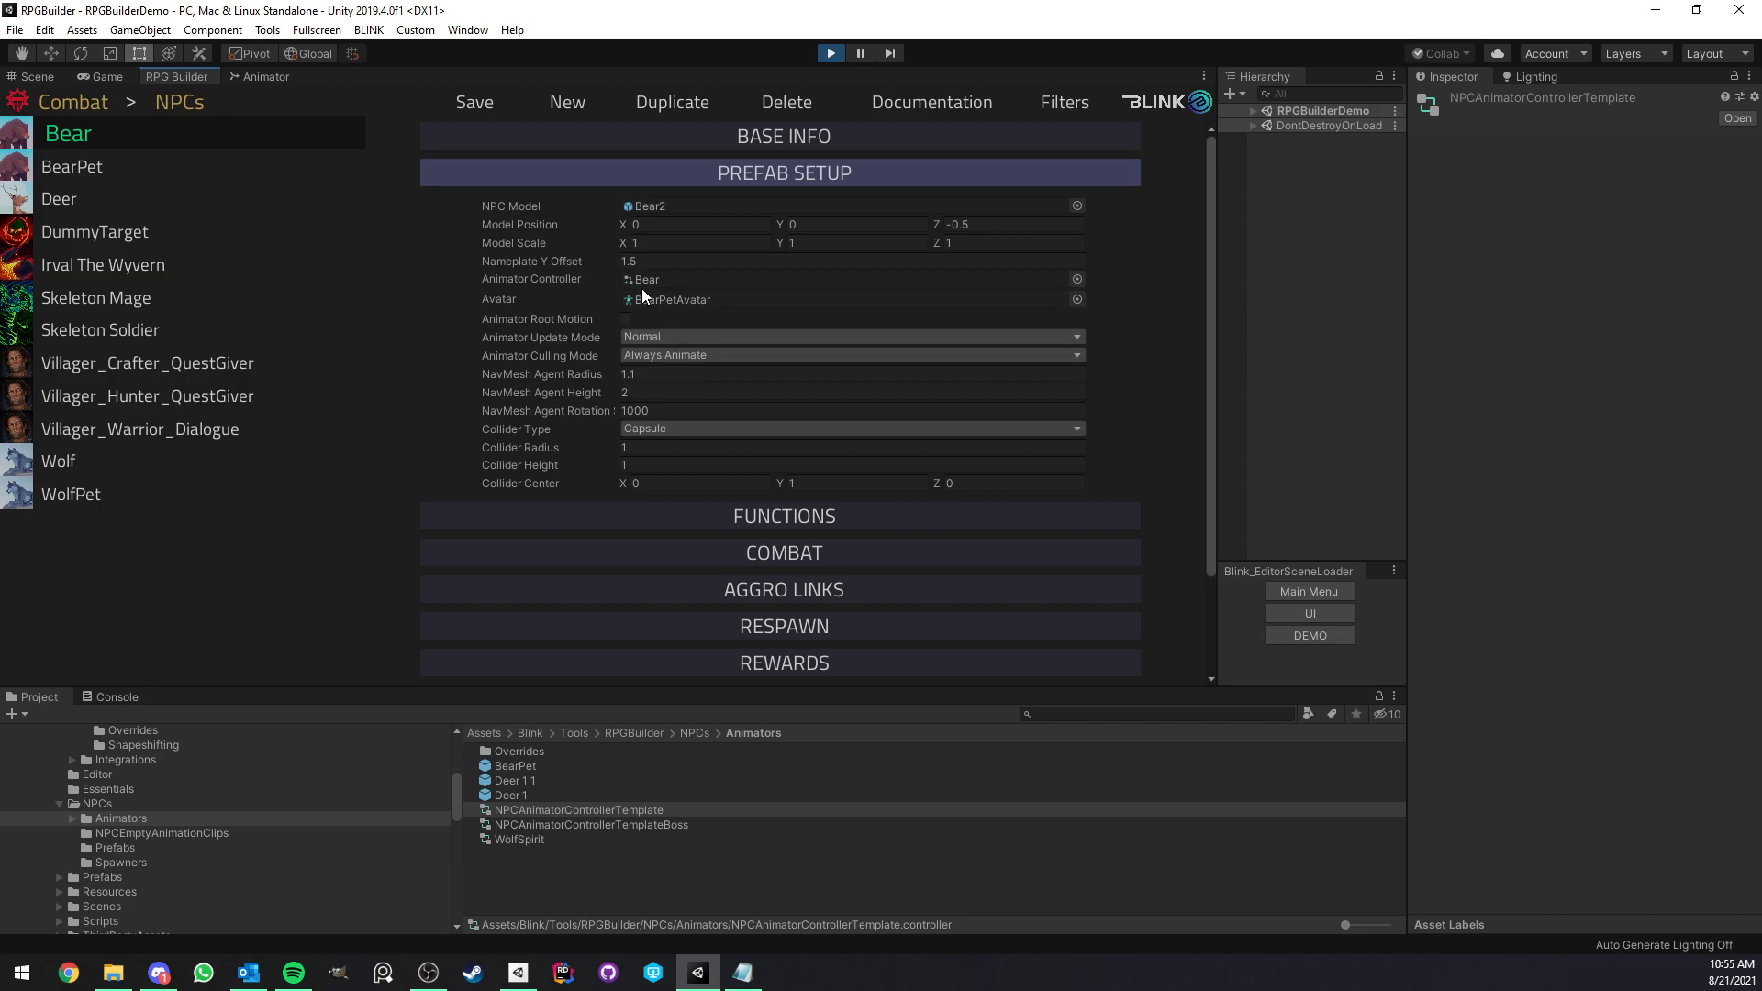
{"action": "left_click", "coordinate": [69, 199]}
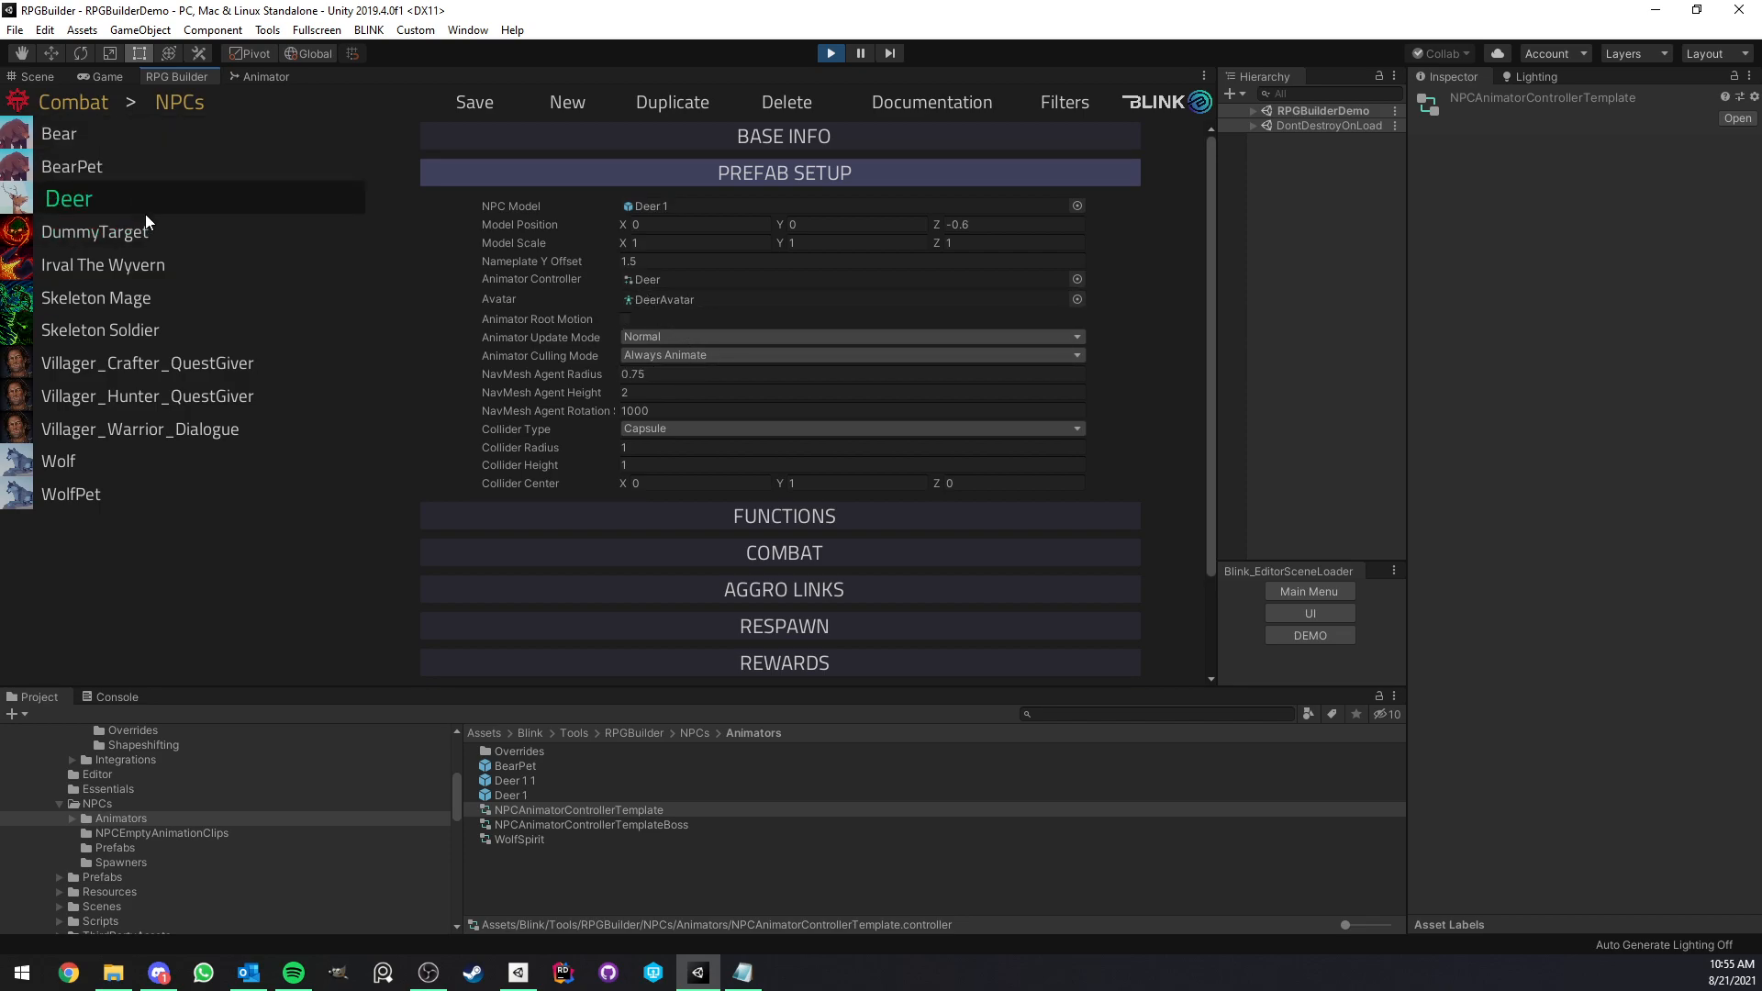
{"action": "left_click", "coordinate": [847, 278]}
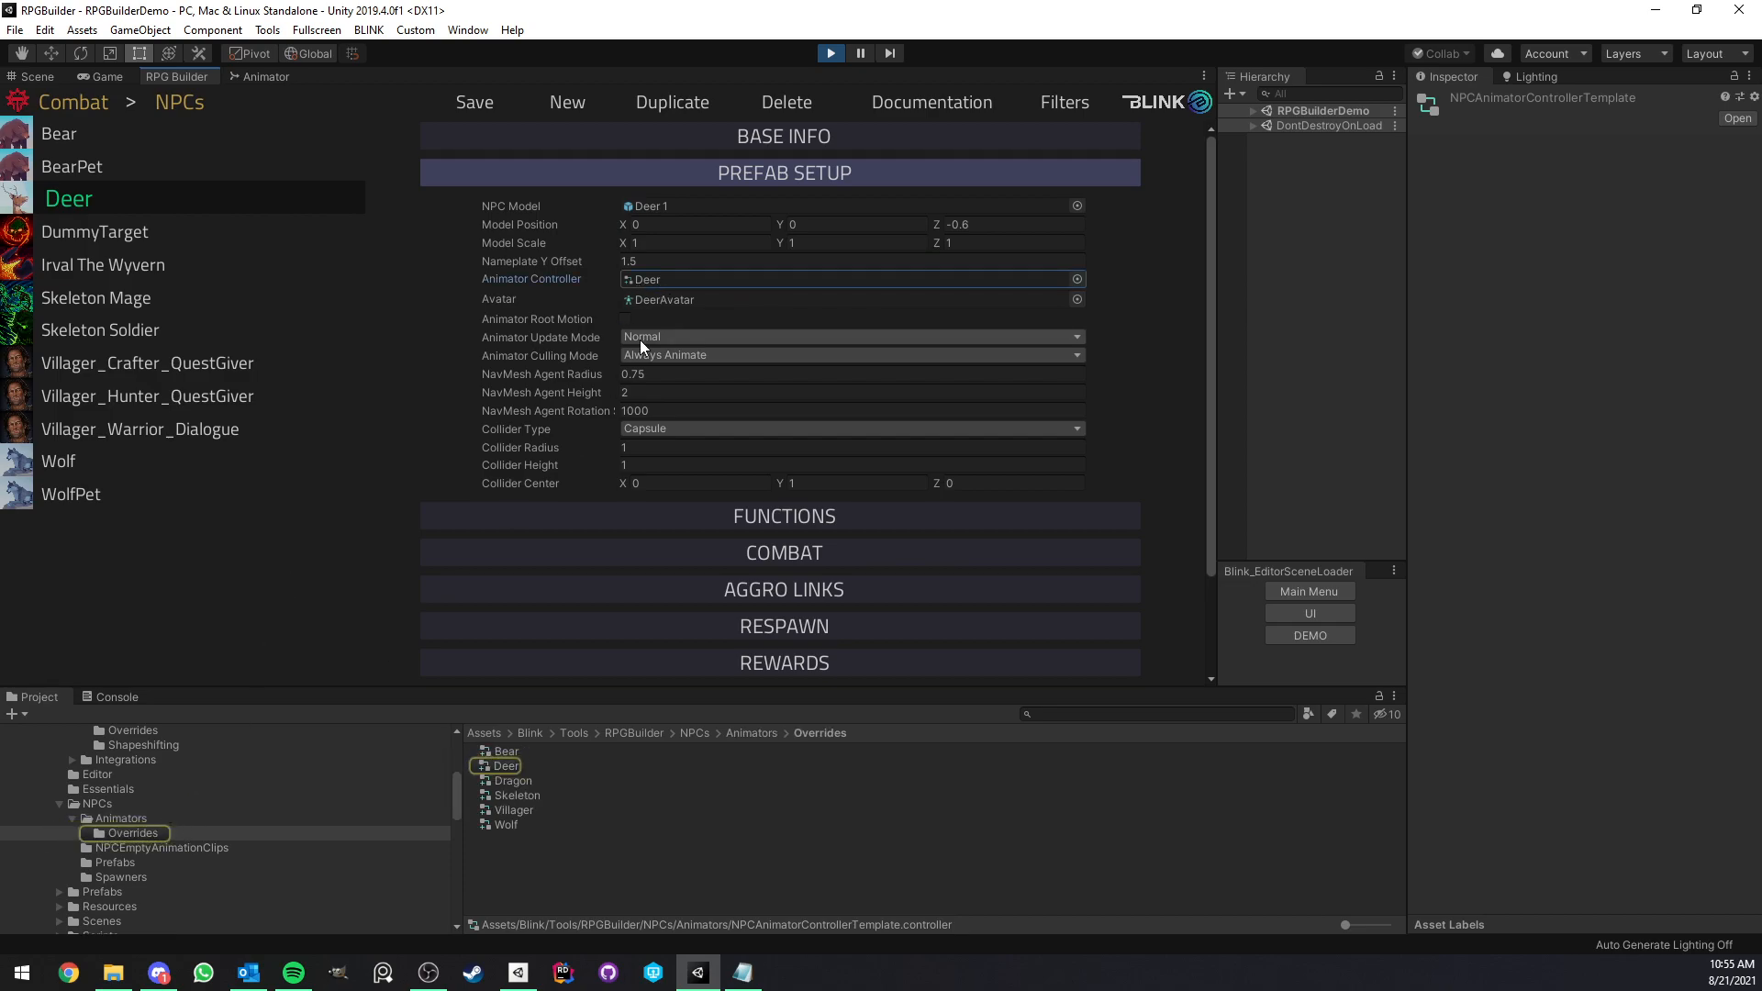
{"action": "left_click", "coordinate": [57, 460]}
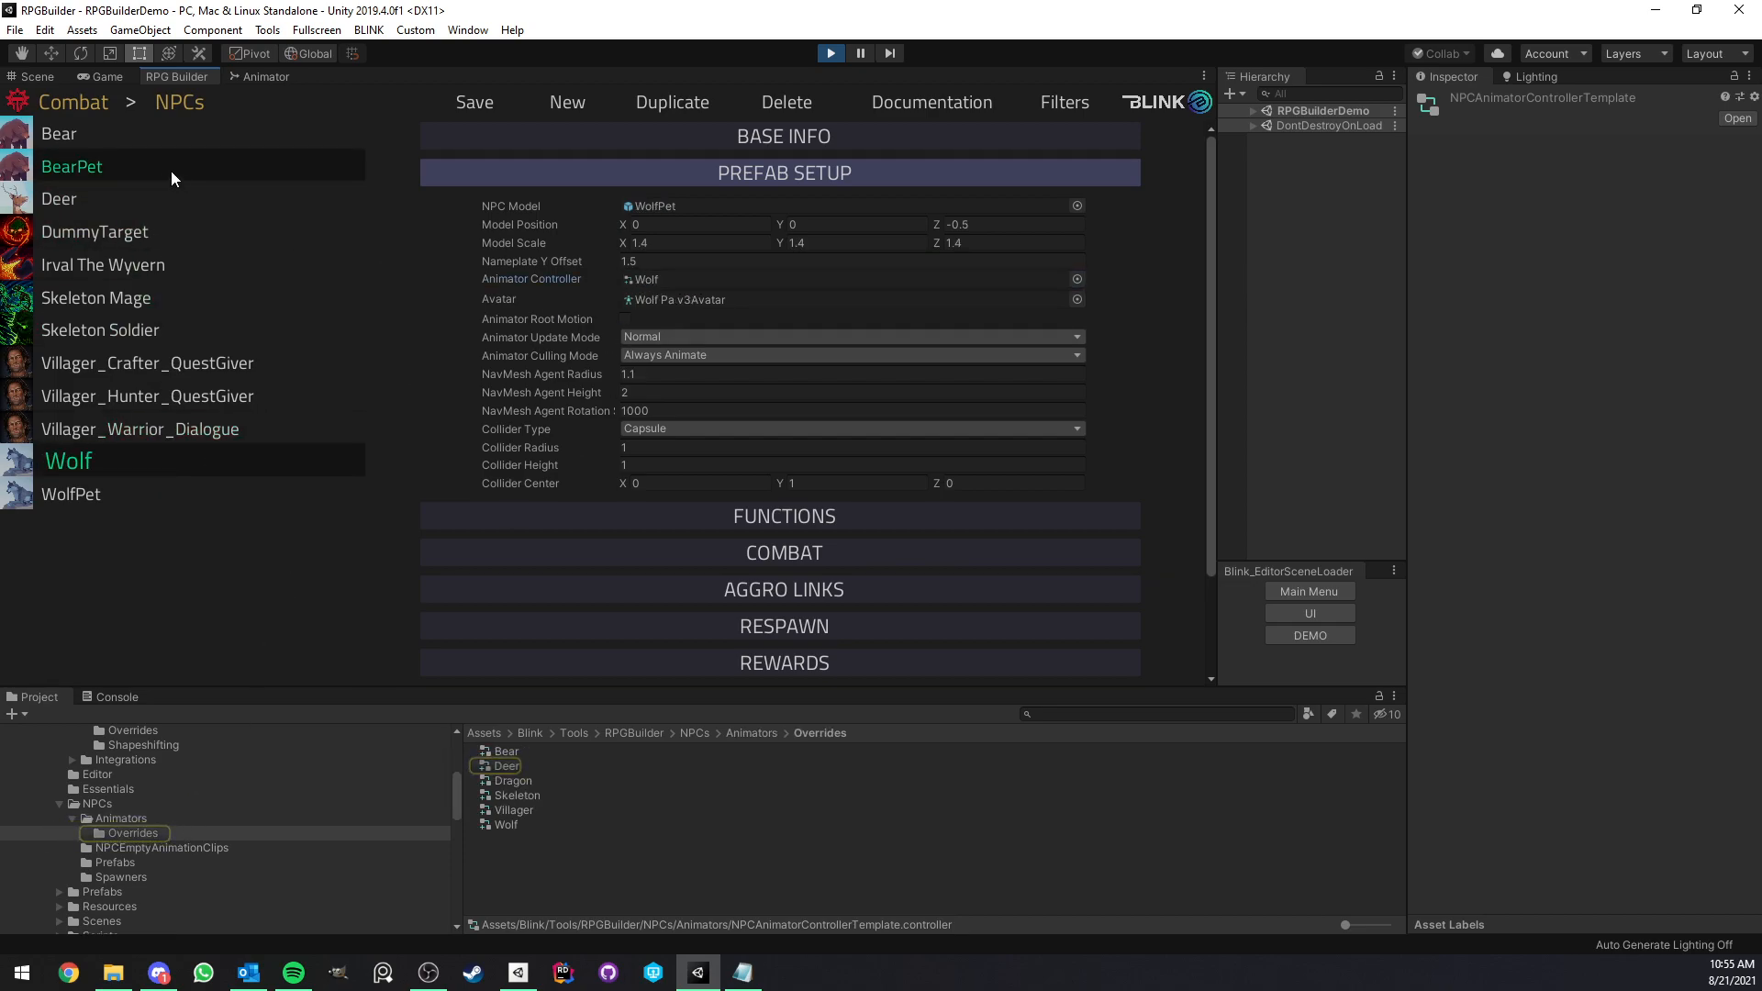
{"action": "left_click", "coordinate": [129, 265]}
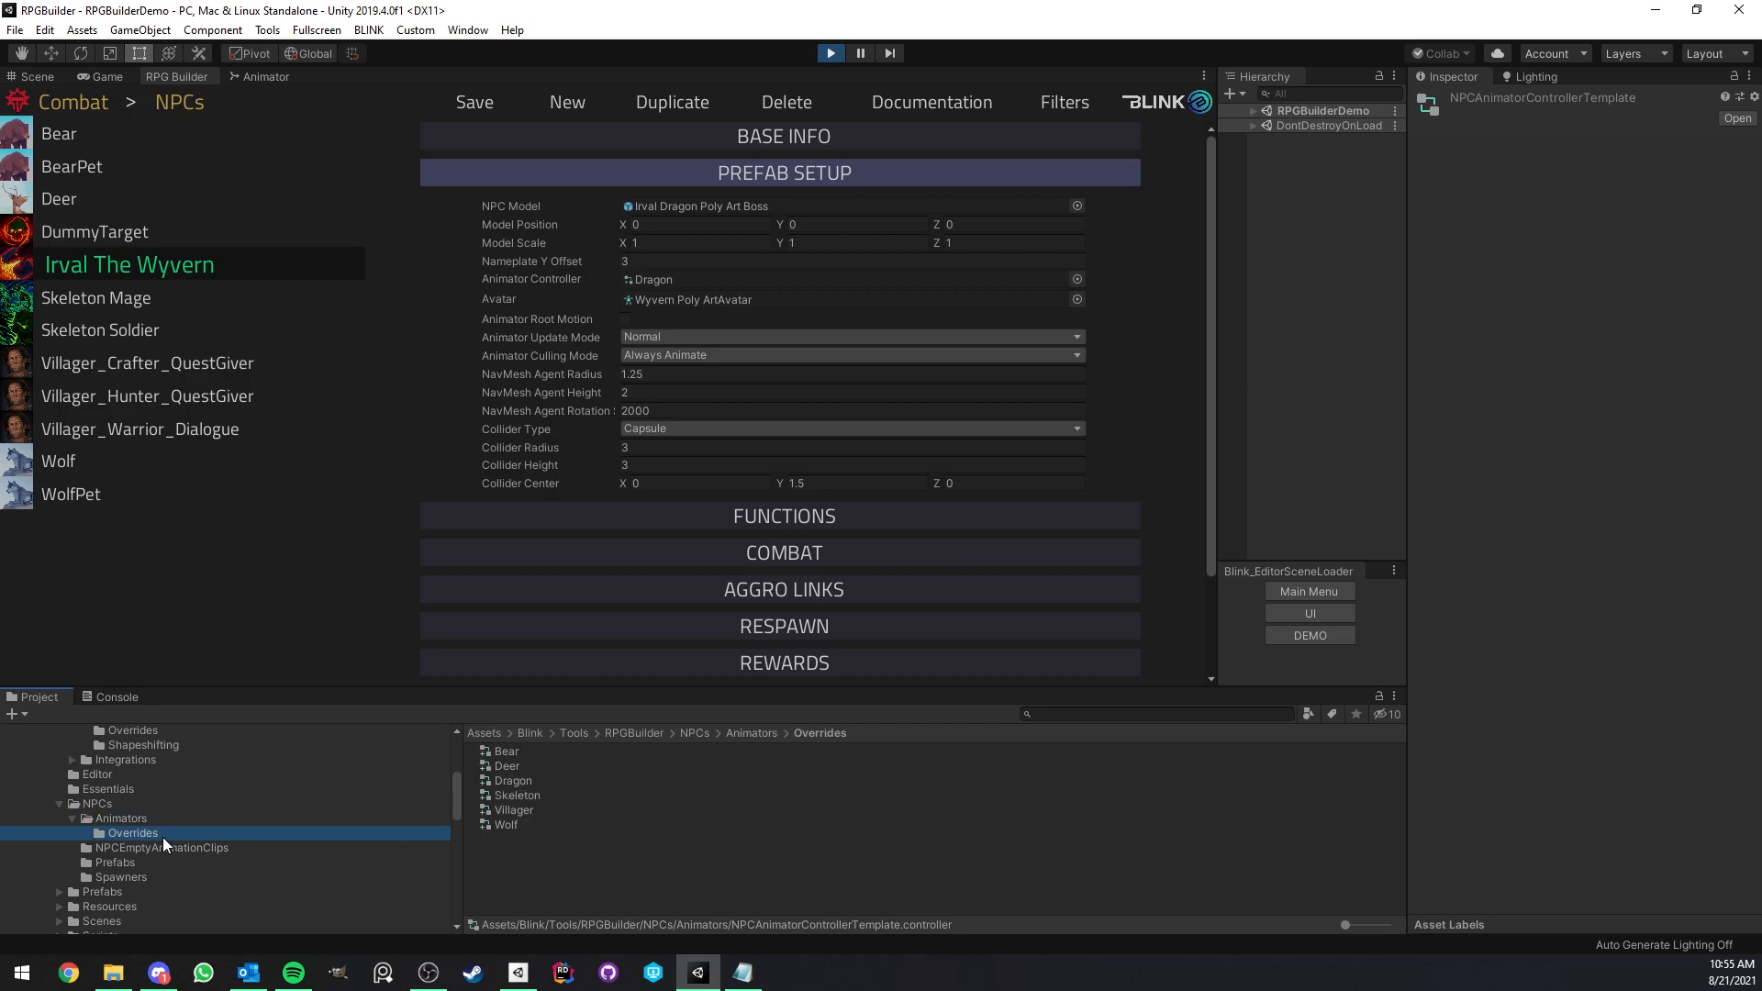
- Inspect the Deer override's clip replacements and locate the empty Attack3 clip
{"action": "left_click", "coordinate": [506, 765]}
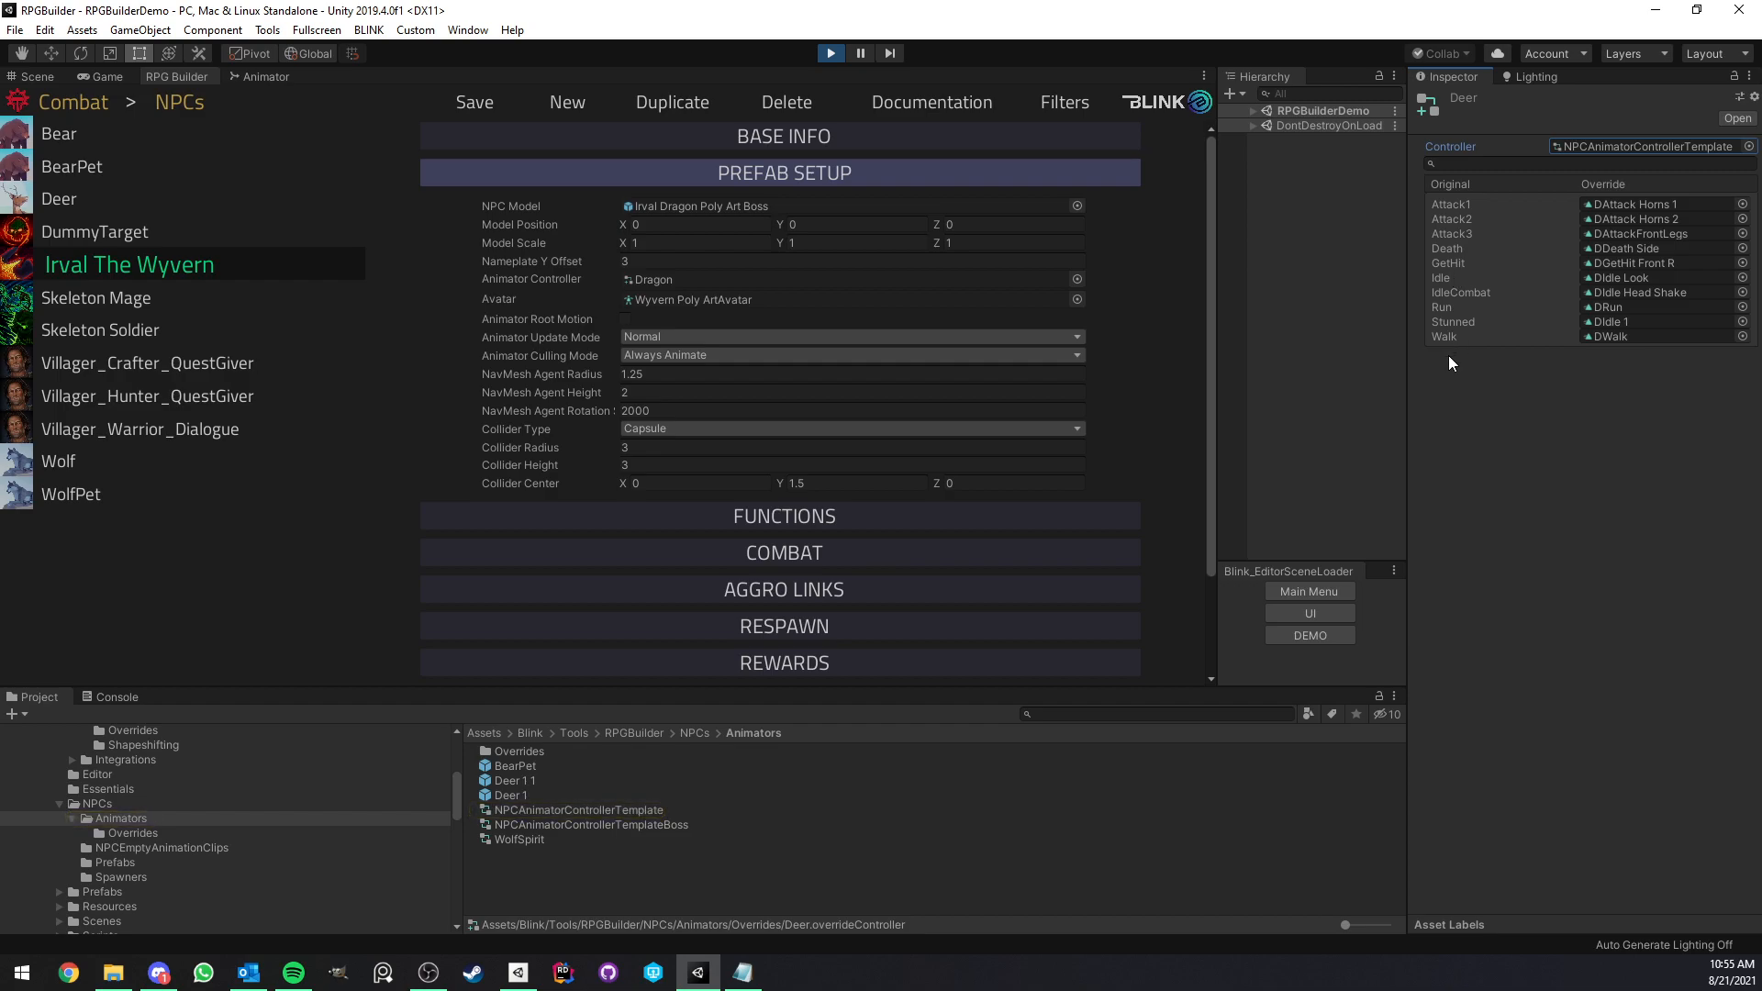
{"action": "mouse_move", "coordinate": [1464, 320]}
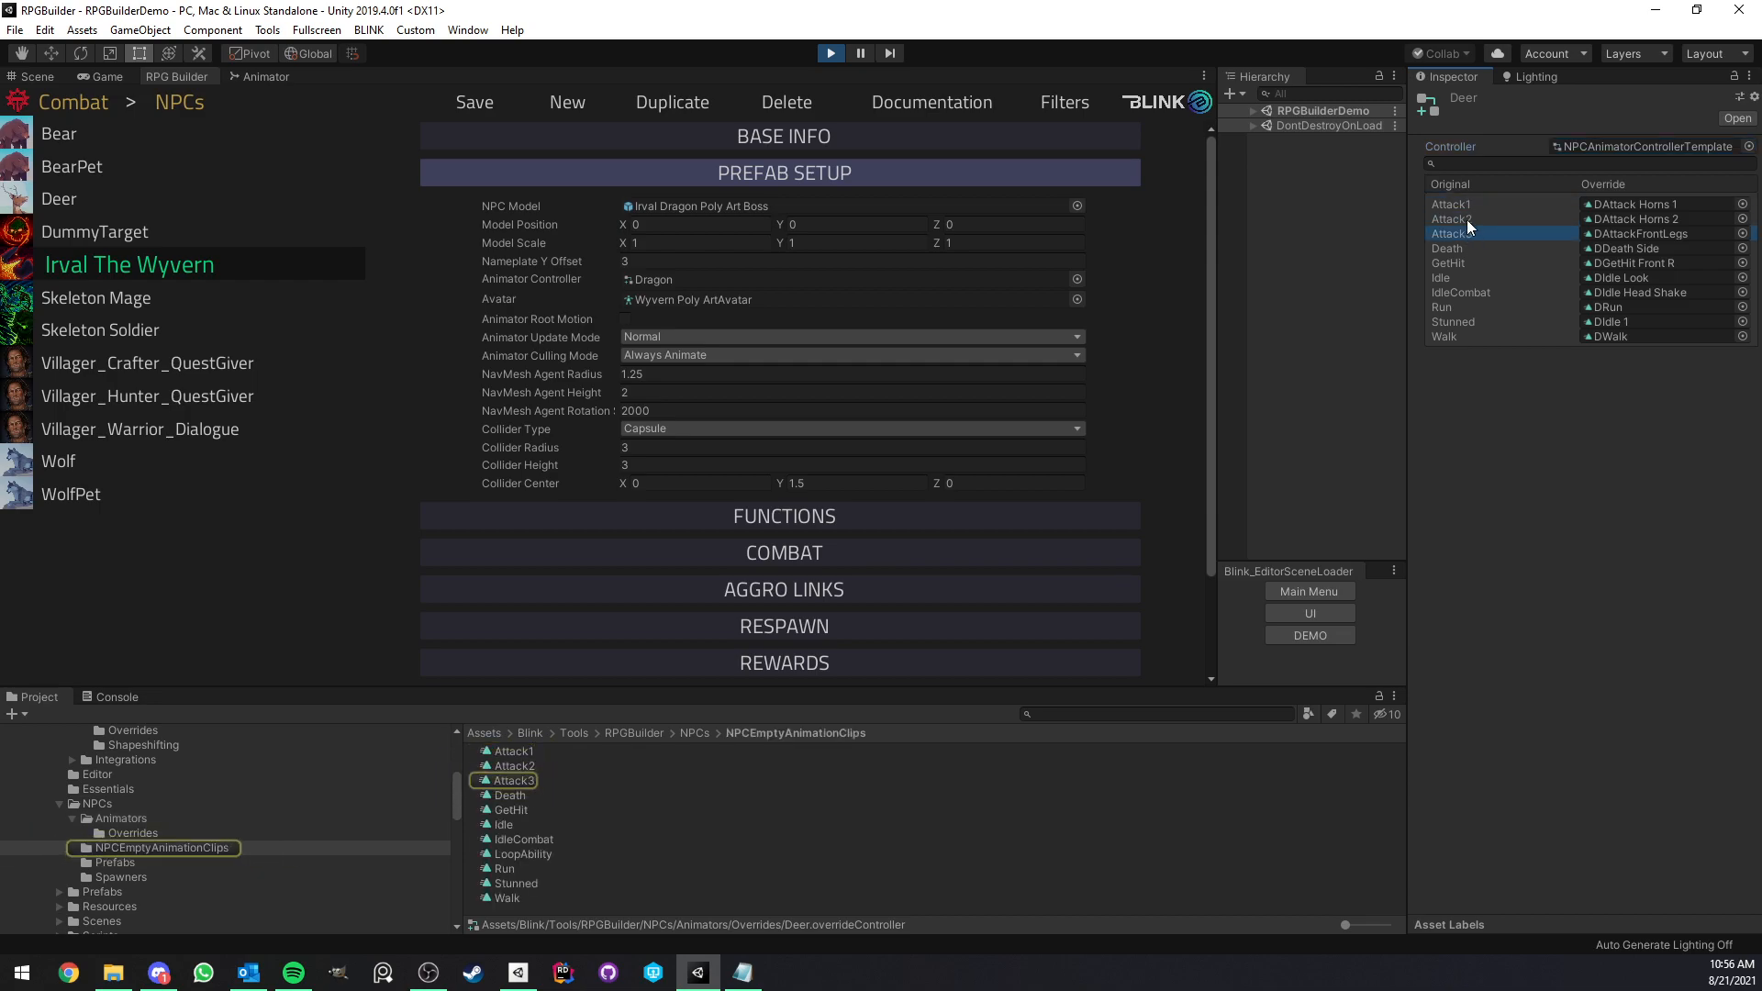
{"action": "left_click", "coordinate": [1450, 232]}
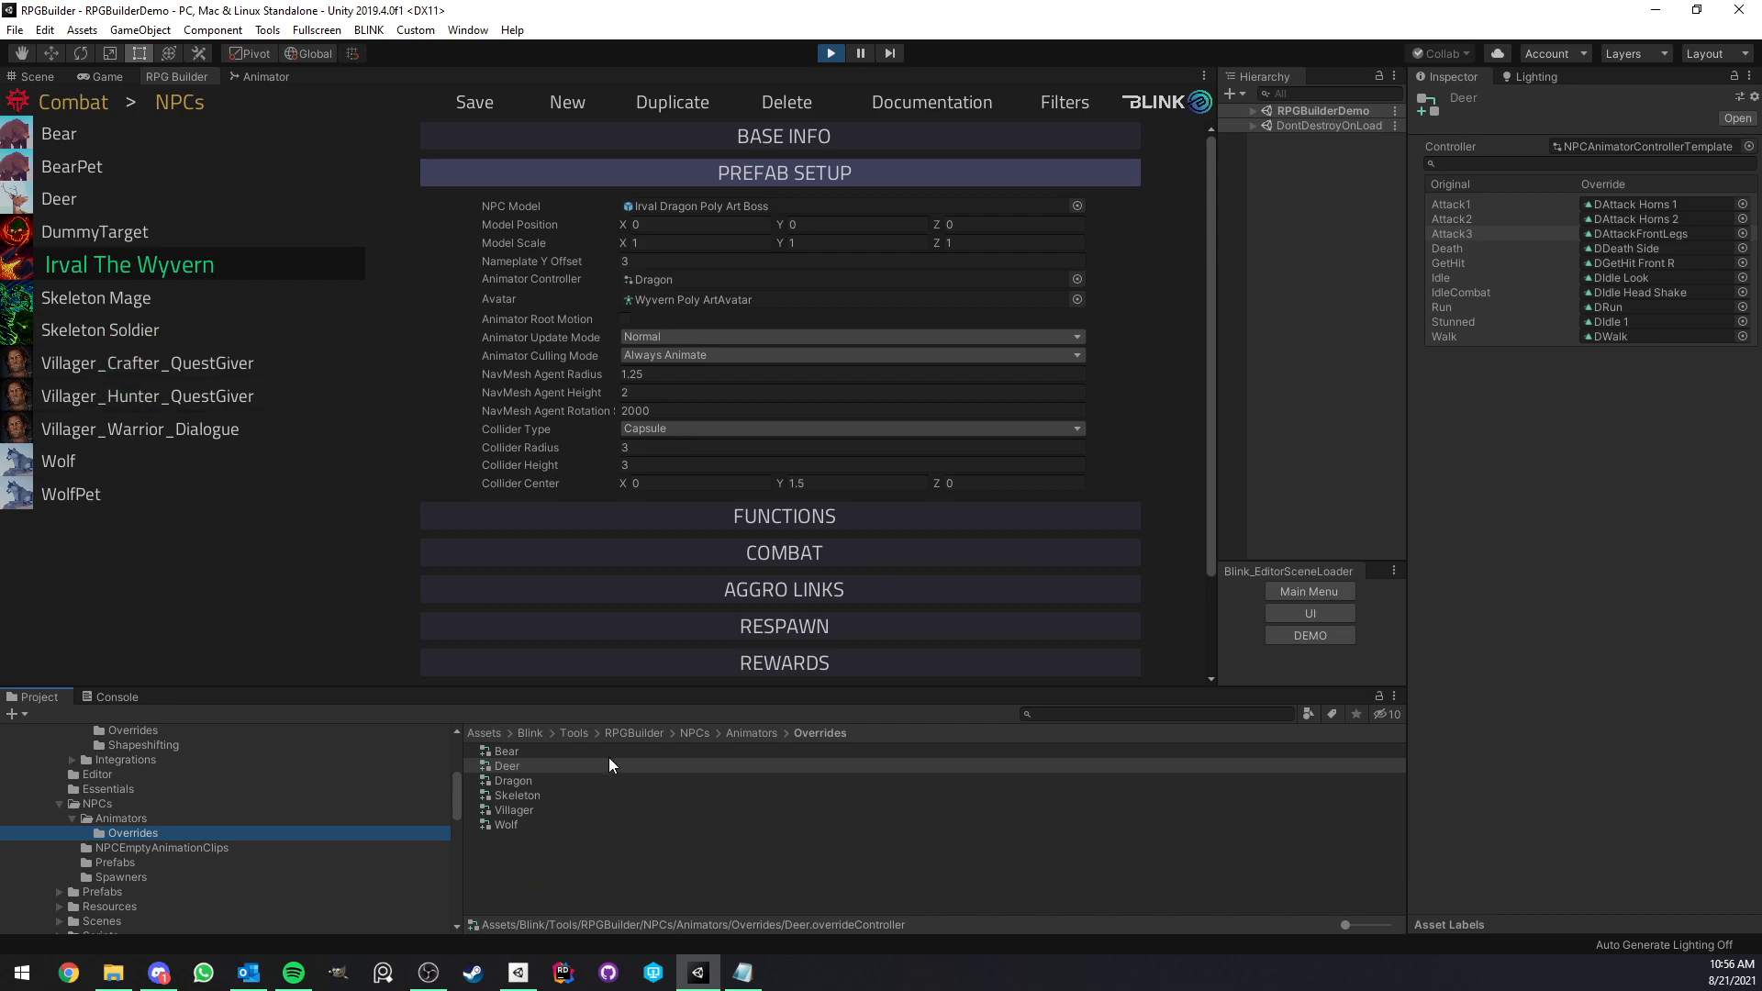
{"action": "mouse_move", "coordinate": [546, 773]}
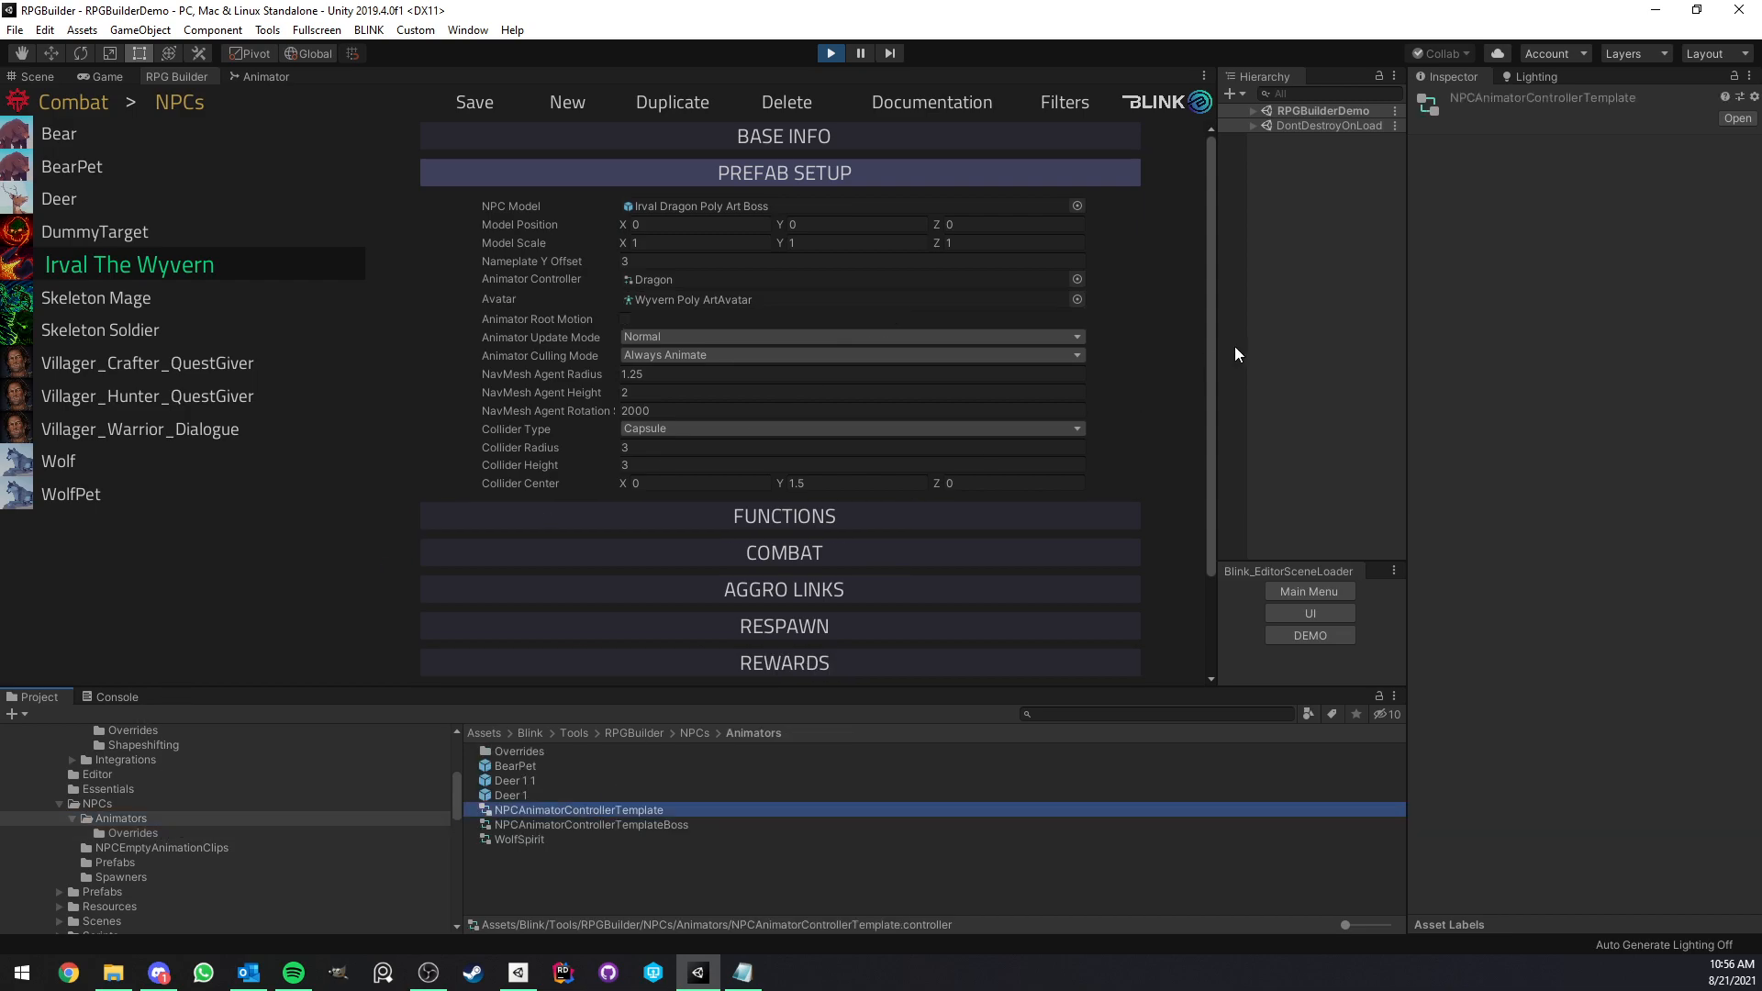
- Open NPCAnimatorControllerTemplate's state graph, then select NPCAnimatorControllerTemplateBoss
{"action": "left_click", "coordinate": [266, 76]}
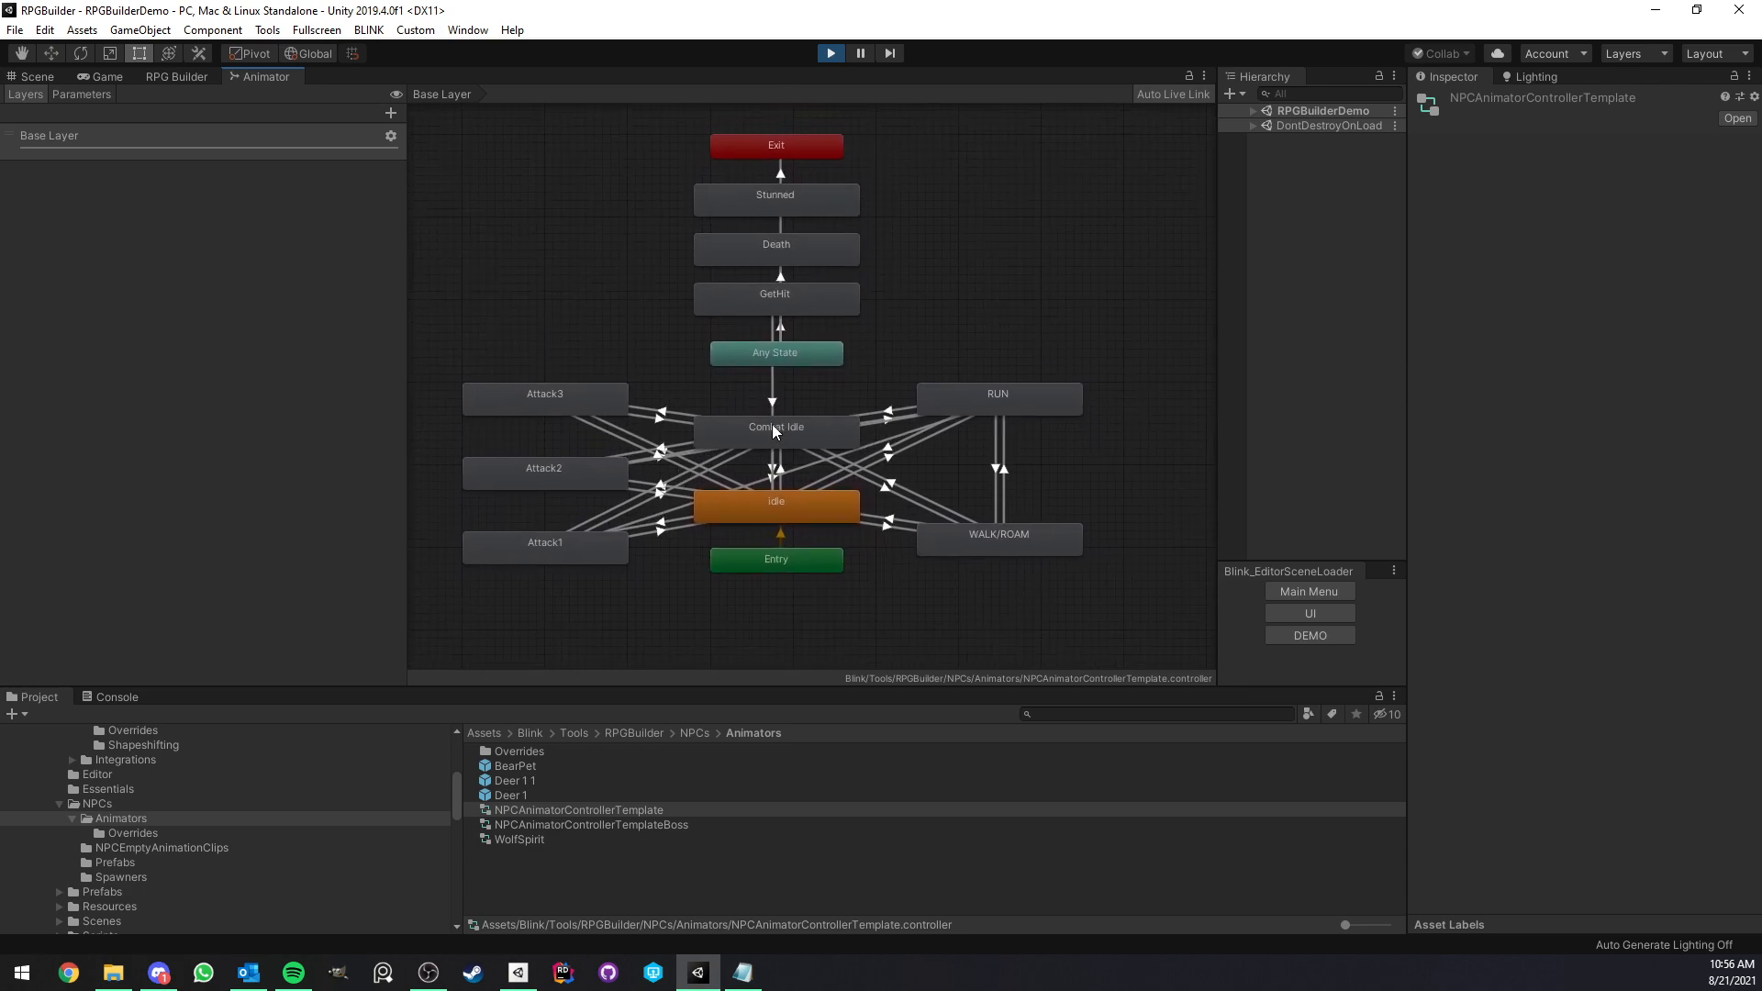
{"action": "mouse_move", "coordinate": [572, 396]}
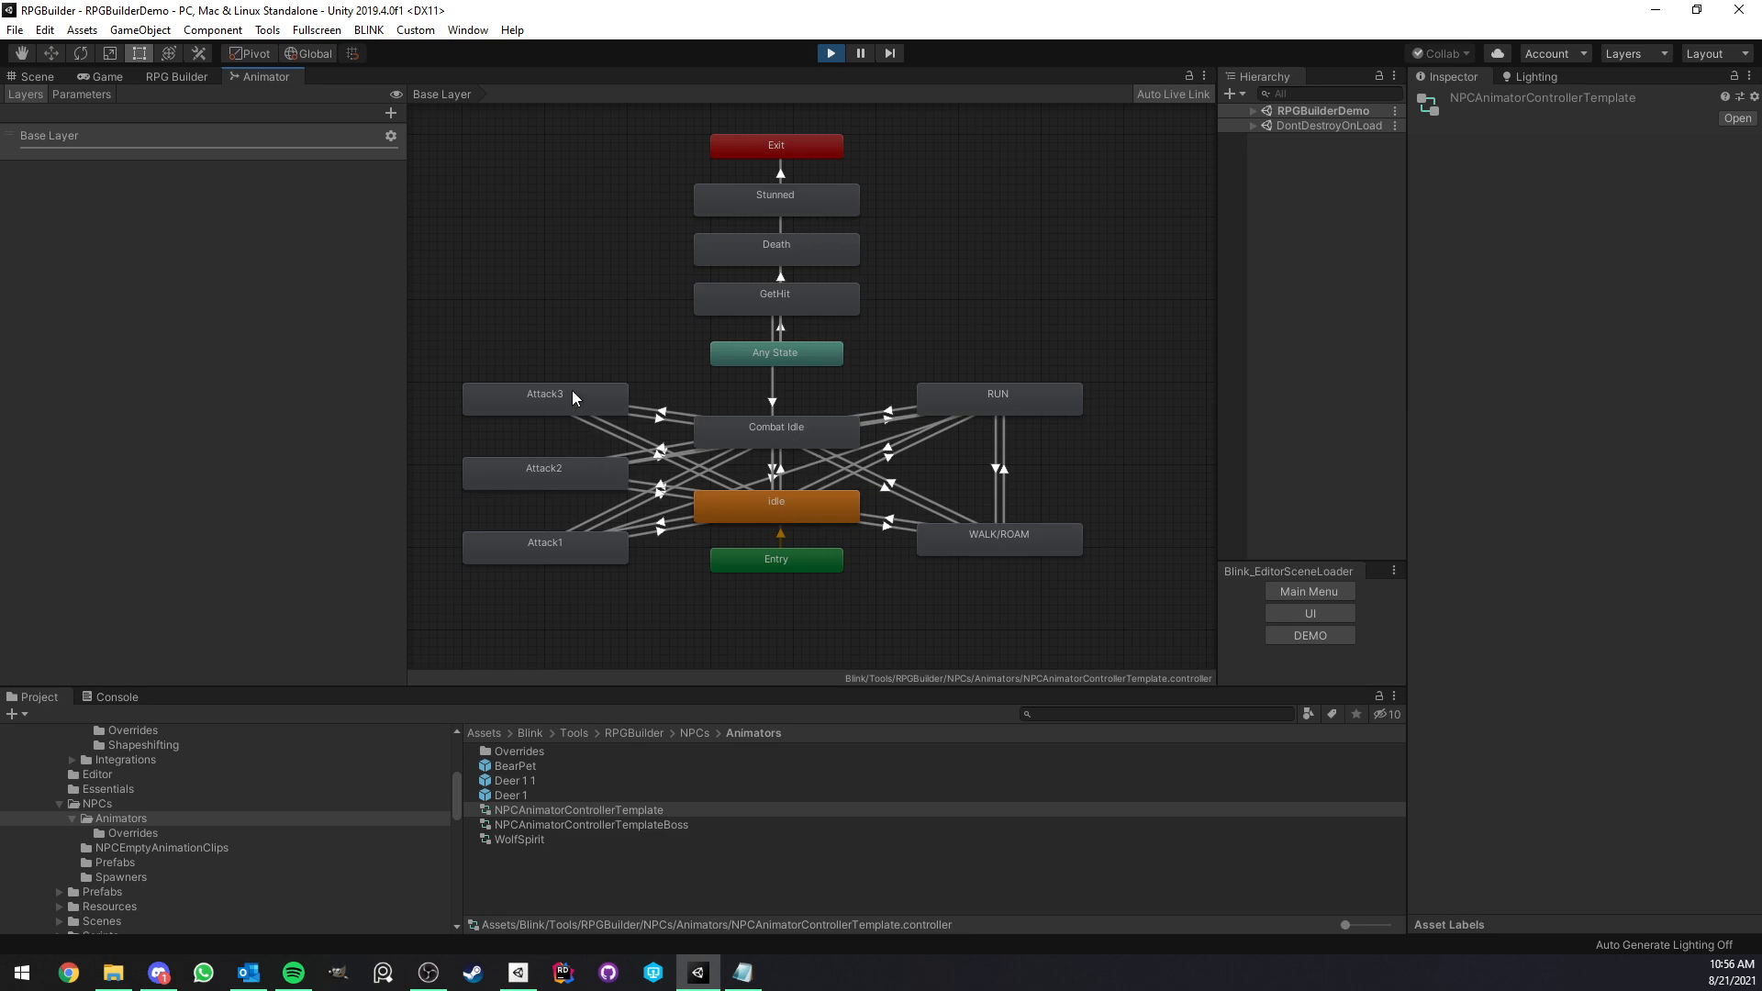
{"action": "mouse_move", "coordinate": [616, 267]}
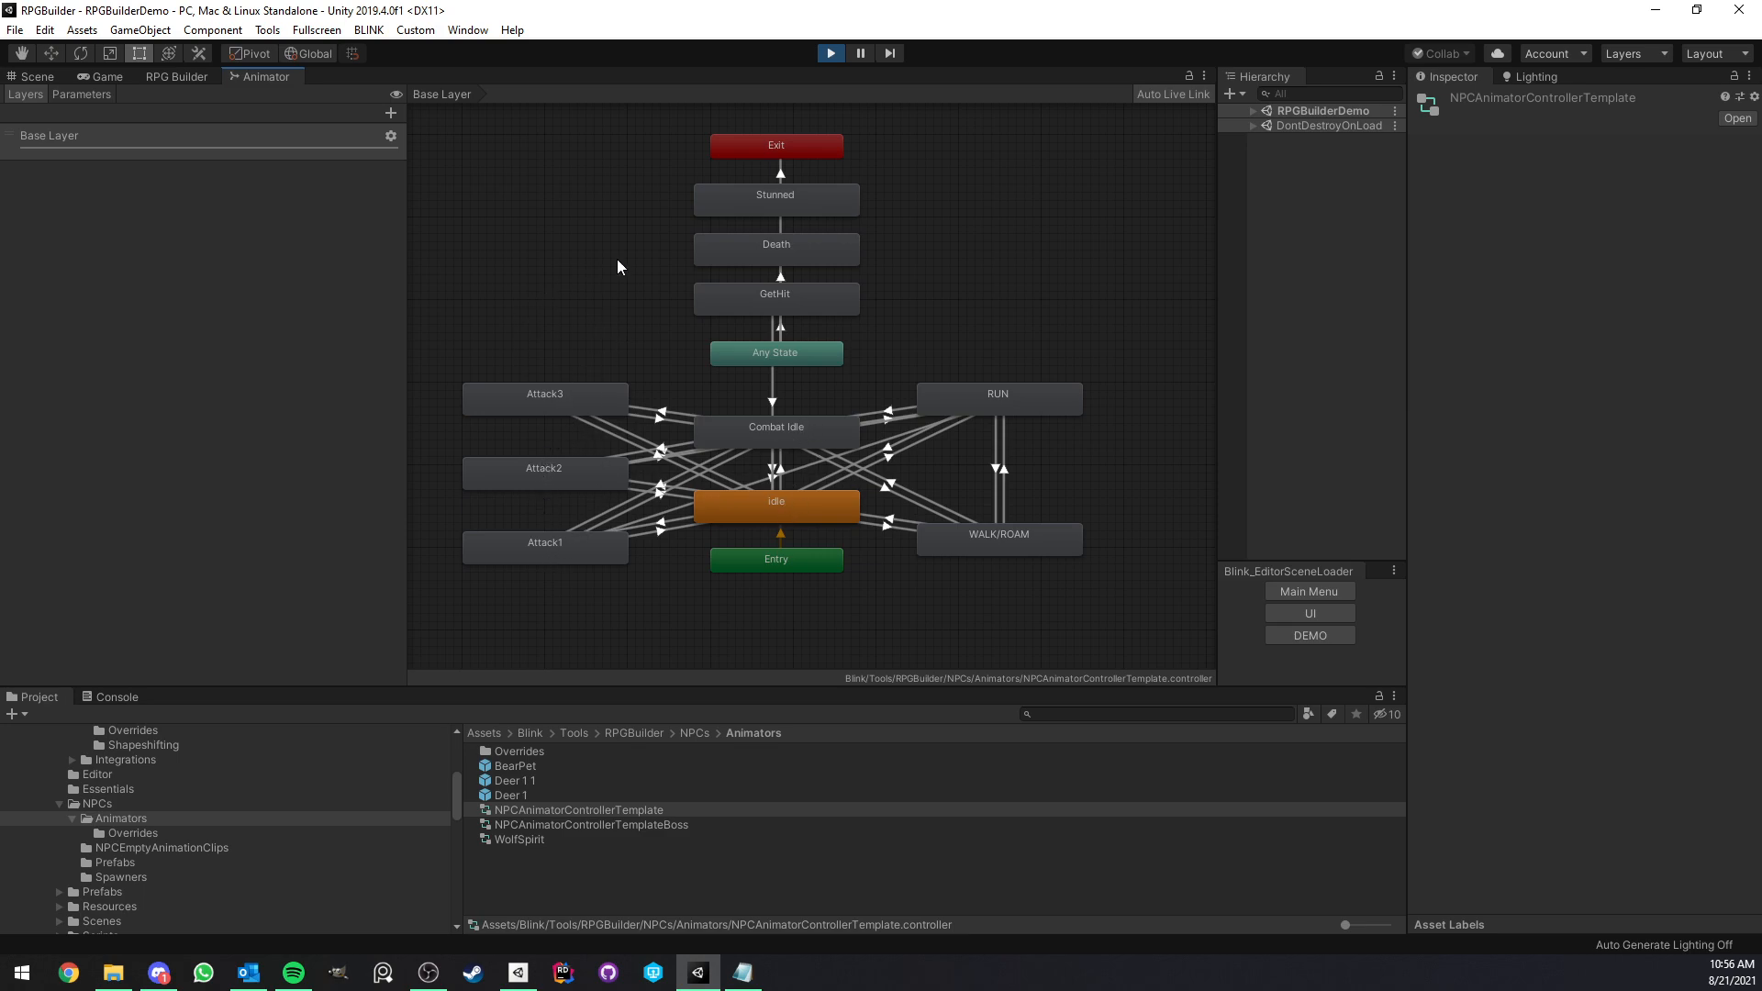
{"action": "mouse_move", "coordinate": [992, 560]}
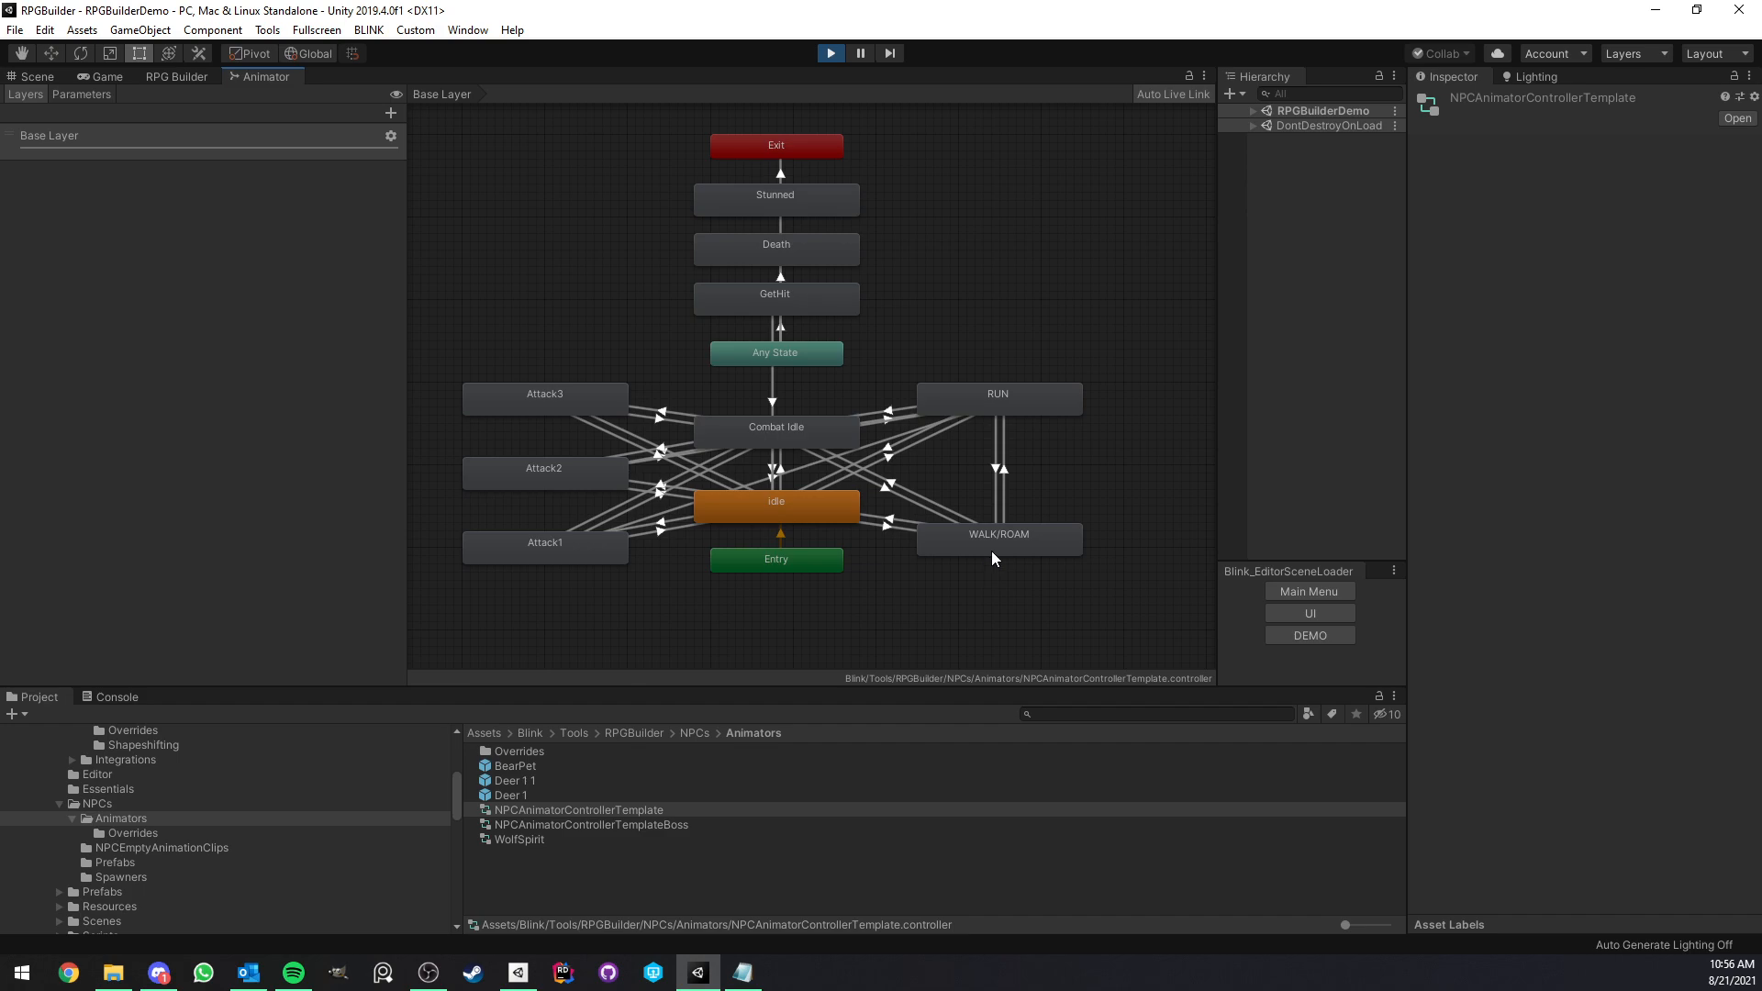
{"action": "mouse_move", "coordinate": [700, 673]}
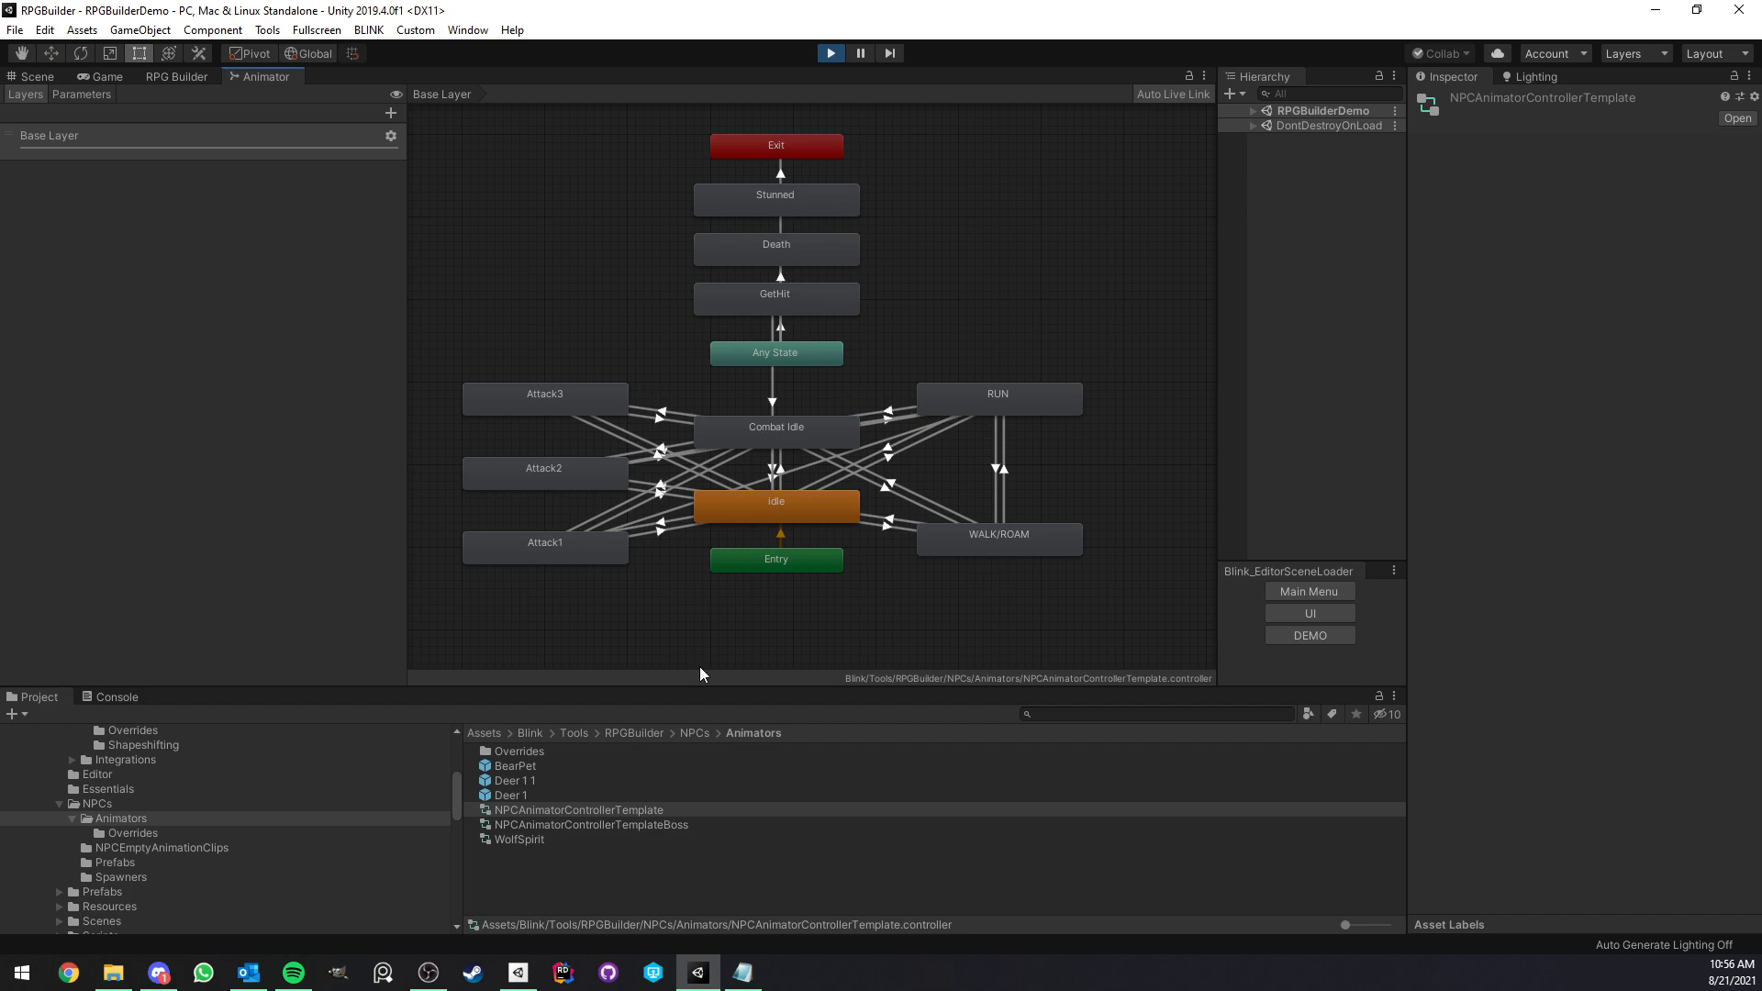
{"action": "left_click", "coordinate": [589, 824]}
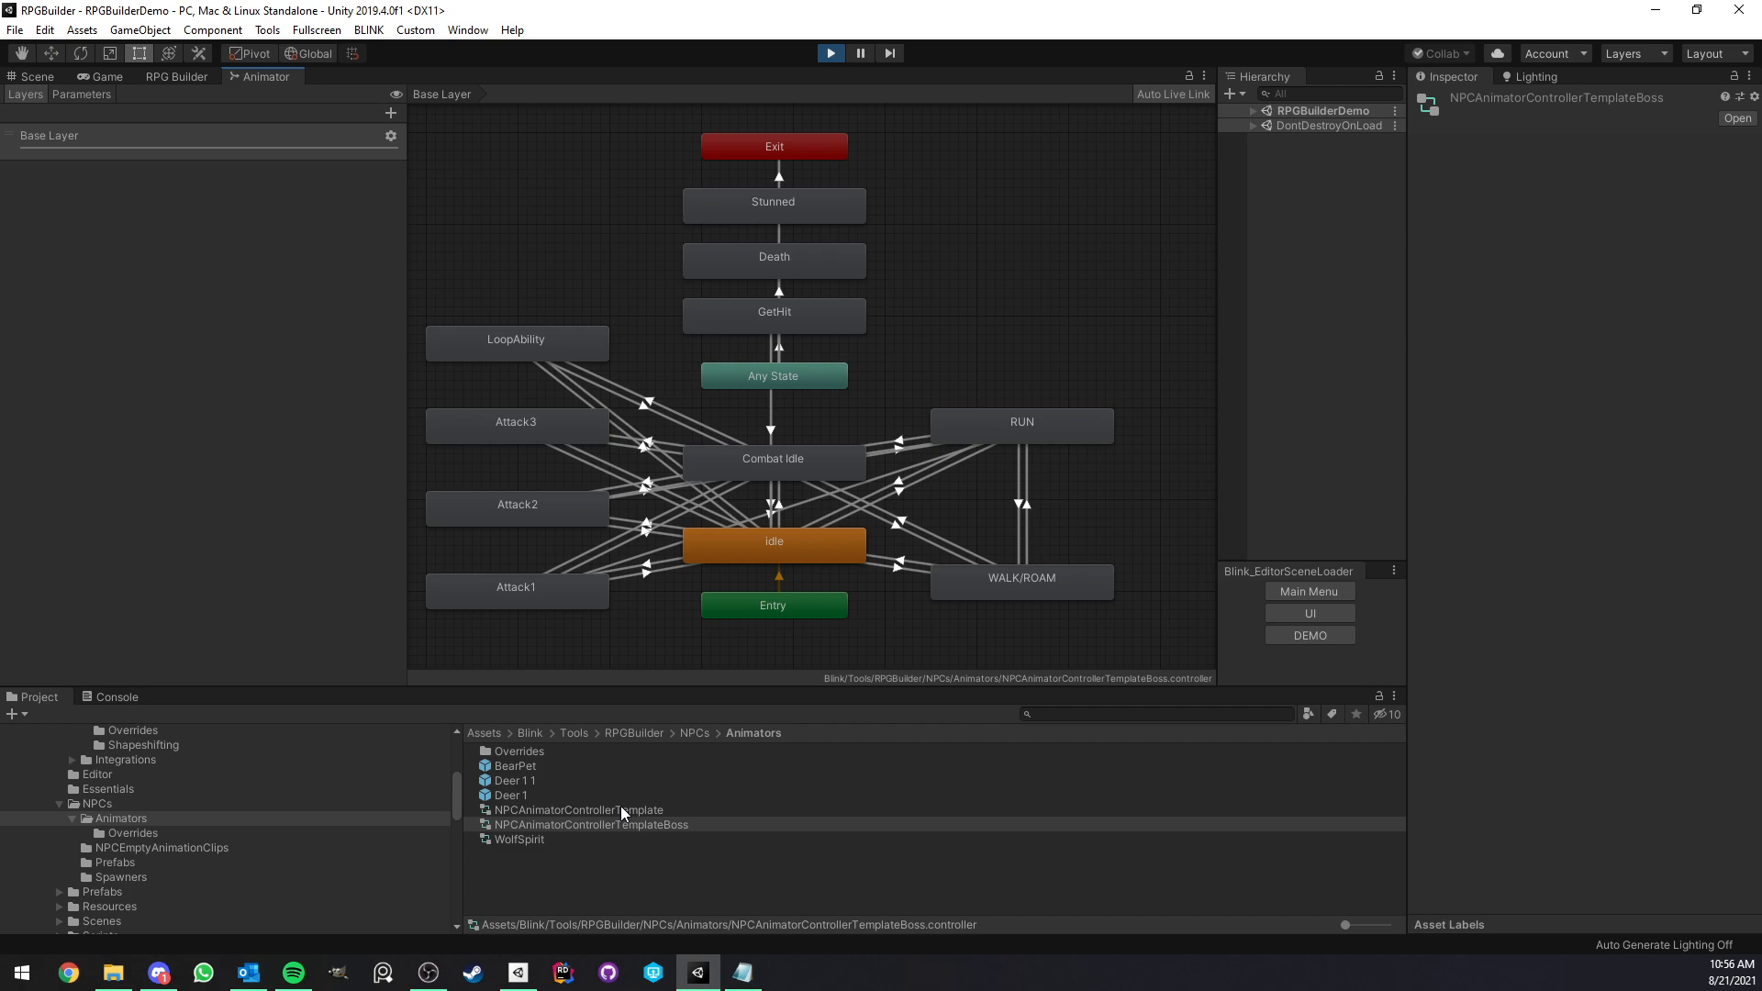
{"action": "mouse_move", "coordinate": [634, 837]}
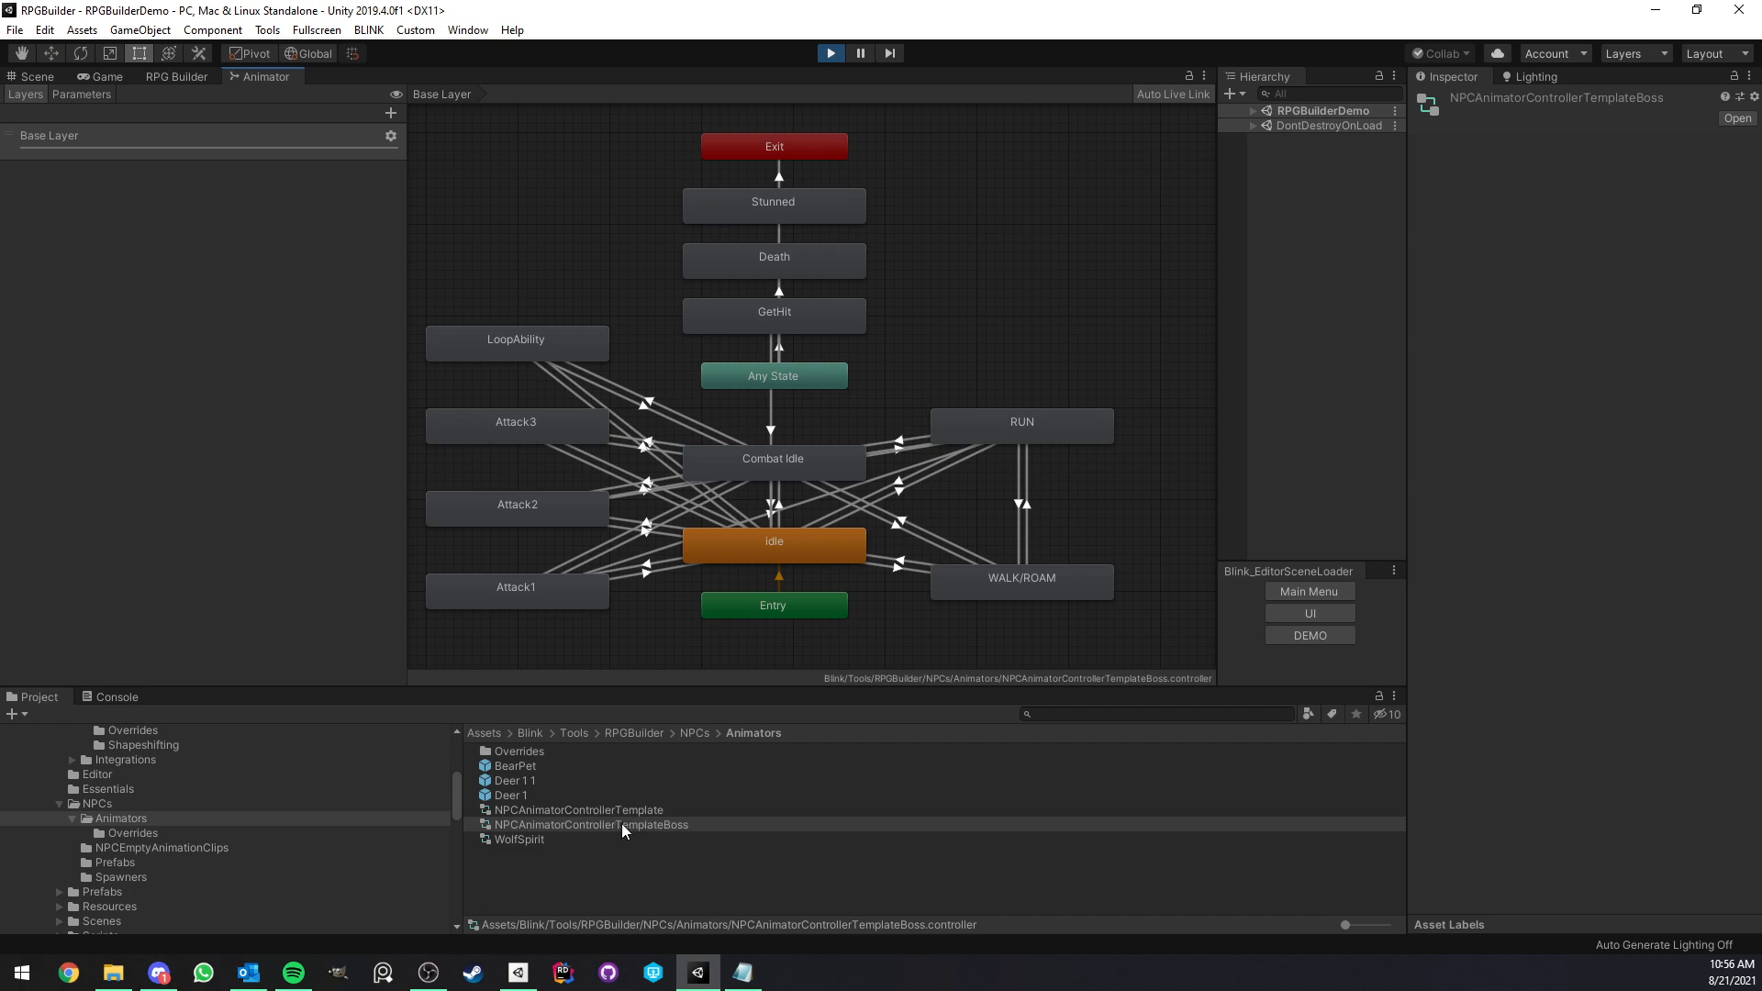
{"action": "mouse_move", "coordinate": [719, 708]}
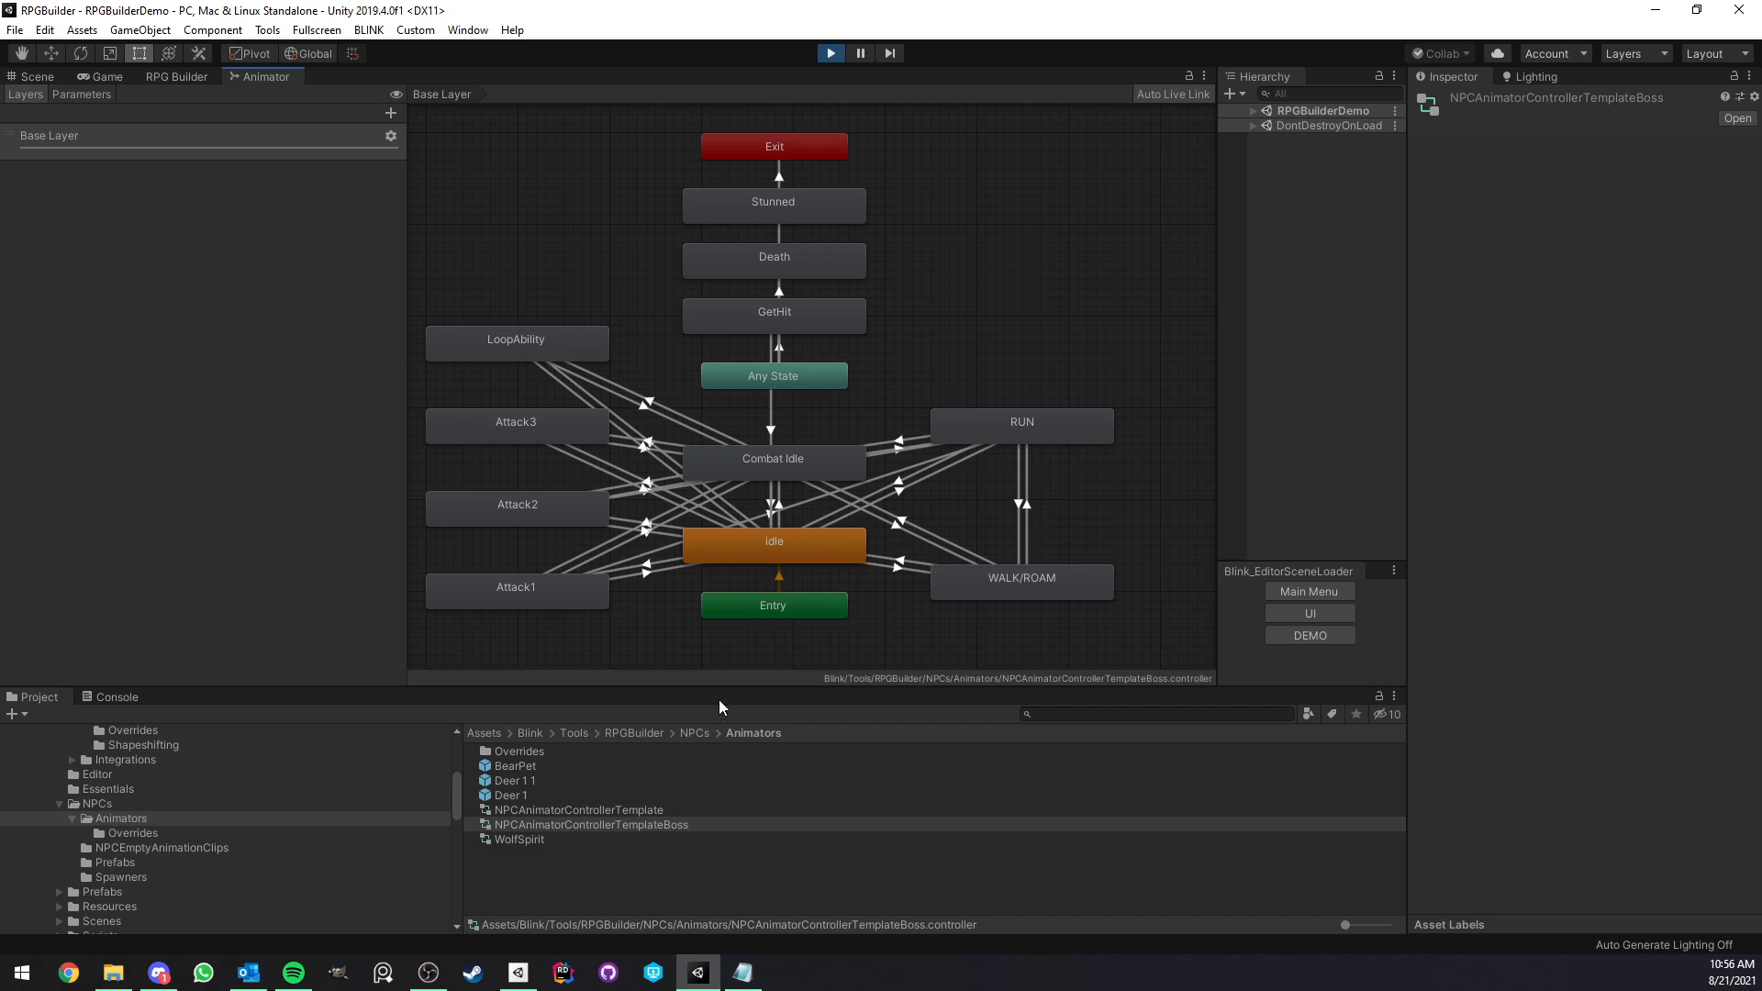
{"action": "mouse_move", "coordinate": [675, 529]}
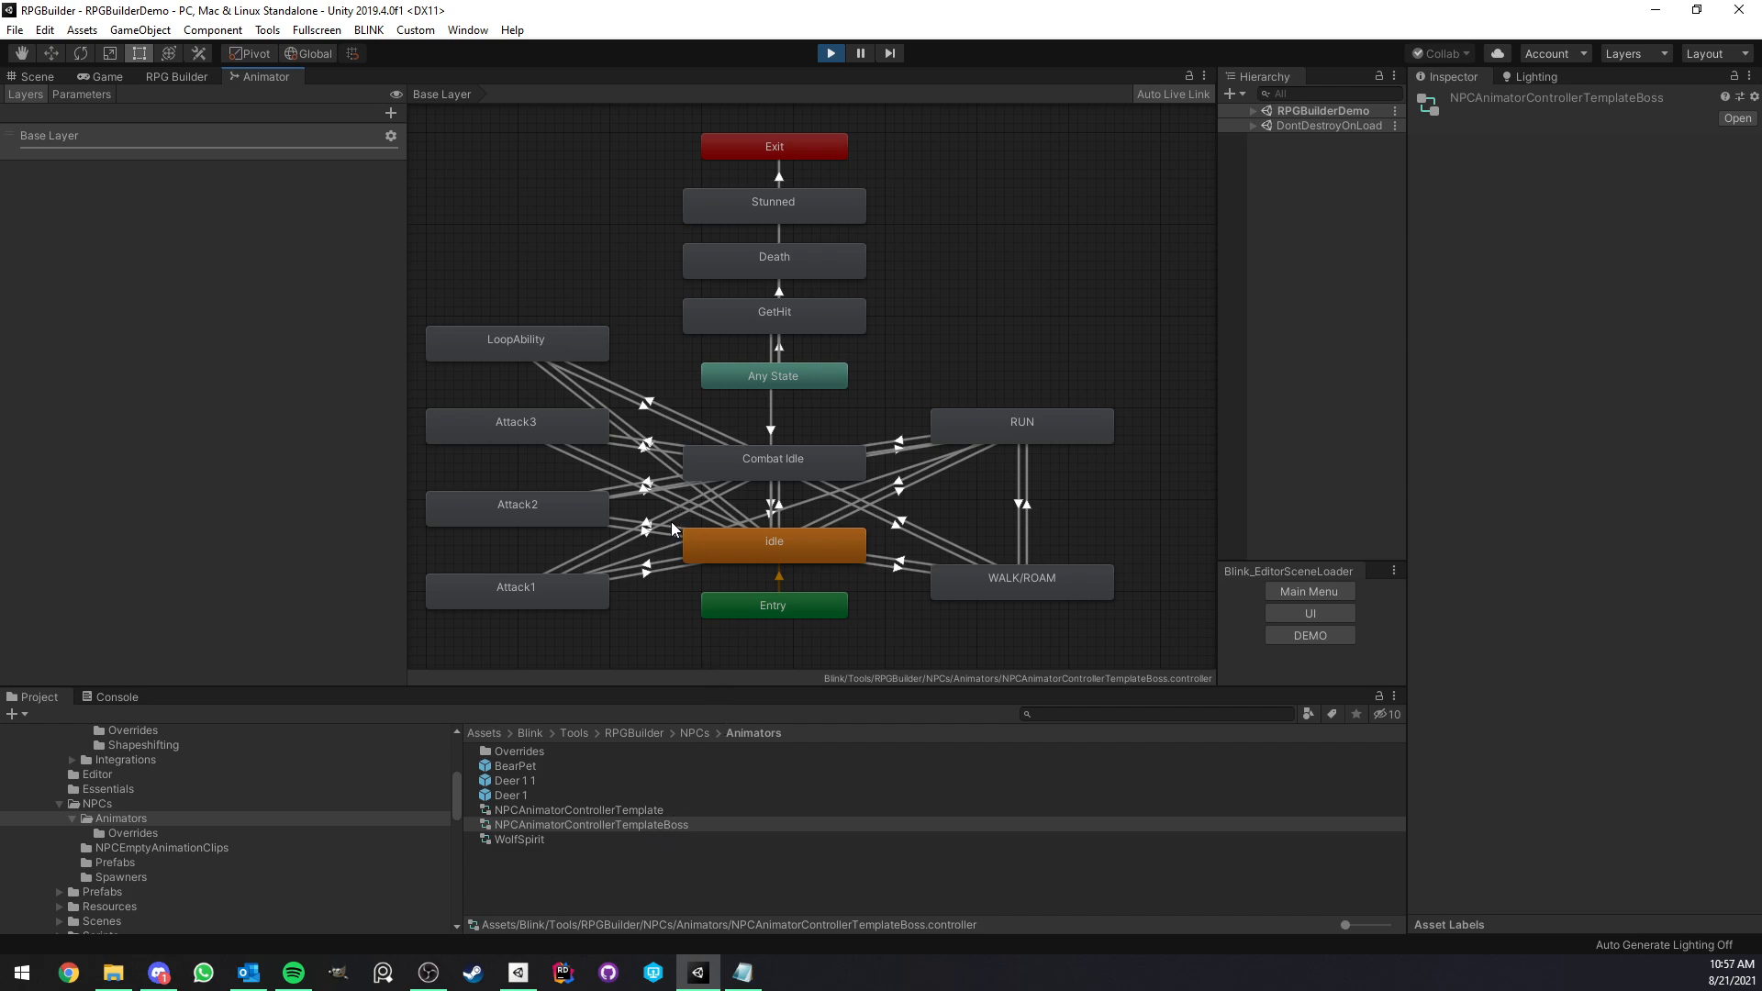
{"action": "mouse_move", "coordinate": [677, 355]}
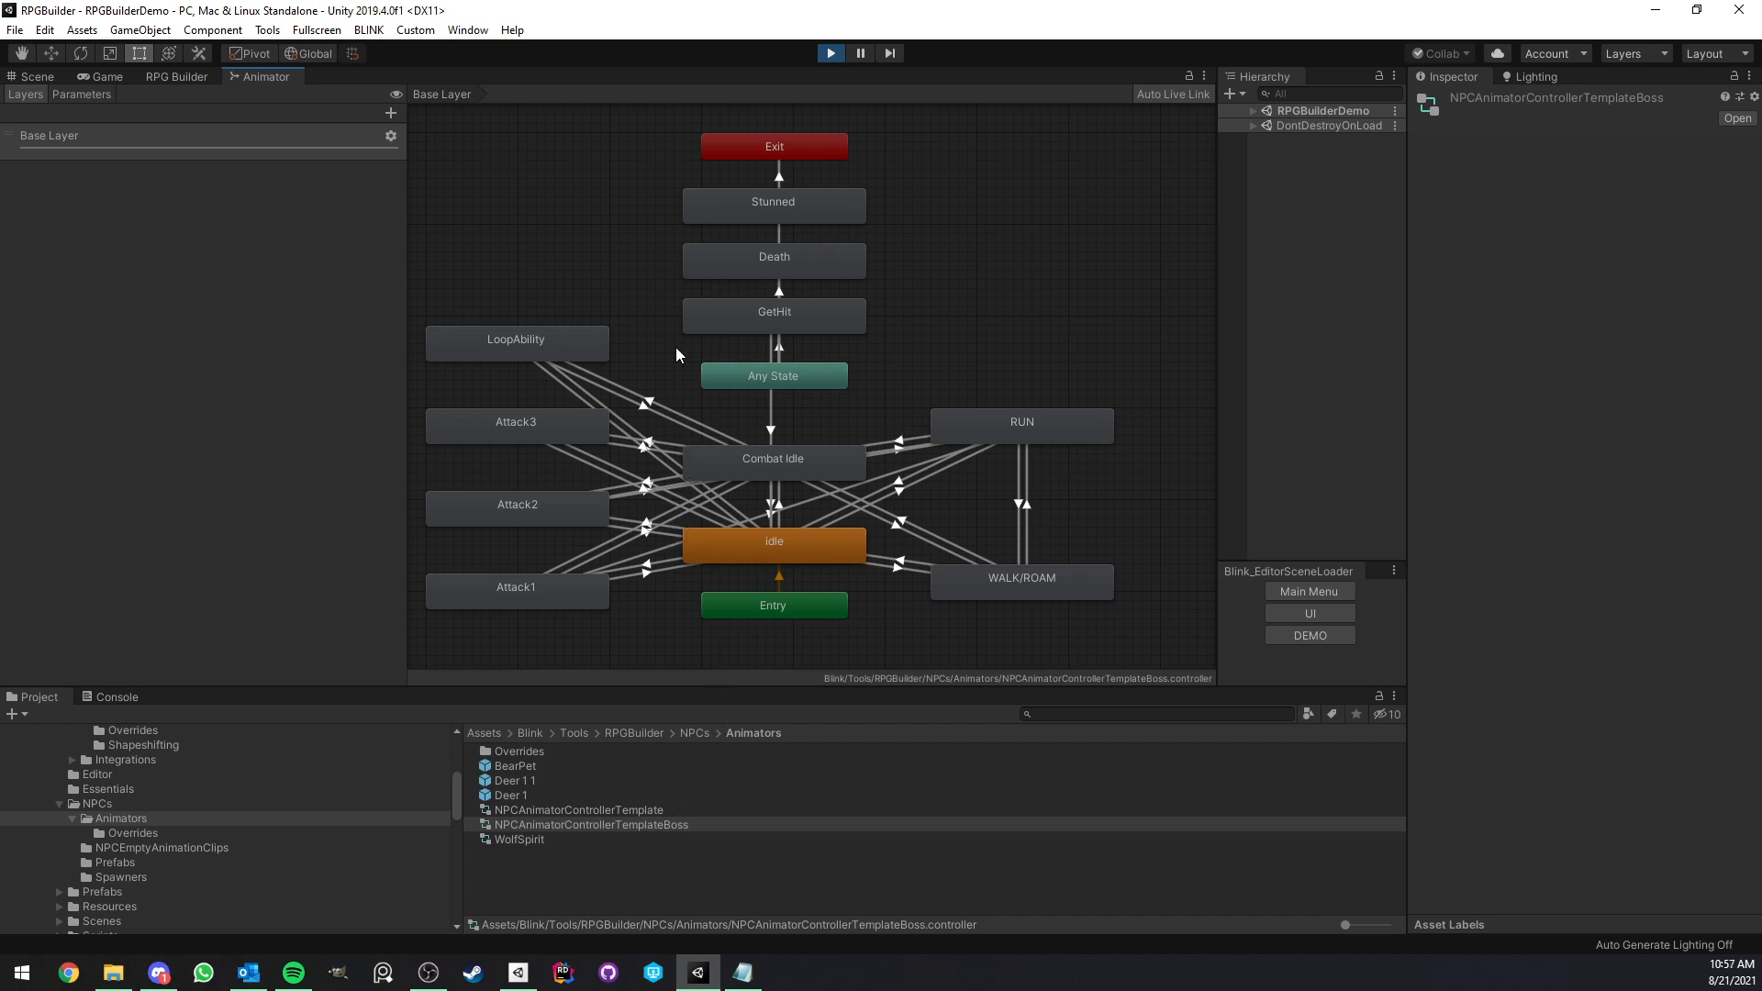
{"action": "mouse_move", "coordinate": [614, 769]}
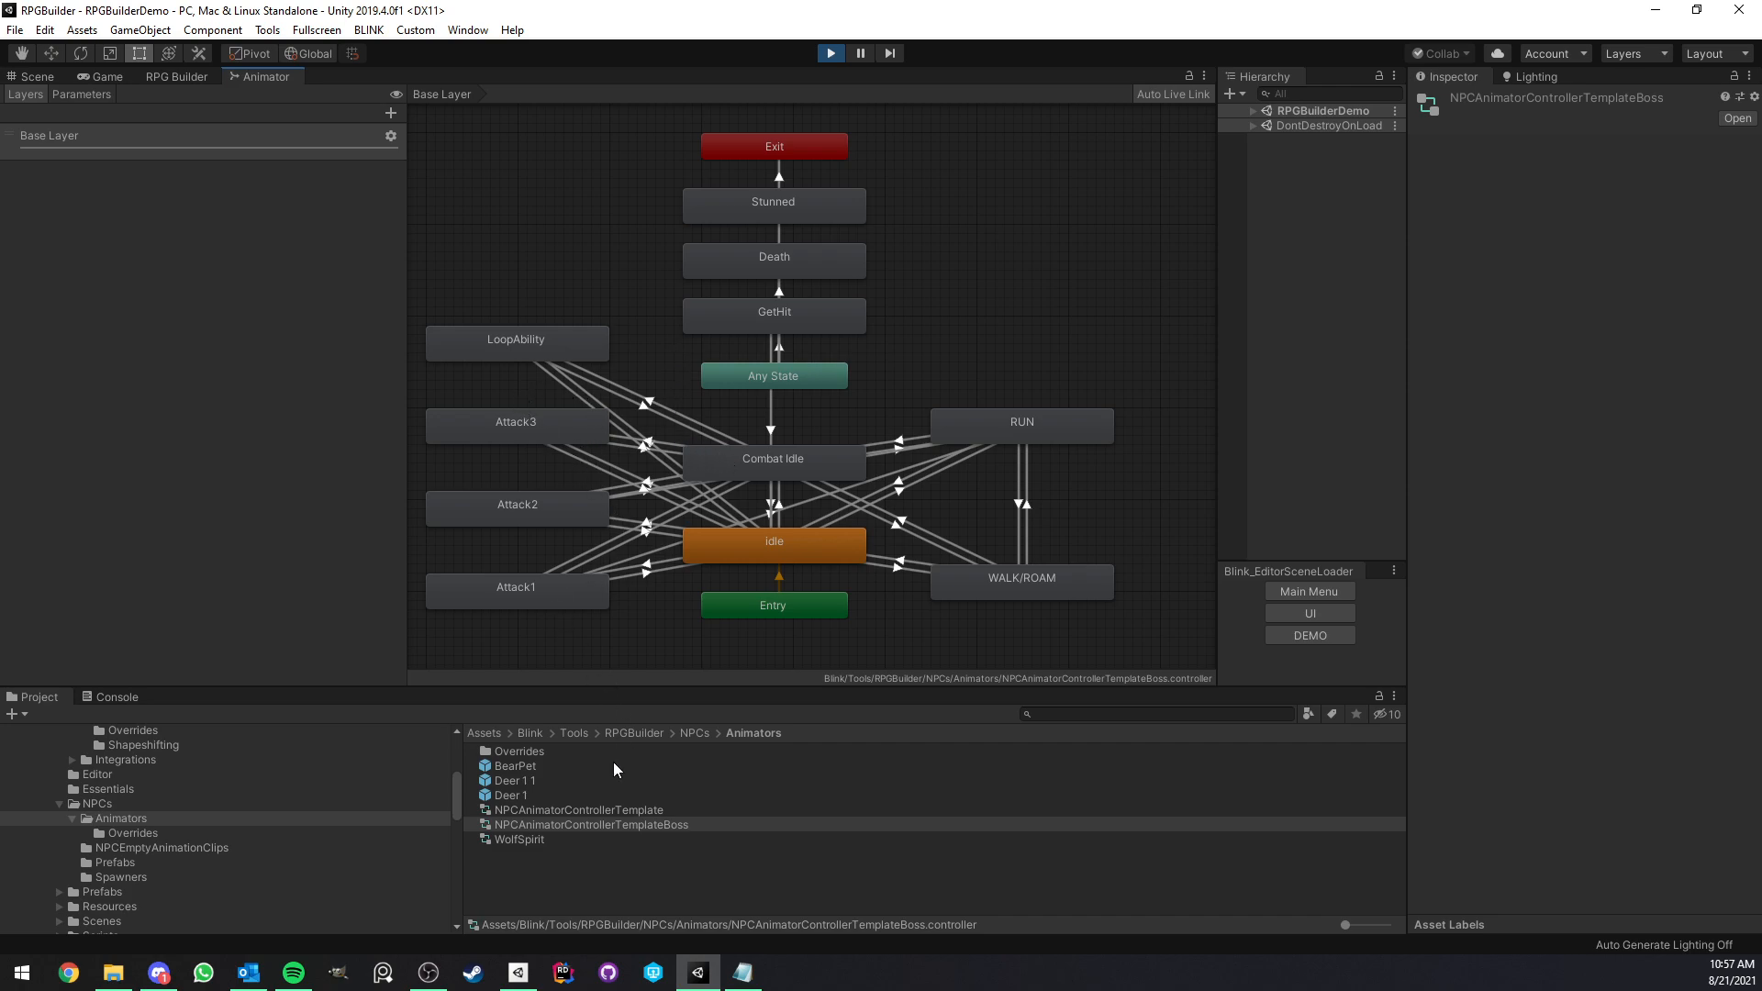
{"action": "mouse_move", "coordinate": [522, 350]}
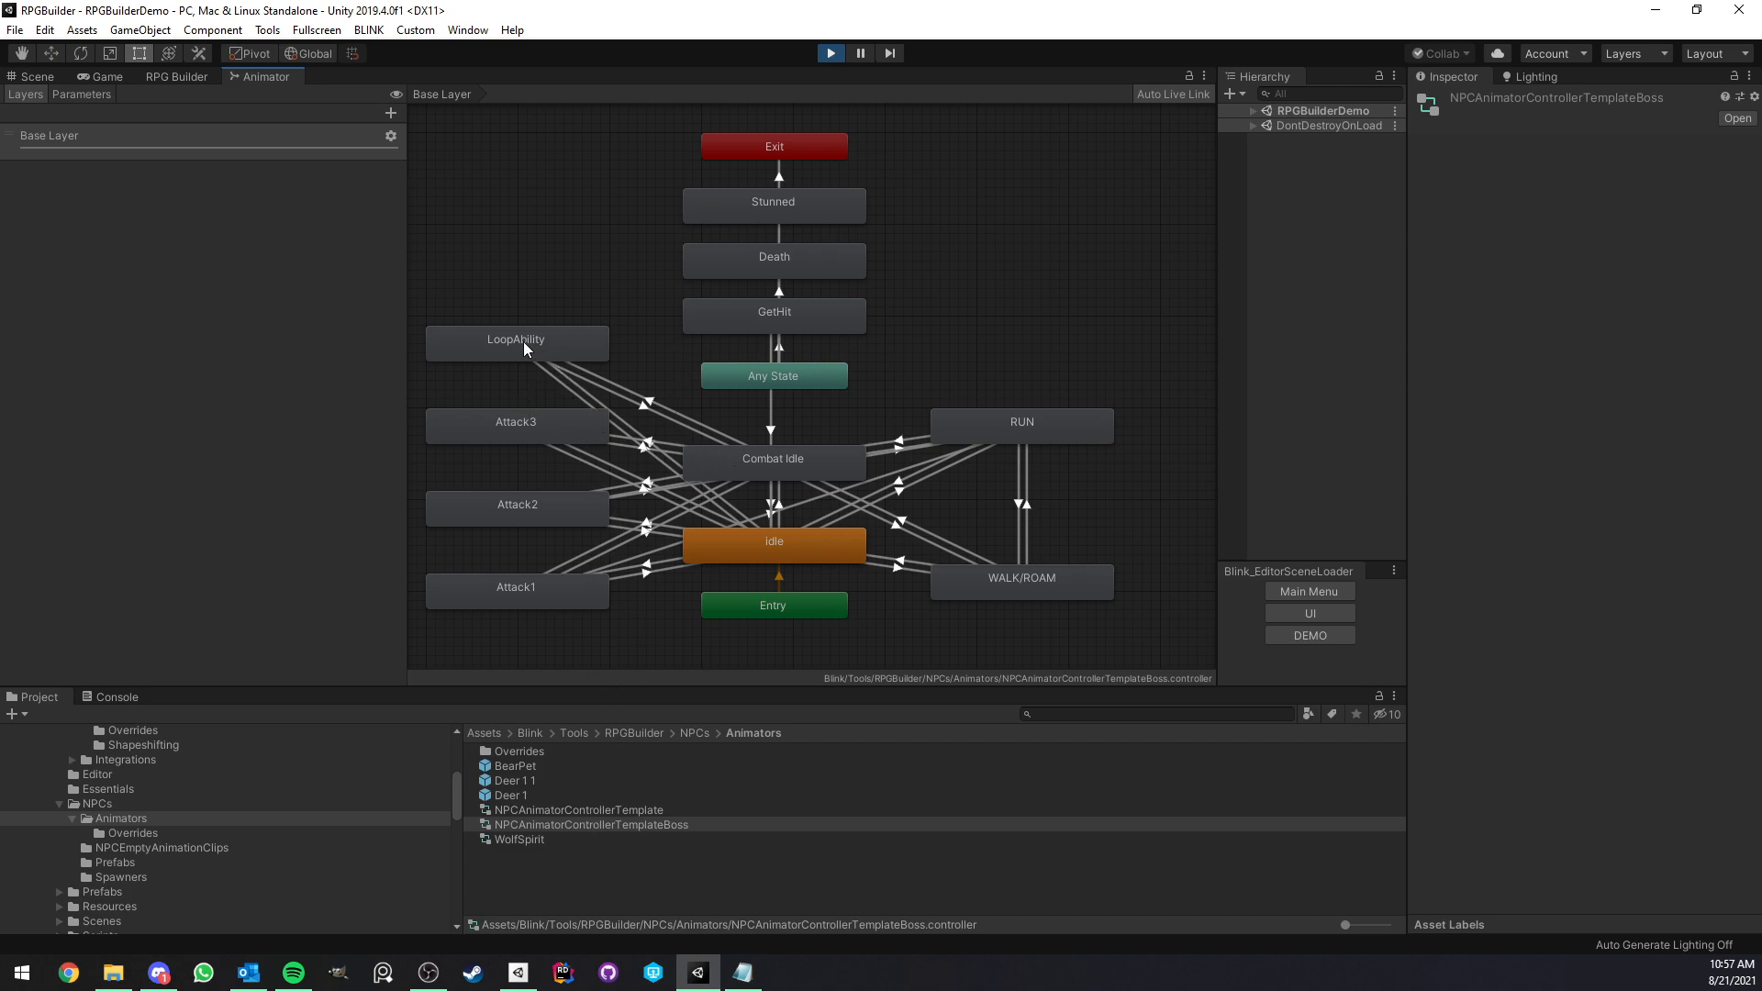
{"action": "mouse_move", "coordinate": [577, 357]}
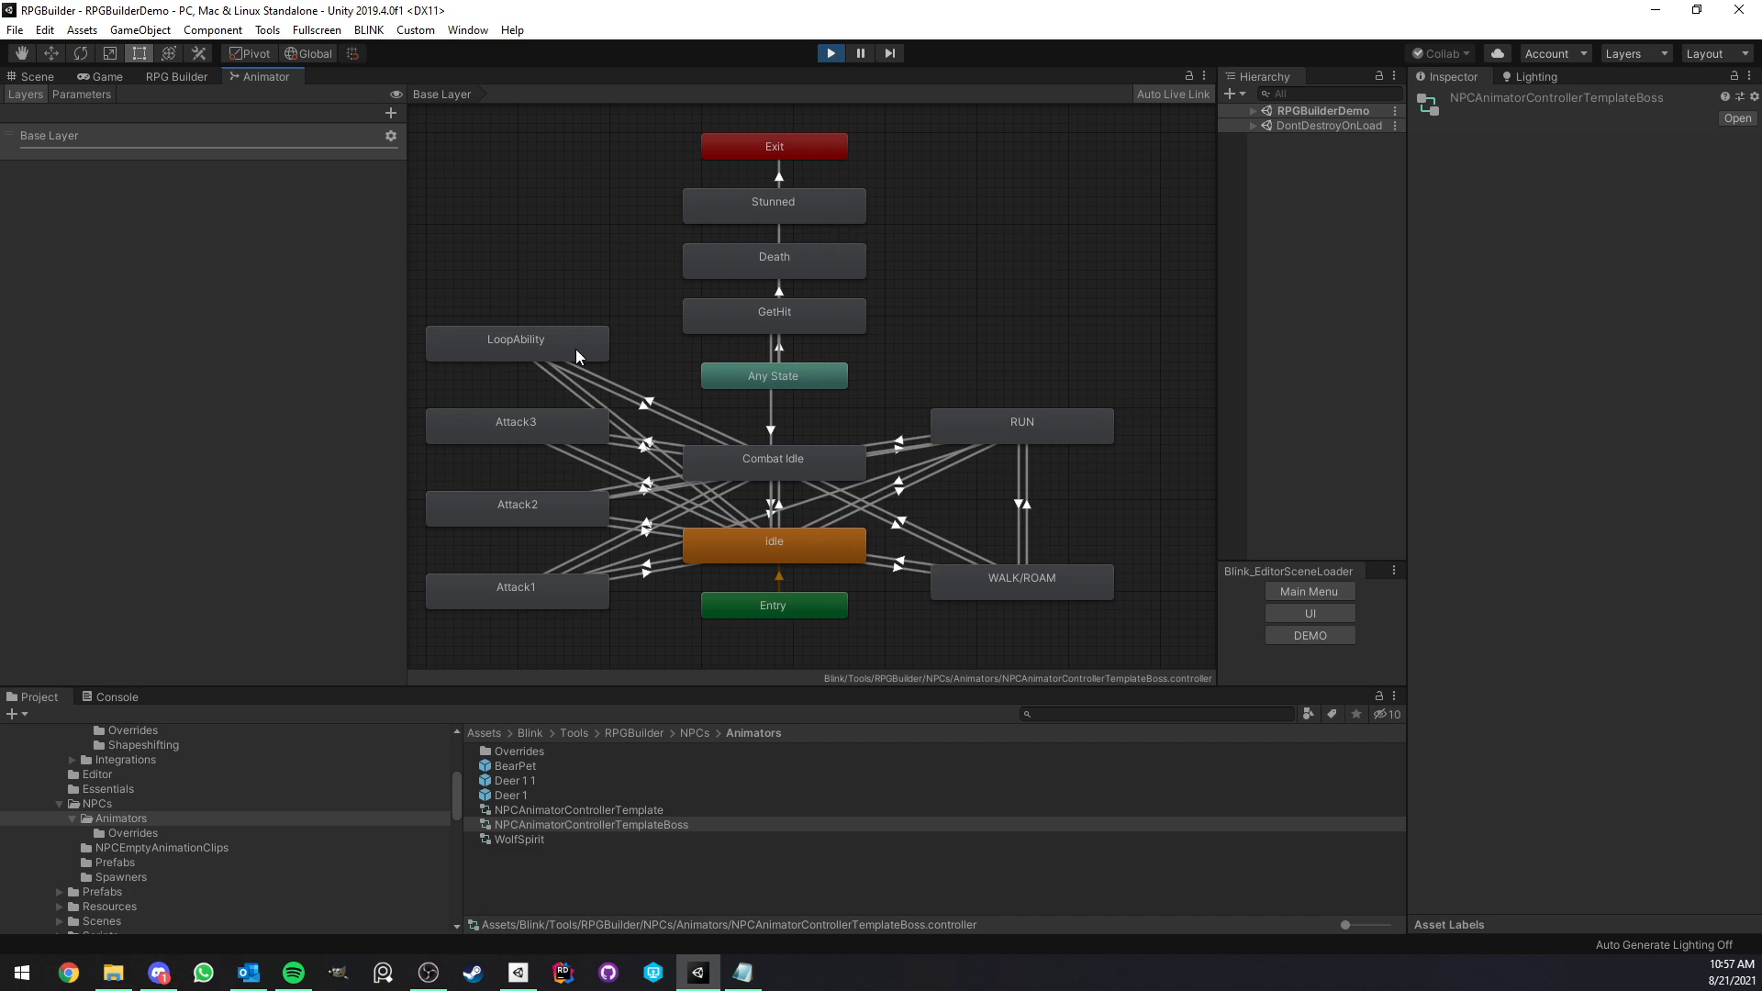
{"action": "mouse_move", "coordinate": [614, 455]}
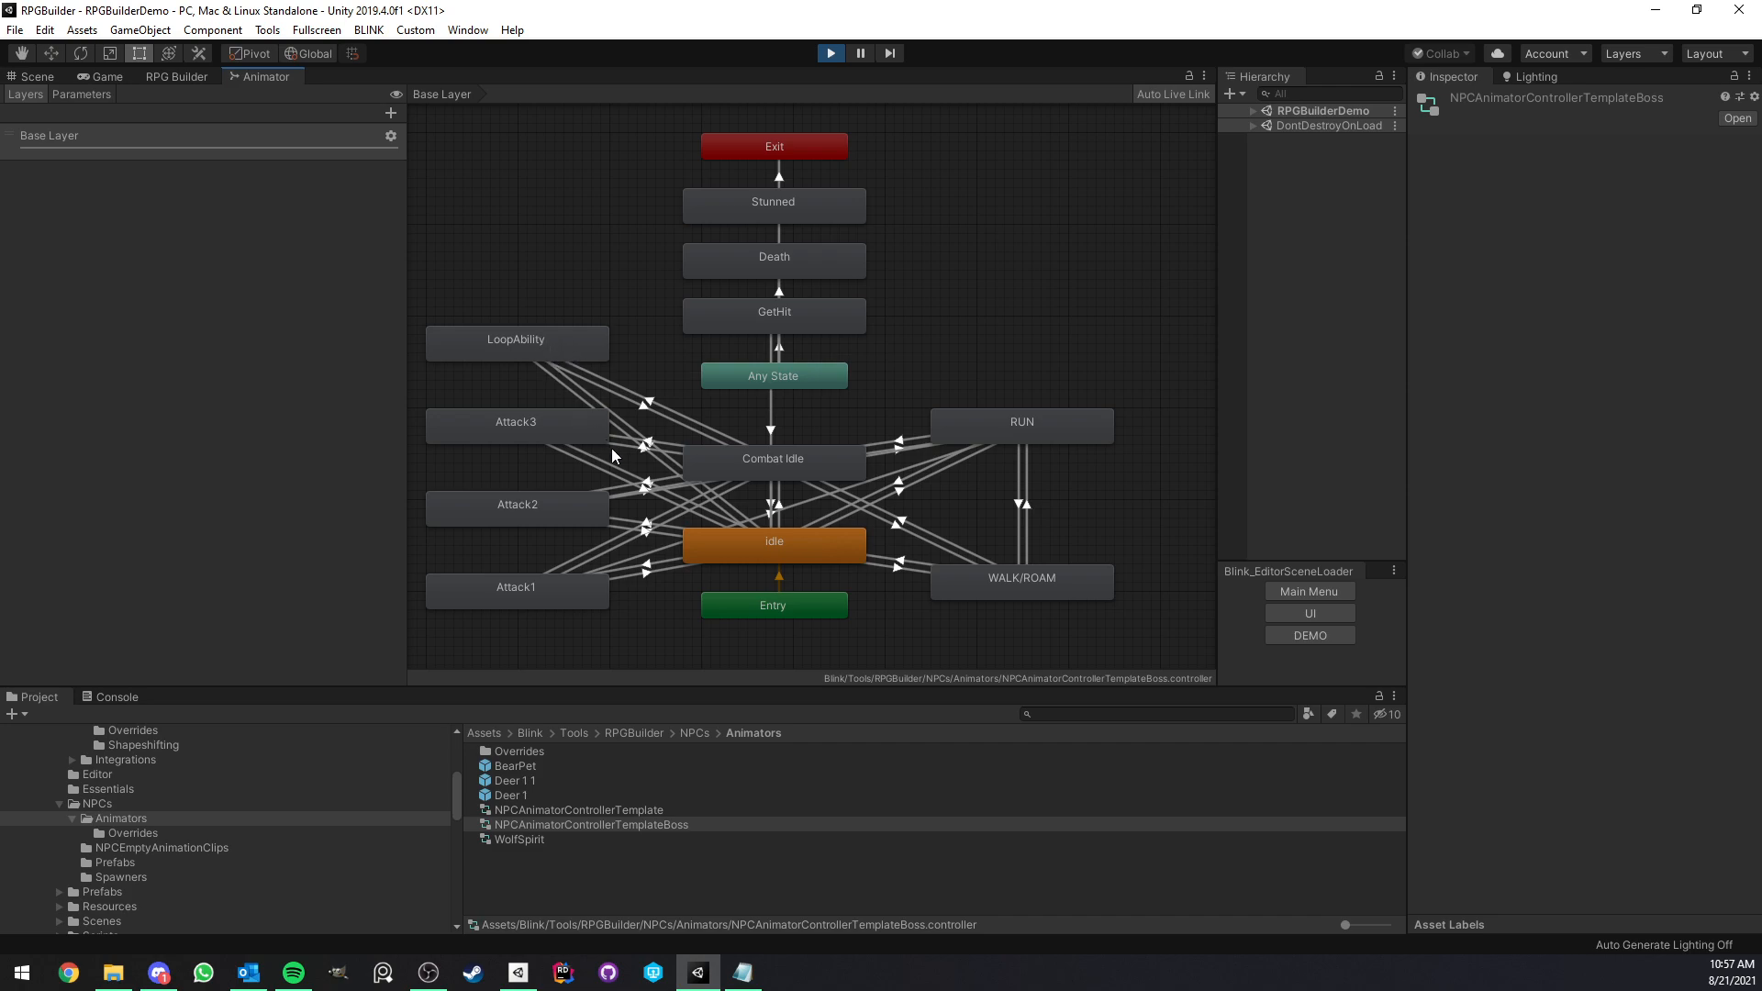
{"action": "mouse_move", "coordinate": [170, 121]}
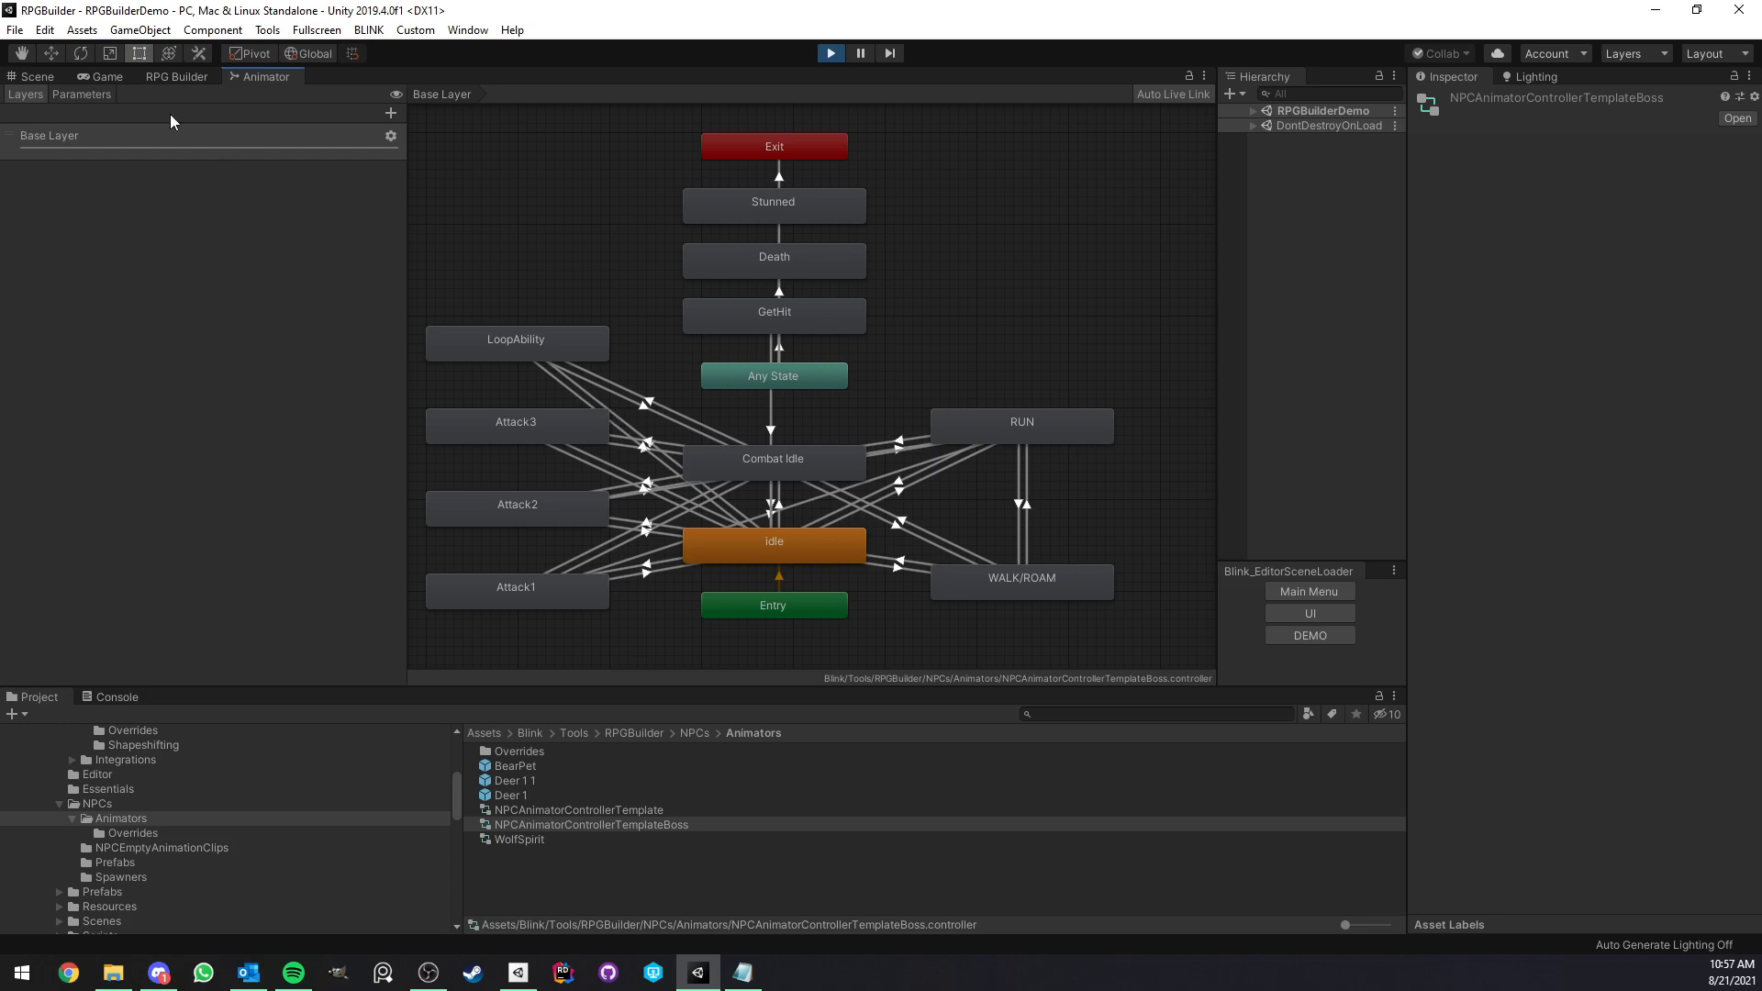
- Switch back to the Game view showing the running demo
{"action": "left_click", "coordinate": [109, 75]}
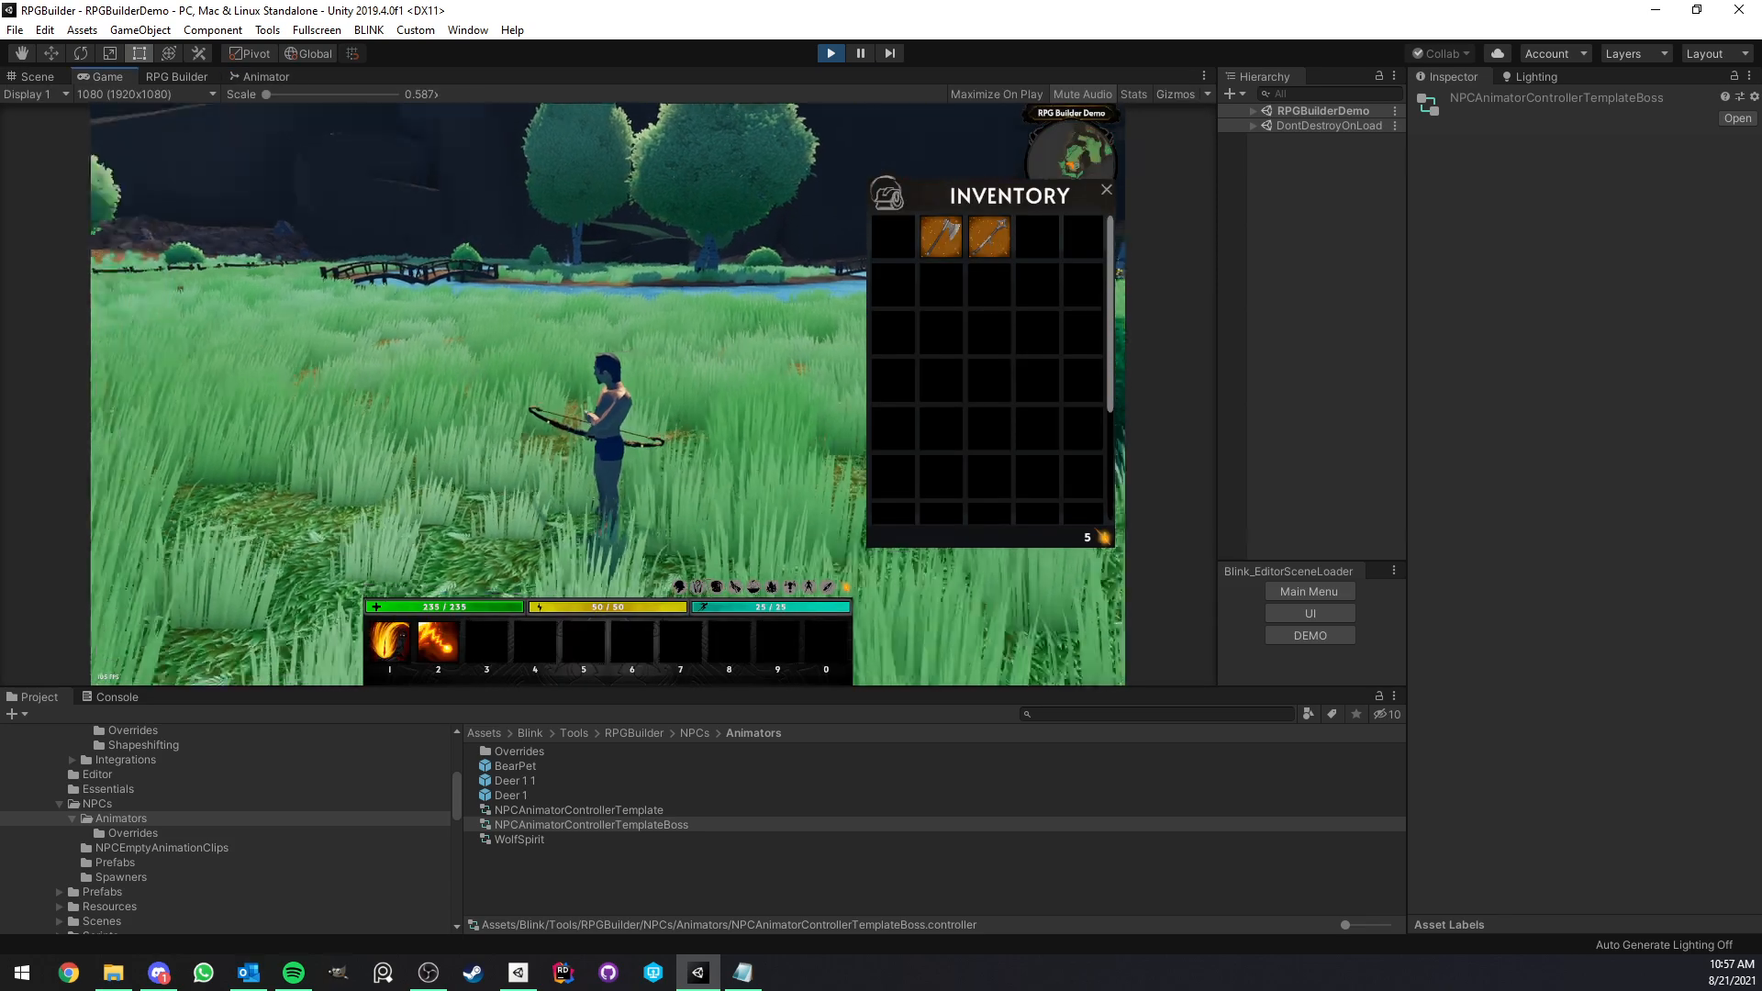